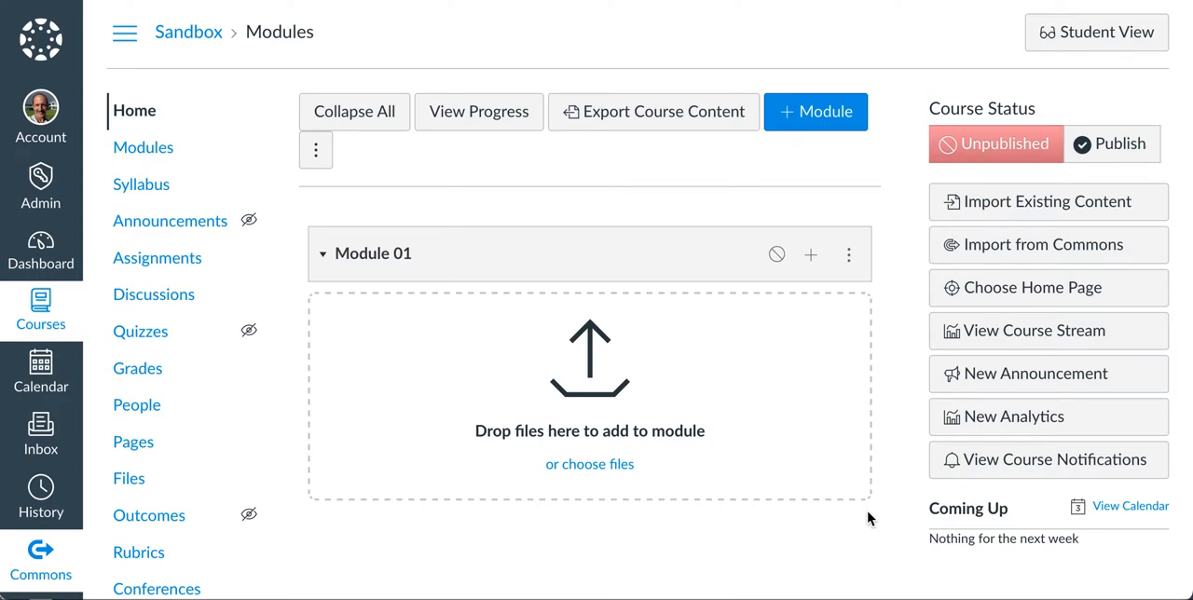
mouse_move(182, 529)
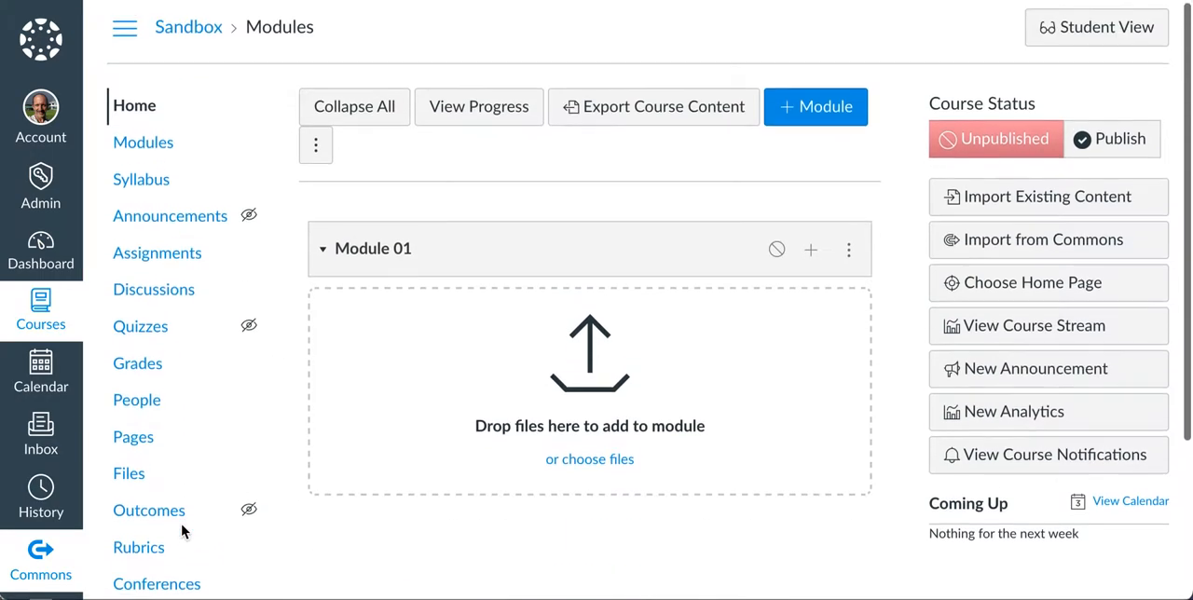
Step: Go to the Sandbox course's Studio media collection with the two ESS 150 Joggling videos
scroll(down, 3)
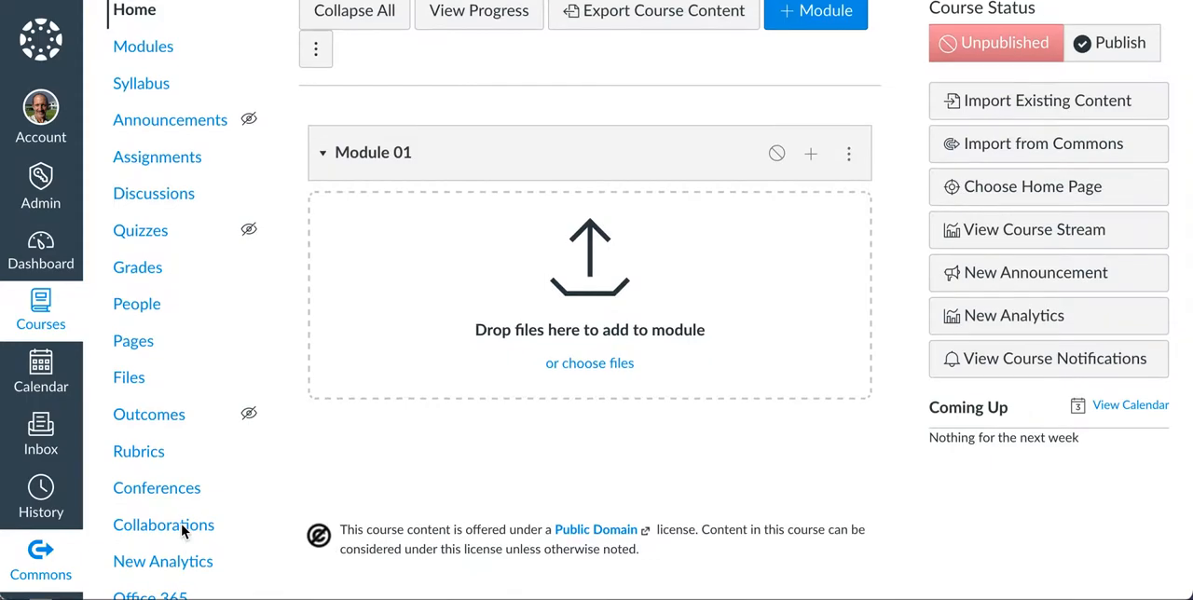
scroll(down, 3)
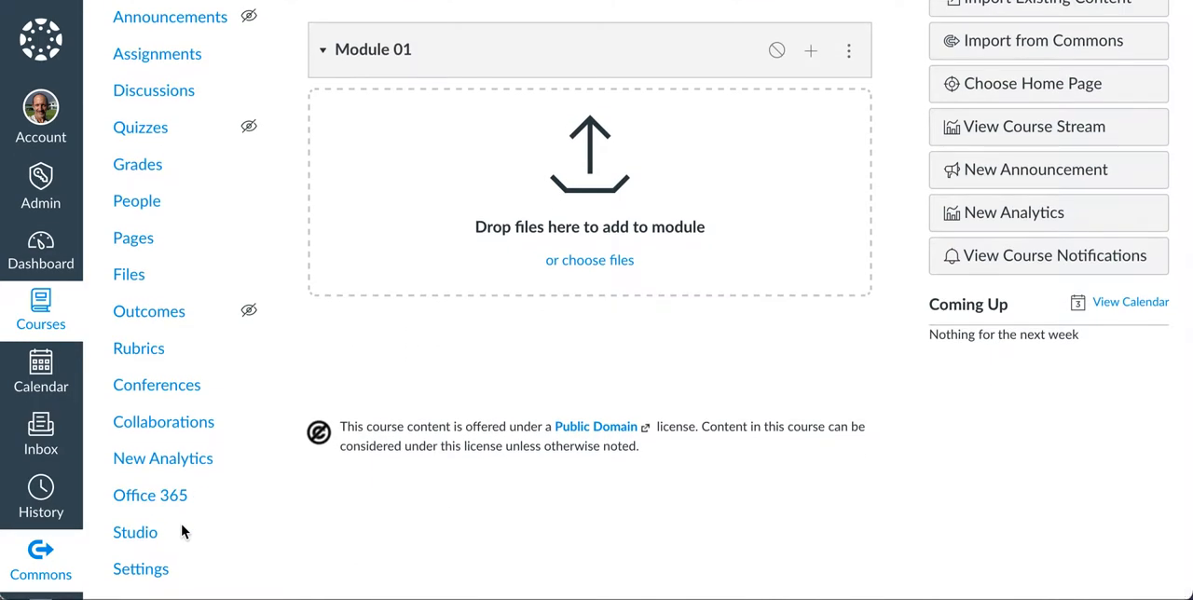
mouse_move(136, 539)
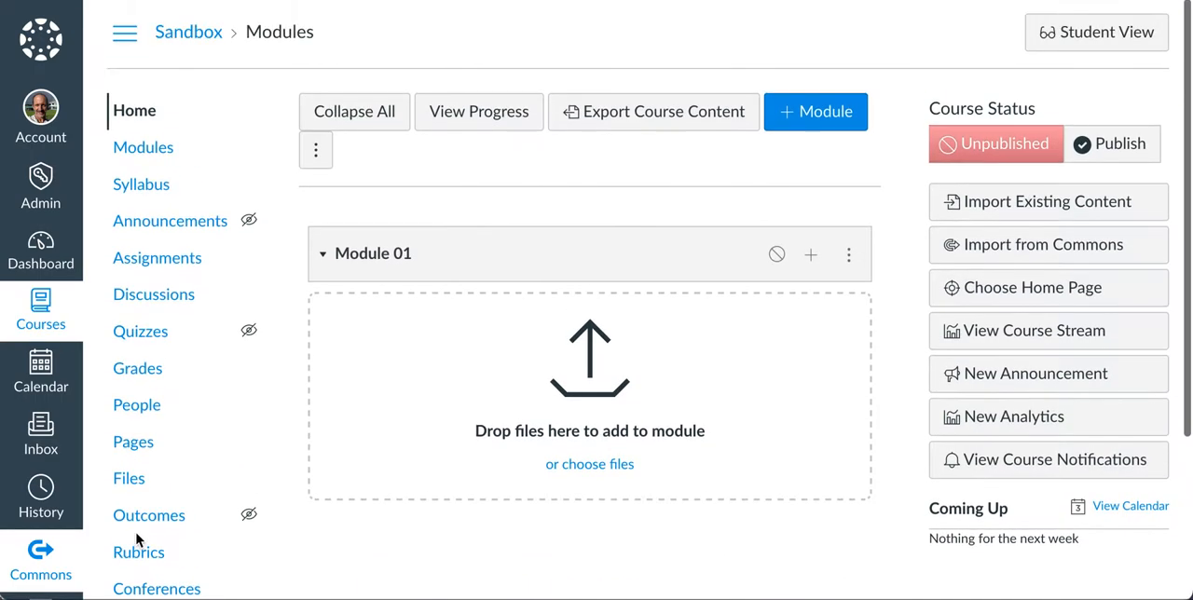
scroll(down, 3)
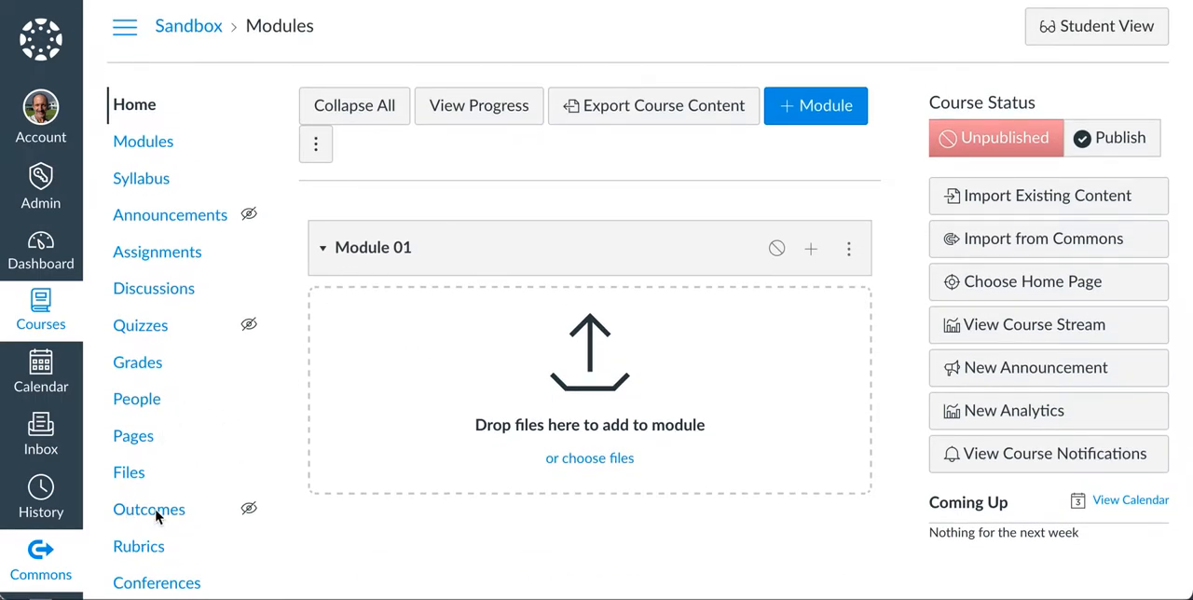
scroll(down, 3)
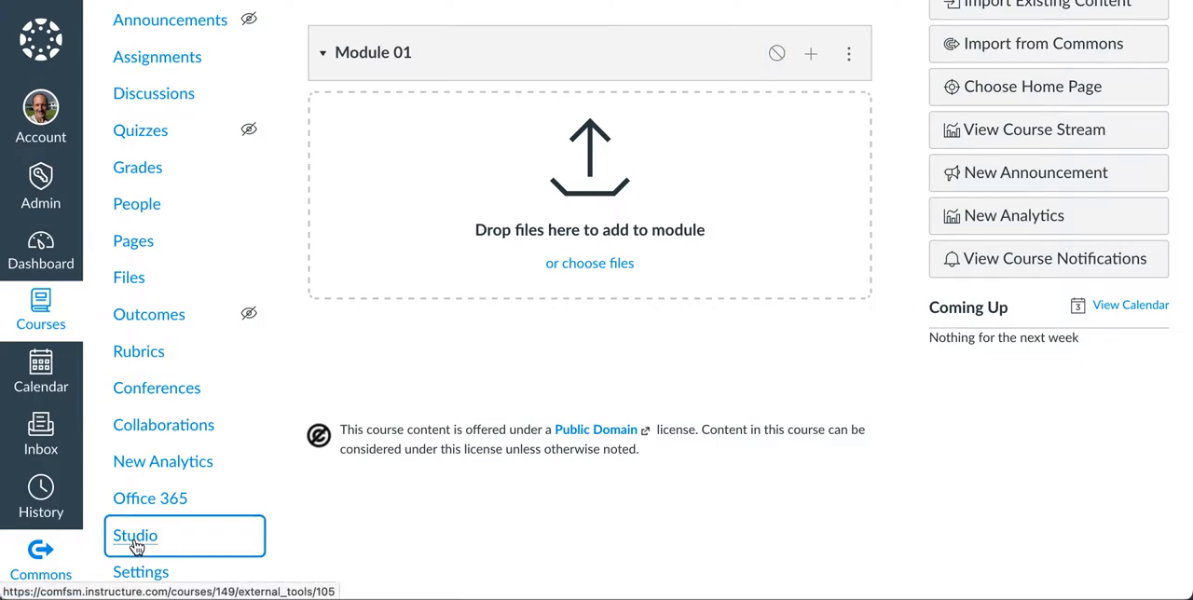
click(138, 552)
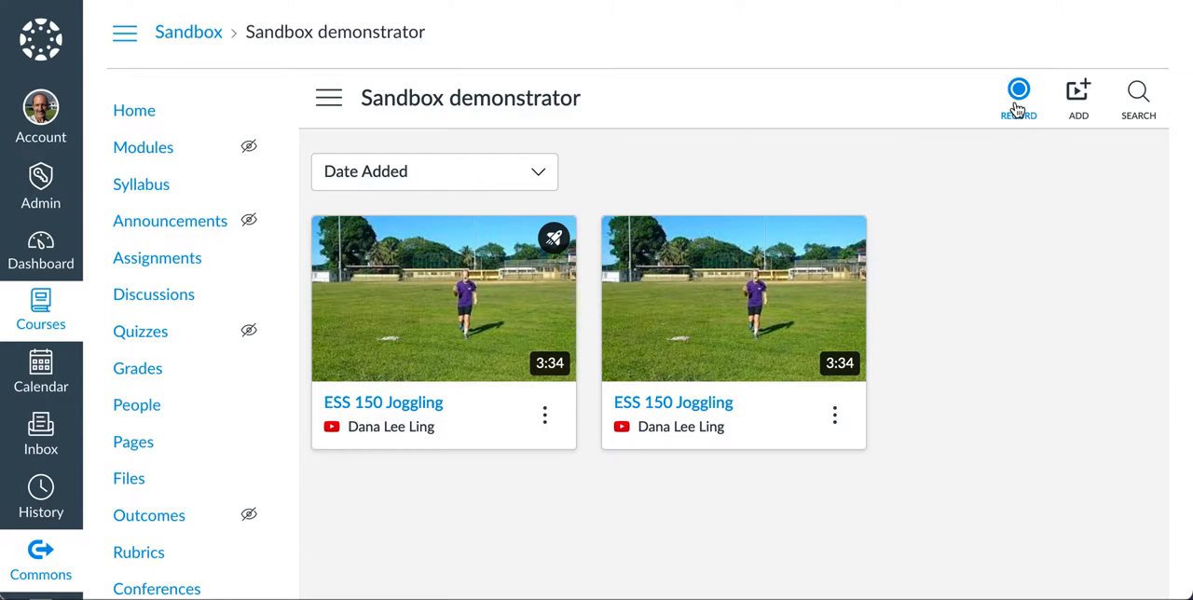
mouse_move(1078, 97)
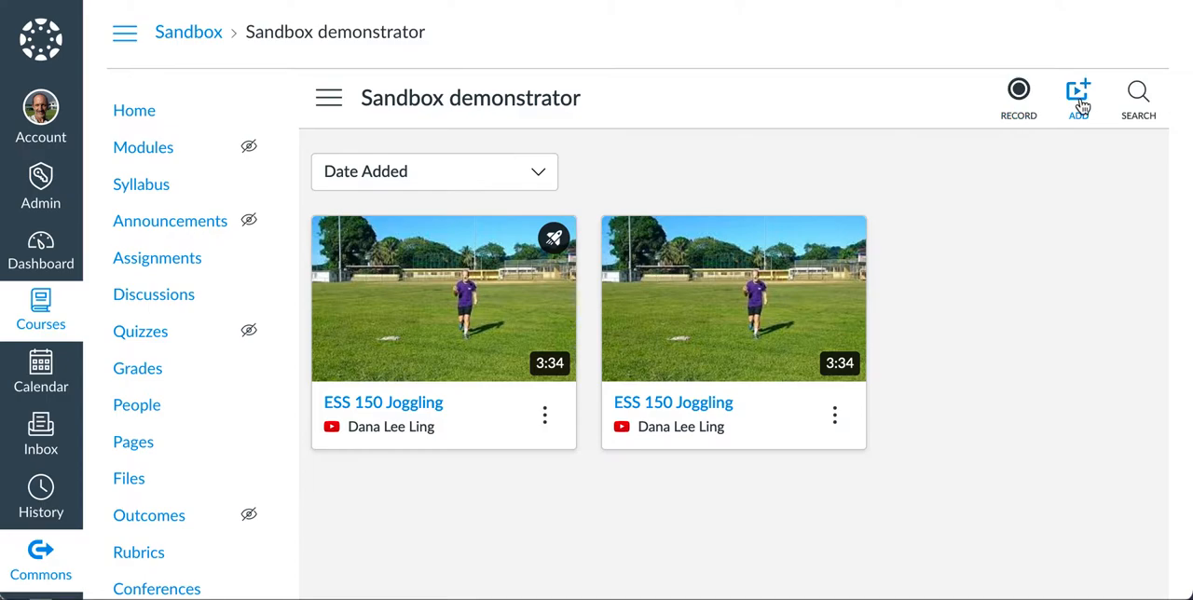
Step: Add the ESS 060 Foot types YouTube video to the Sandbox collection by URL
click(1078, 93)
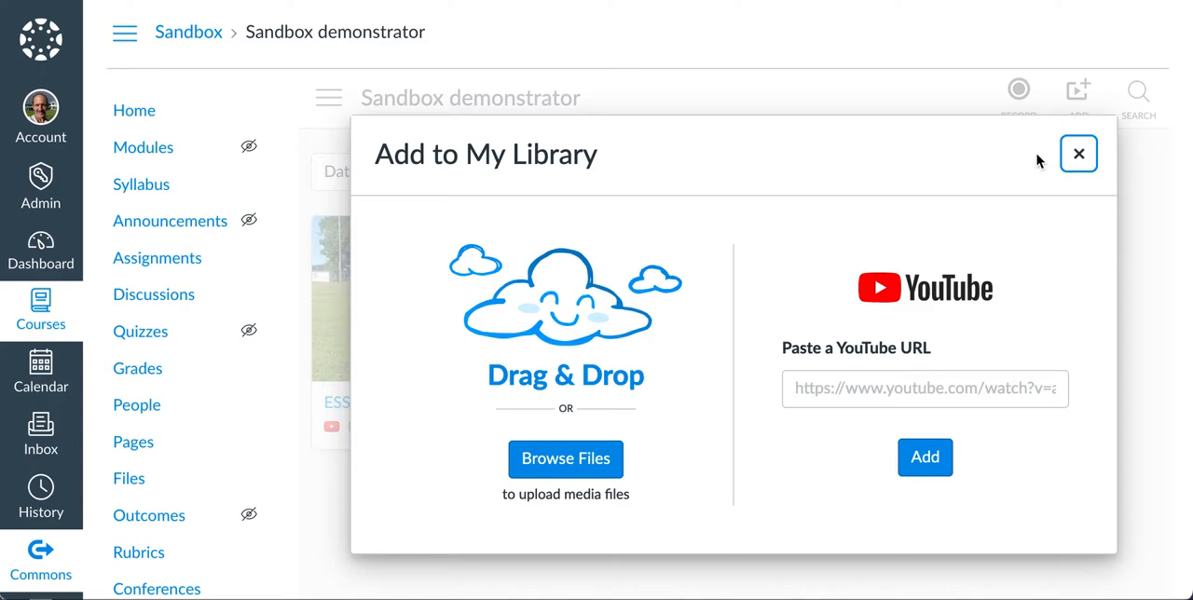
mouse_move(973, 291)
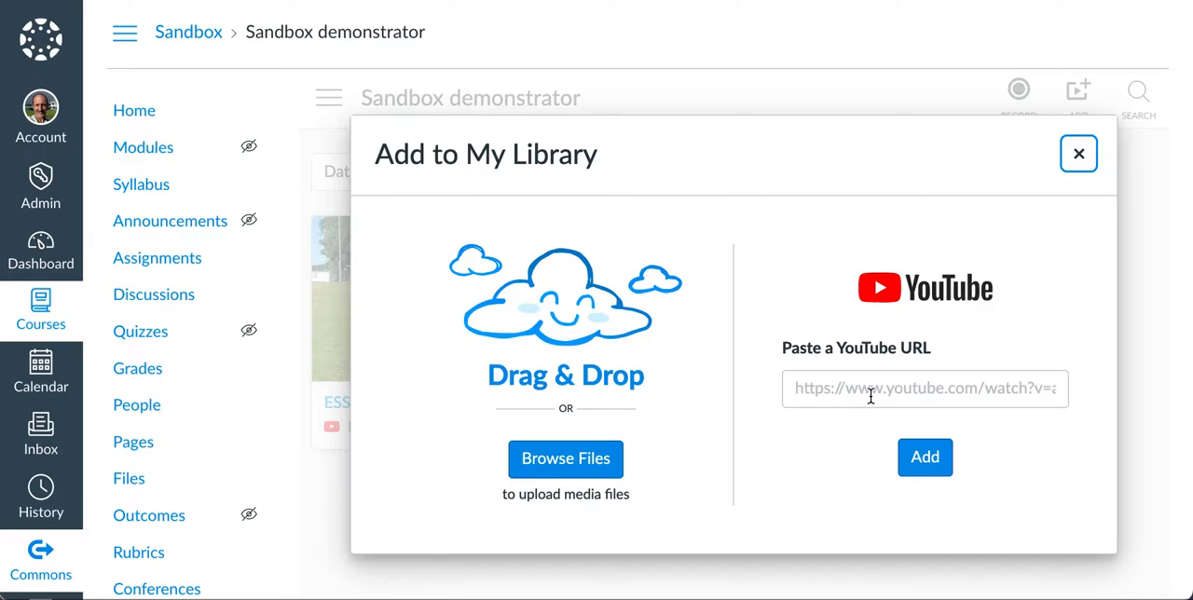
mouse_move(606, 374)
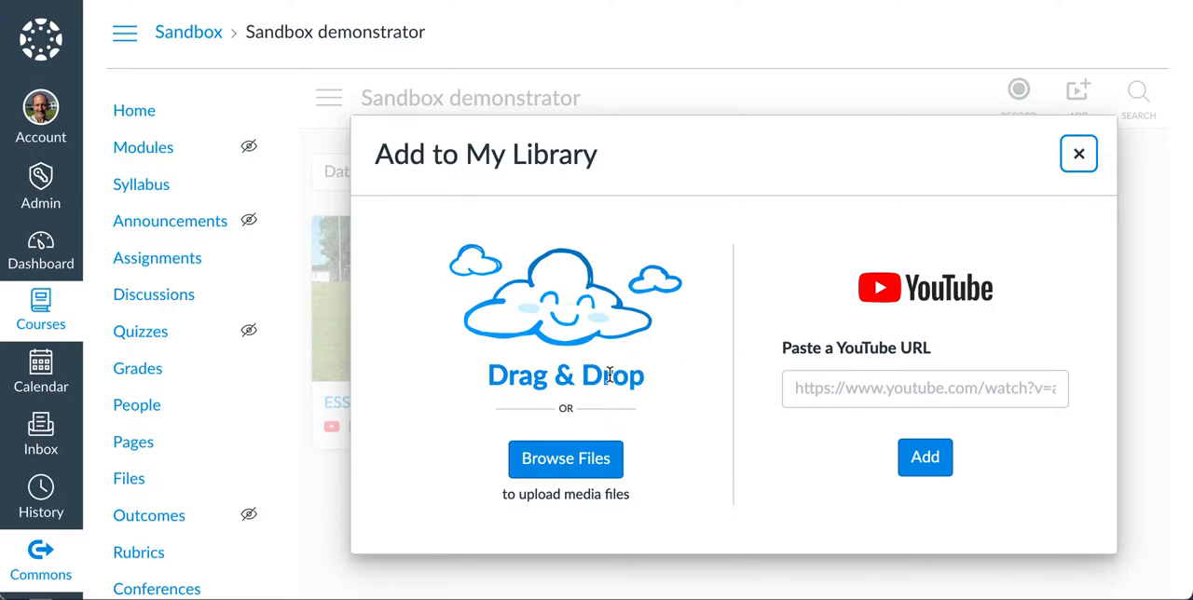
mouse_move(545, 397)
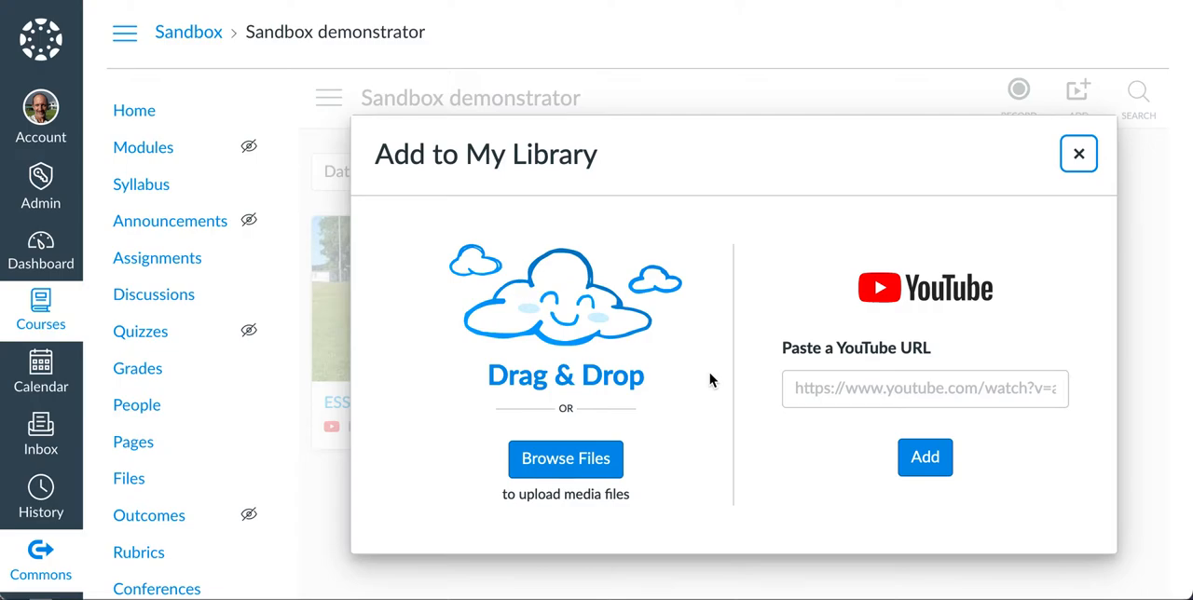
mouse_move(742, 392)
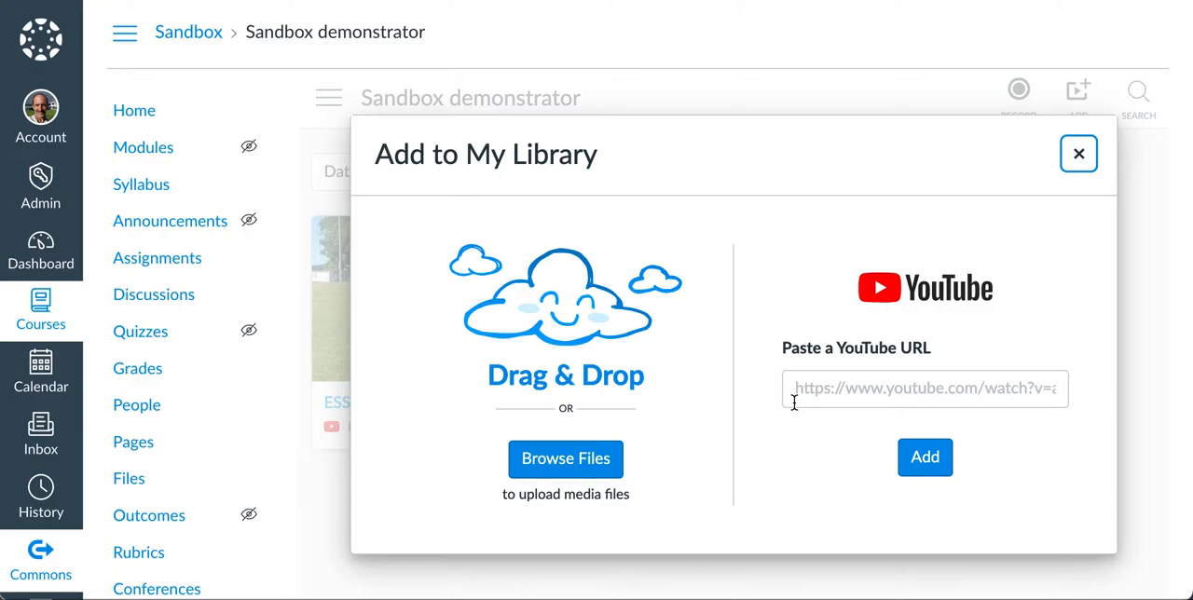
mouse_move(681, 377)
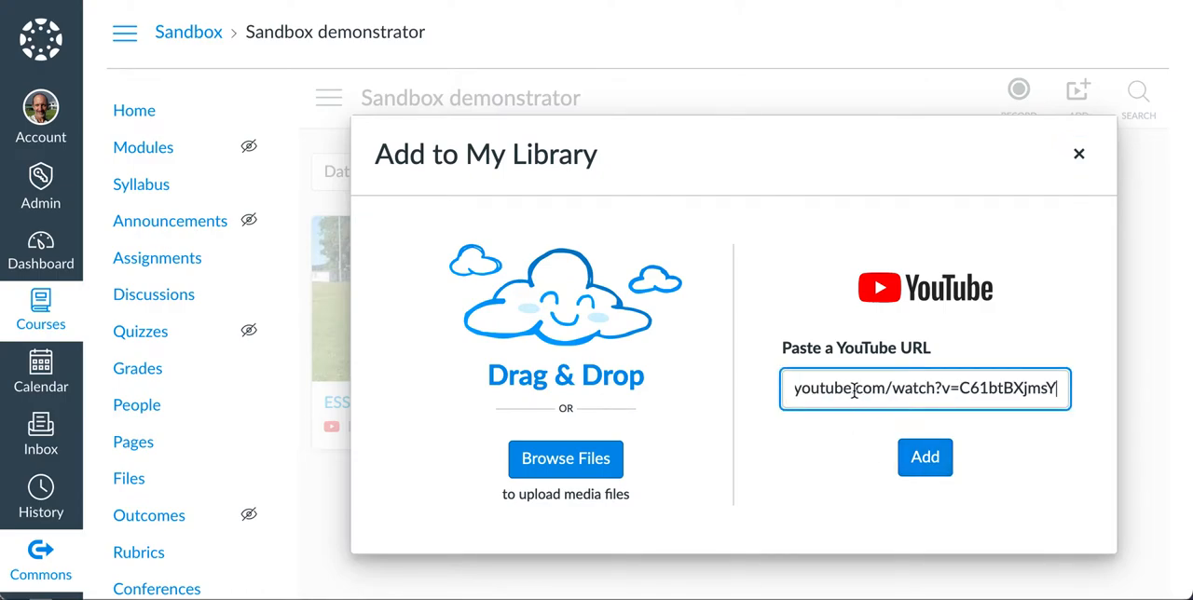
mouse_move(1072, 402)
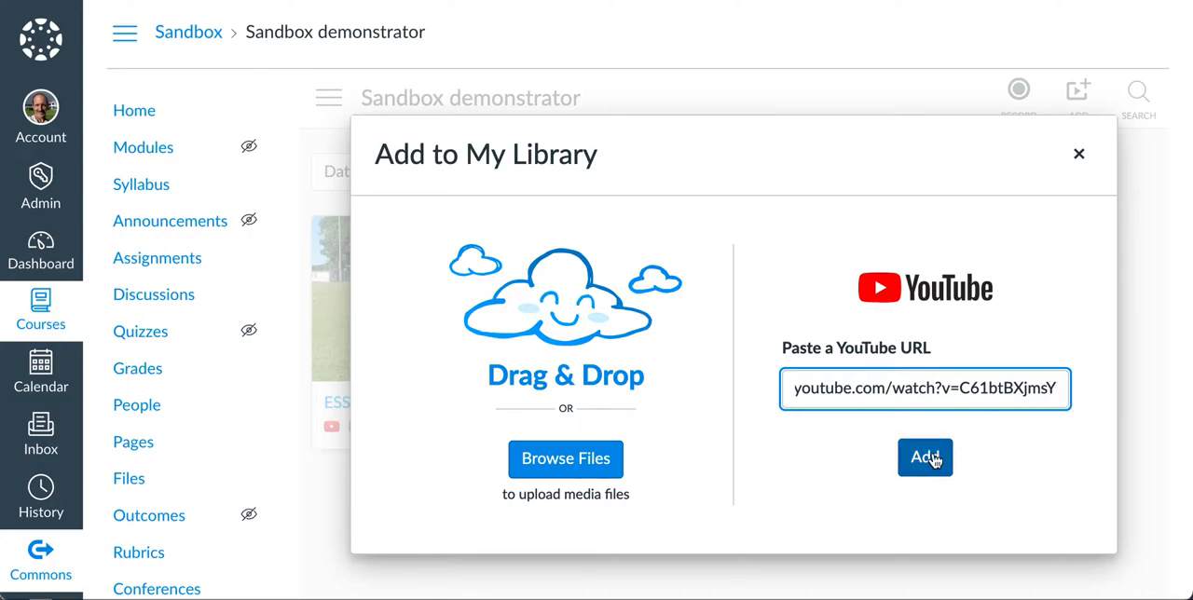
click(925, 459)
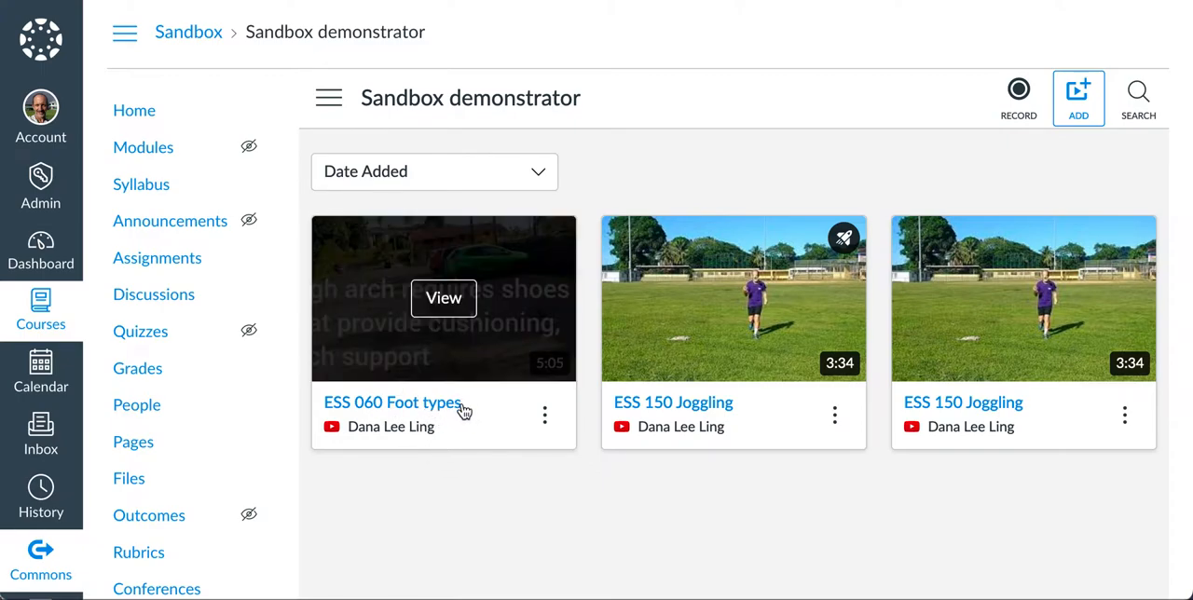
click(544, 416)
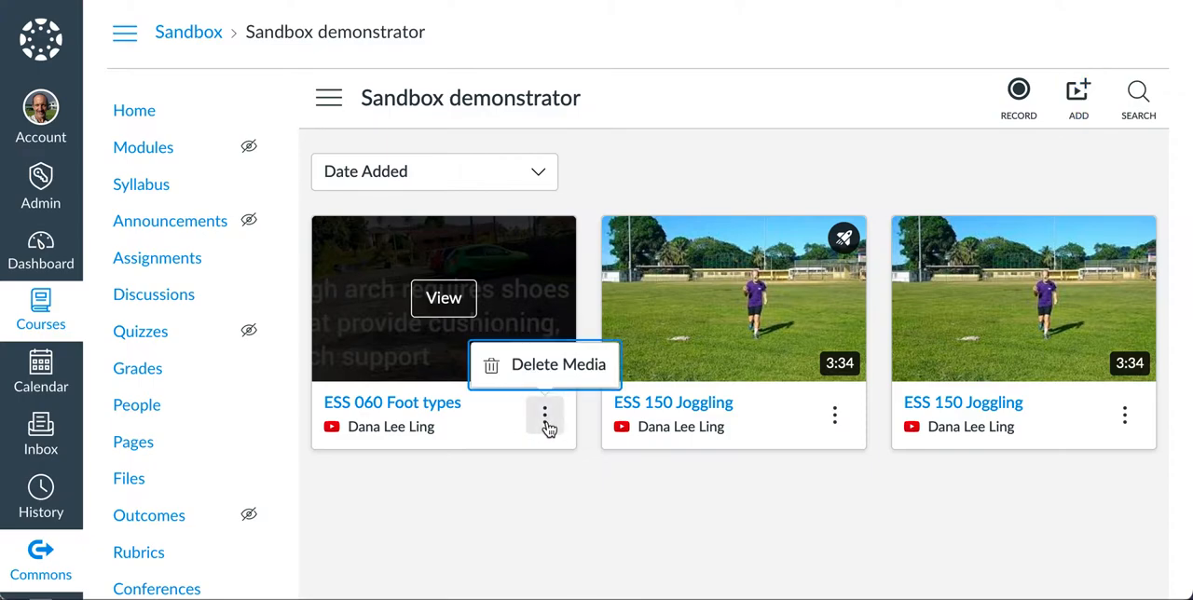
mouse_move(548, 406)
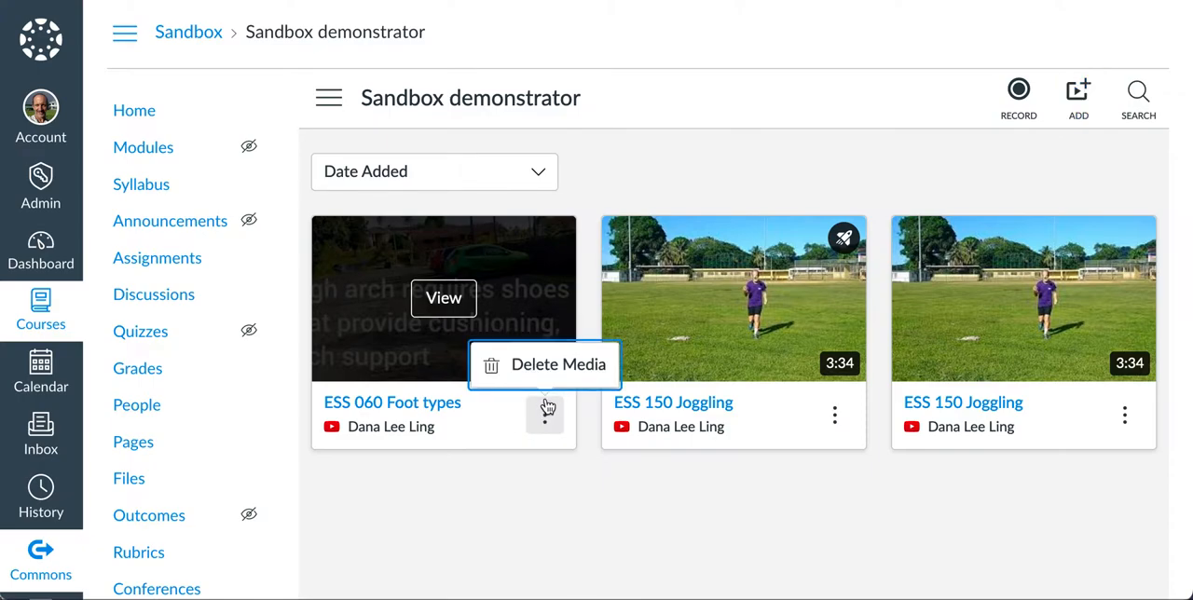
mouse_move(544, 364)
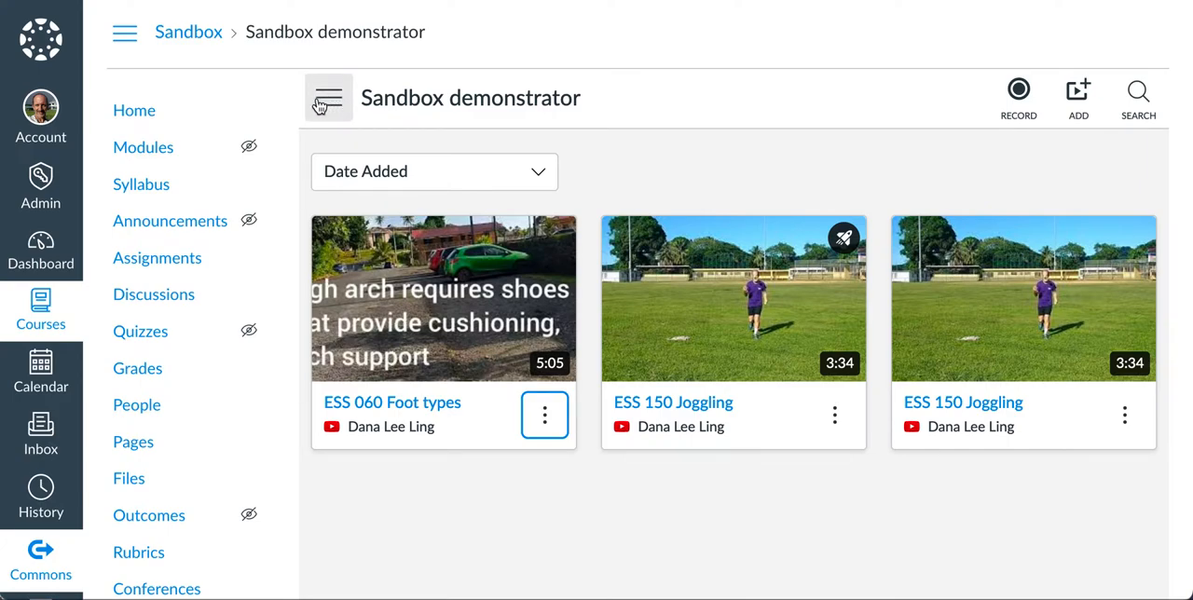
mouse_move(343, 108)
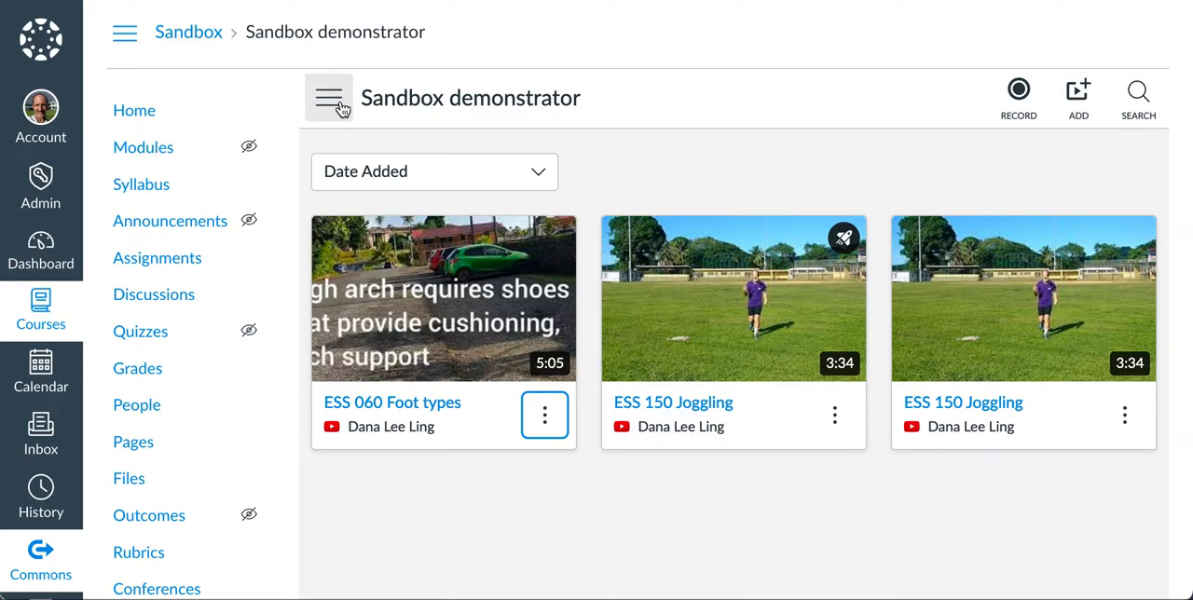
Step: Switch to My Library and bring up the actions for the ESS 060 Foot types video
click(328, 97)
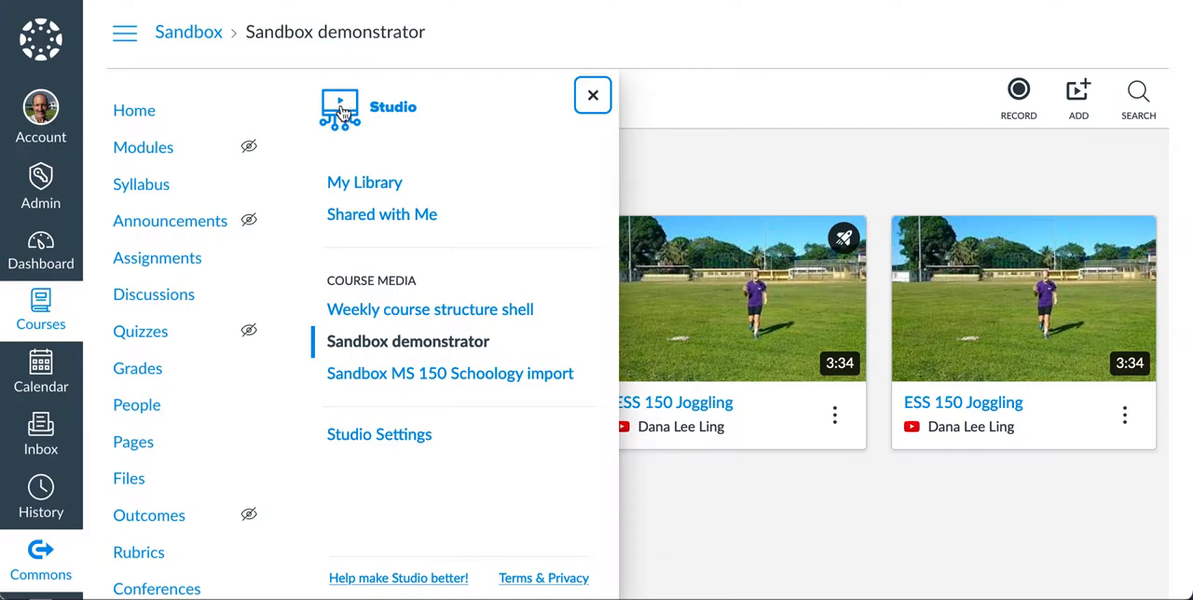
mouse_move(370, 341)
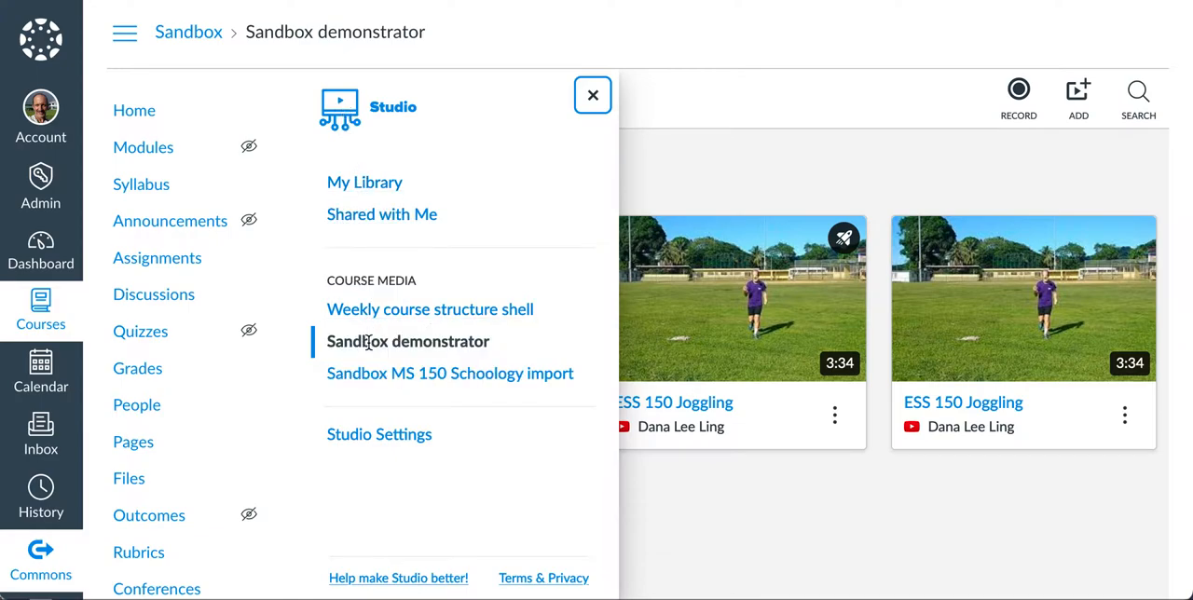
click(365, 182)
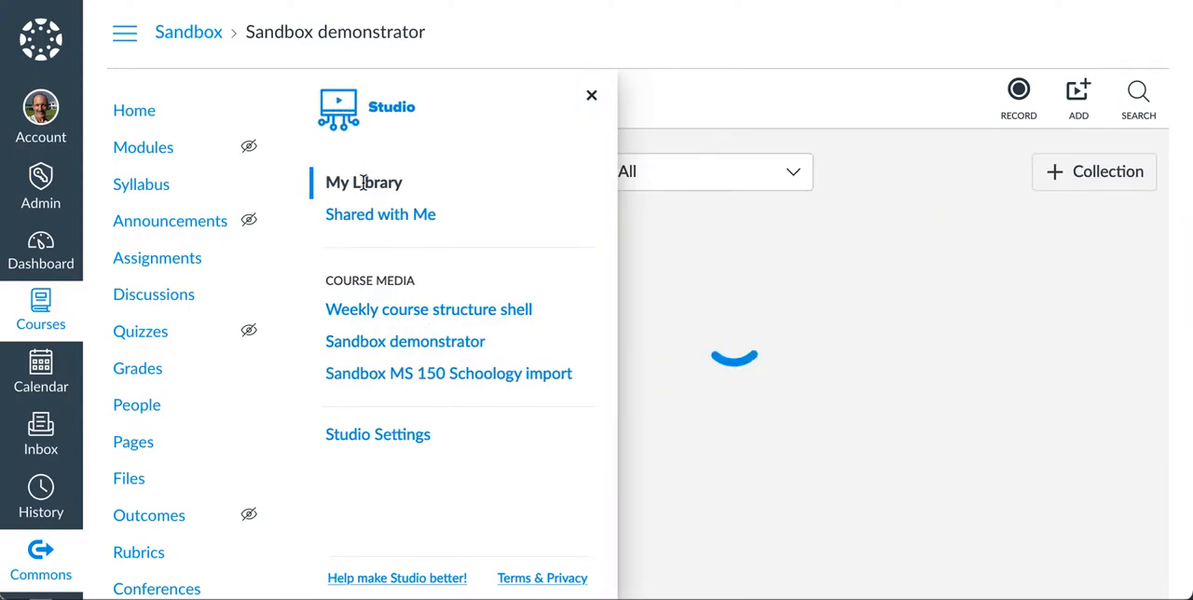
click(363, 182)
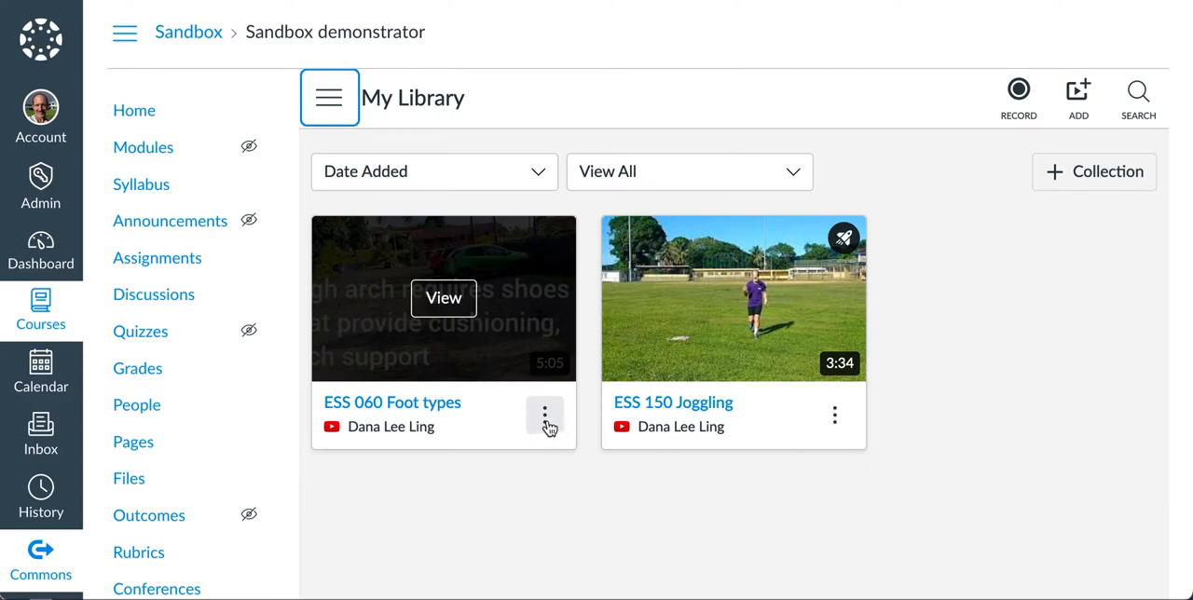
click(545, 416)
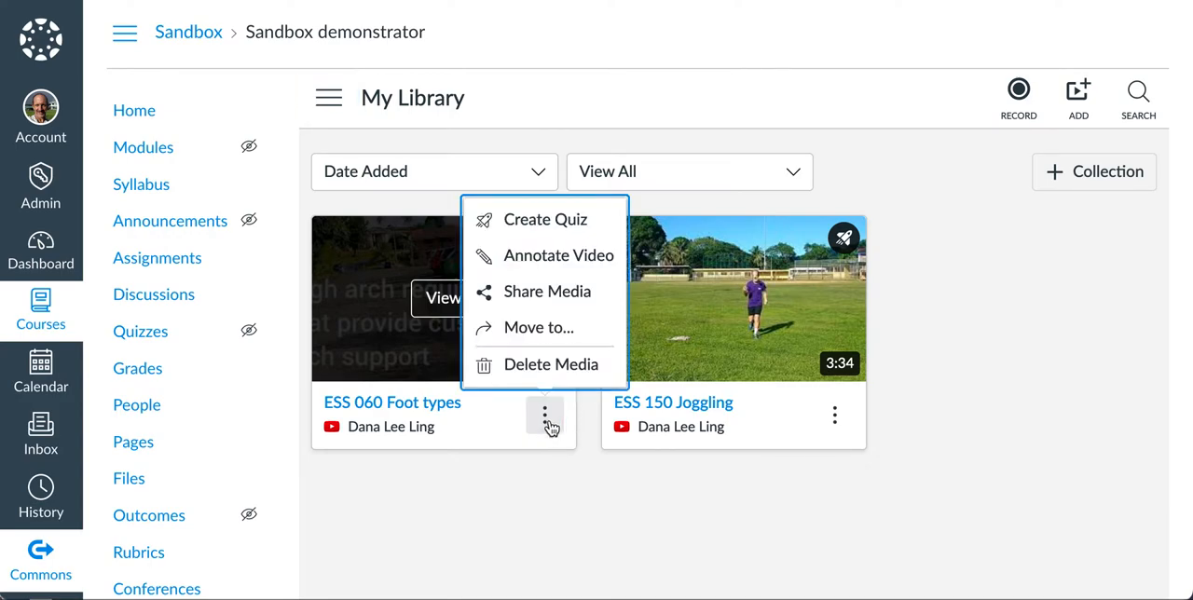
mouse_move(555, 219)
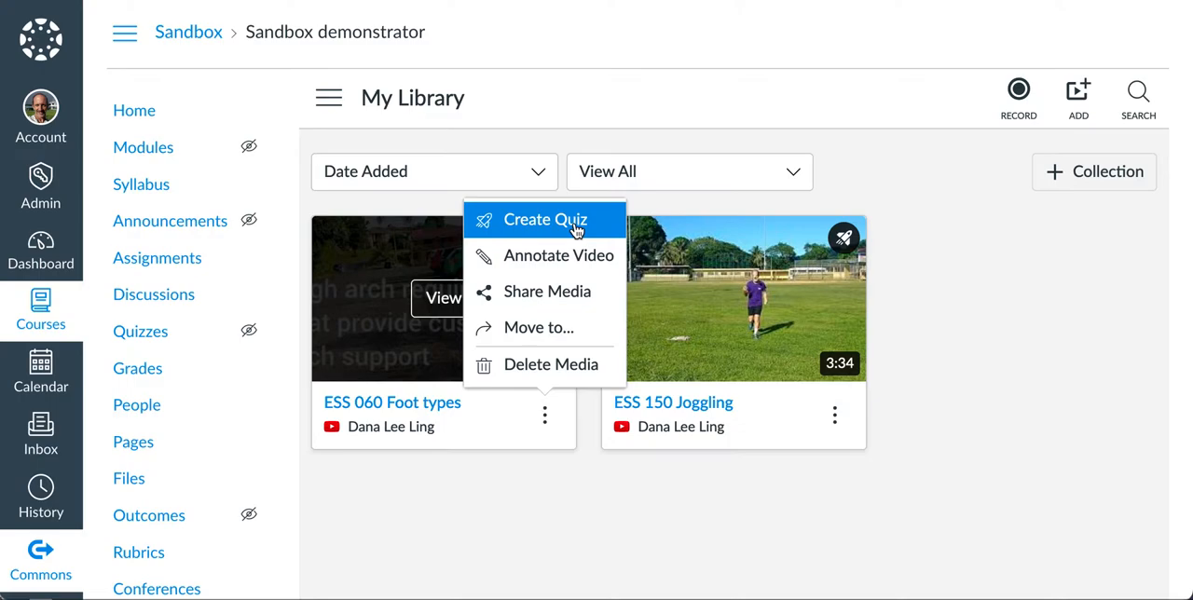
Step: Start a video quiz from Foot types titled 'Foot type quiz'
click(544, 220)
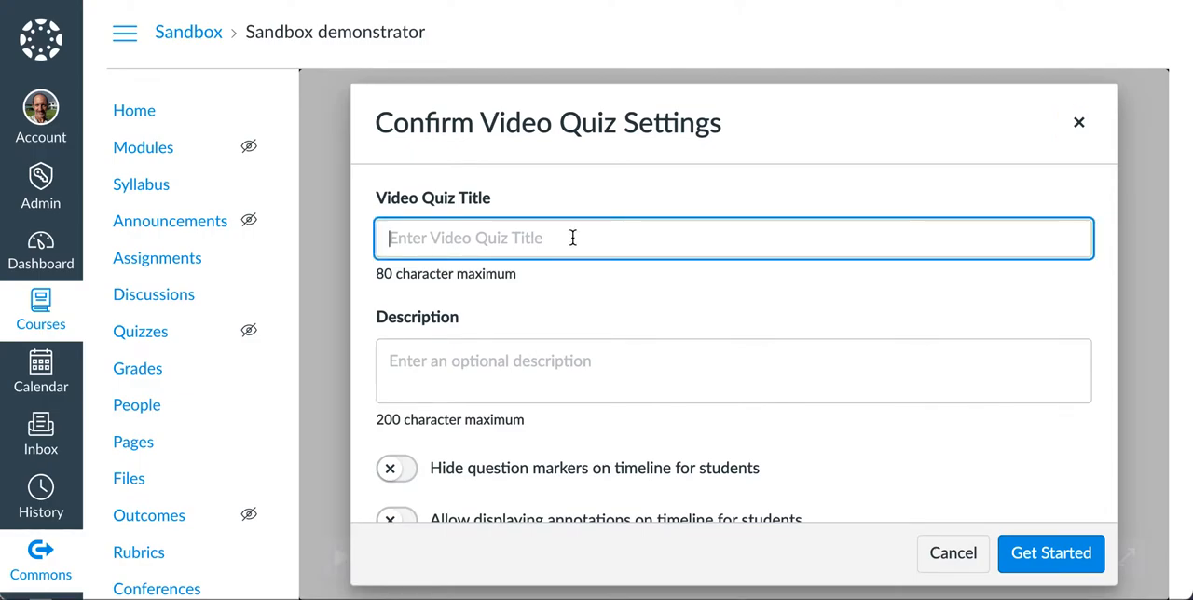
text(Foot type q)
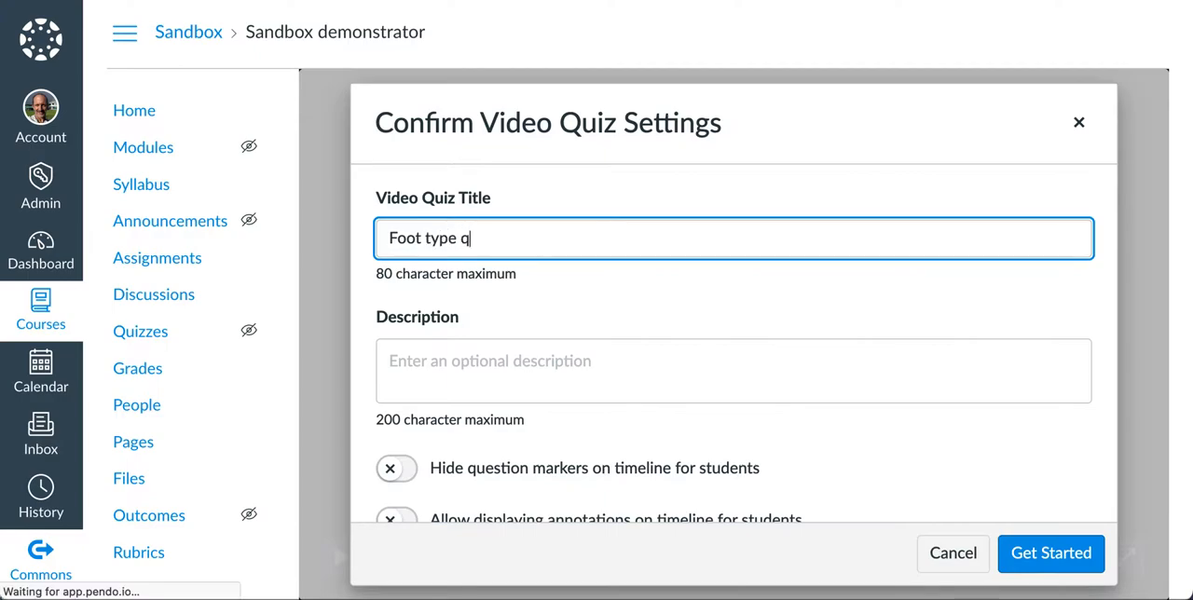
click(732, 369)
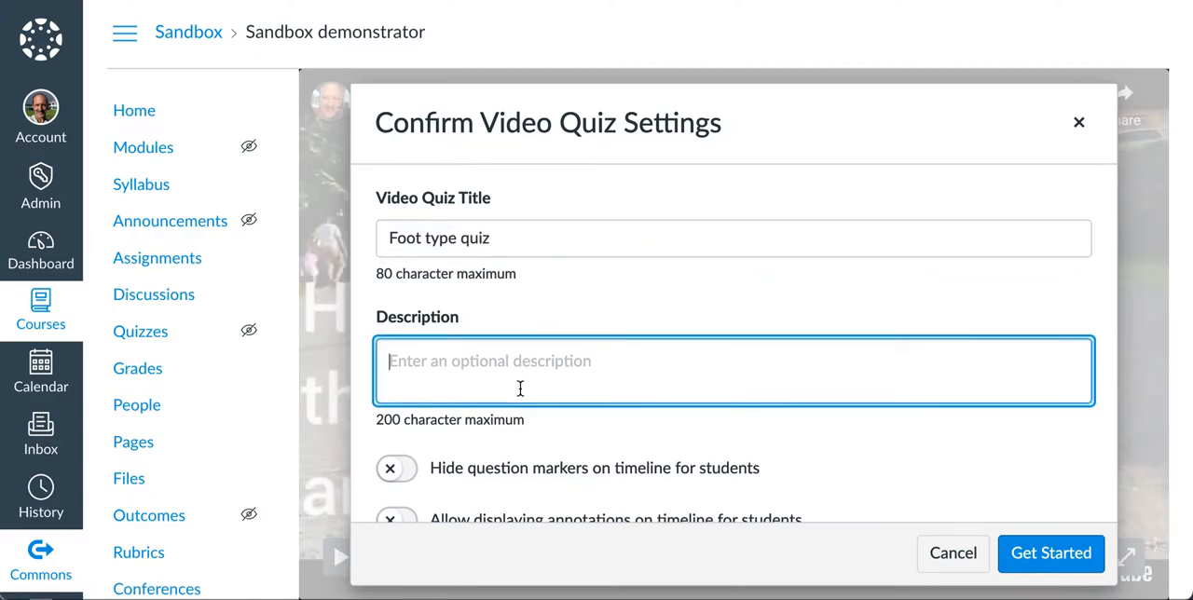
Step: Describe the quiz as 'A quiz on foot type and associated shoe types' and review the timeline toggles
text(A quiz)
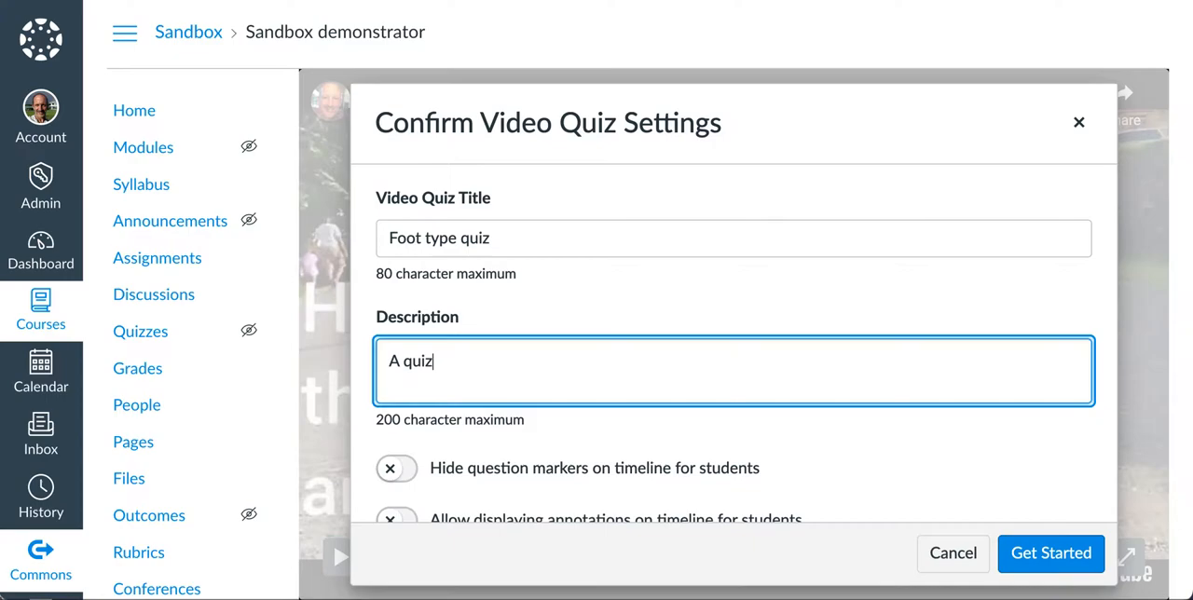
text(on foot tpe)
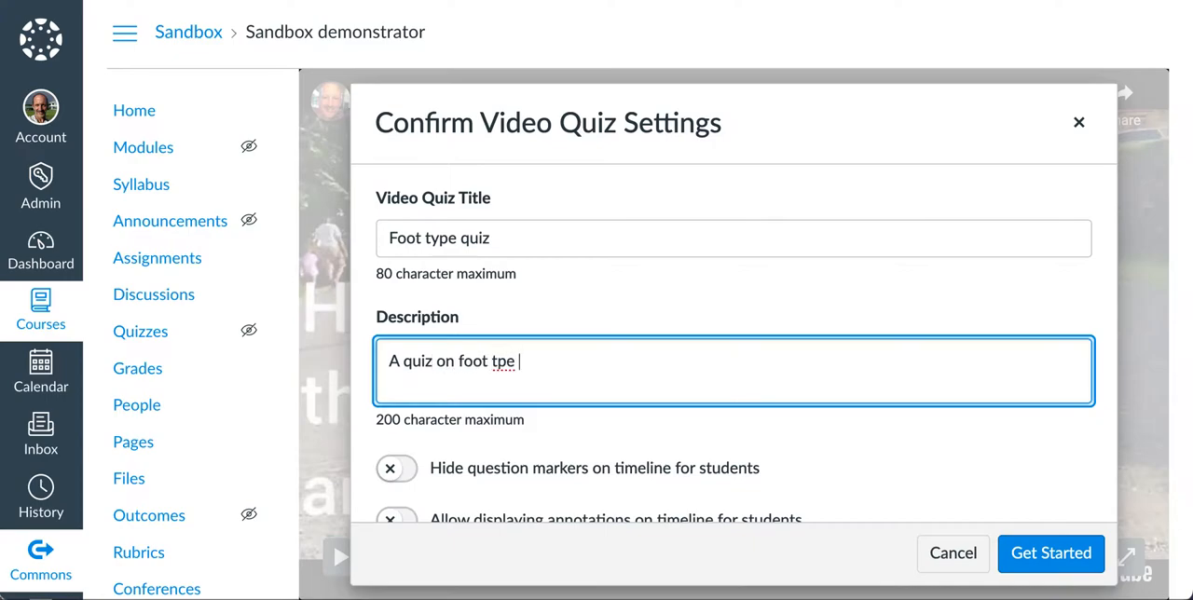
text(ype)
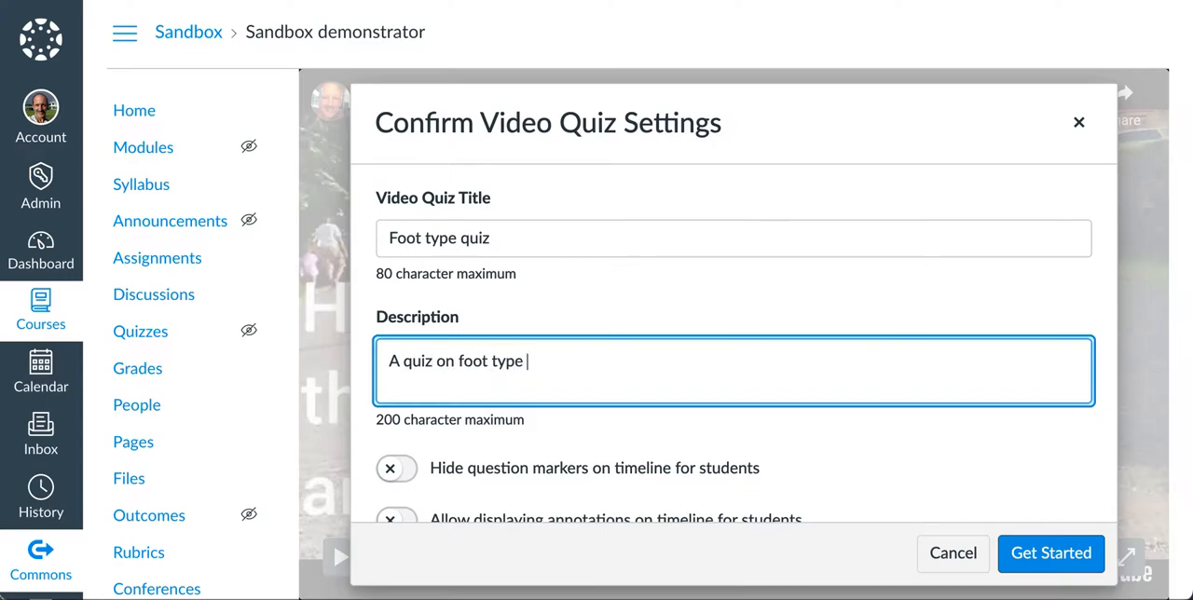
text(and associate)
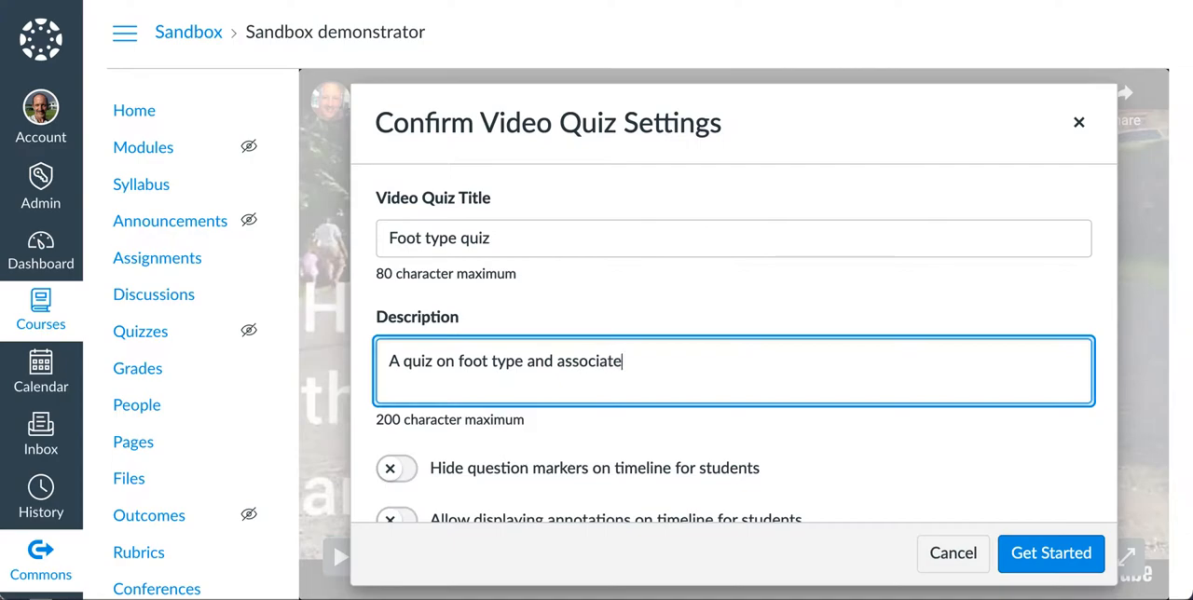
text(d shoe type)
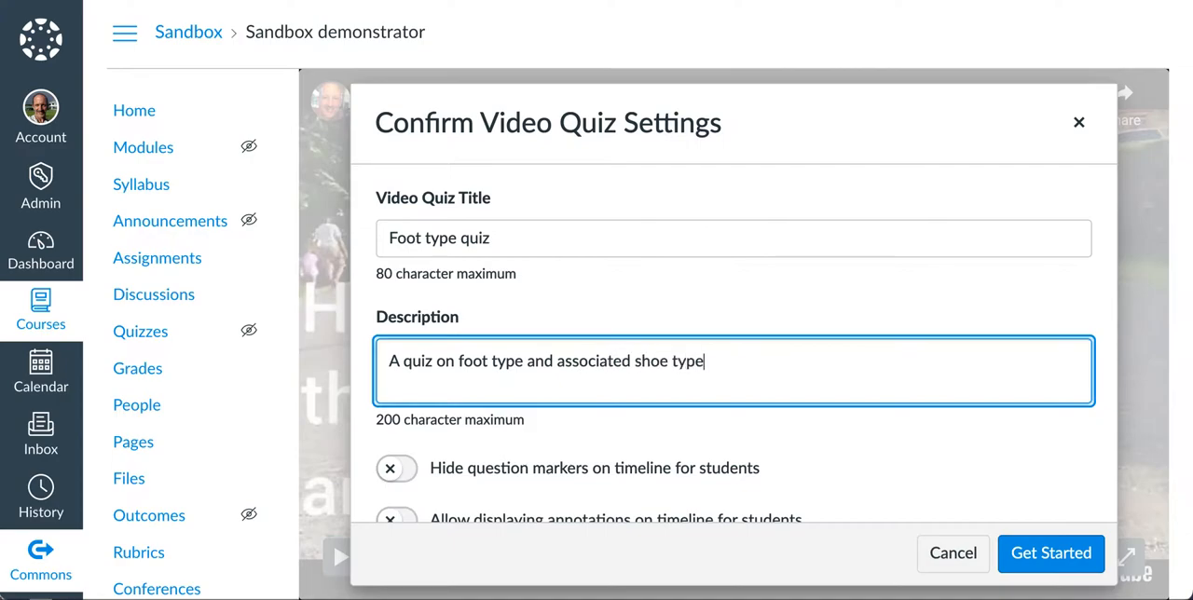
text(s)
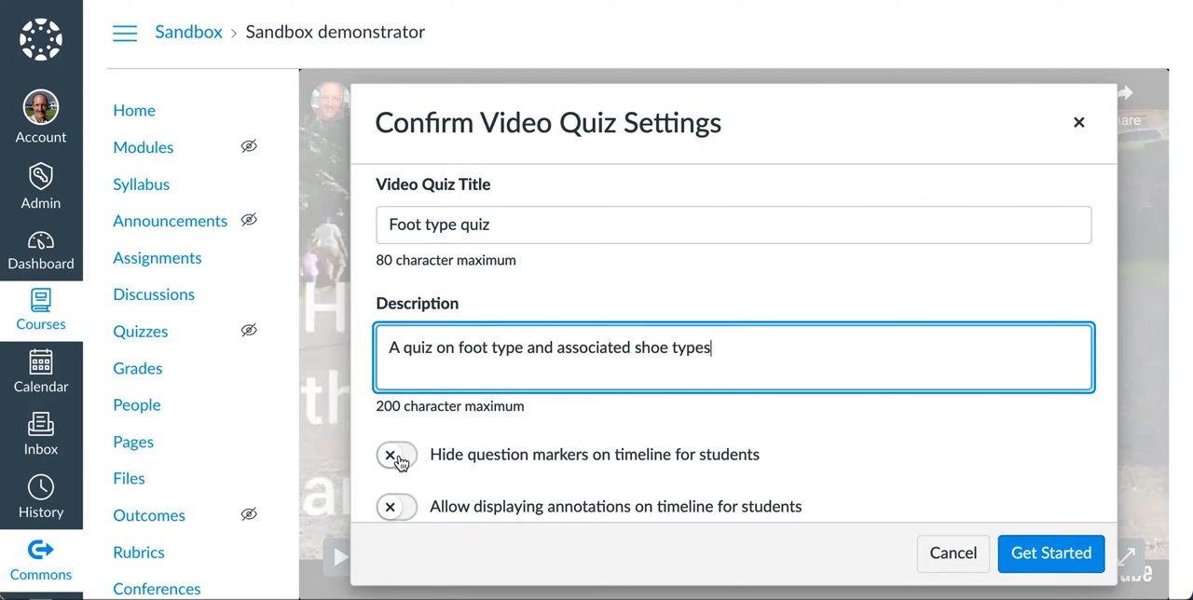
click(396, 455)
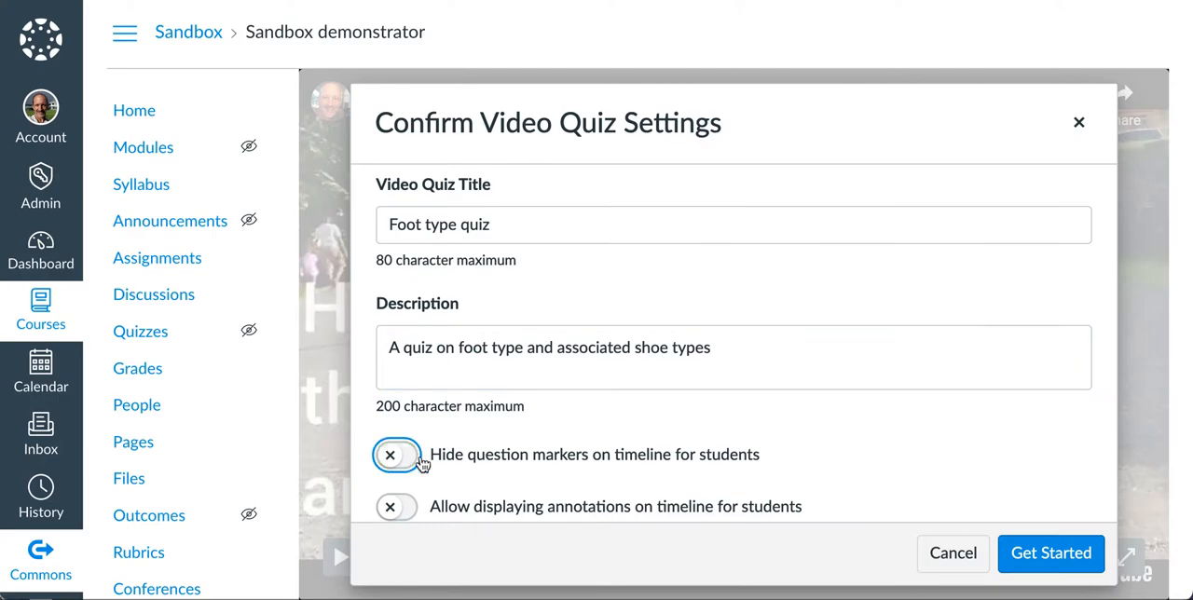
mouse_move(496, 459)
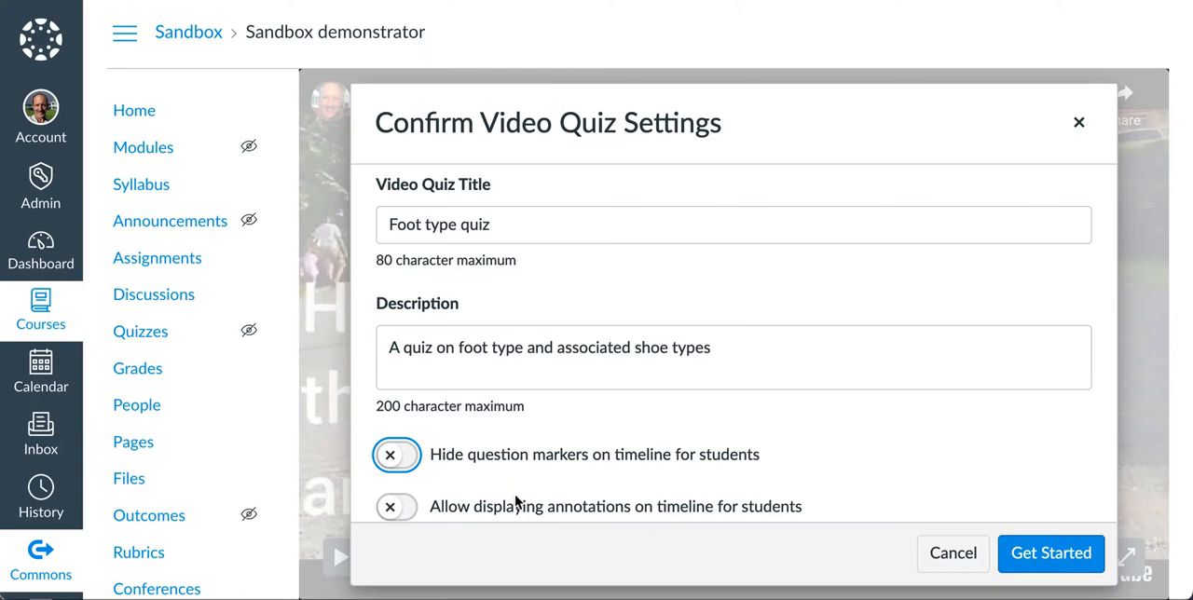
mouse_move(666, 529)
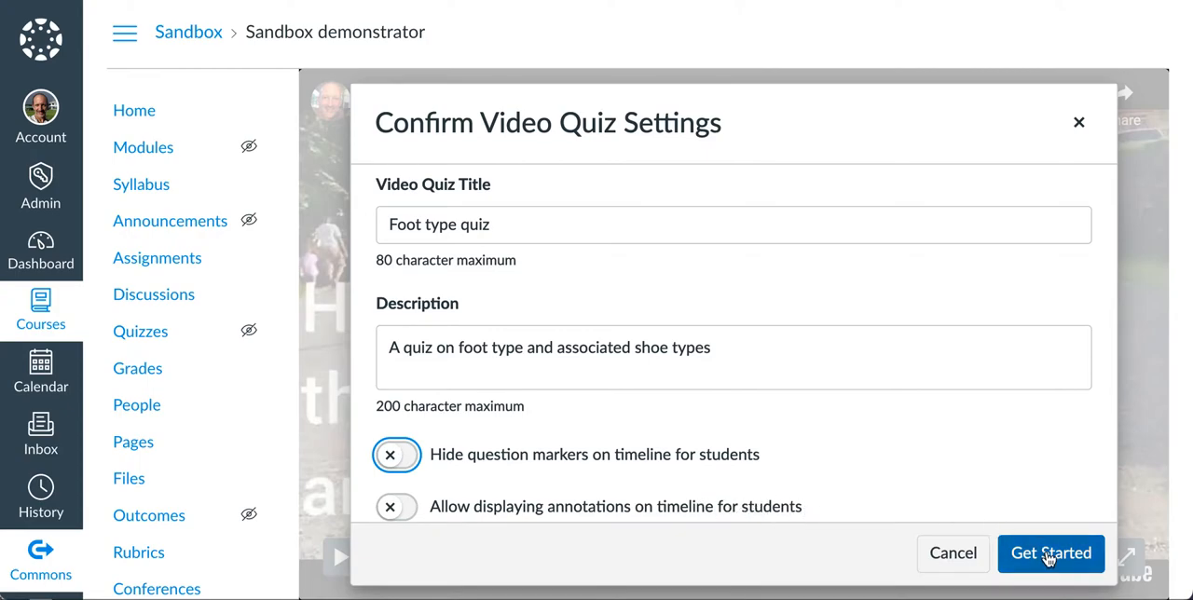
Step: Get started on the quiz and add a blank multiple-choice question at 2:15 in the video
click(1052, 552)
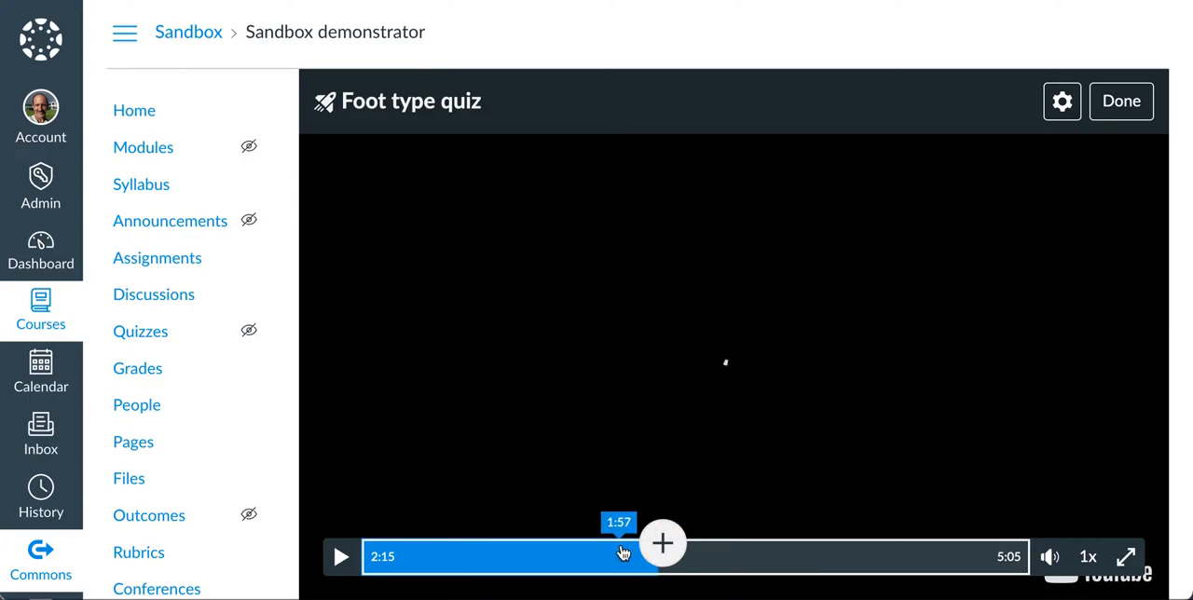
click(662, 556)
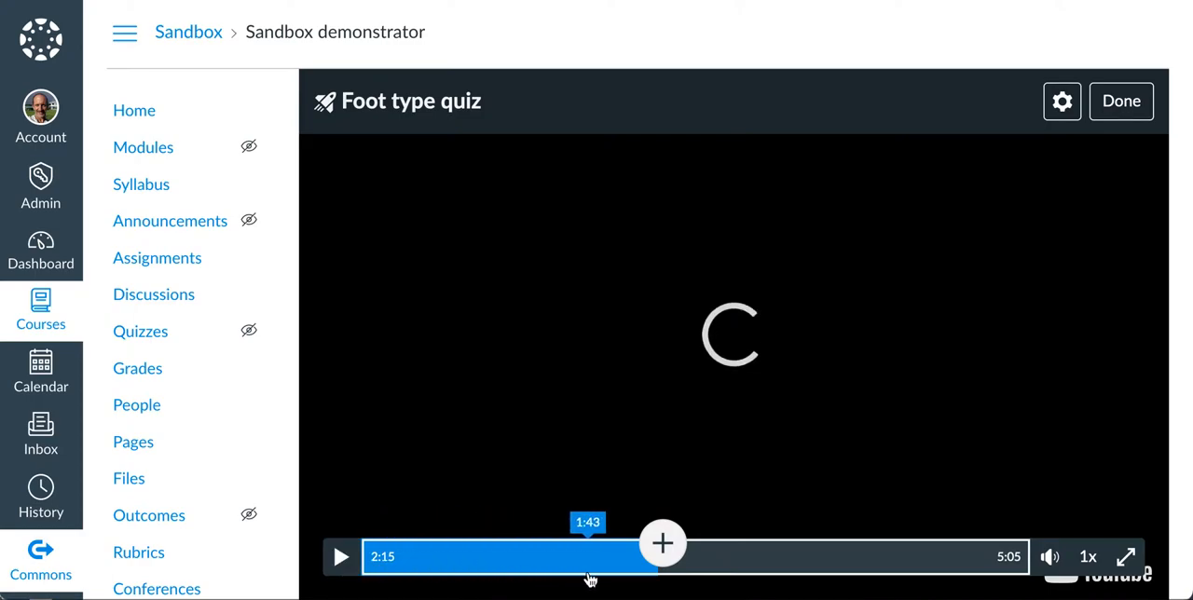
mouse_move(664, 555)
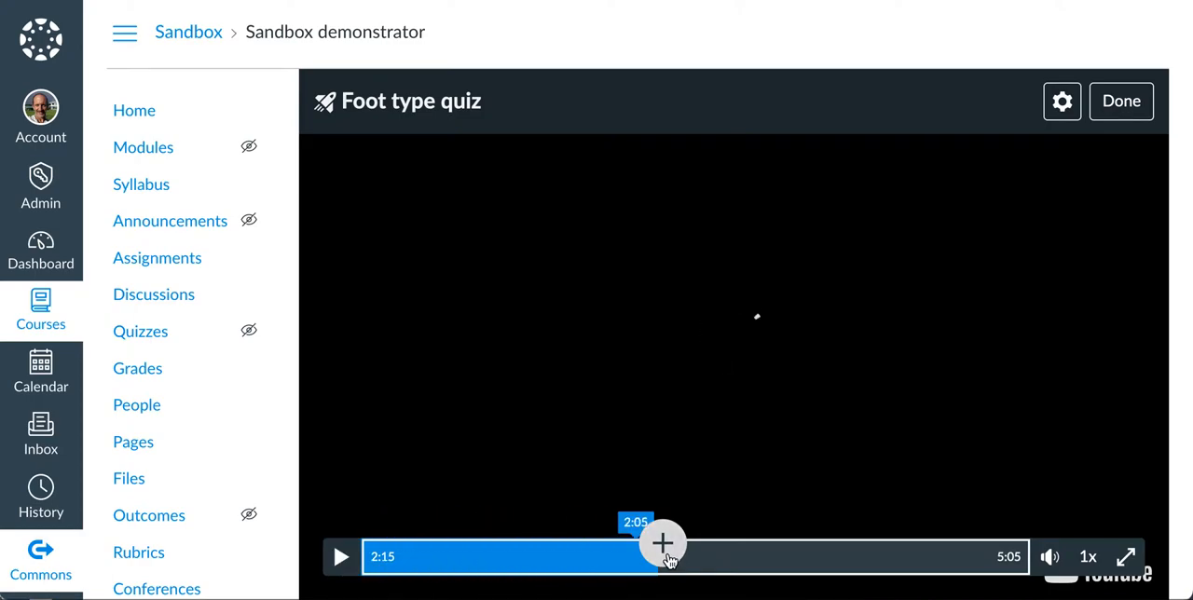
click(663, 544)
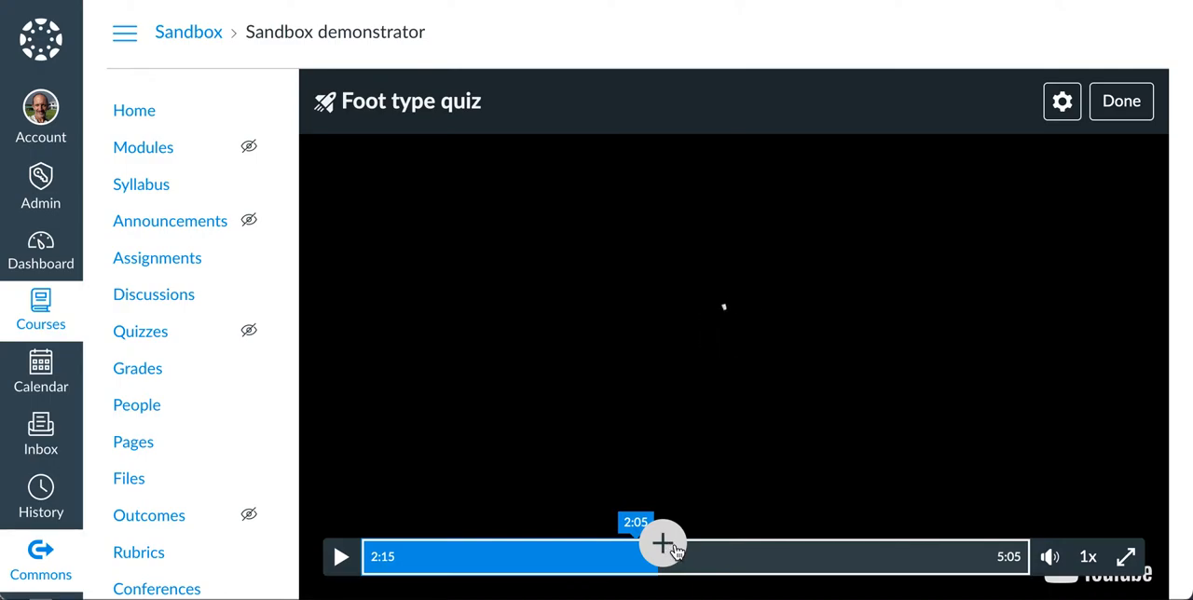
click(664, 544)
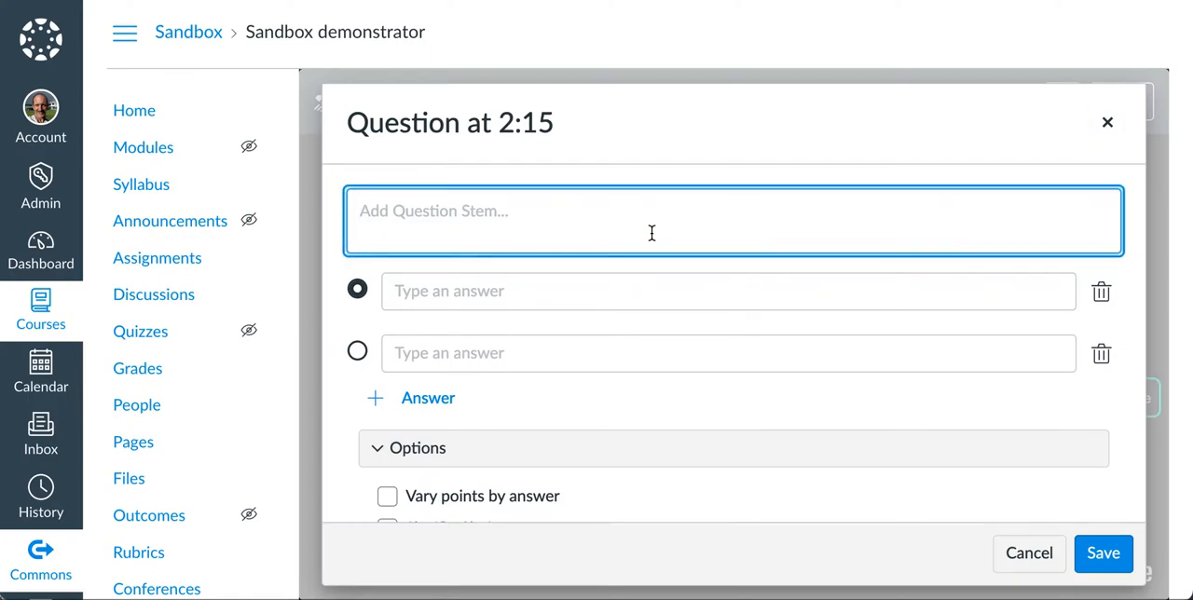
Step: Write the question 'What is the appropriate shoe type for a high arch'
click(653, 220)
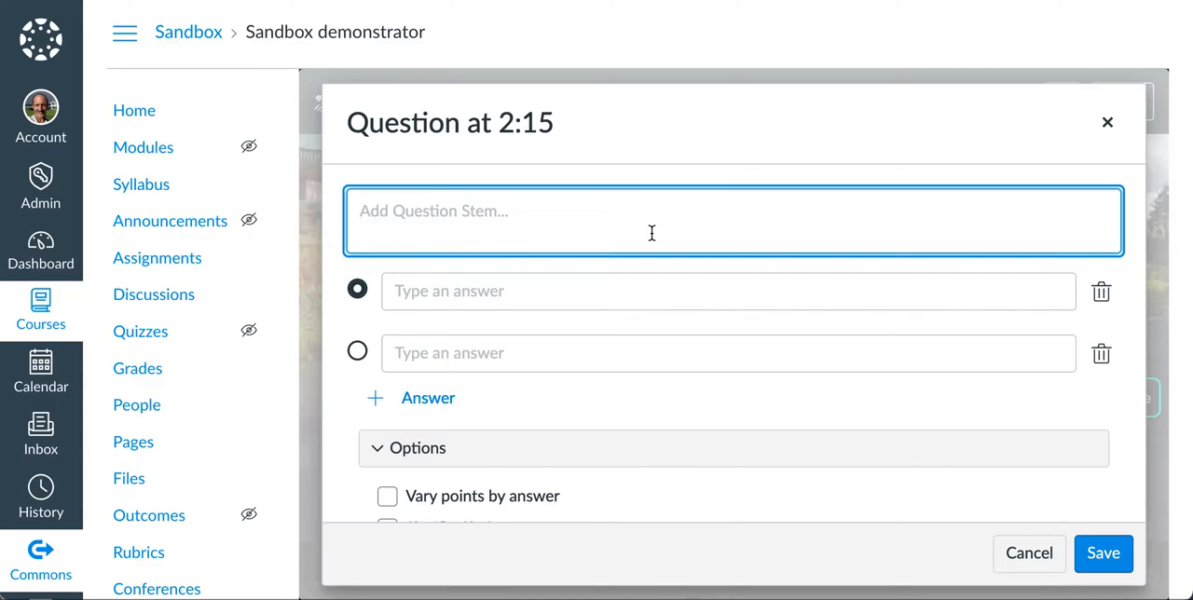
text(W)
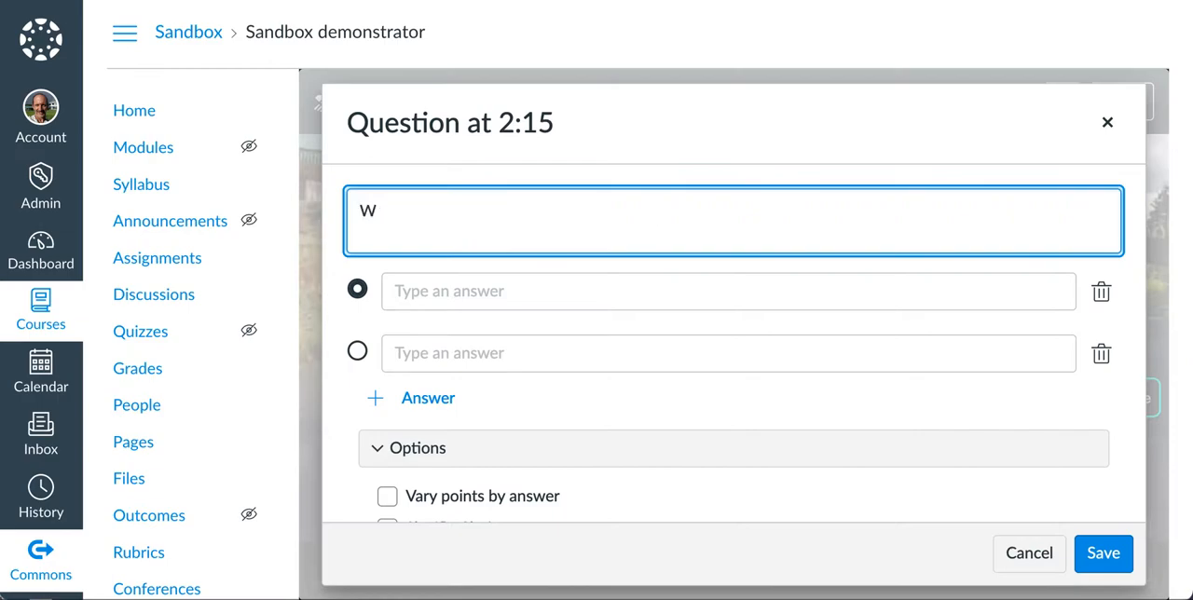
text(hat is the appropr)
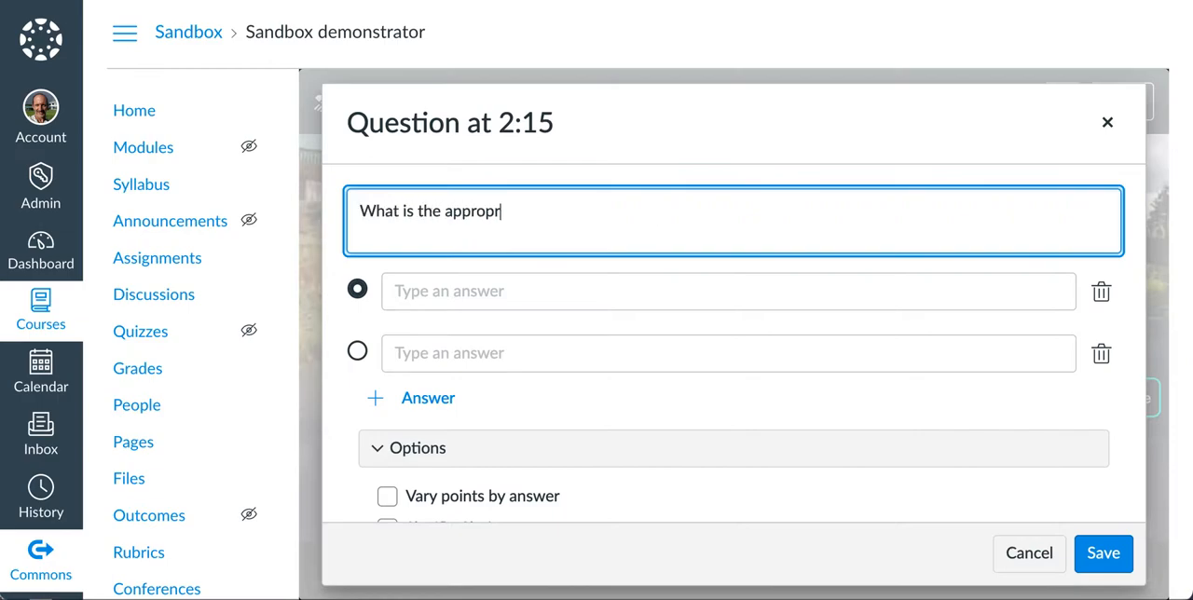
text(iate shoe type for)
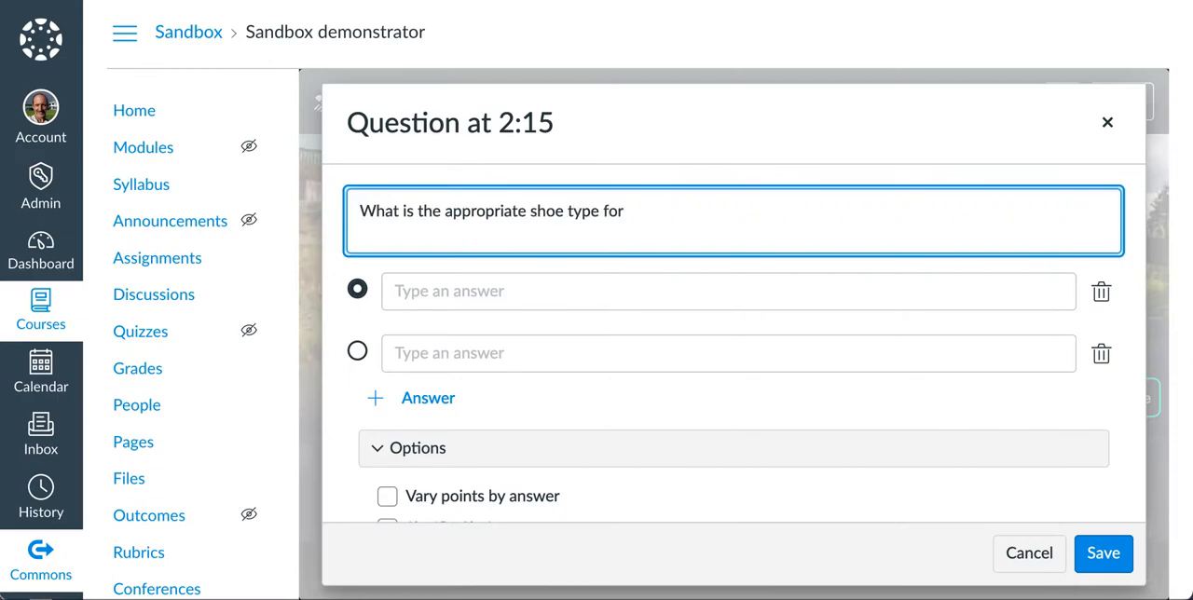
text(a high arch?)
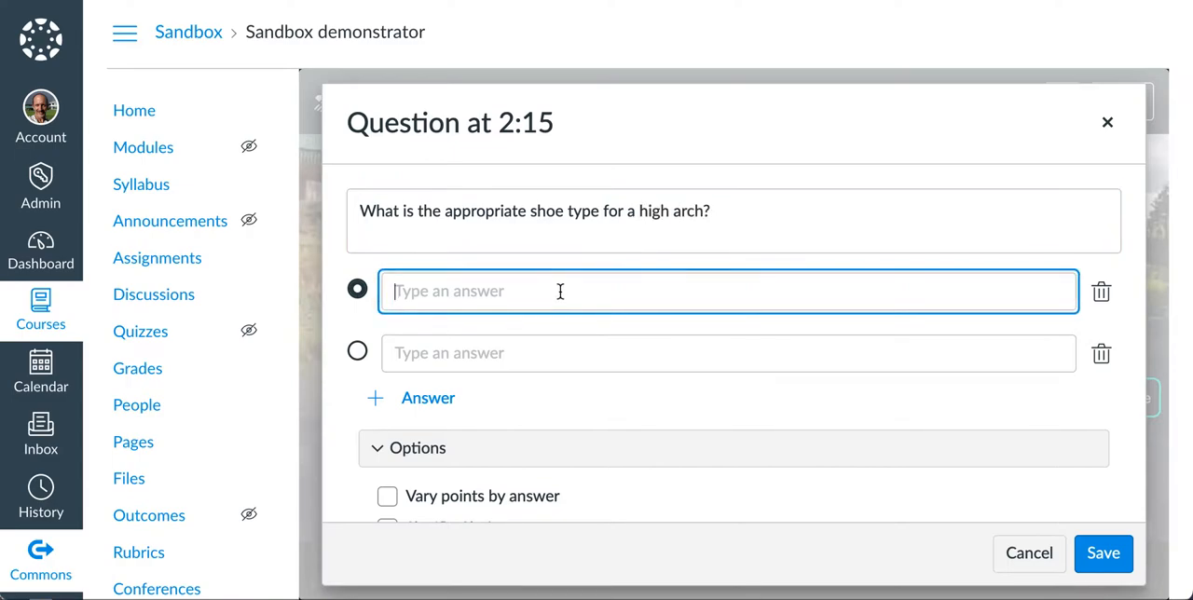
Step: Enter the answers Cushioned, Neutral shoe, and Stability or motion control shoe
text(Cus)
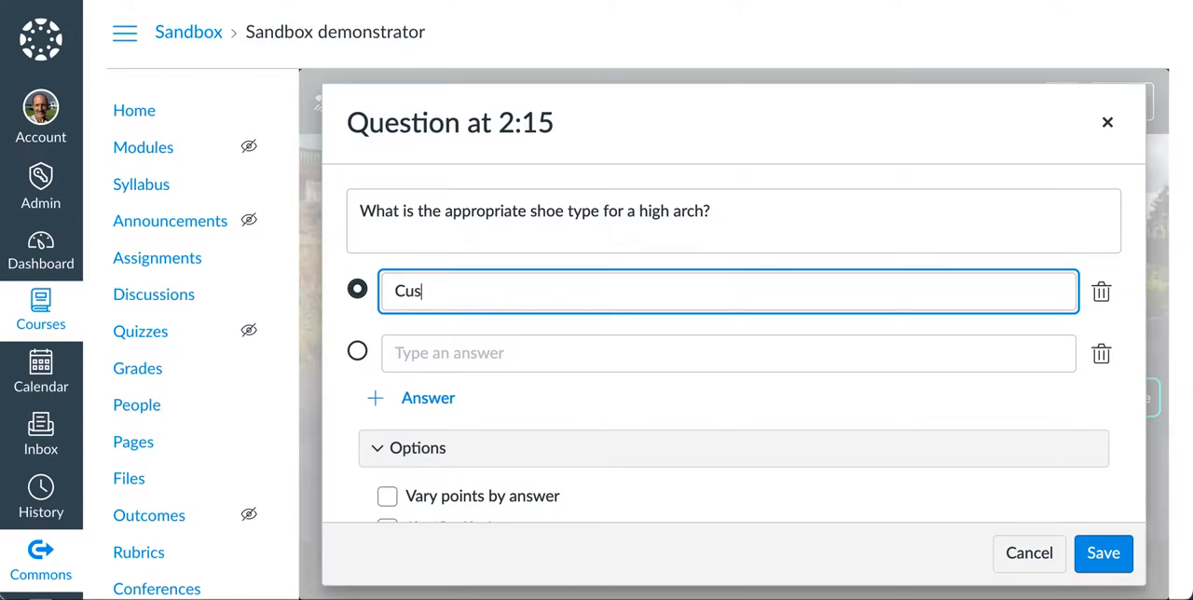
text(hiond)
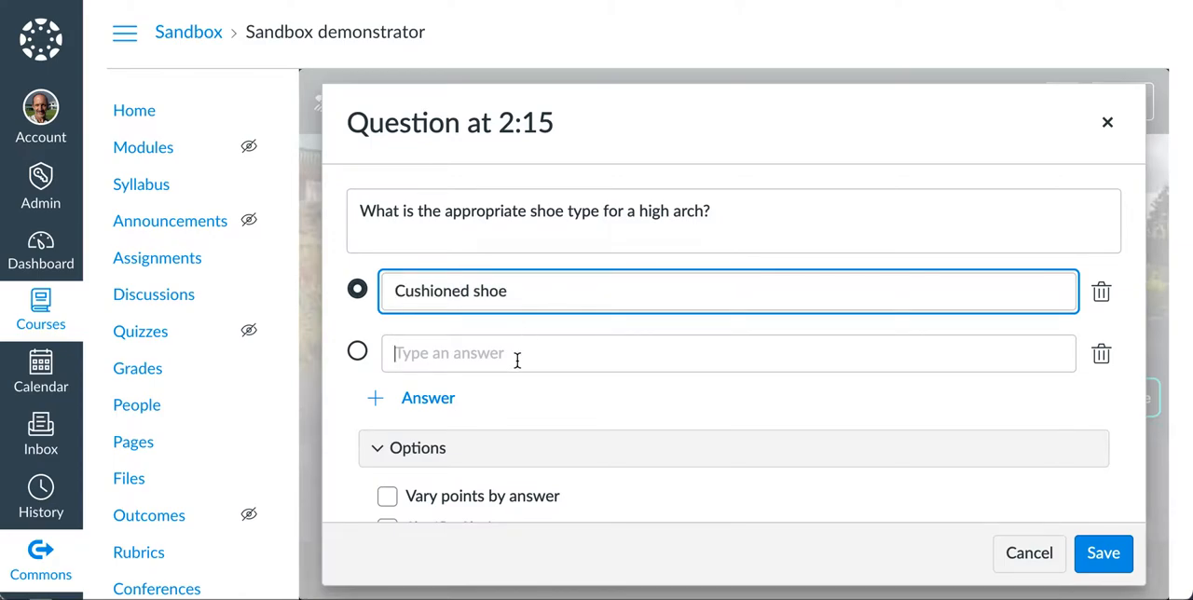
text(Neutral)
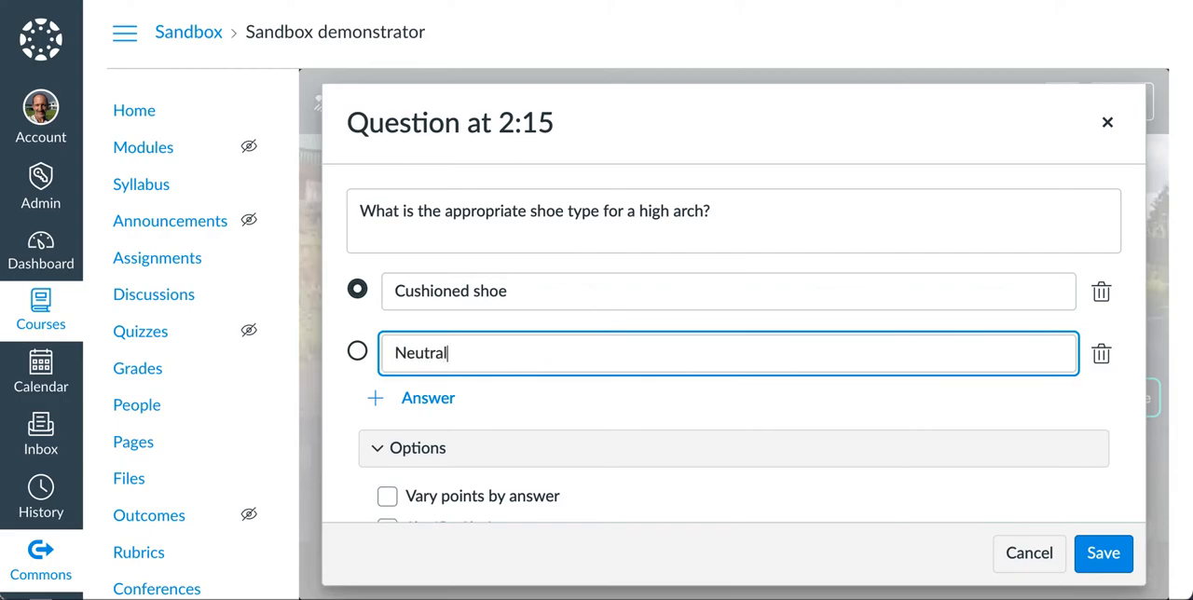
text(shoe)
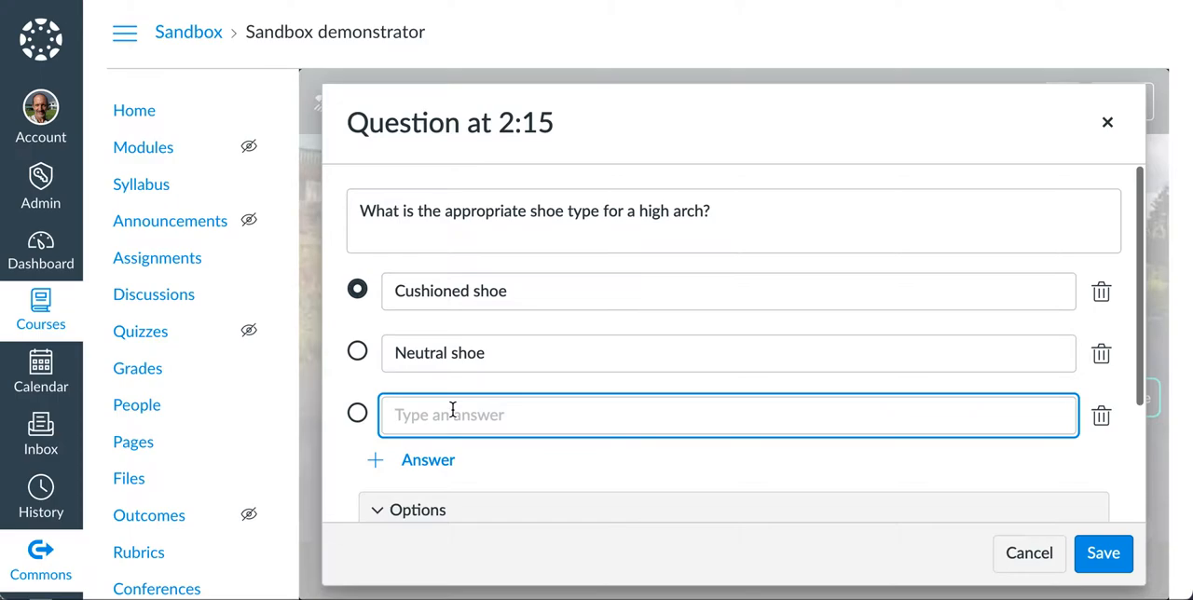
text(Sta)
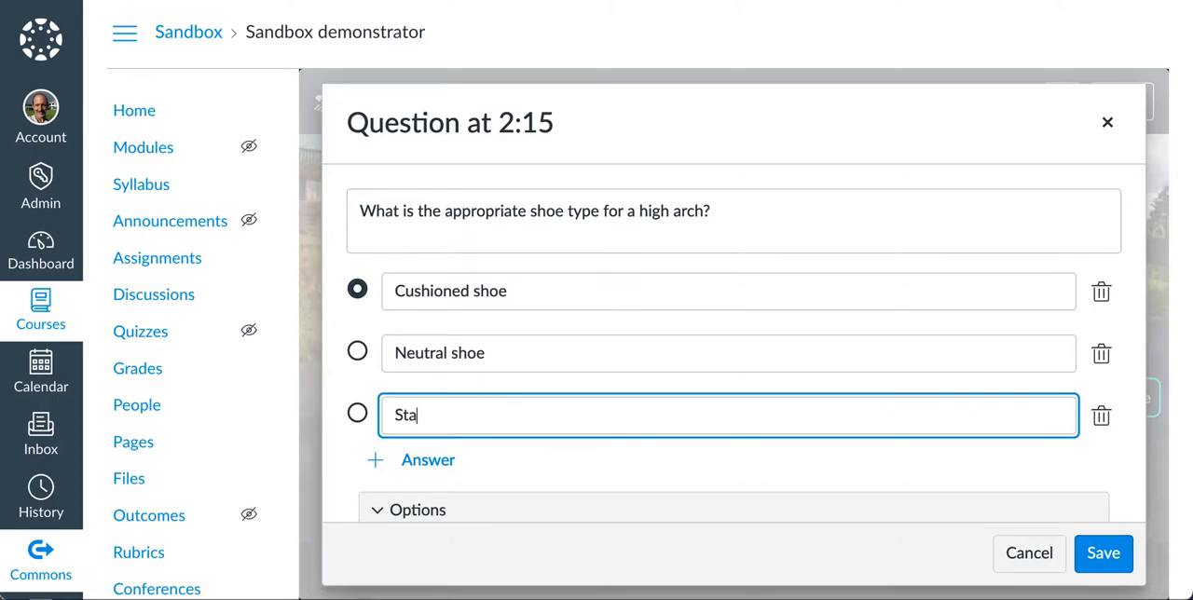
text(bility or motion control shoe)
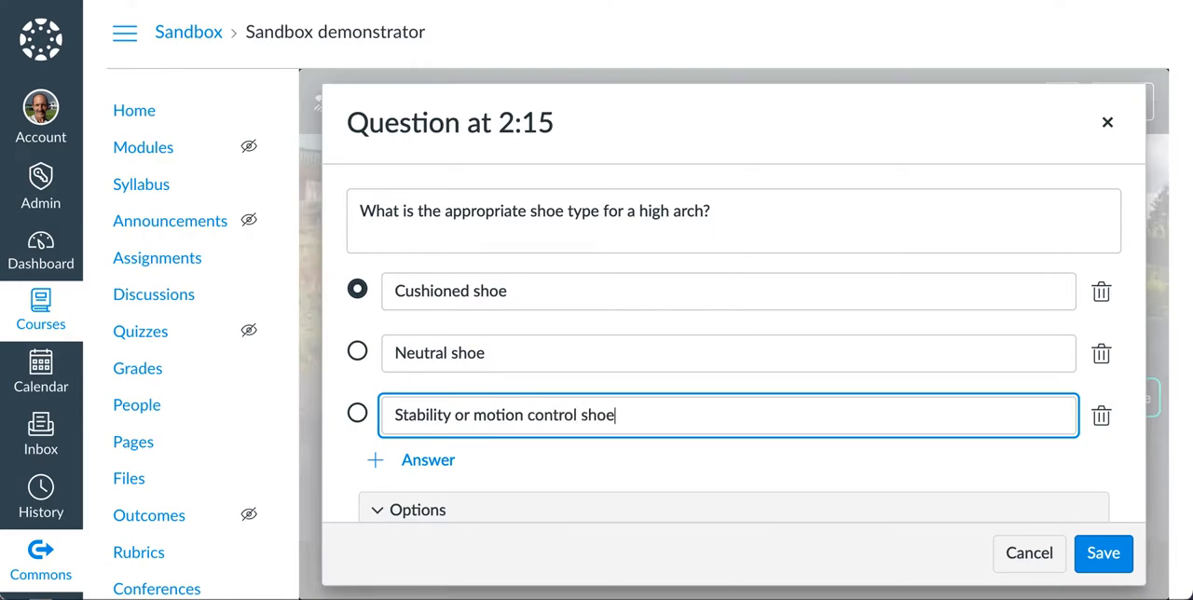
Step: Set the correct answer, ending with the first (cushioned) option marked
click(358, 352)
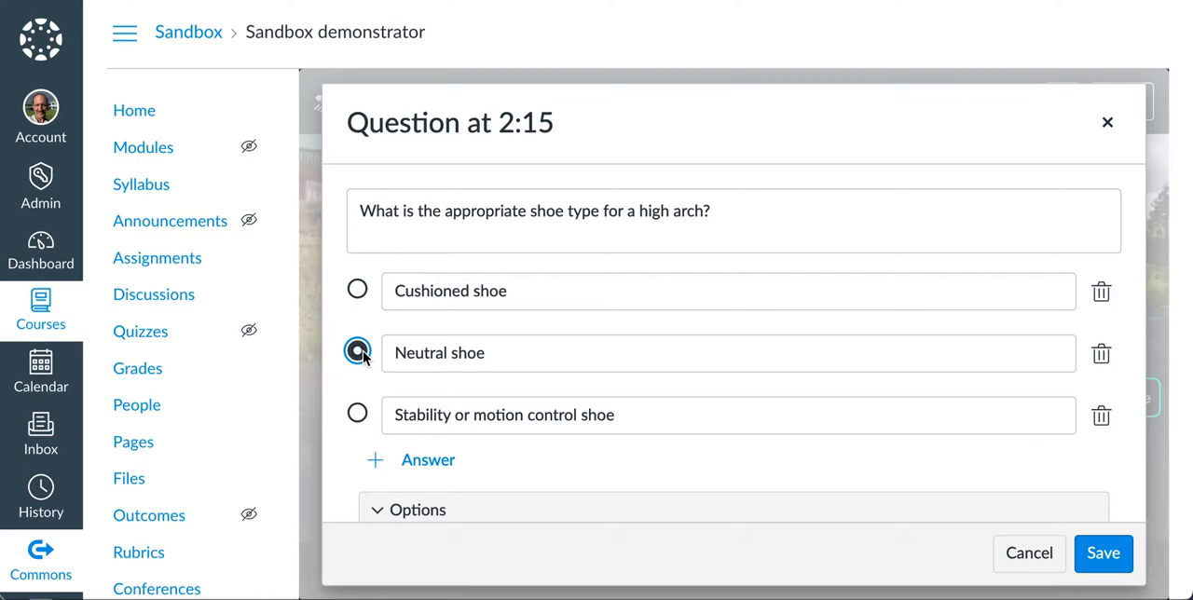
click(358, 414)
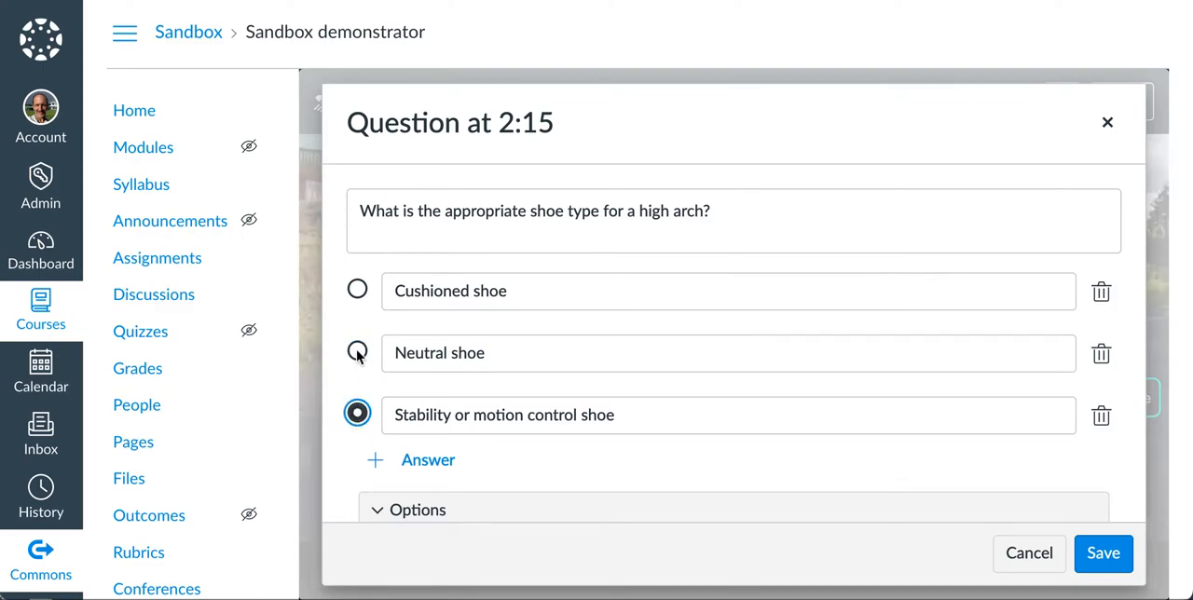
click(358, 291)
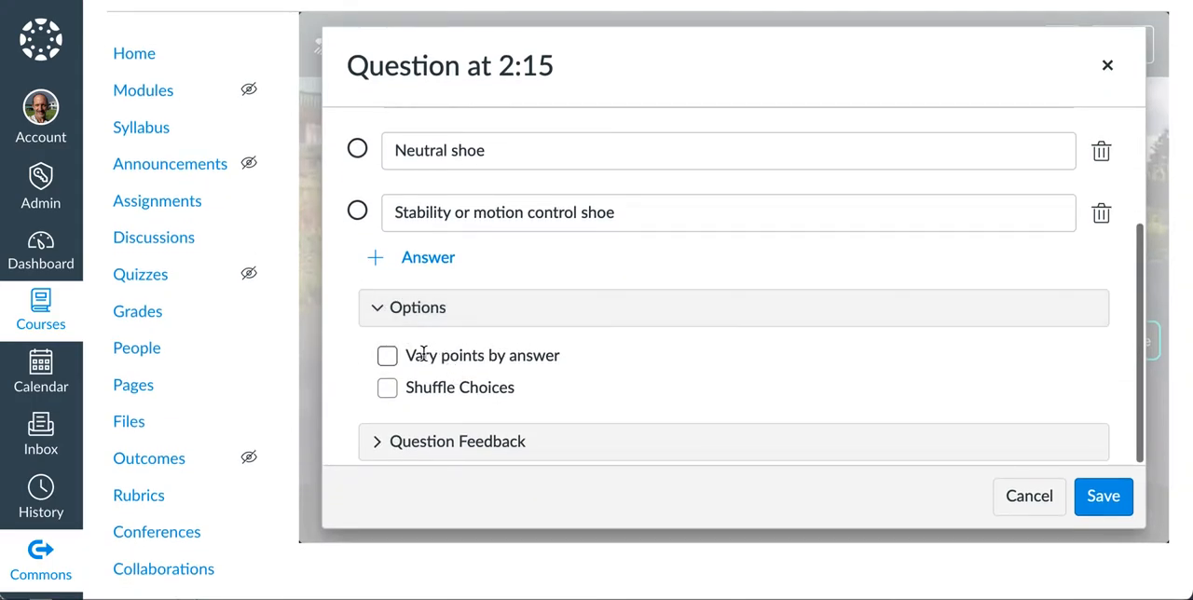
Step: Add question feedback 'Correct' and, for incorrect answers, 'A high arch requires a cushioned shoe!'
scroll(down, 3)
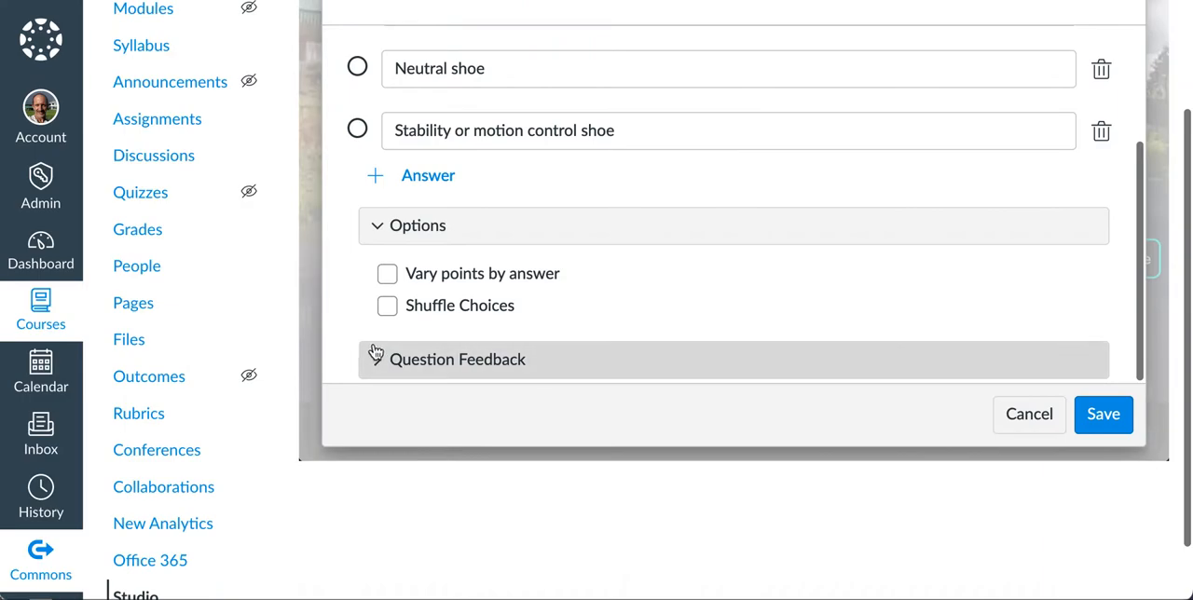
click(459, 358)
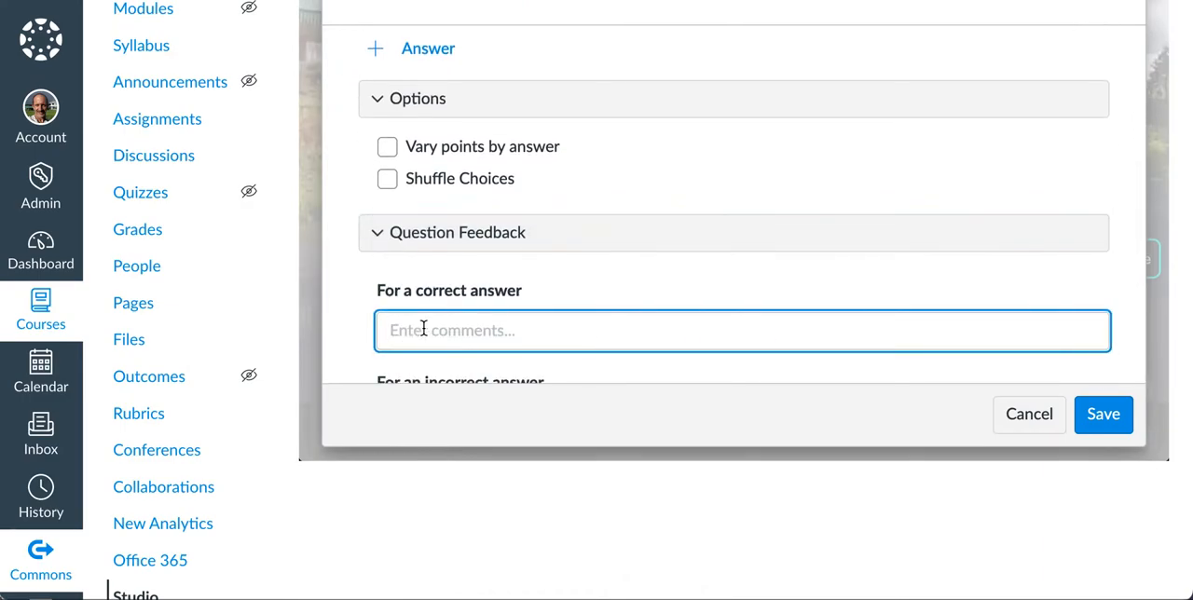
text(Correct!)
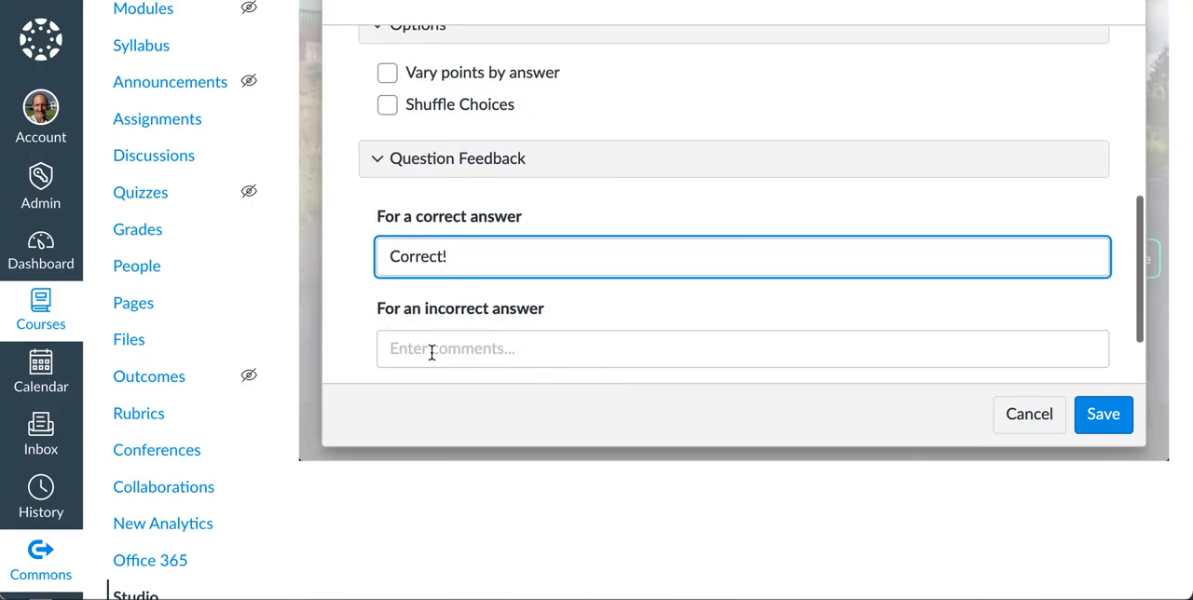
click(742, 349)
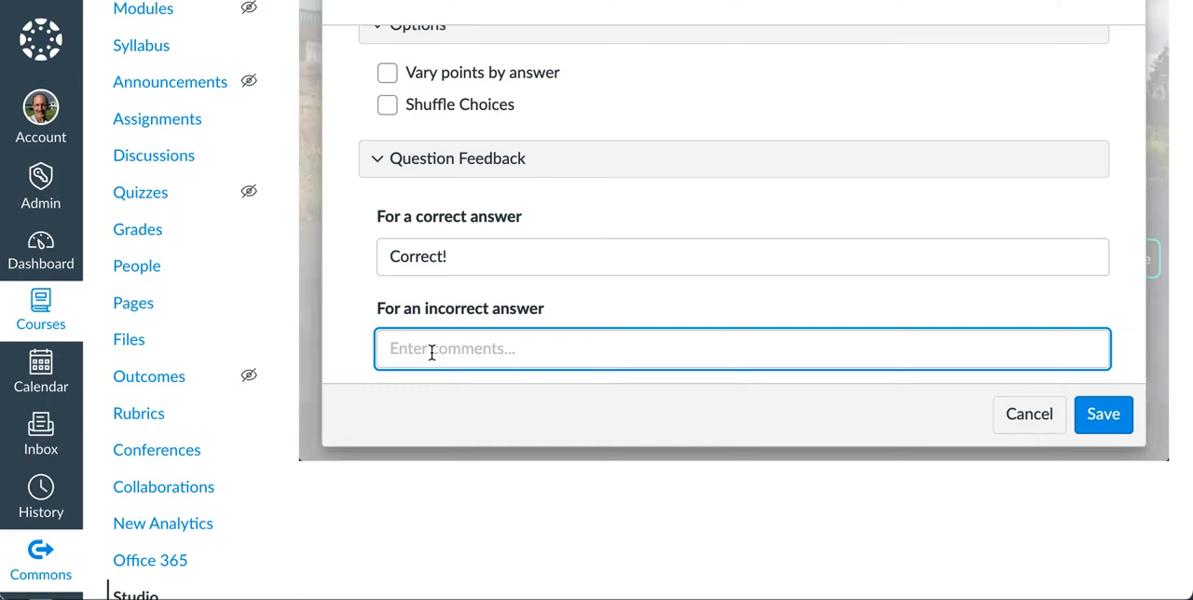
text(A high)
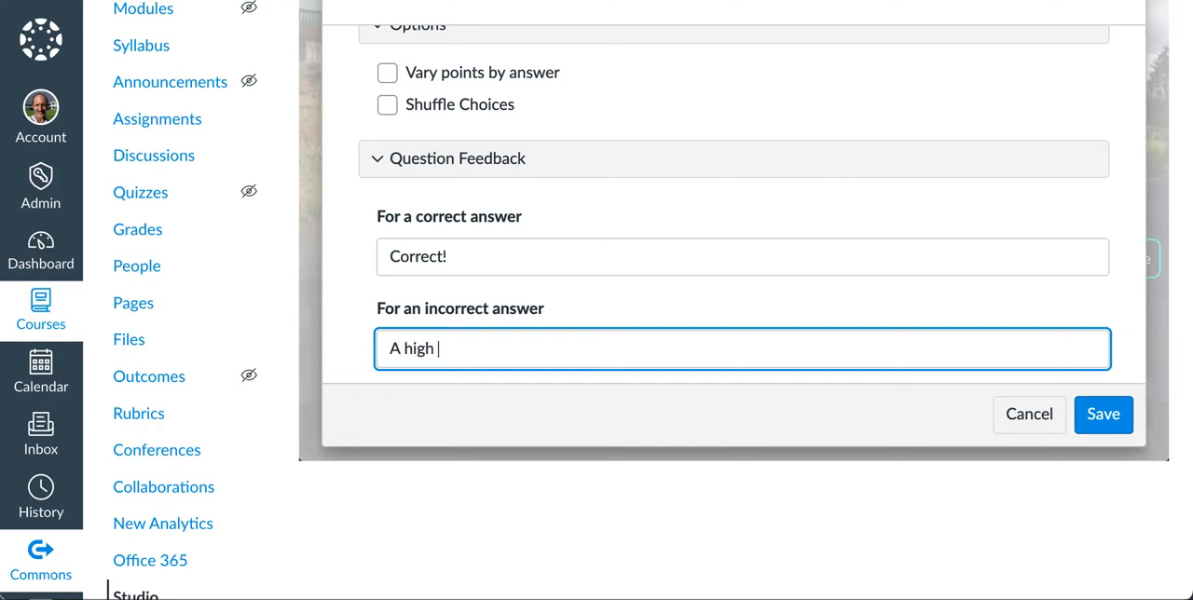
text(arch required)
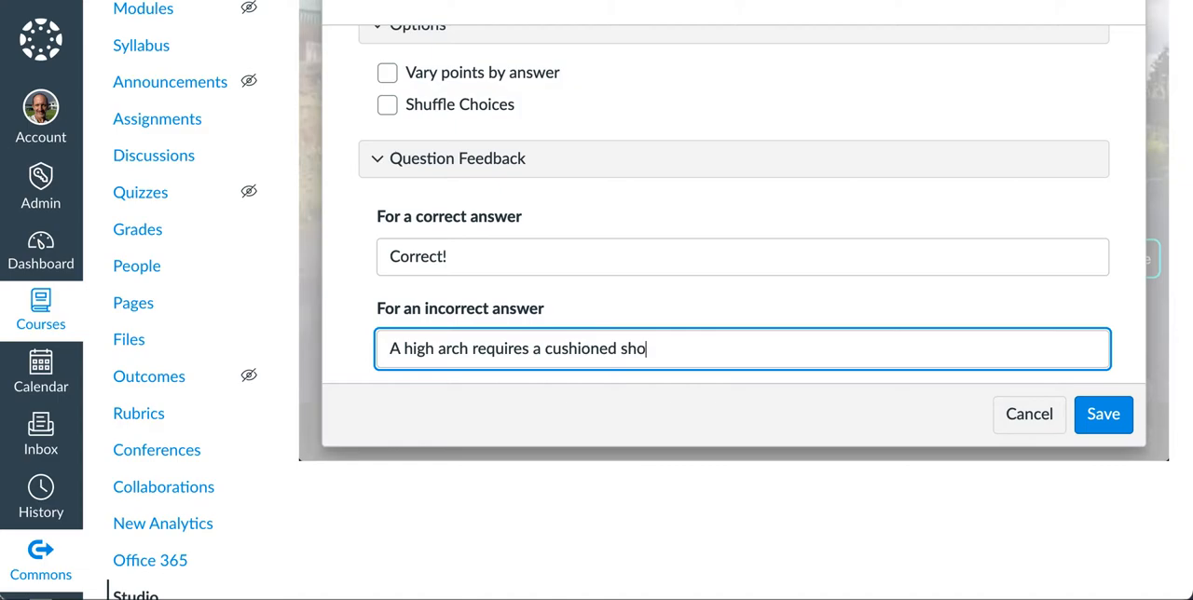
text(e!)
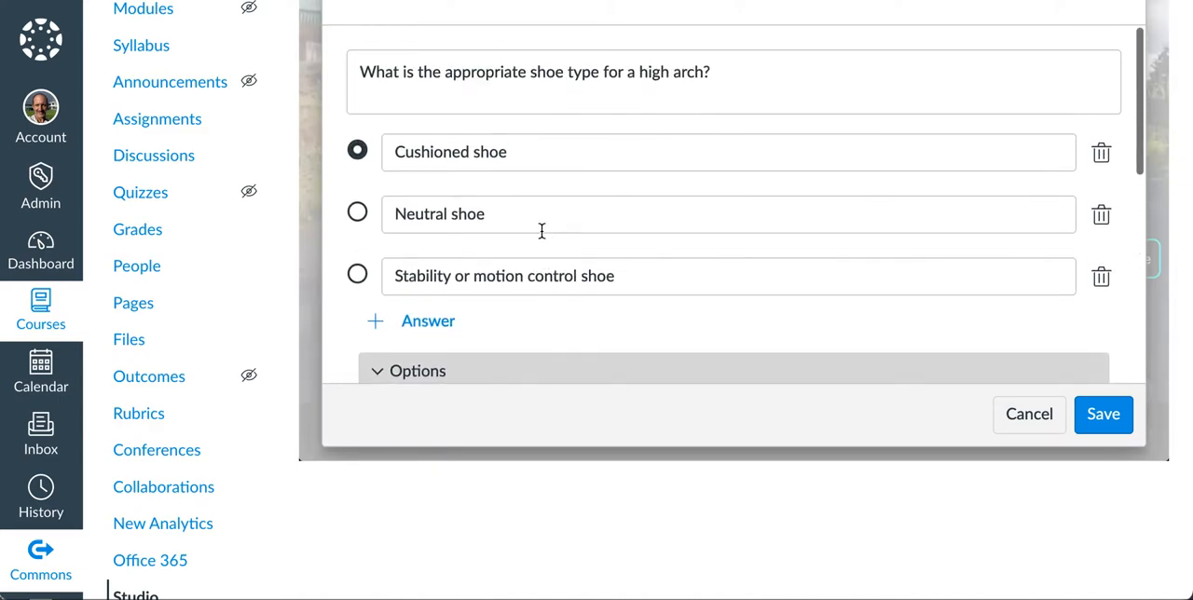
Step: Save the high-arch question and view its marker on the video timeline
scroll(down, 3)
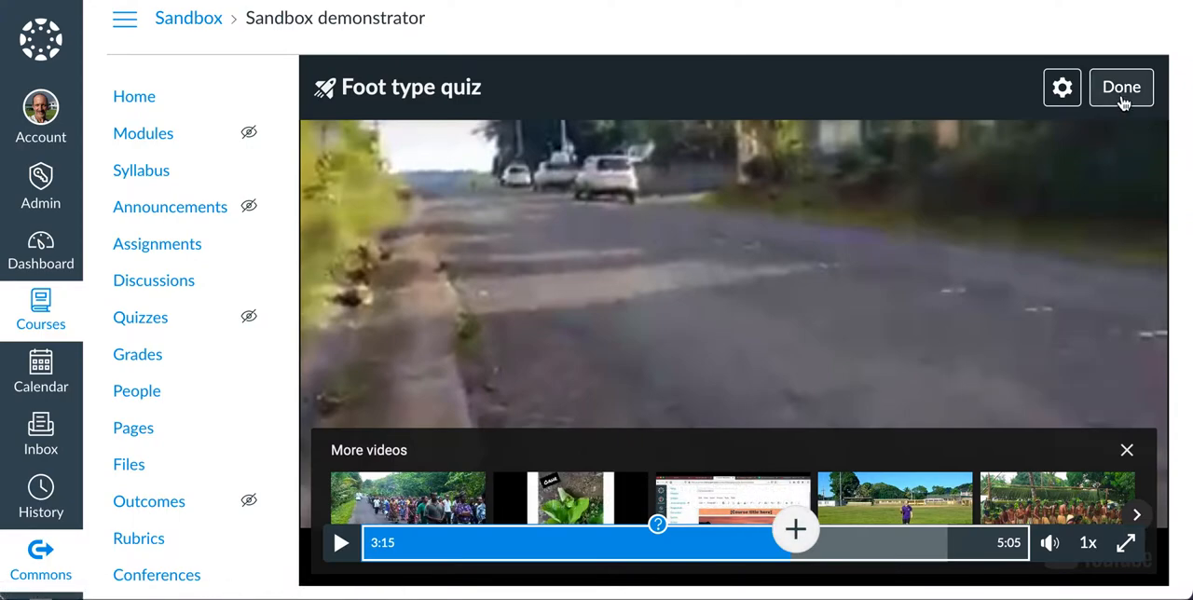
Step: Finish the video quiz and go to the course Assignments page to start adding an assignment
click(1121, 85)
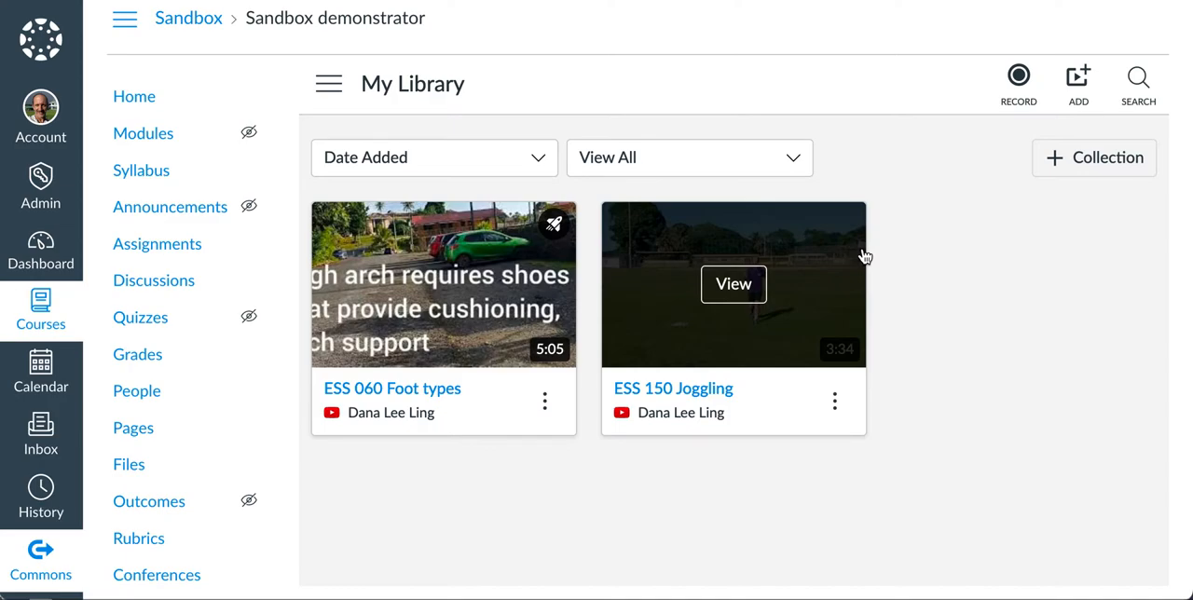
mouse_move(787, 363)
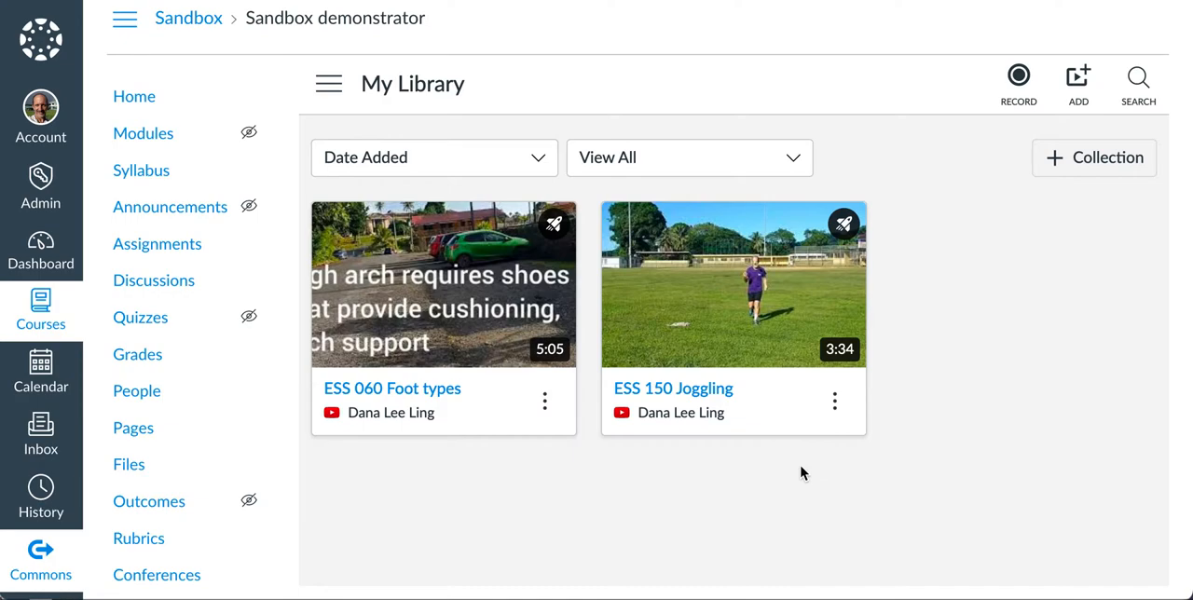
mouse_move(157, 242)
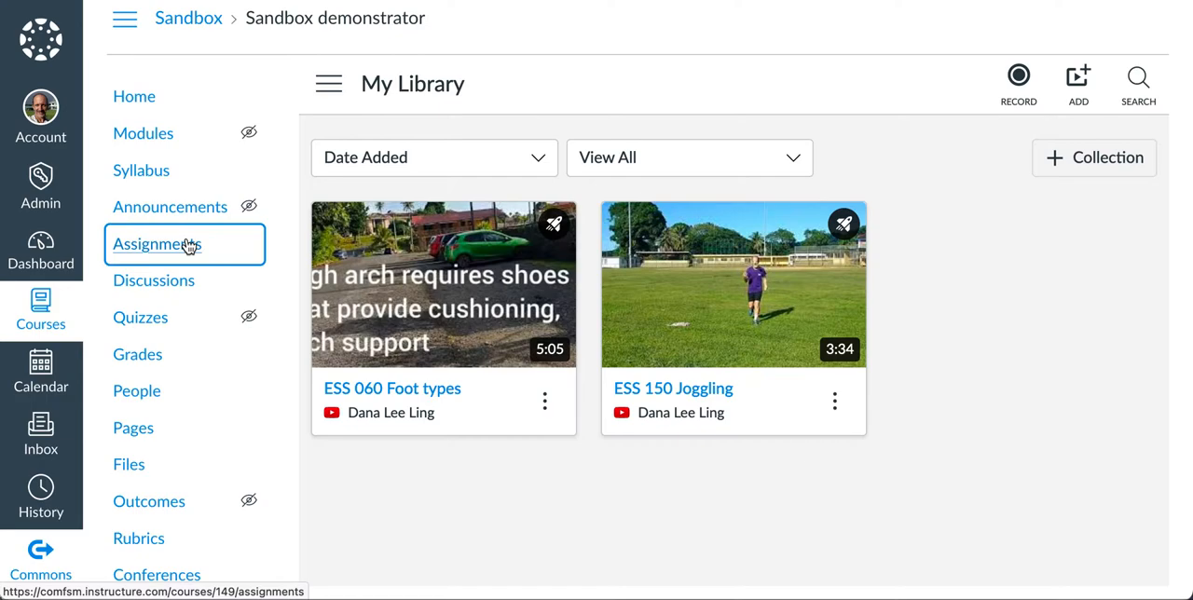
click(159, 245)
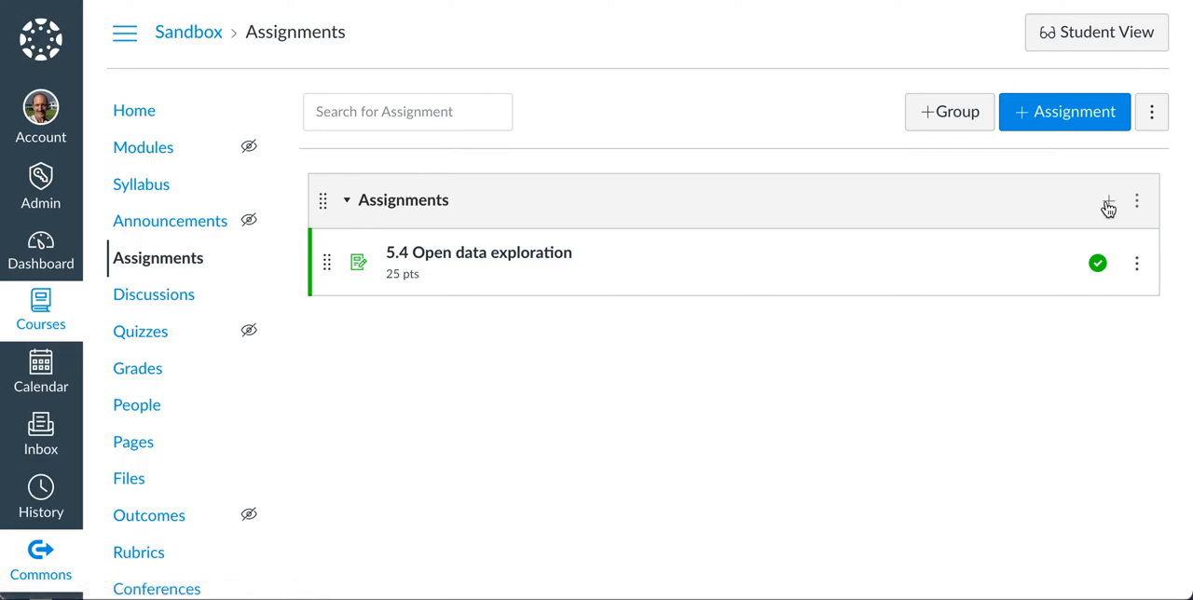
click(1107, 201)
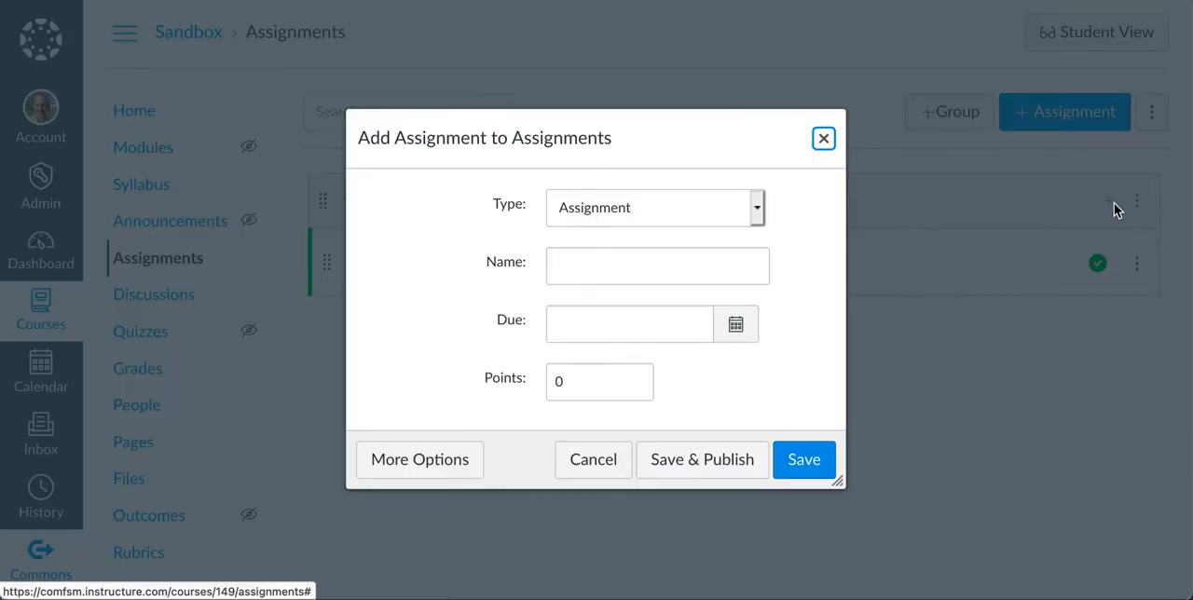
mouse_move(656, 258)
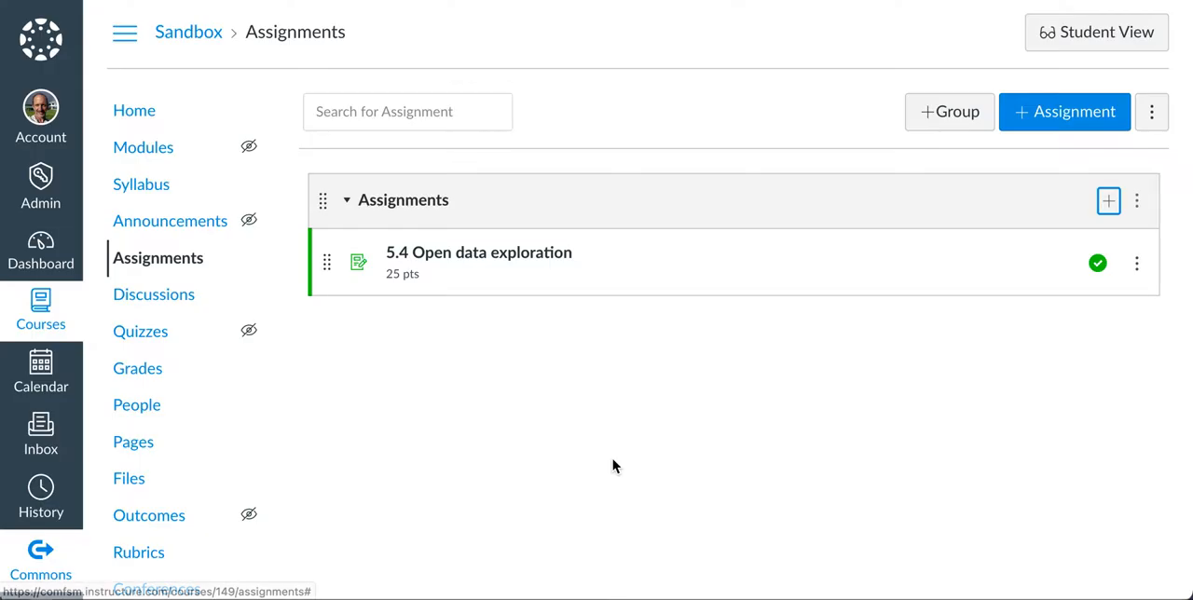
mouse_move(1036, 146)
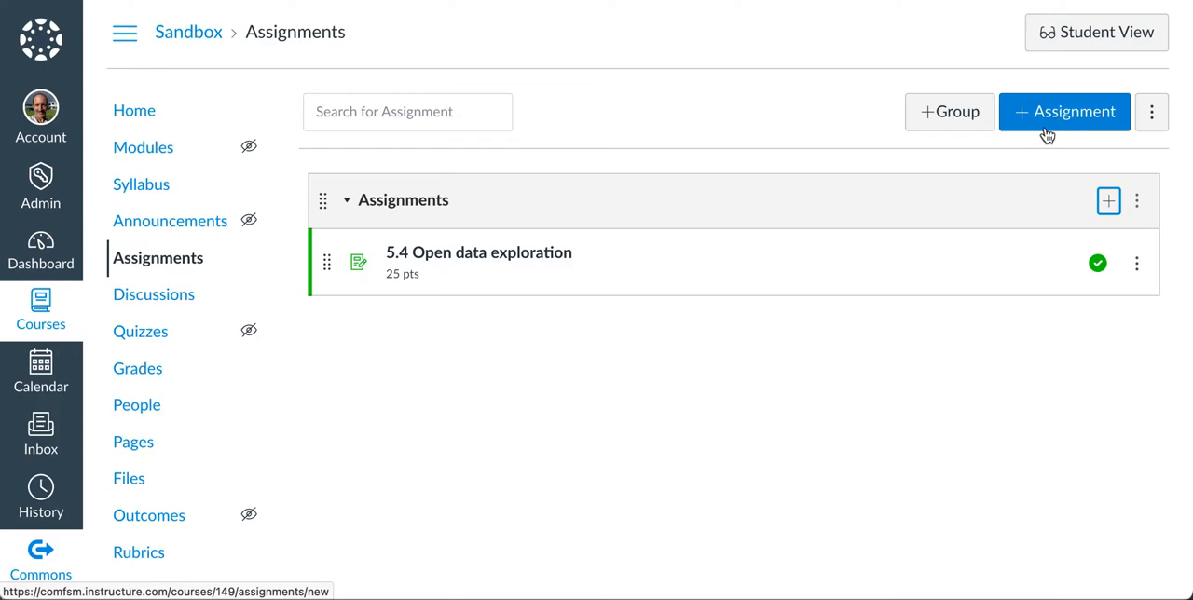
mouse_move(1072, 115)
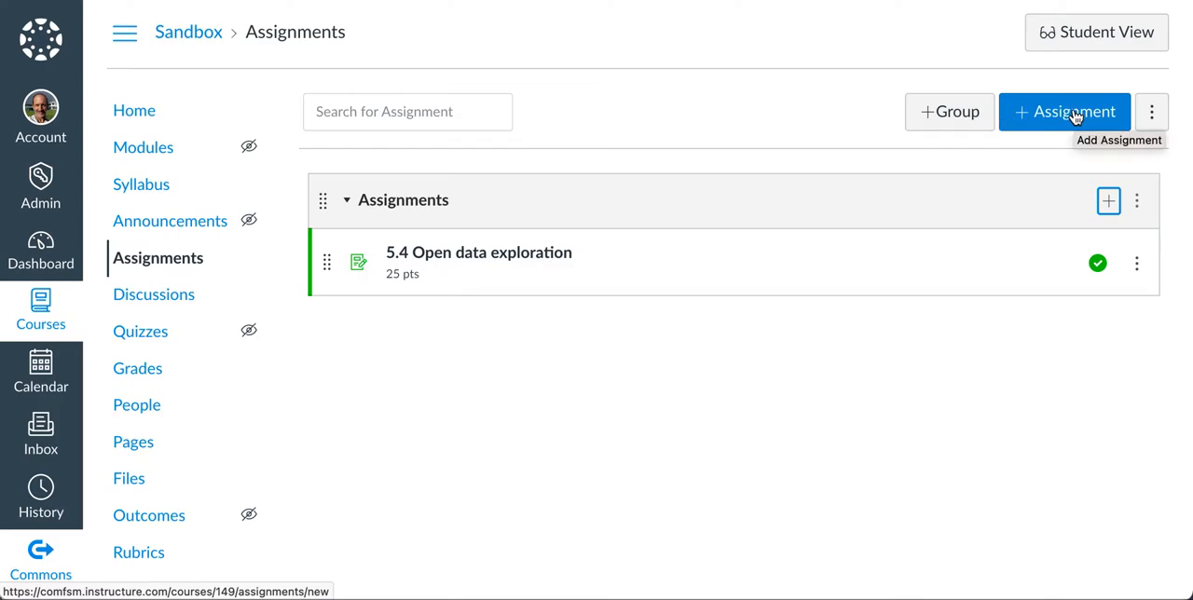
Step: Create a new assignment titled 'Foot type quiz'
click(1065, 112)
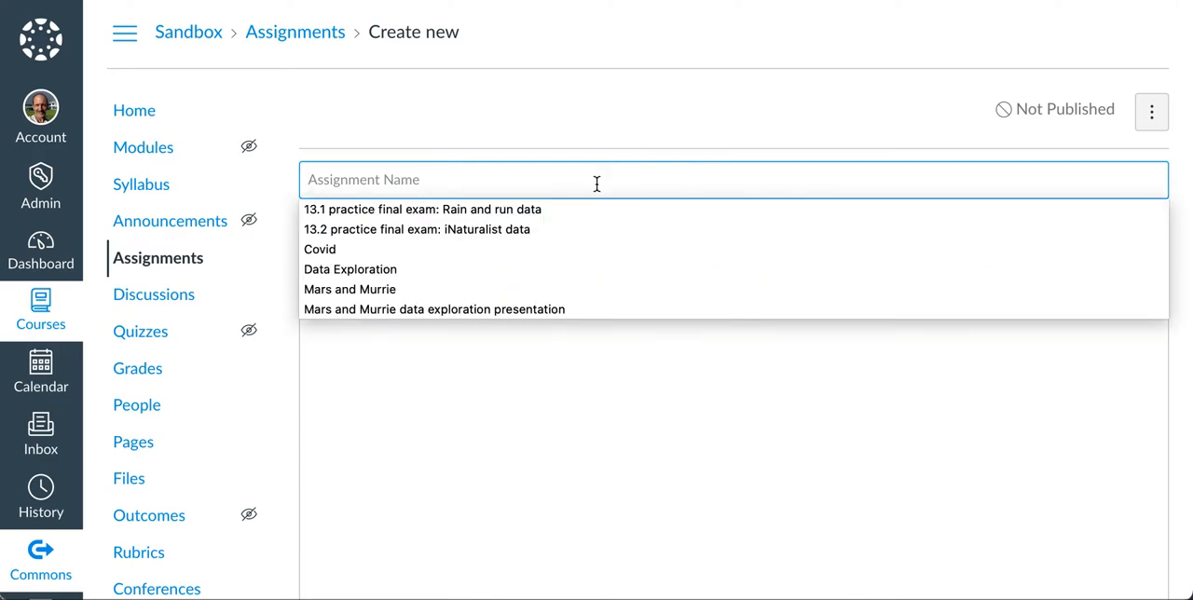
text(Foot)
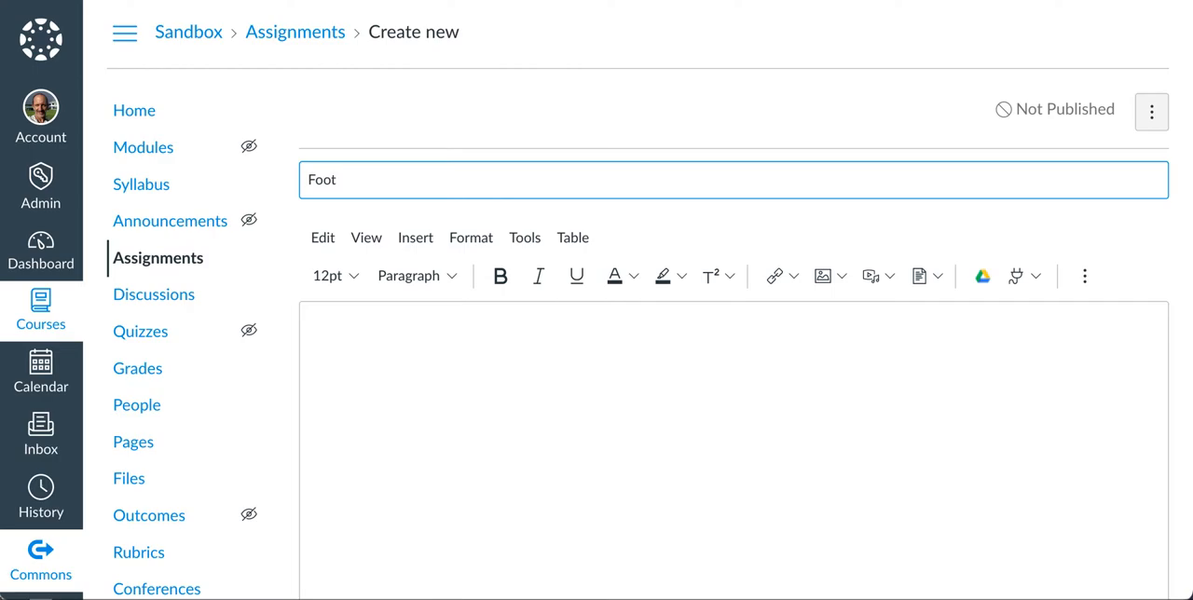
text(type qui)
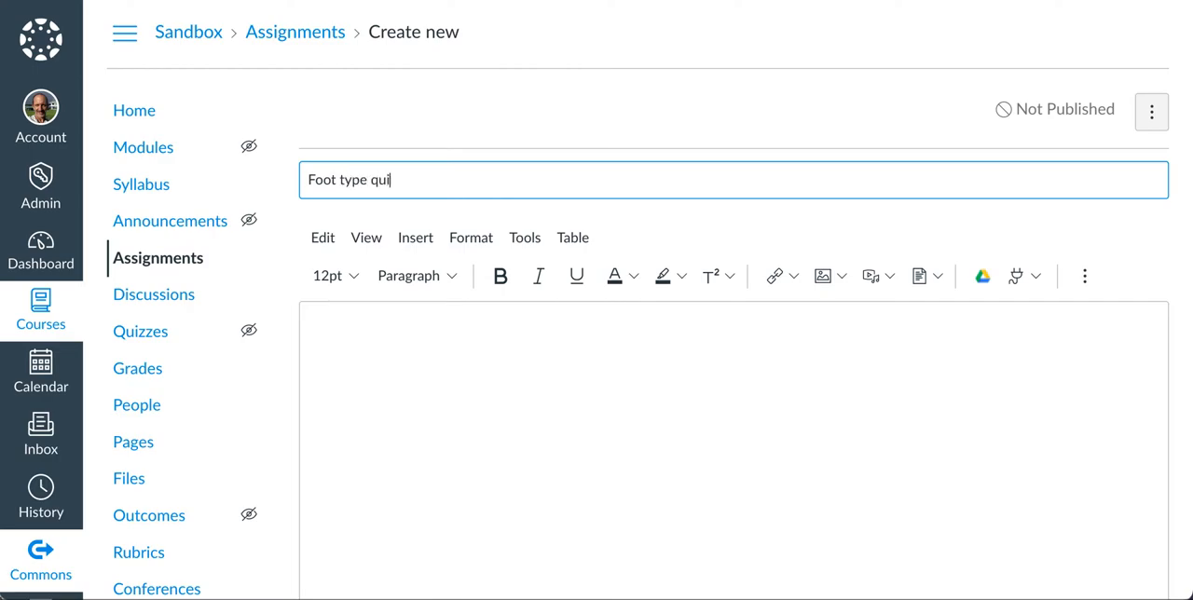
text(z)
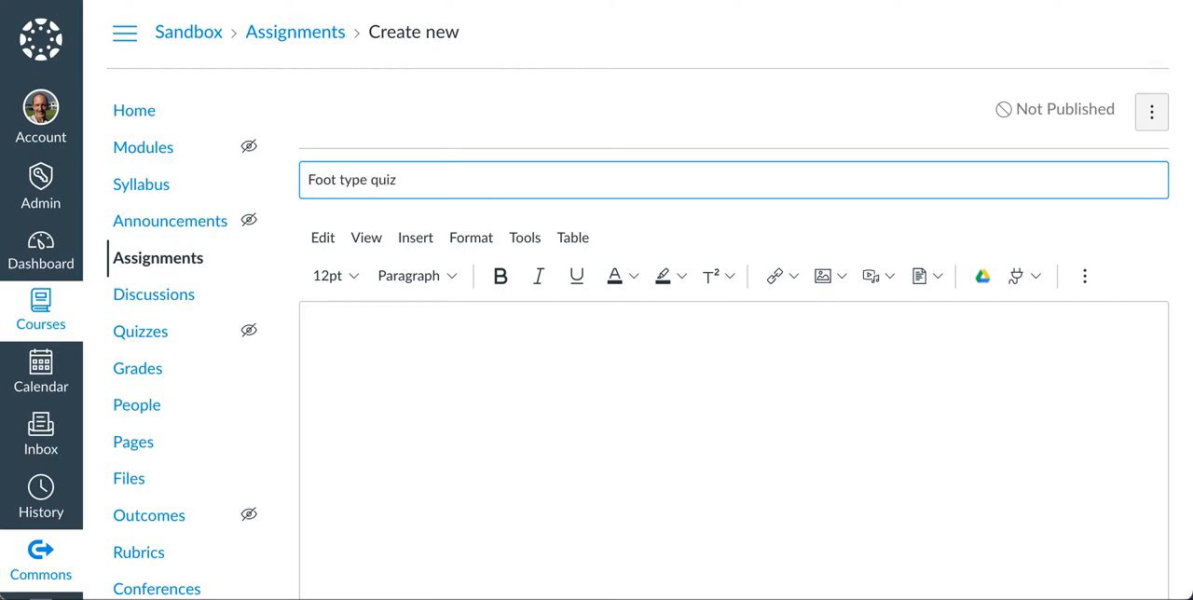
Step: Write instructions to watch the video, take the quiz and scroll the quiz window for all answers
text(s)
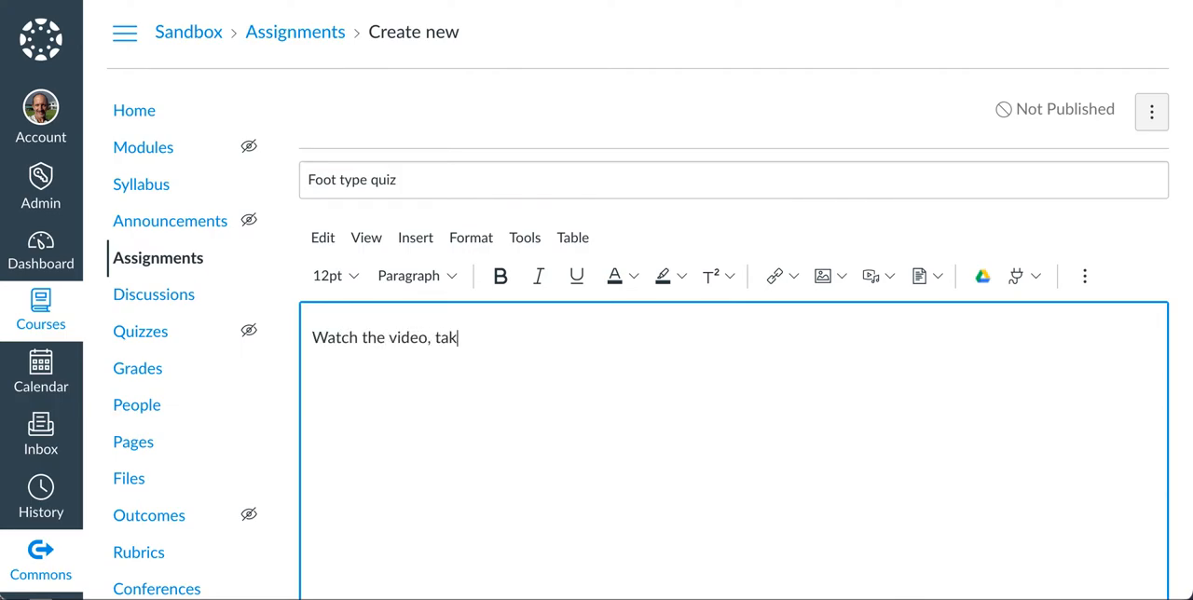
text(e the quiz.)
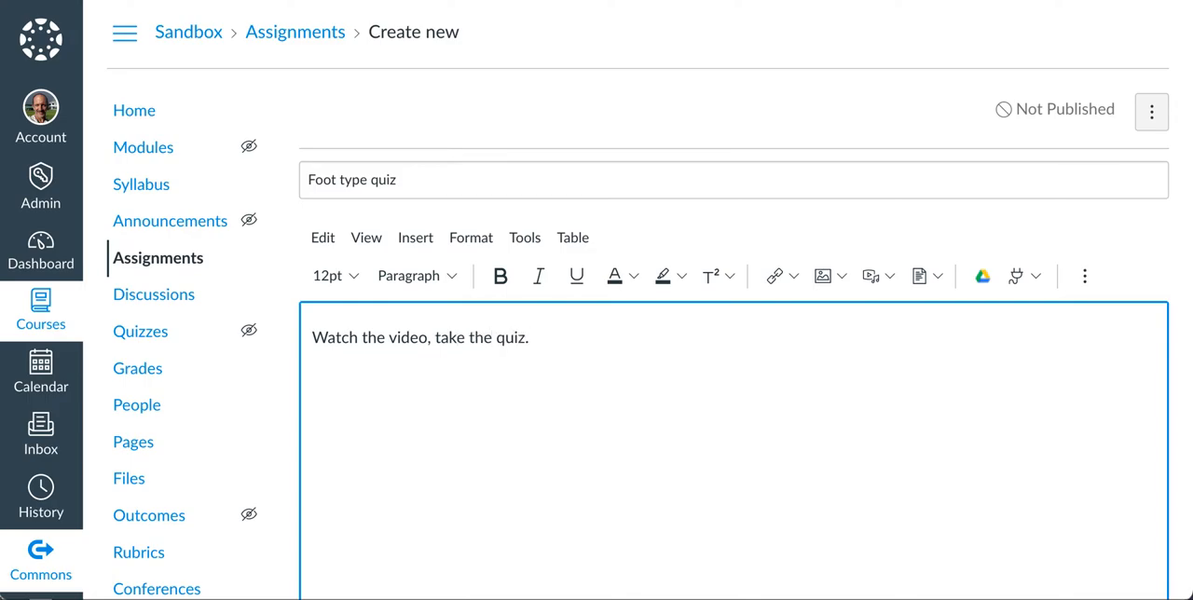
text(Be caref)
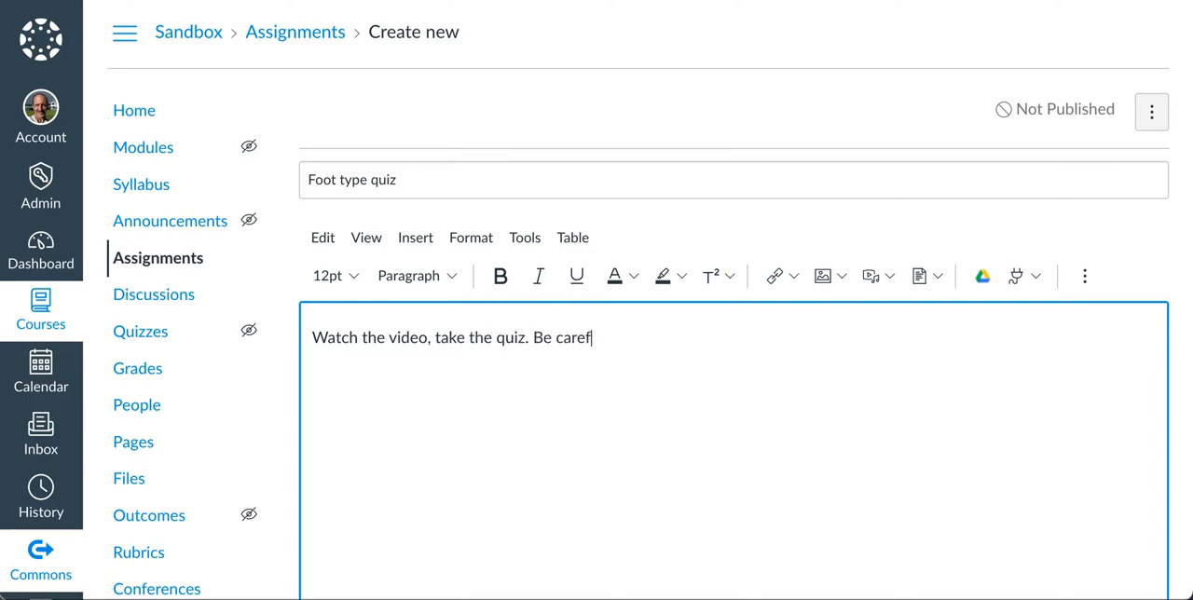
text(ul to scroll down in the q)
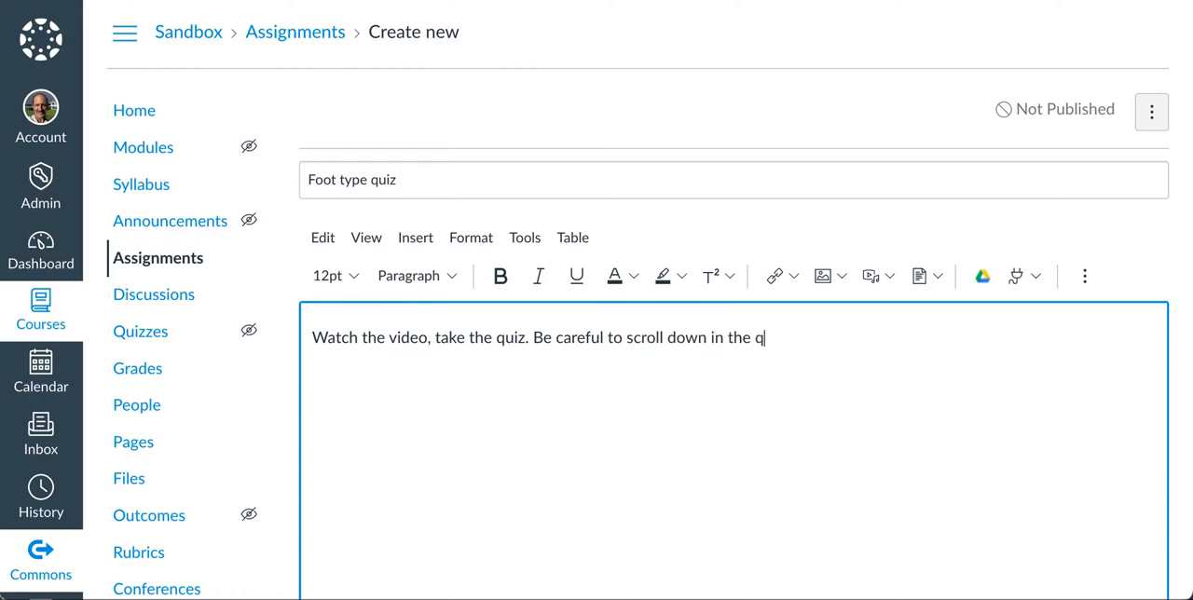
text(uiz window)
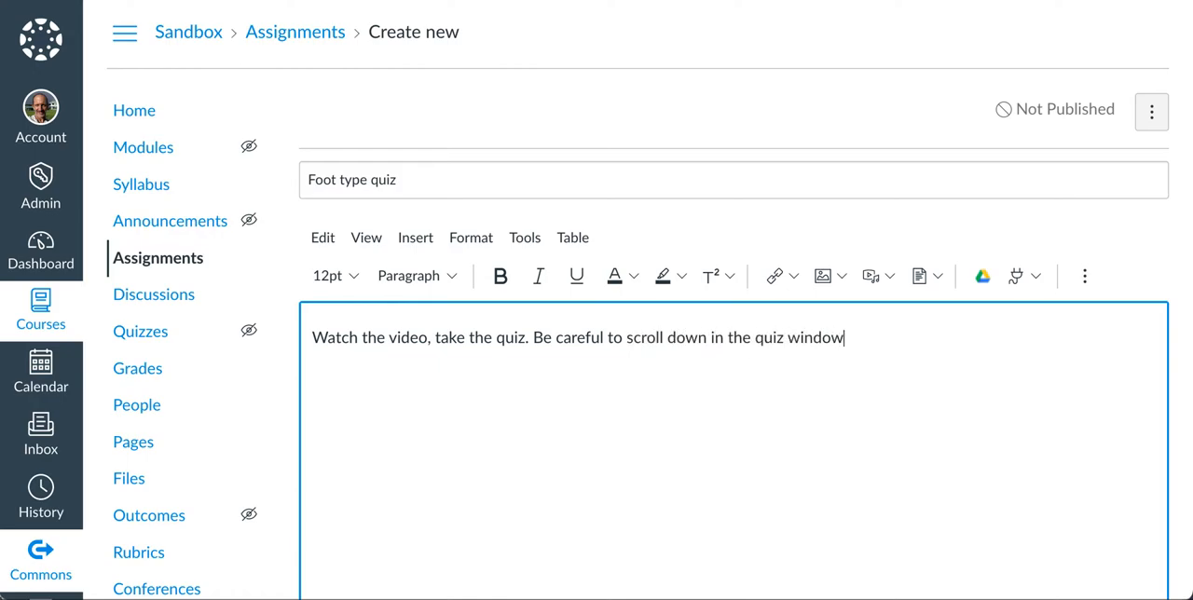
scroll(down, 3)
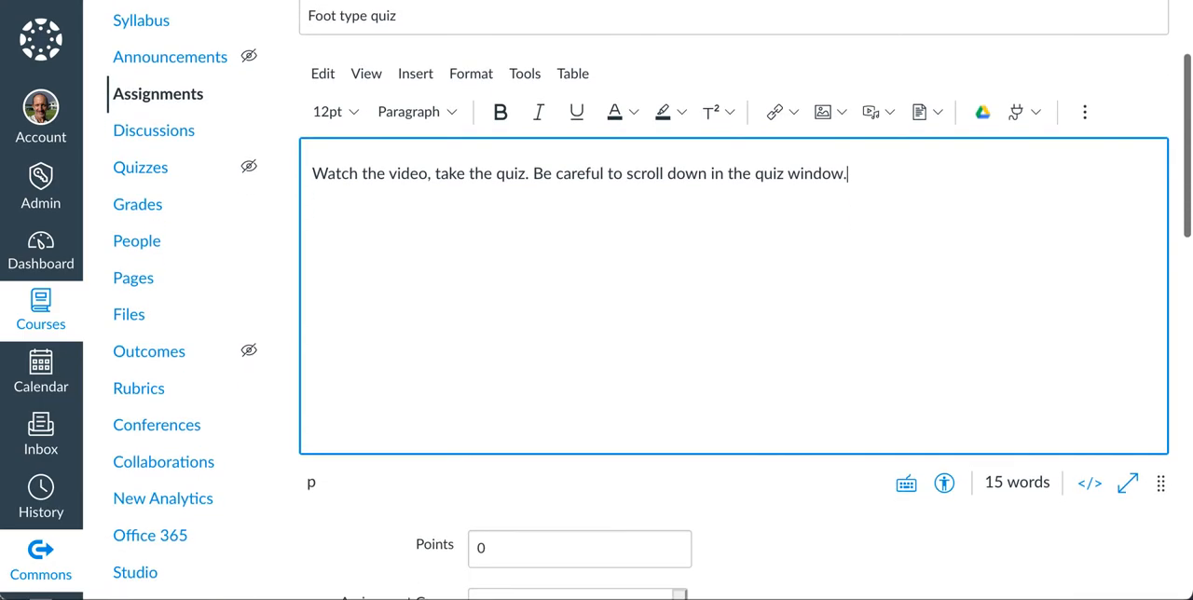
scroll(down, 3)
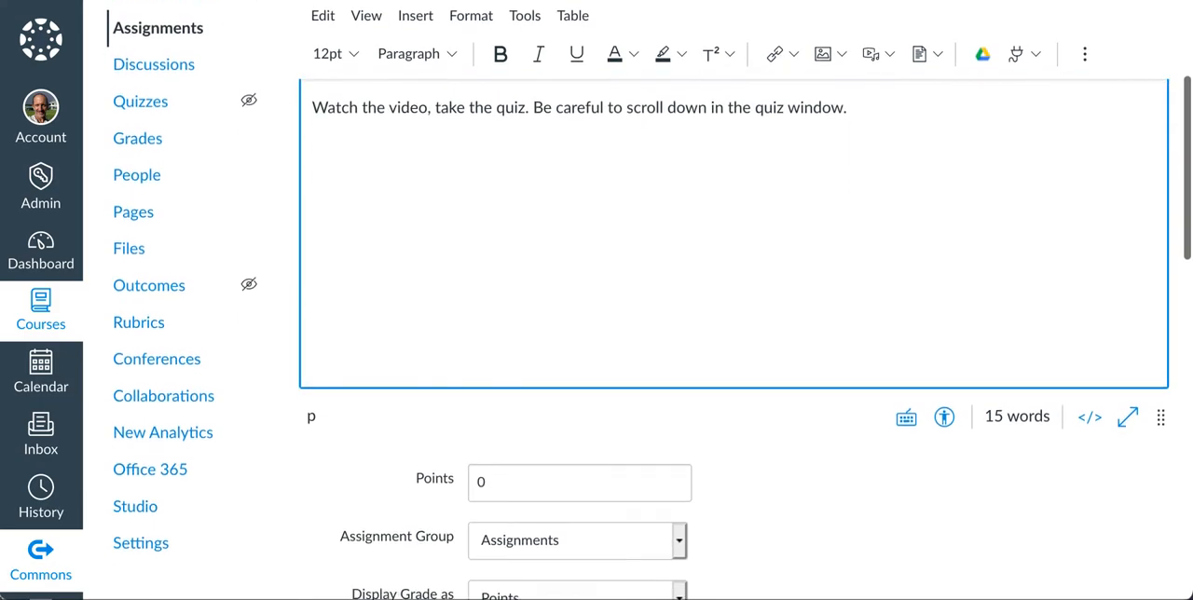
scroll(down, 3)
text( to see)
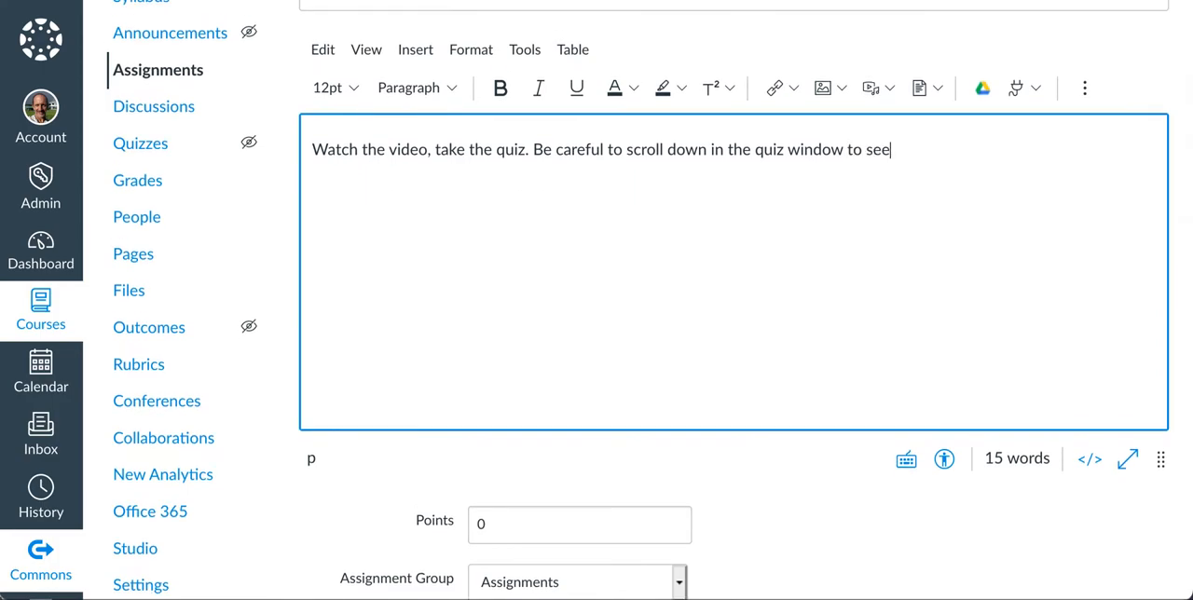
text(all the answer)
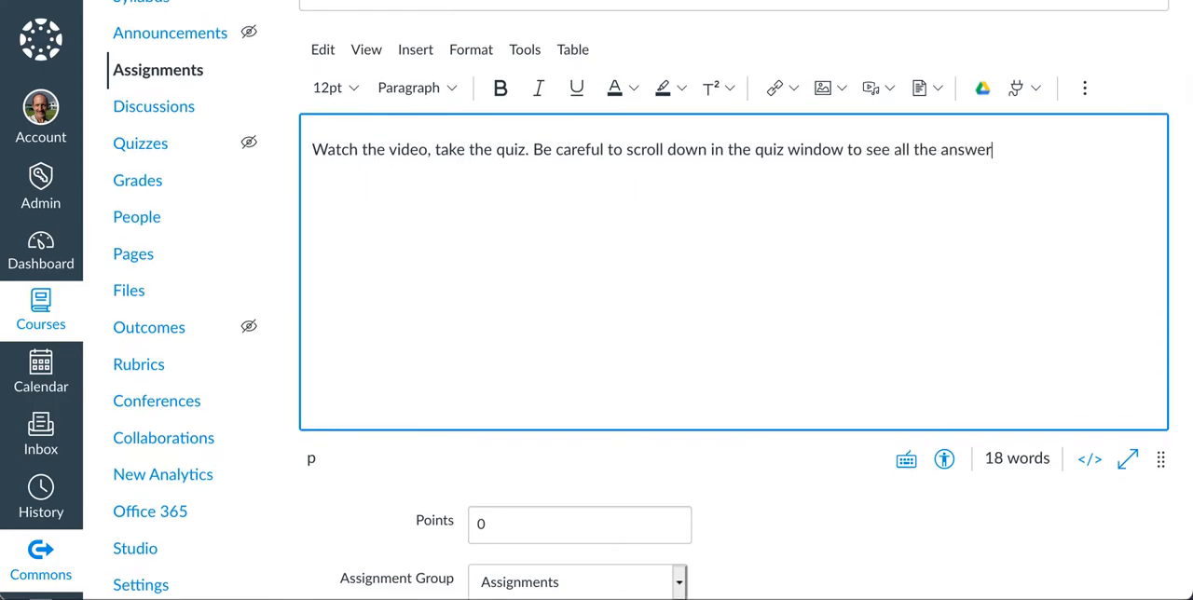
text(s.)
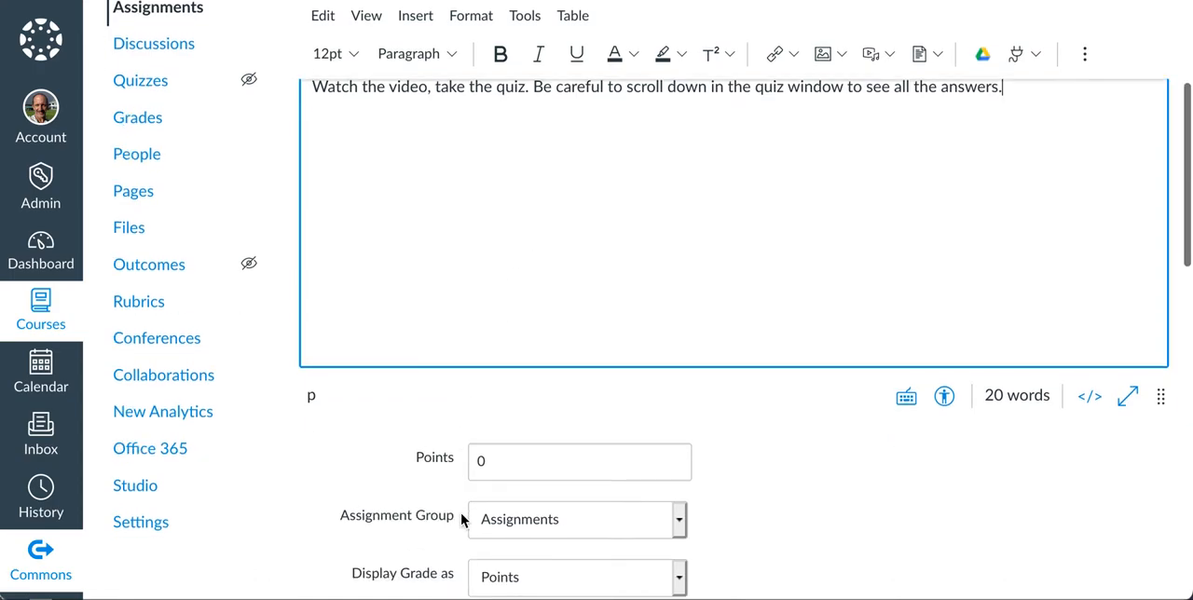
Step: Keep 0 points and place the assignment in the Assignments group
scroll(down, 3)
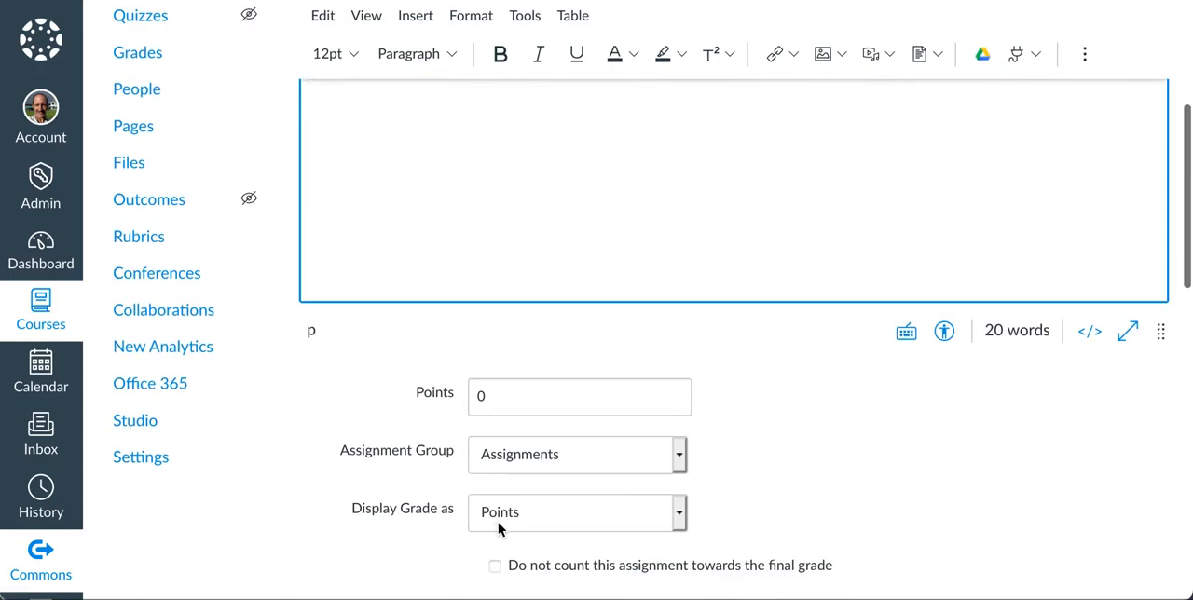
click(578, 455)
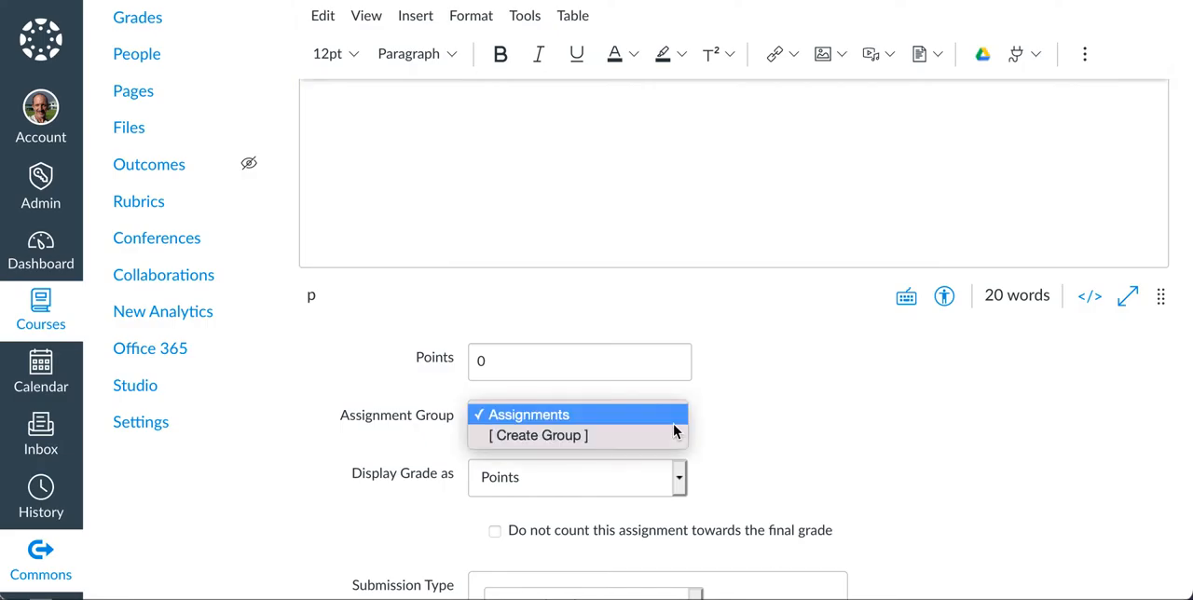
click(526, 414)
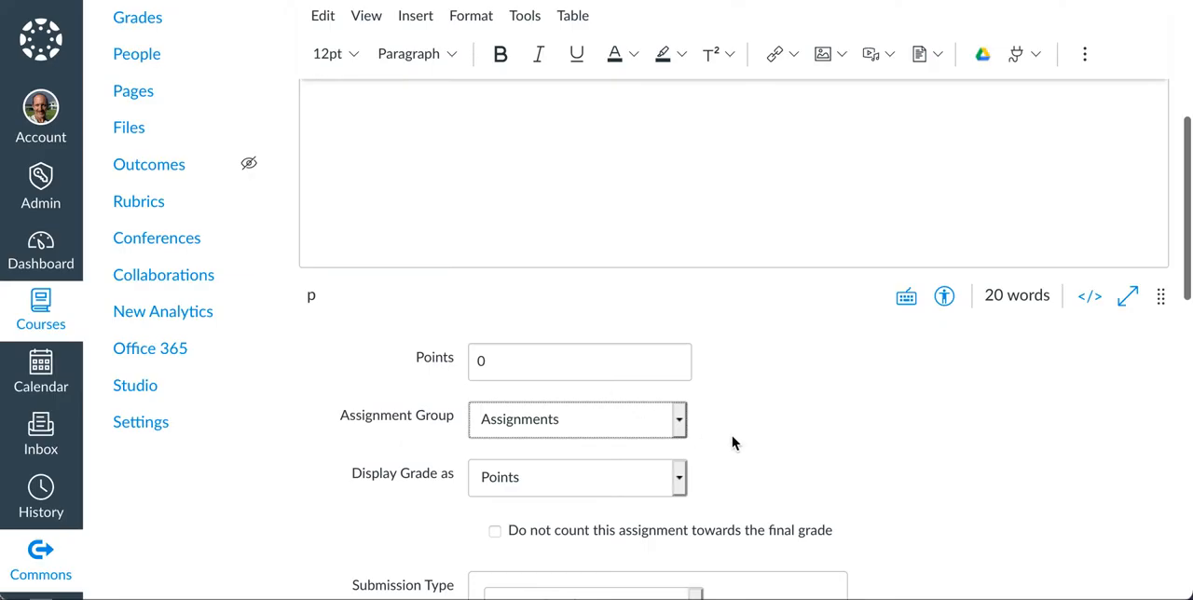
scroll(down, 3)
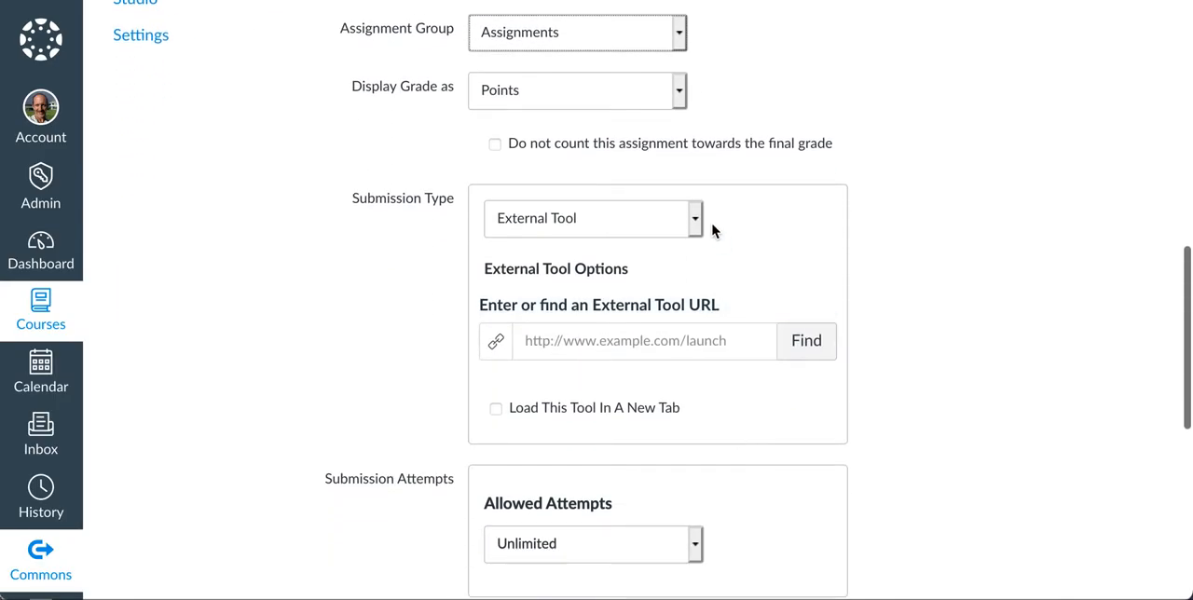
mouse_move(699, 227)
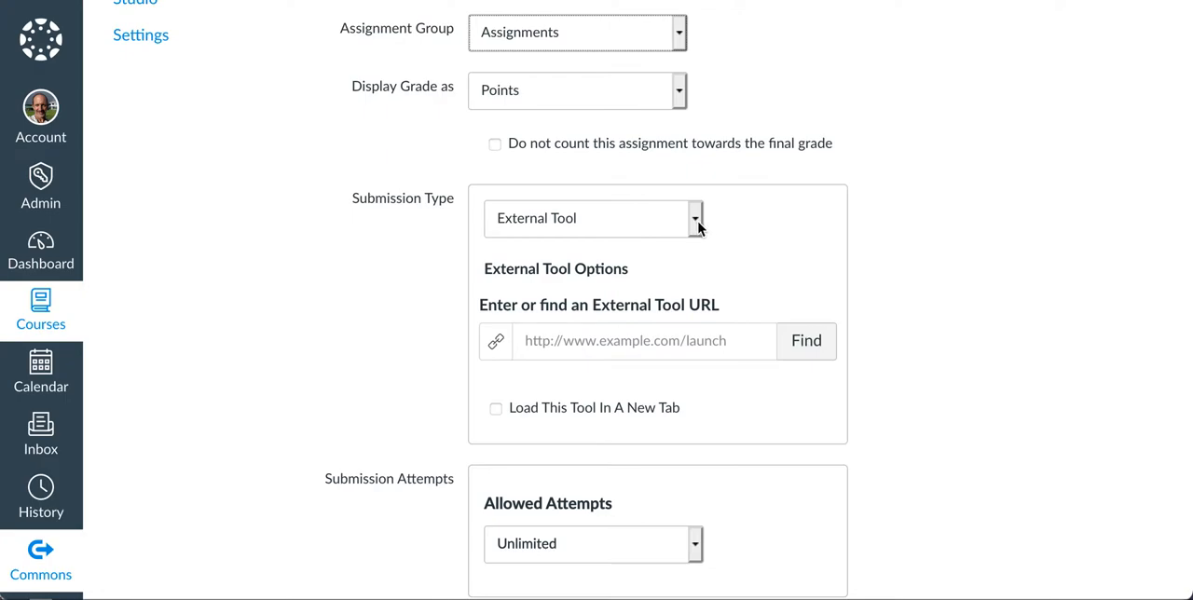
click(694, 218)
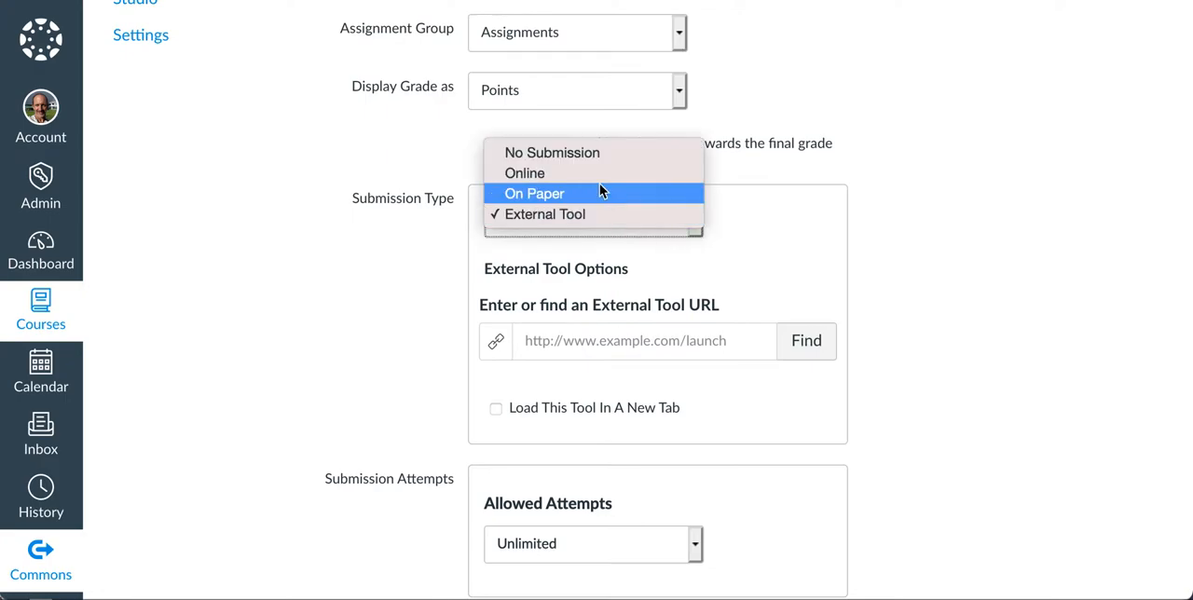
click(526, 171)
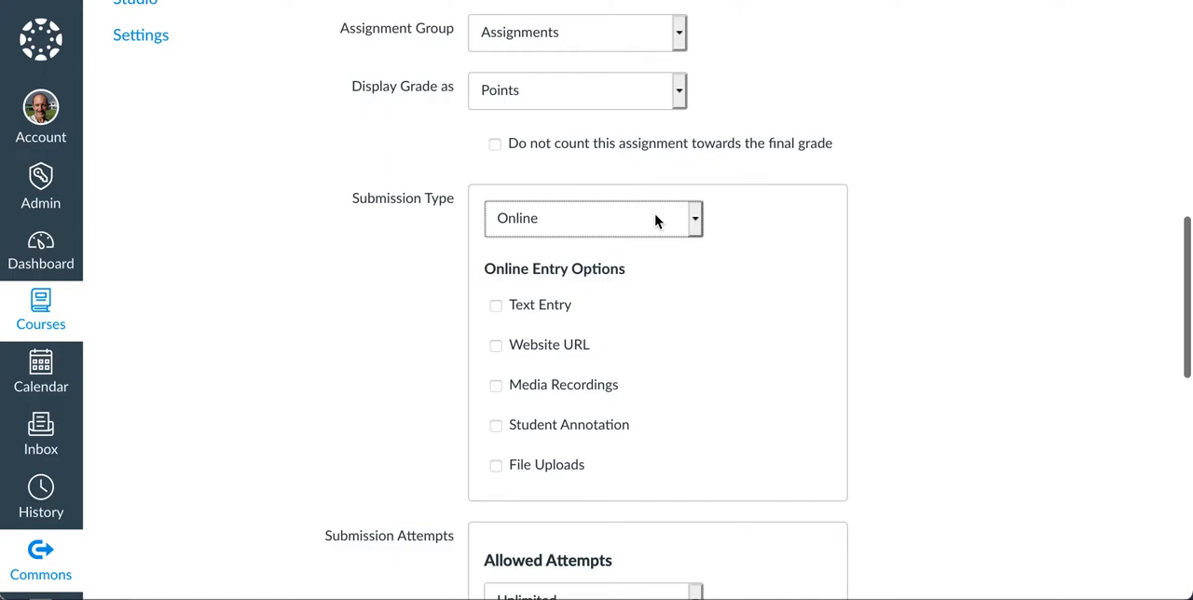
click(592, 218)
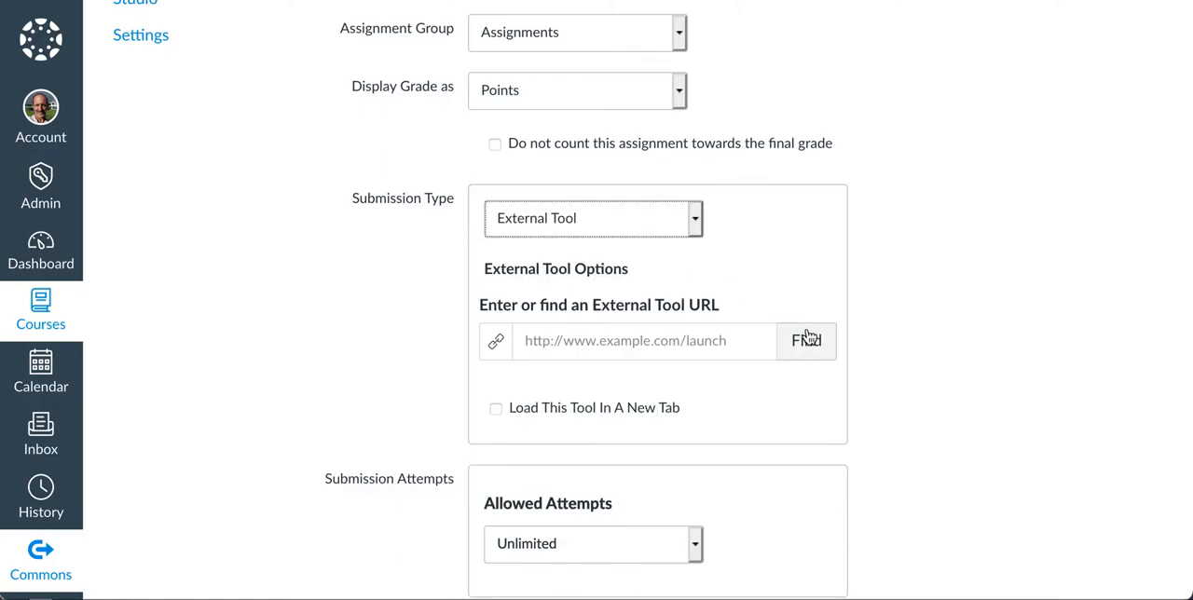
Step: Choose Canvas Studio as the external tool and select the ESS 060 Foot types video
click(805, 340)
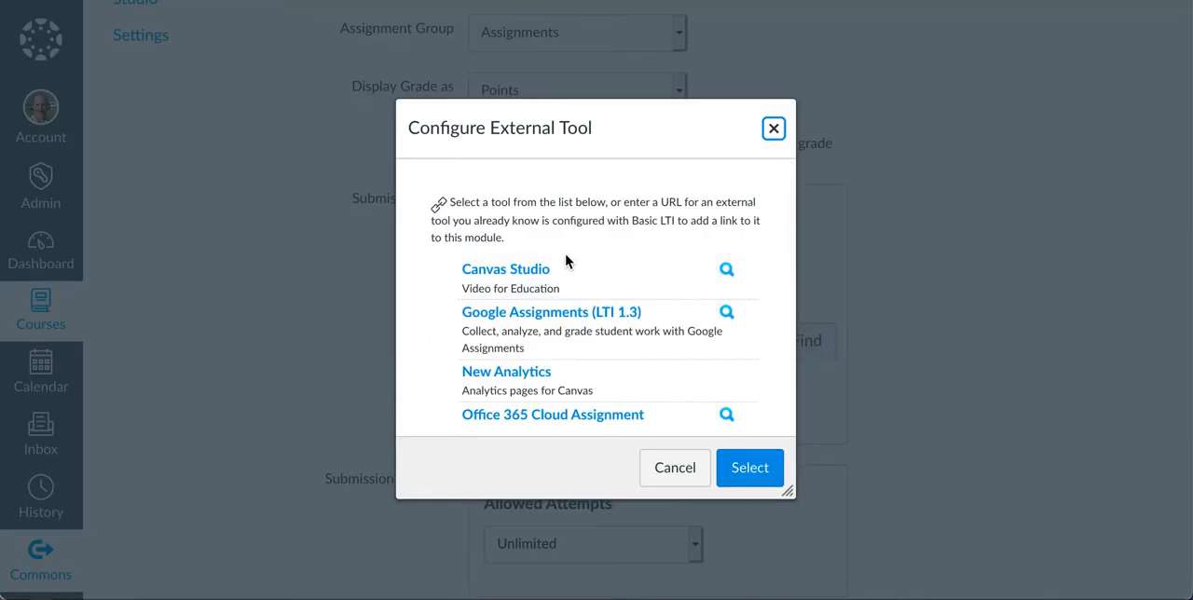
click(507, 269)
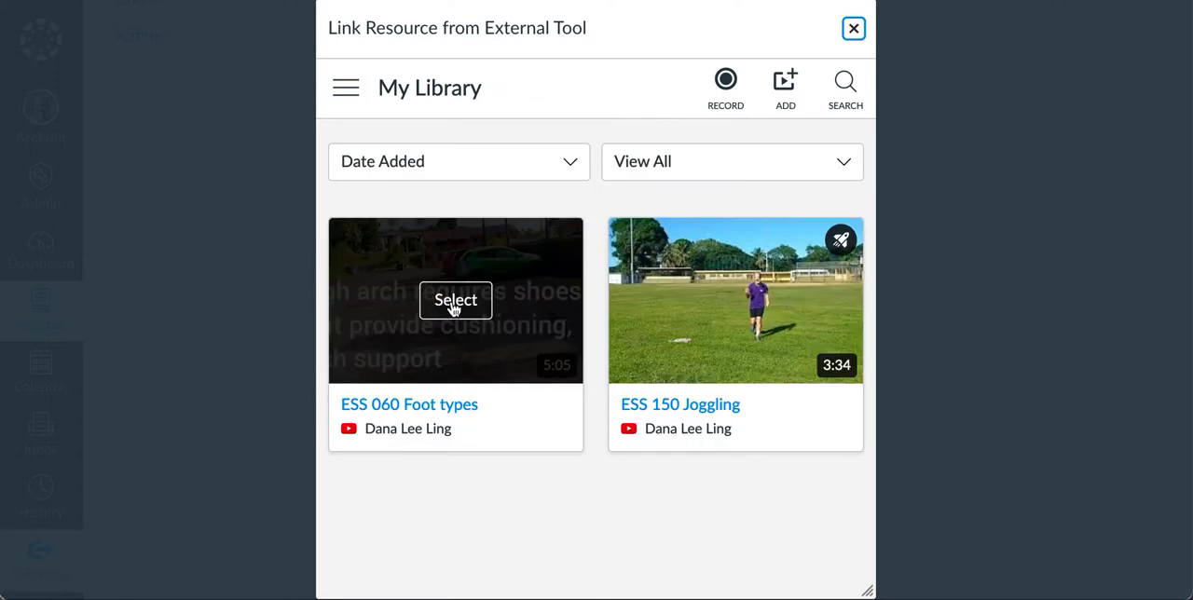
click(455, 300)
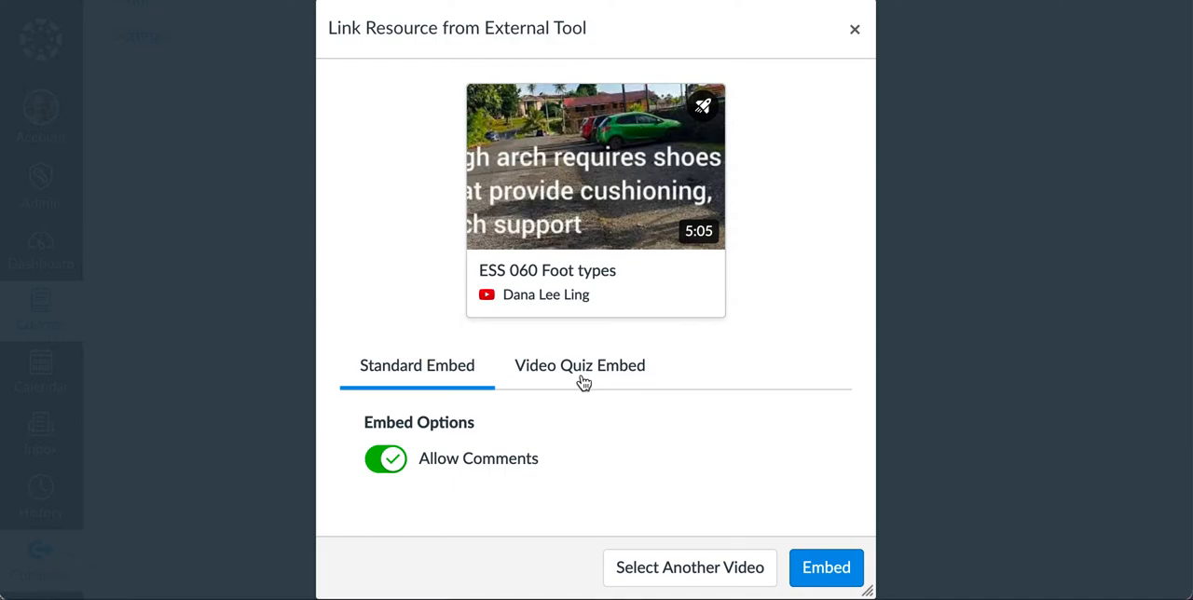
Step: Embed the video as a Video Quiz using the Foot type quiz
click(578, 365)
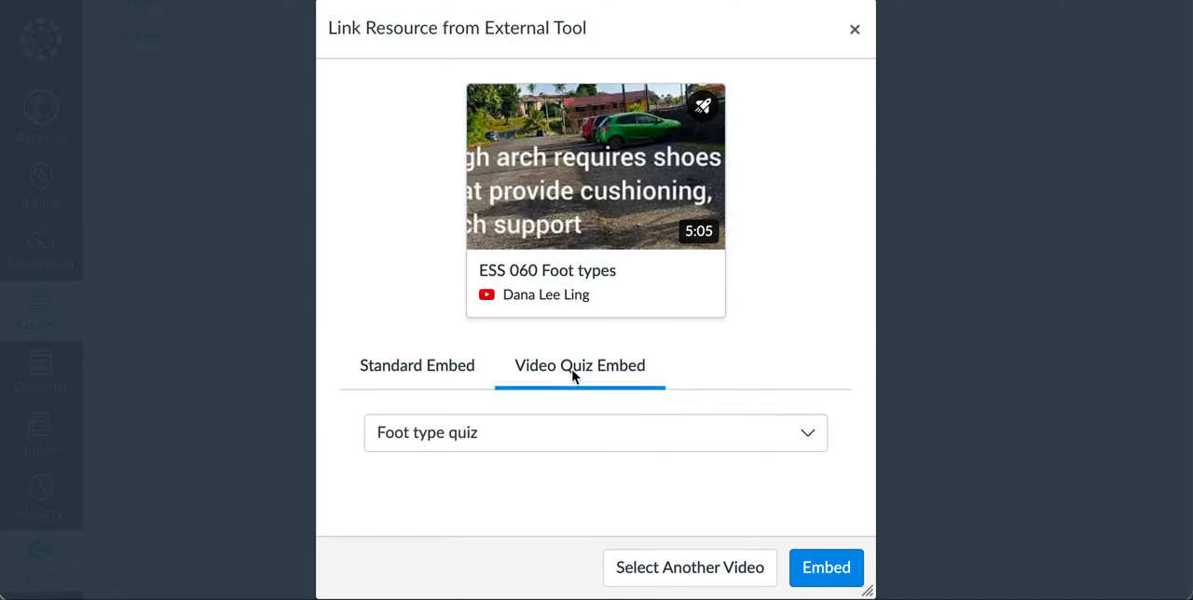
mouse_move(563, 388)
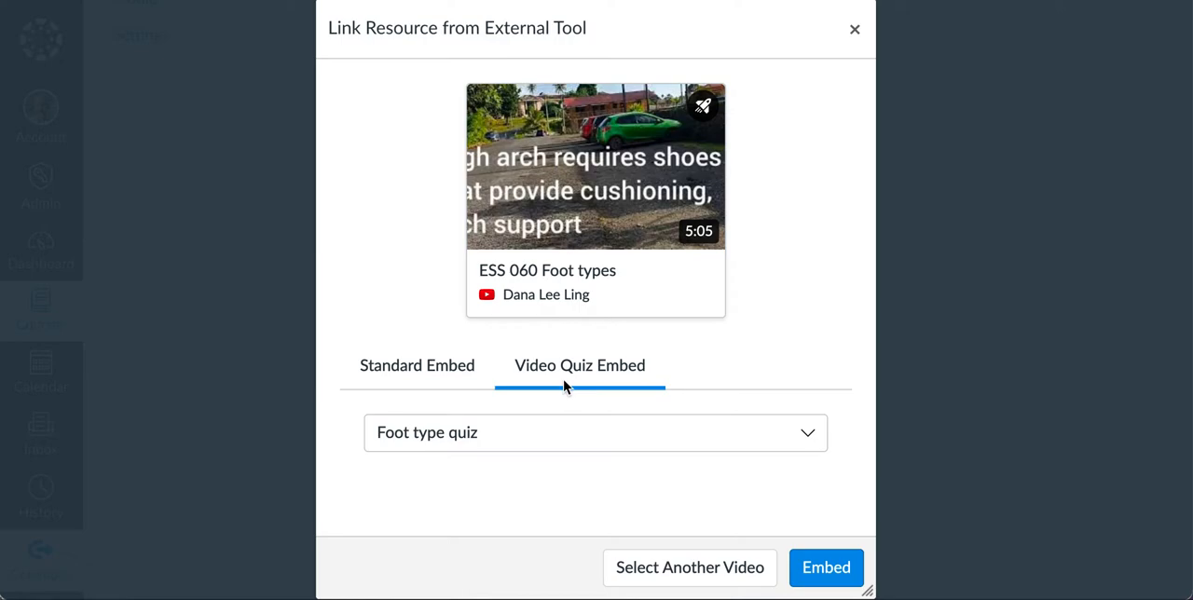
mouse_move(611, 416)
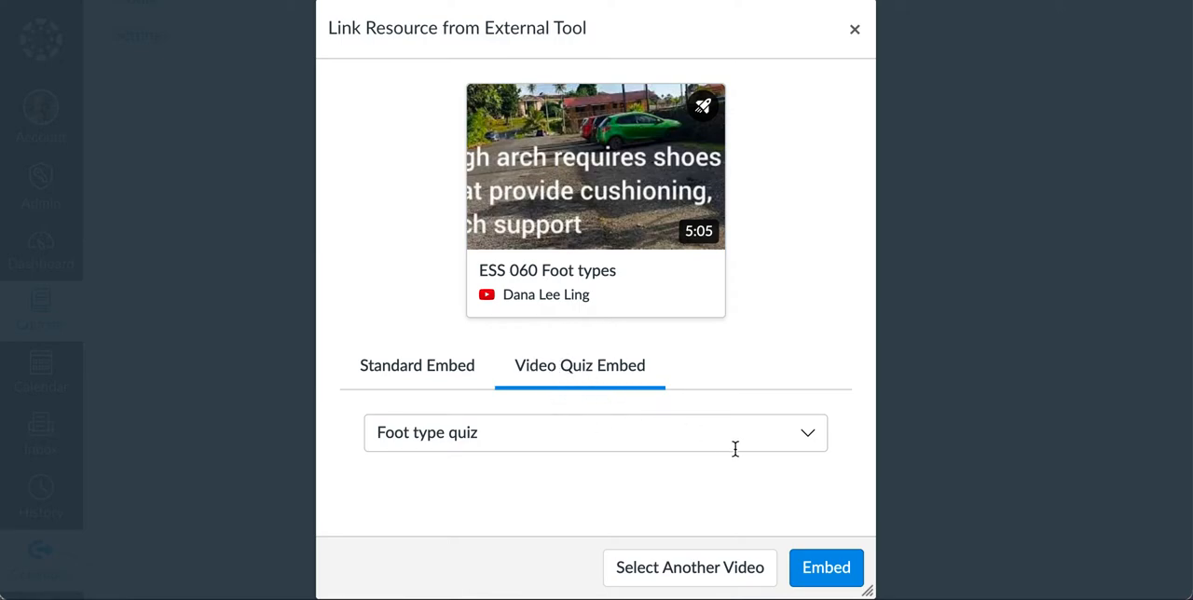
click(597, 432)
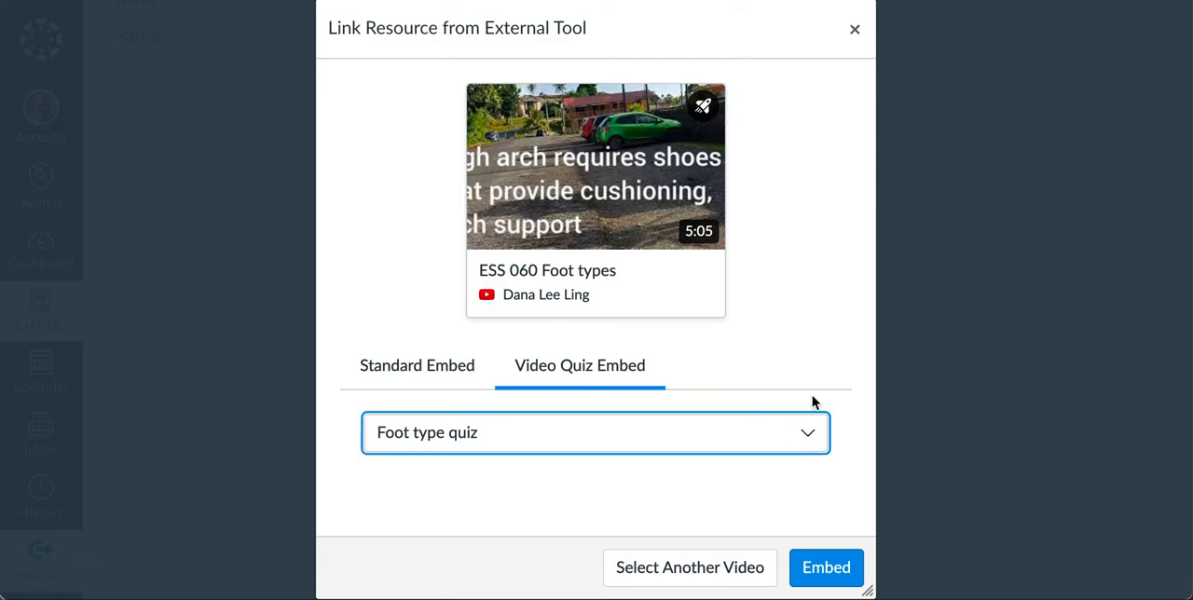
mouse_move(796, 375)
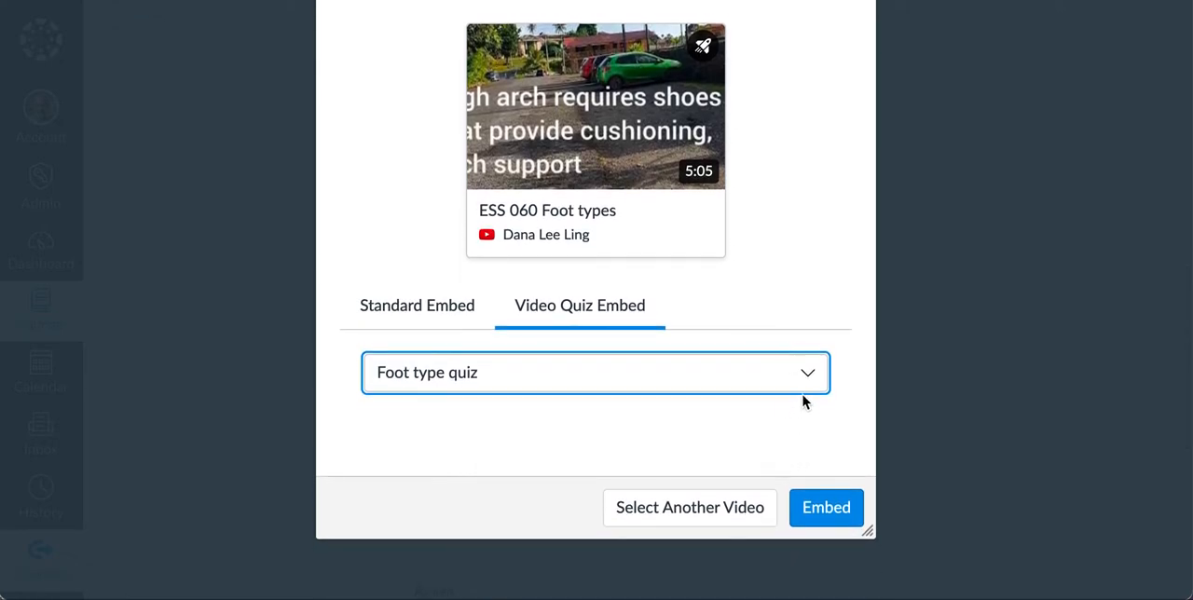
mouse_move(595, 313)
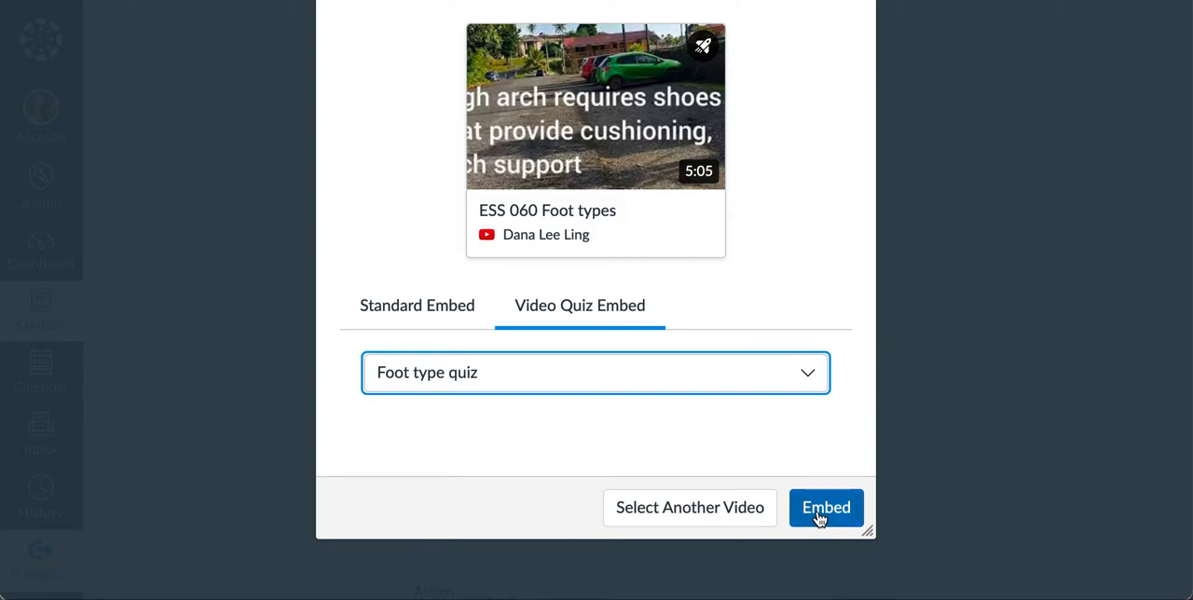
click(826, 507)
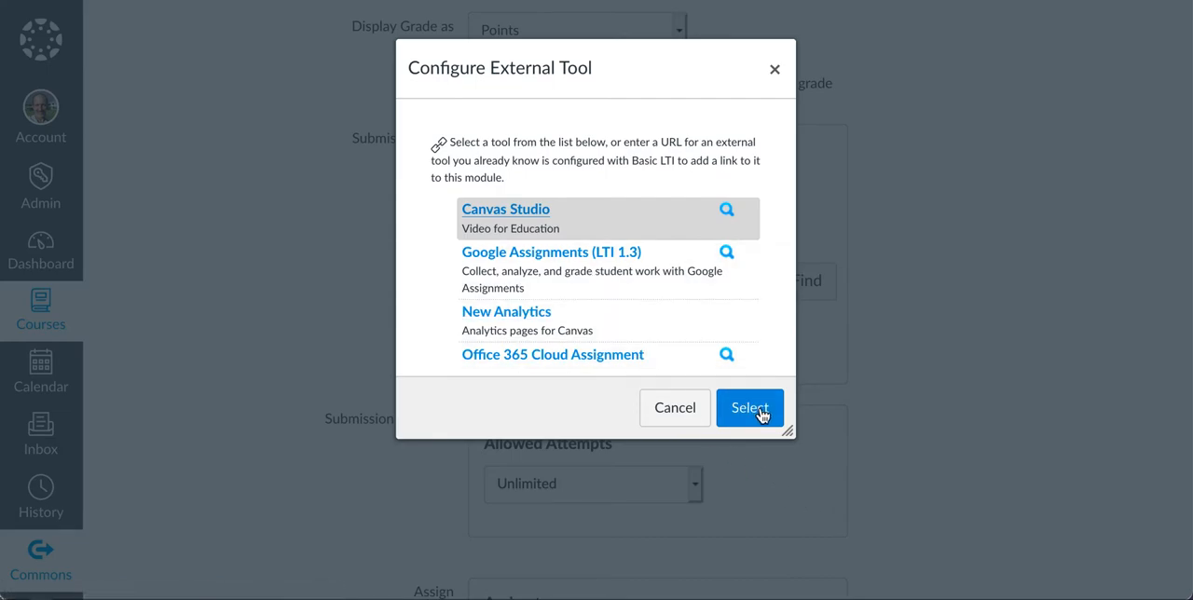
Step: Confirm the Canvas Studio tool link and keep Allowed Attempts at Unlimited
click(750, 406)
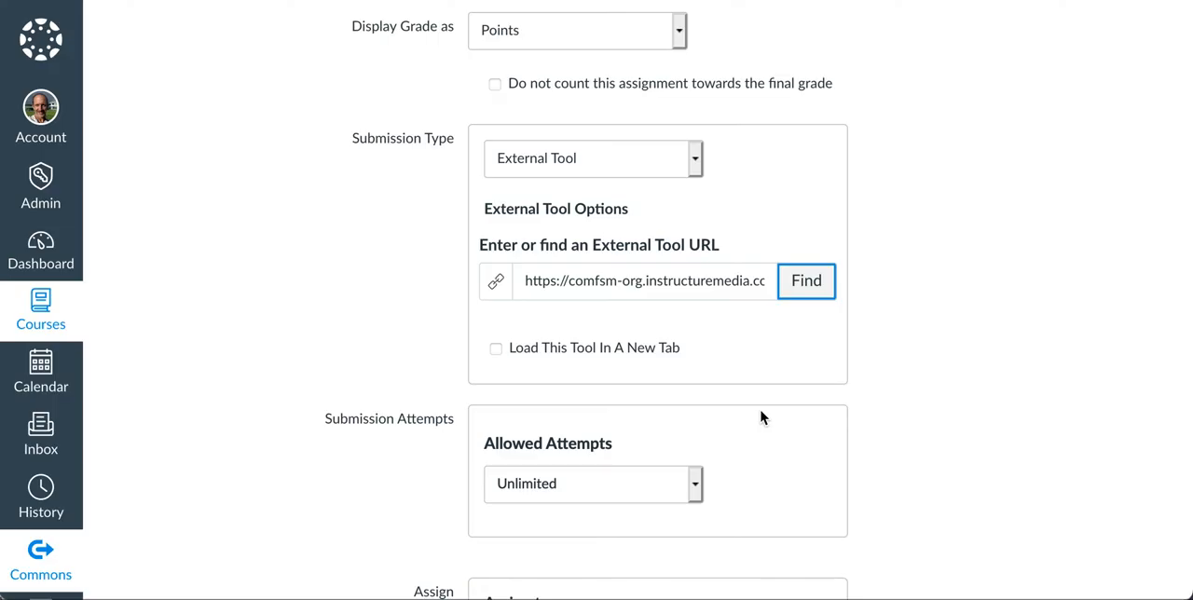
mouse_move(757, 395)
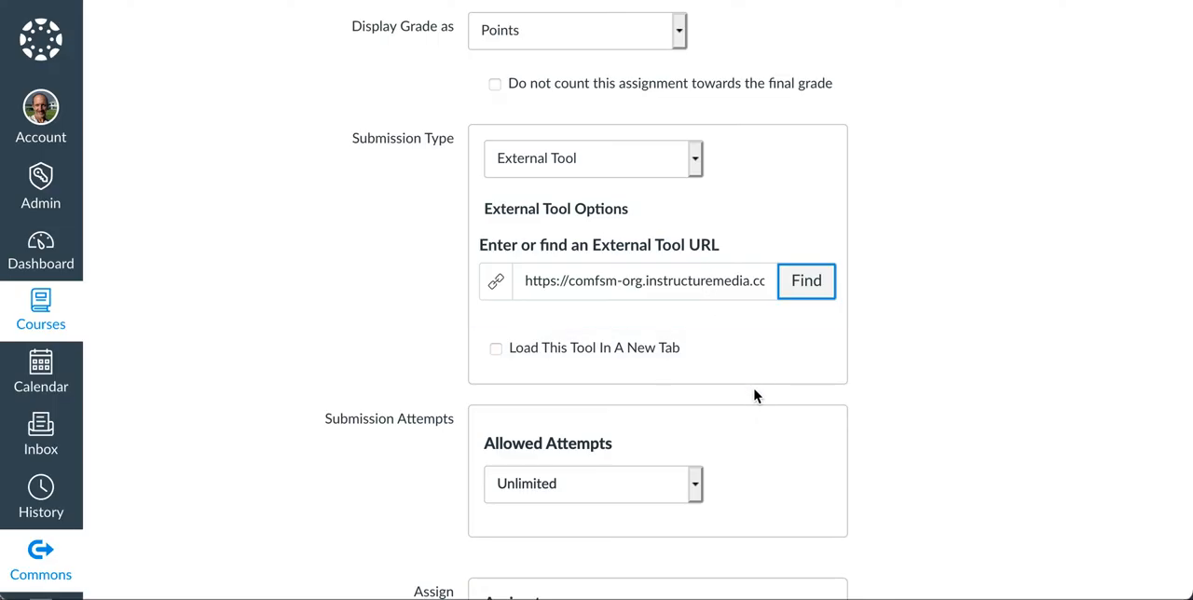
scroll(down, 3)
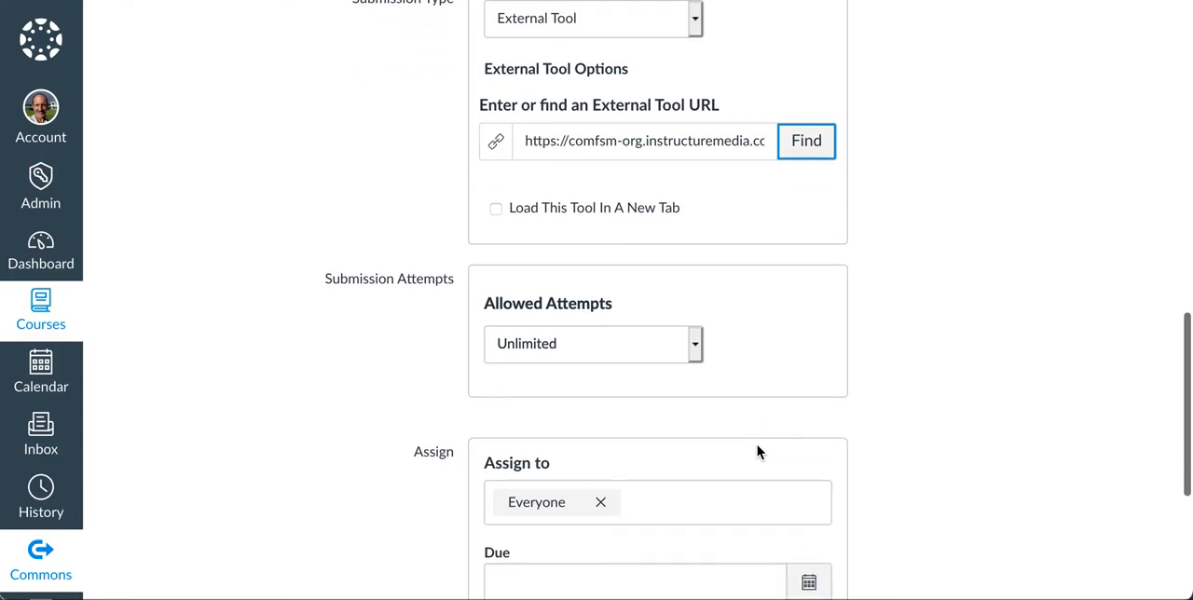
scroll(down, 3)
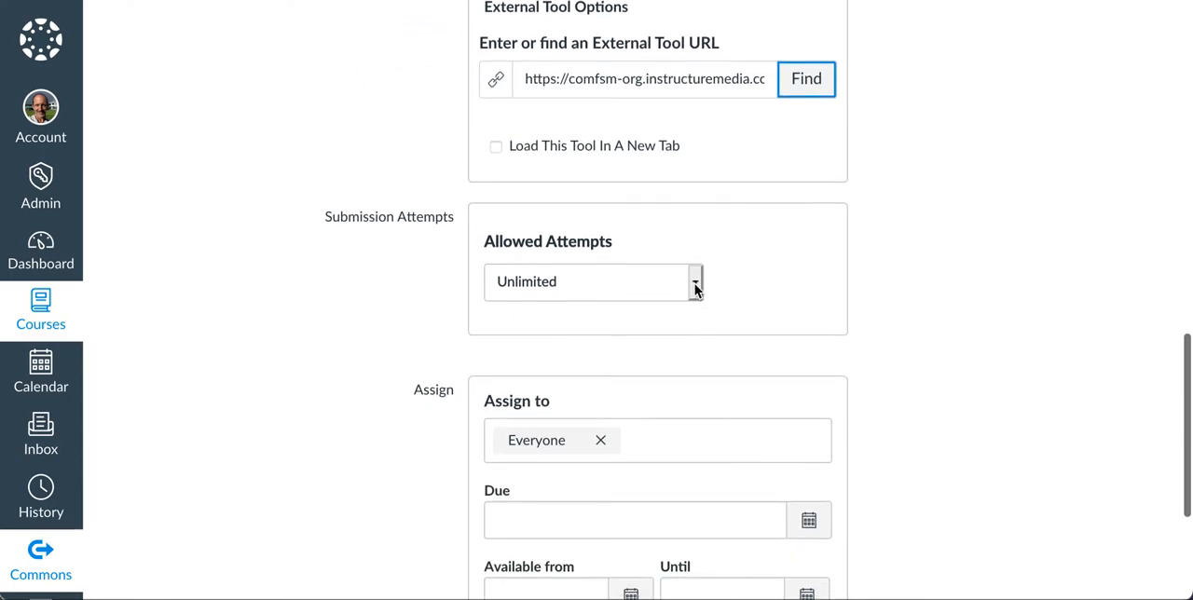
click(593, 281)
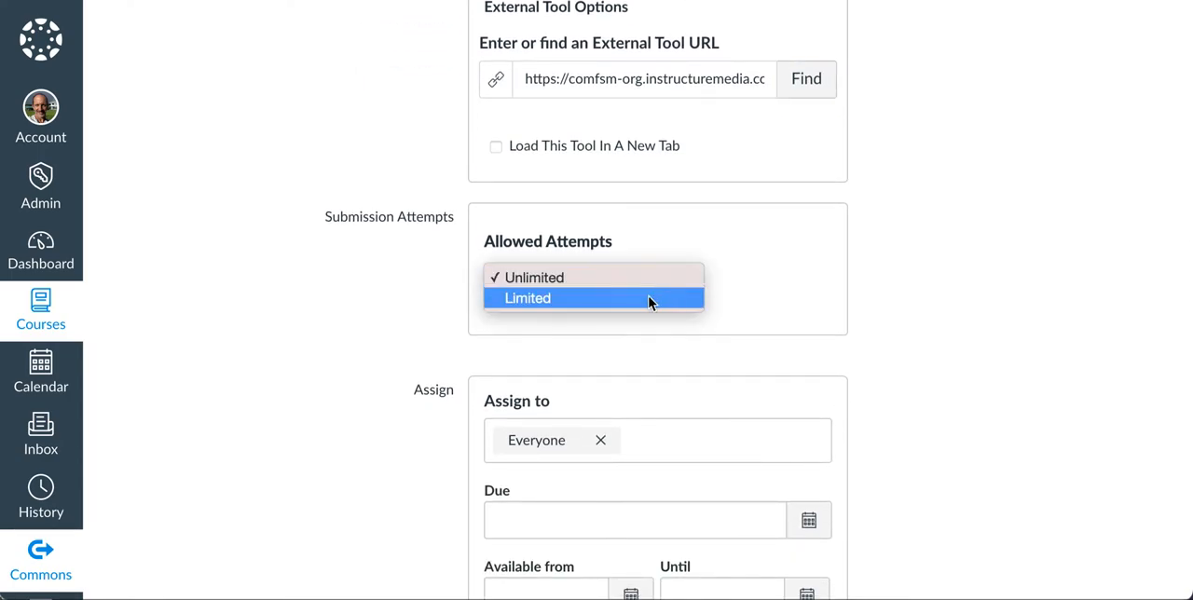
click(527, 298)
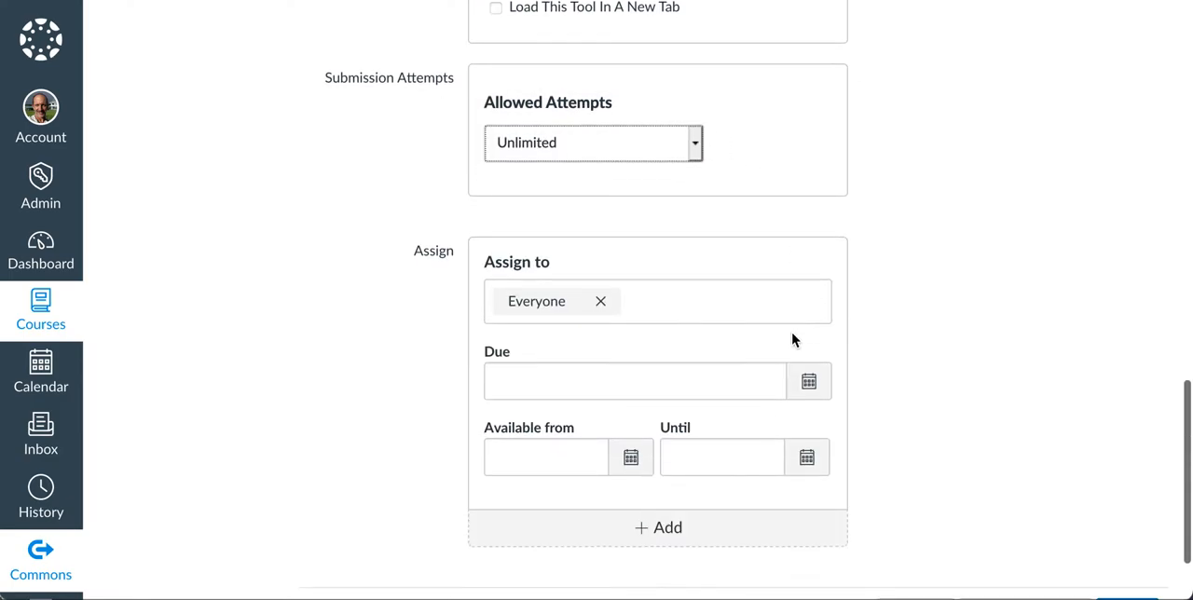
click(546, 457)
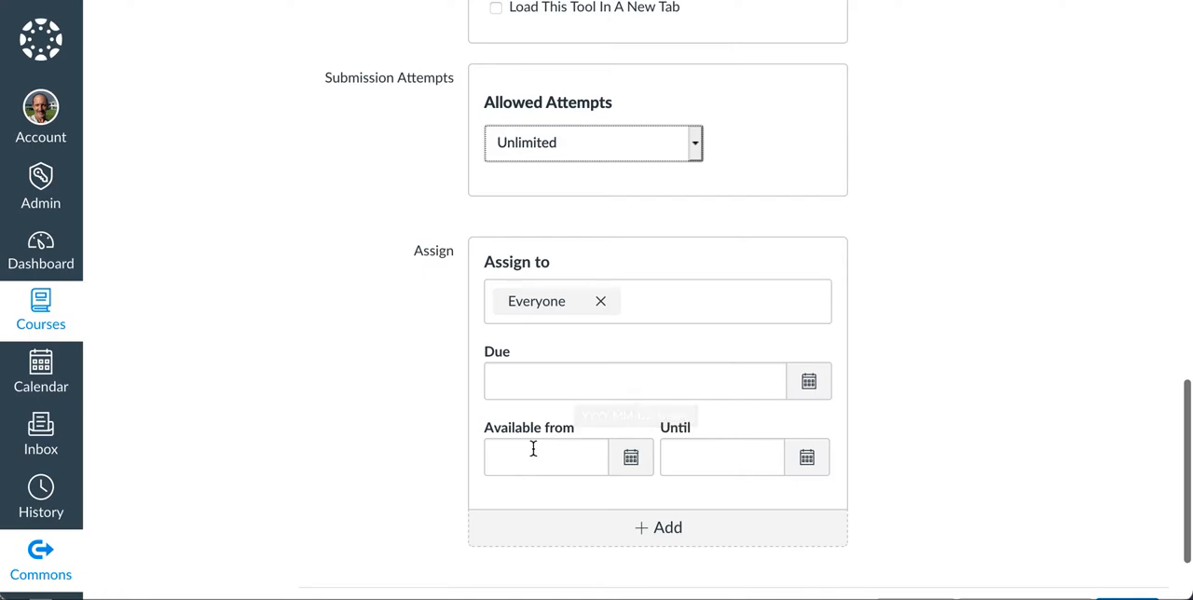
Step: Save and publish the Foot type quiz assignment
scroll(down, 3)
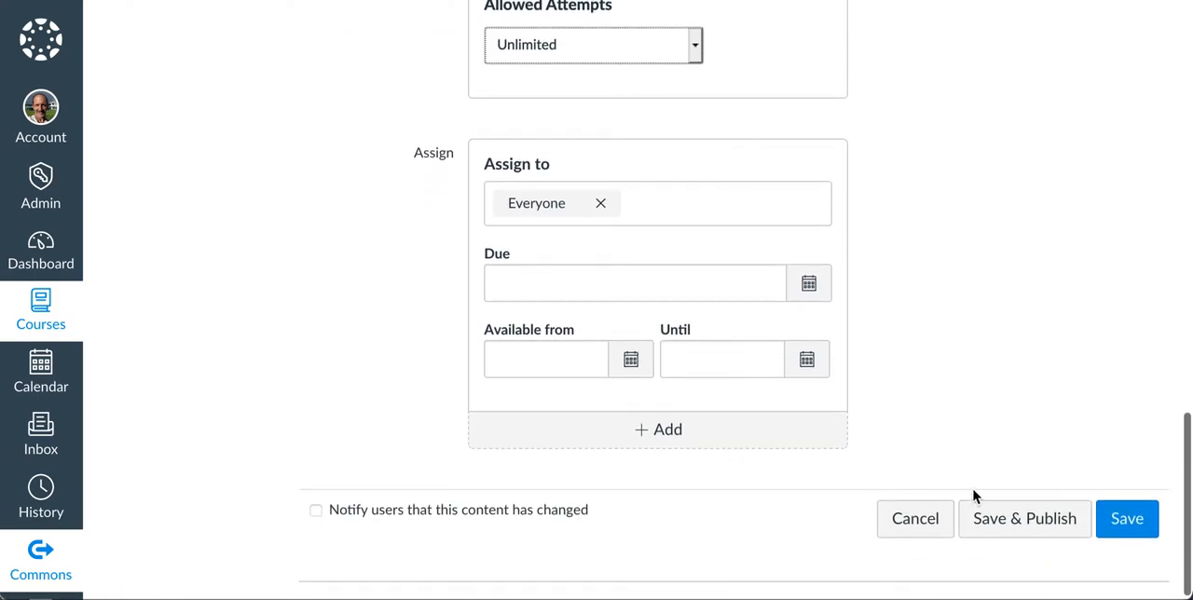
mouse_move(1025, 518)
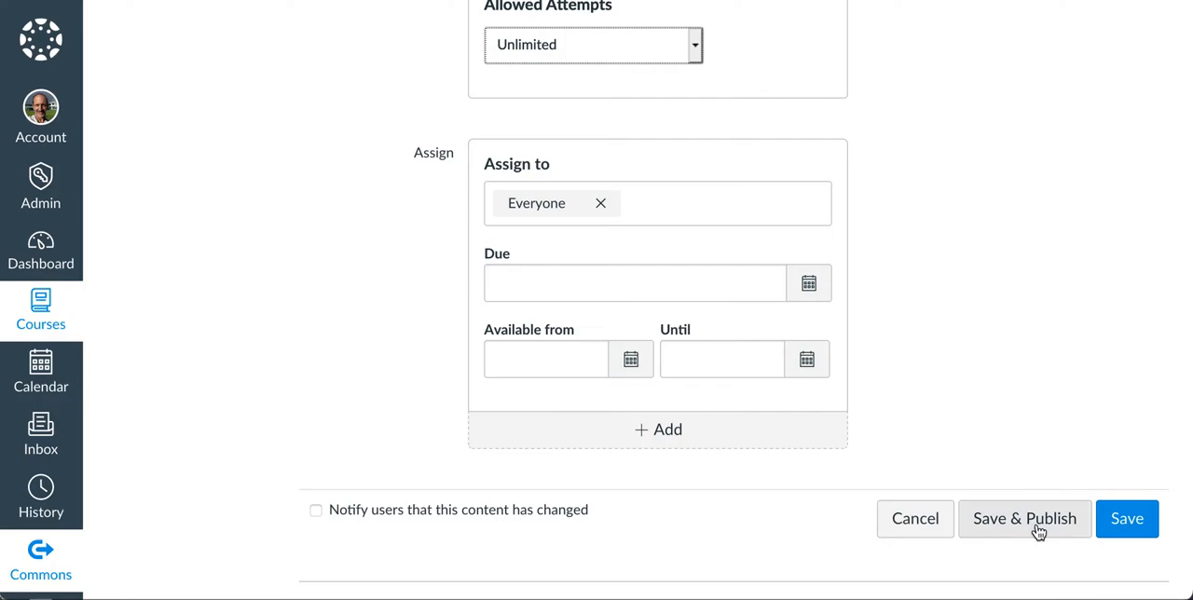
click(1026, 519)
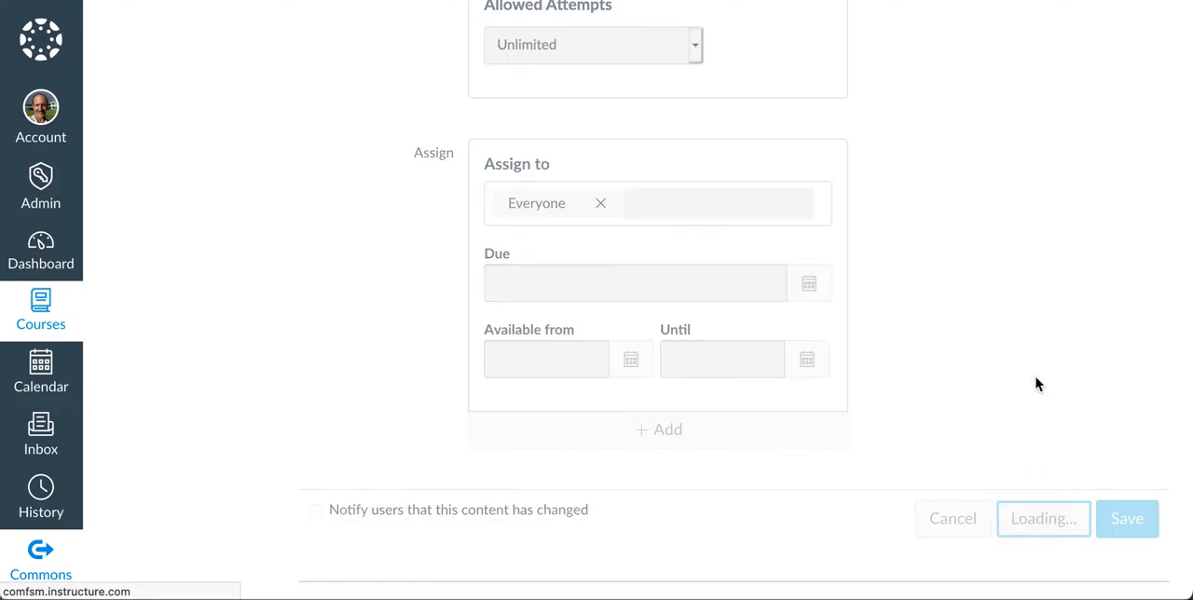
click(1126, 519)
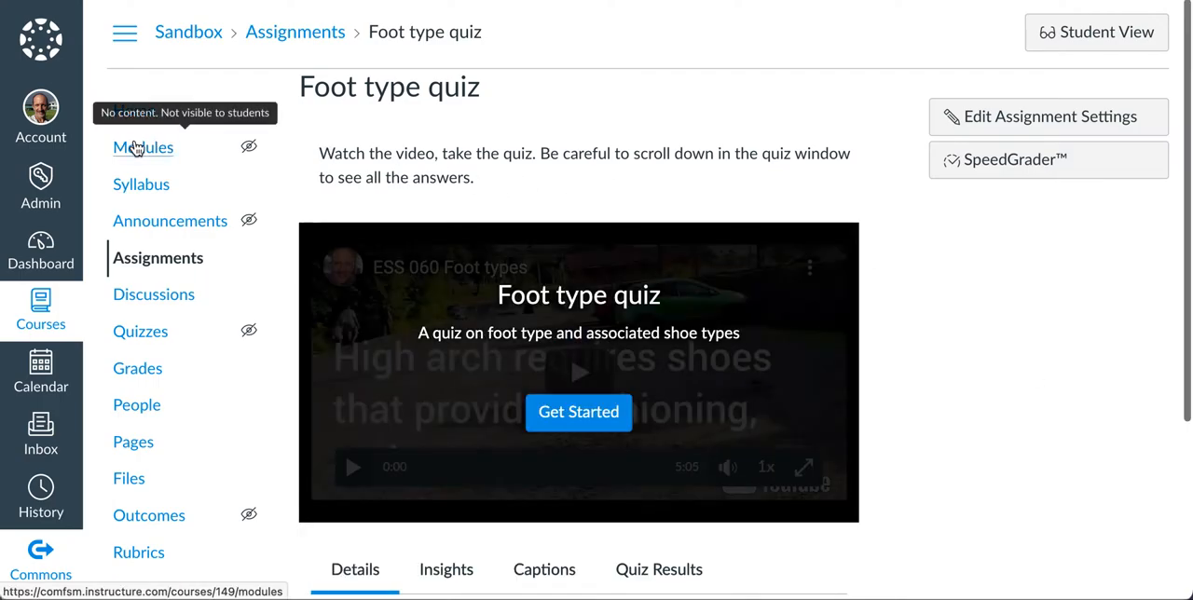
Step: Return to the Sandbox course Modules page showing the empty Module 01
click(142, 147)
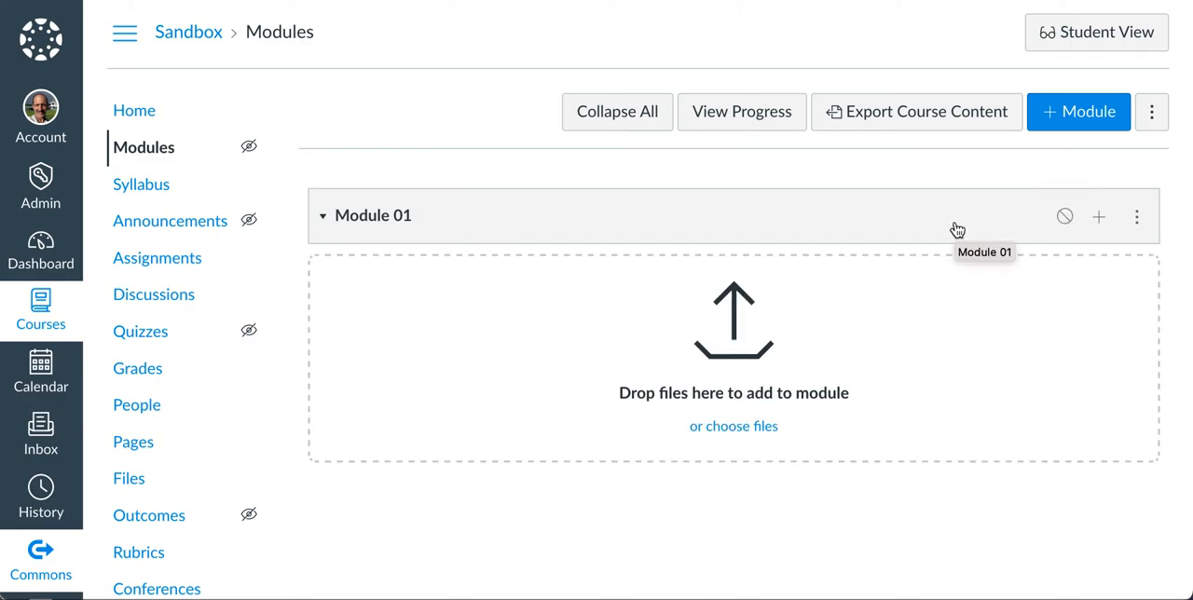
mouse_move(1098, 217)
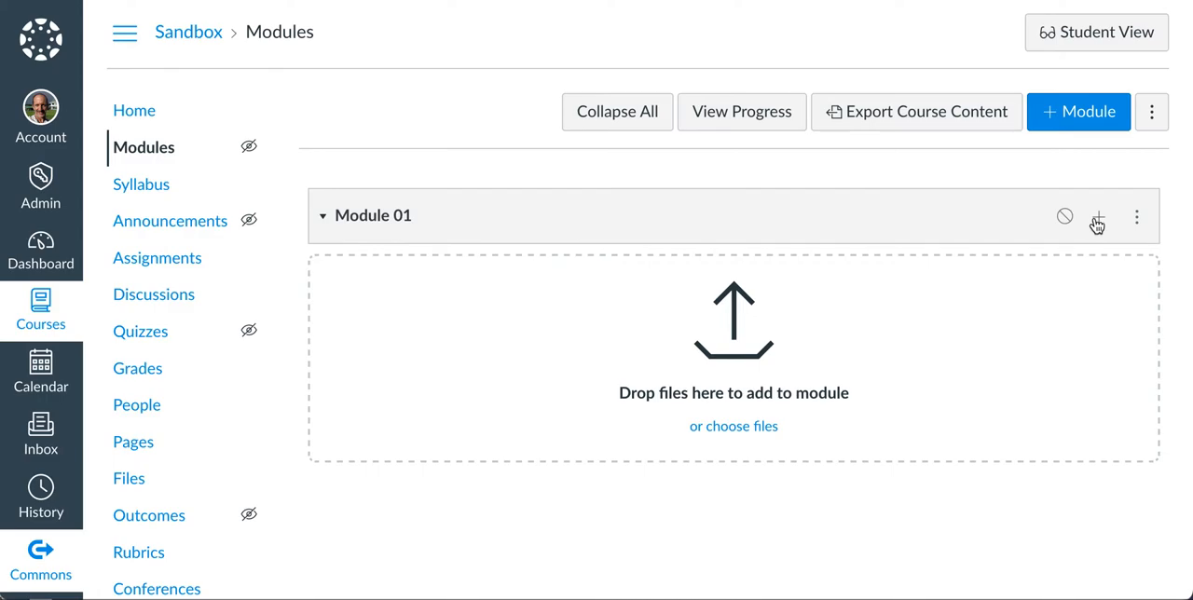
Step: Add the Foot type quiz assignment to Module 01 and publish the module item
click(1098, 216)
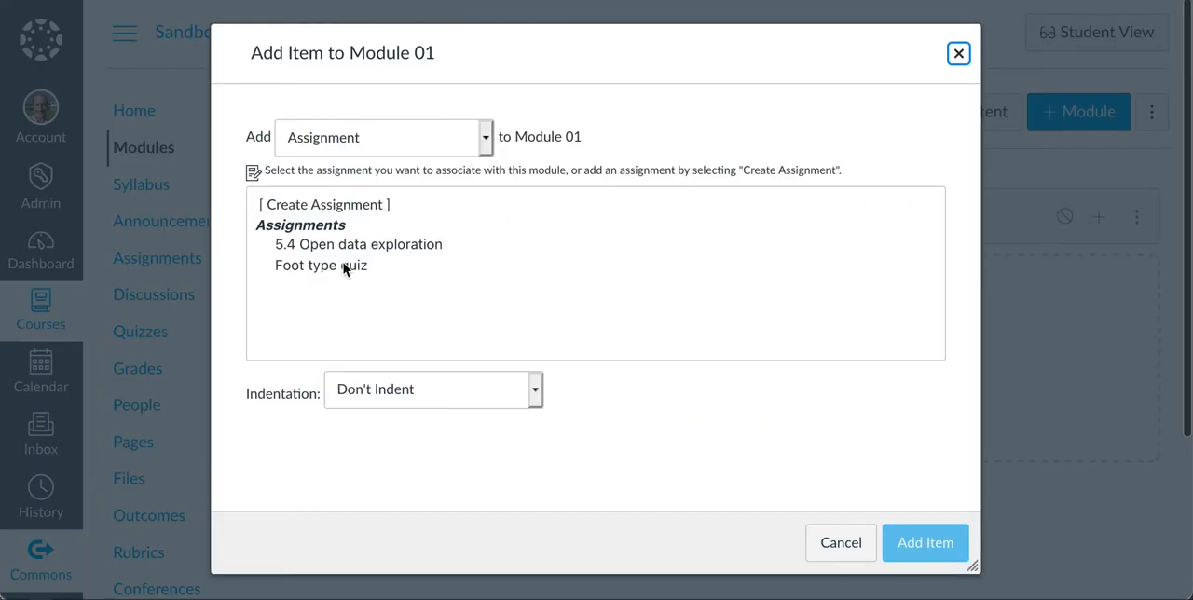
click(382, 138)
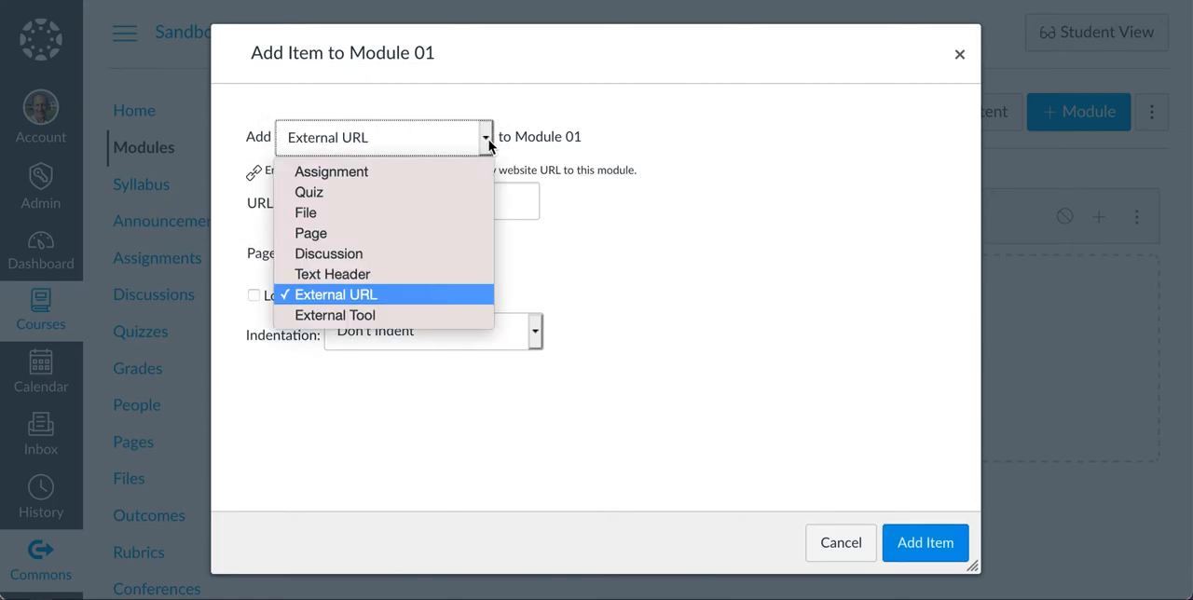
click(330, 171)
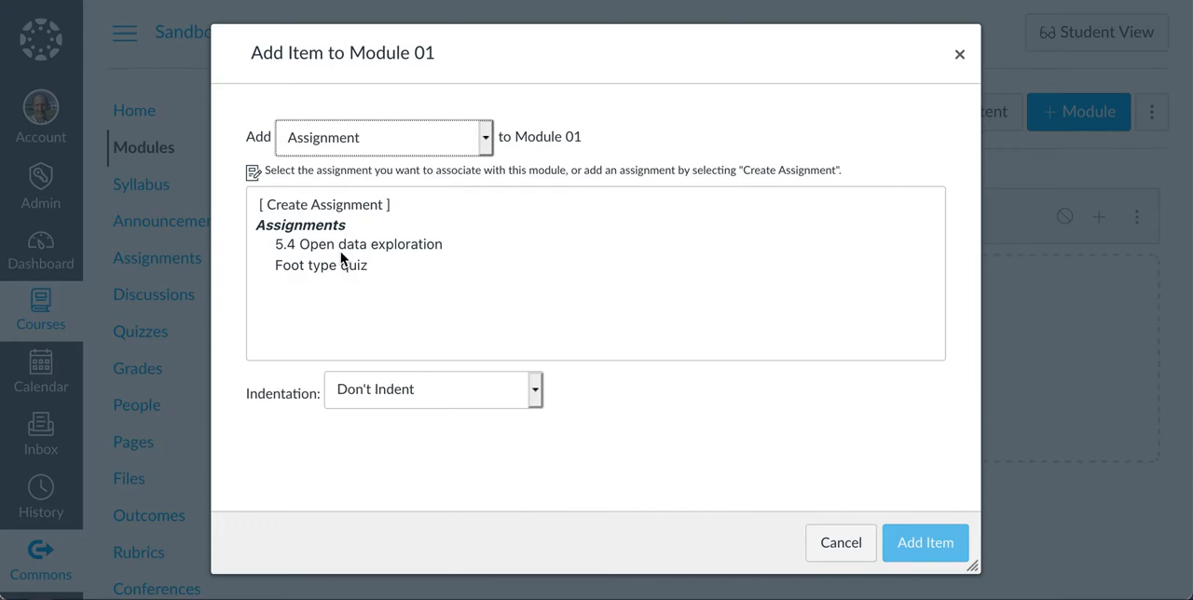
click(321, 265)
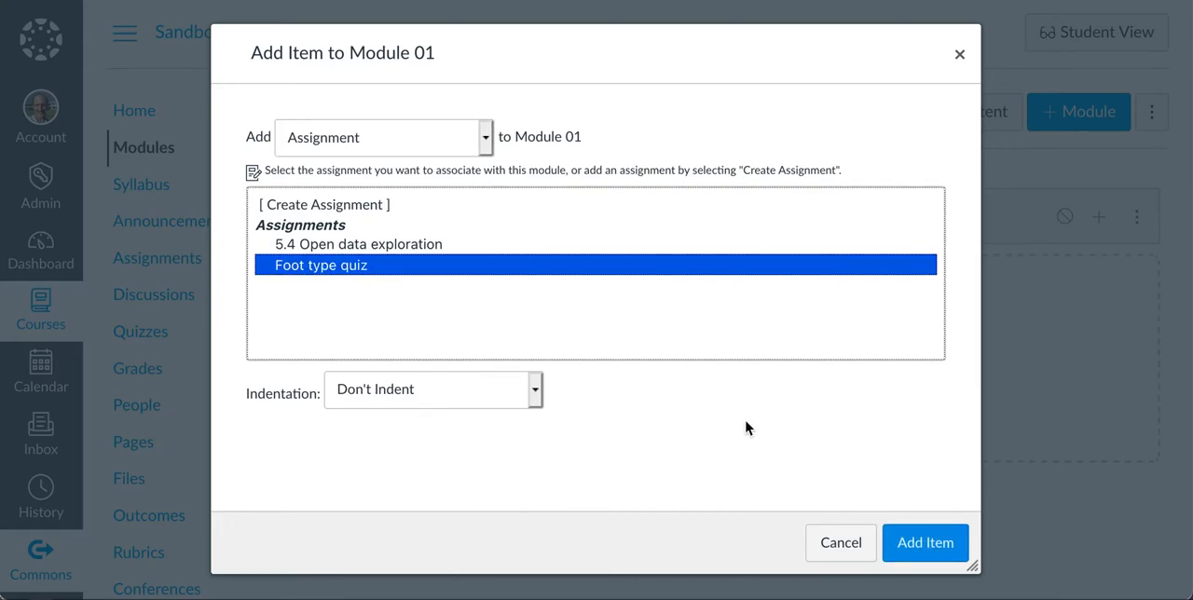
click(925, 542)
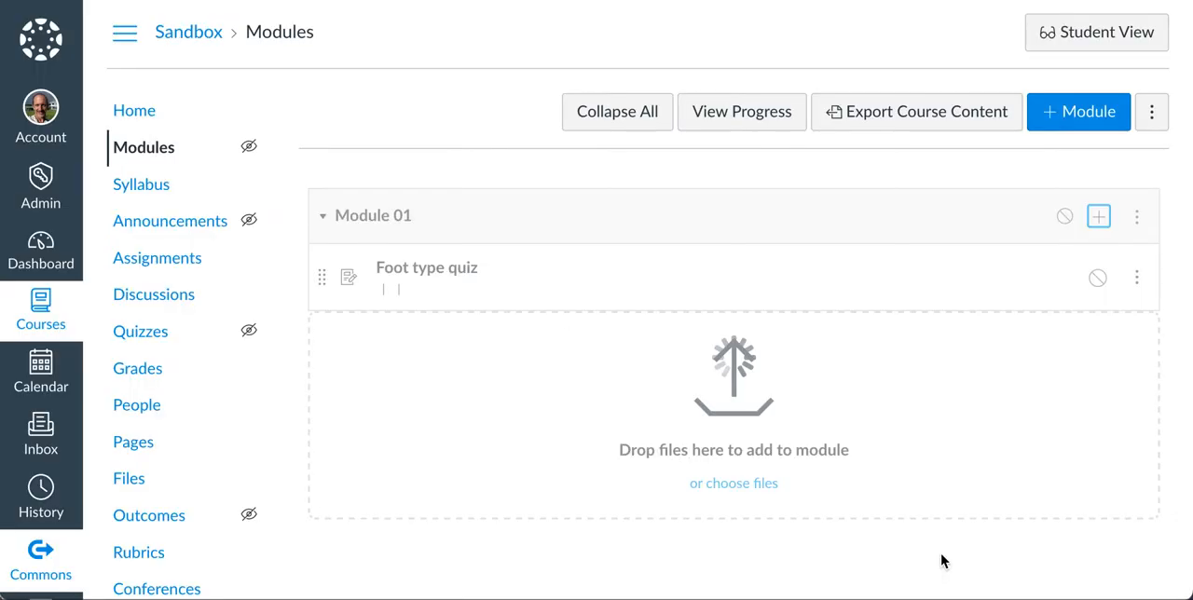
click(1098, 278)
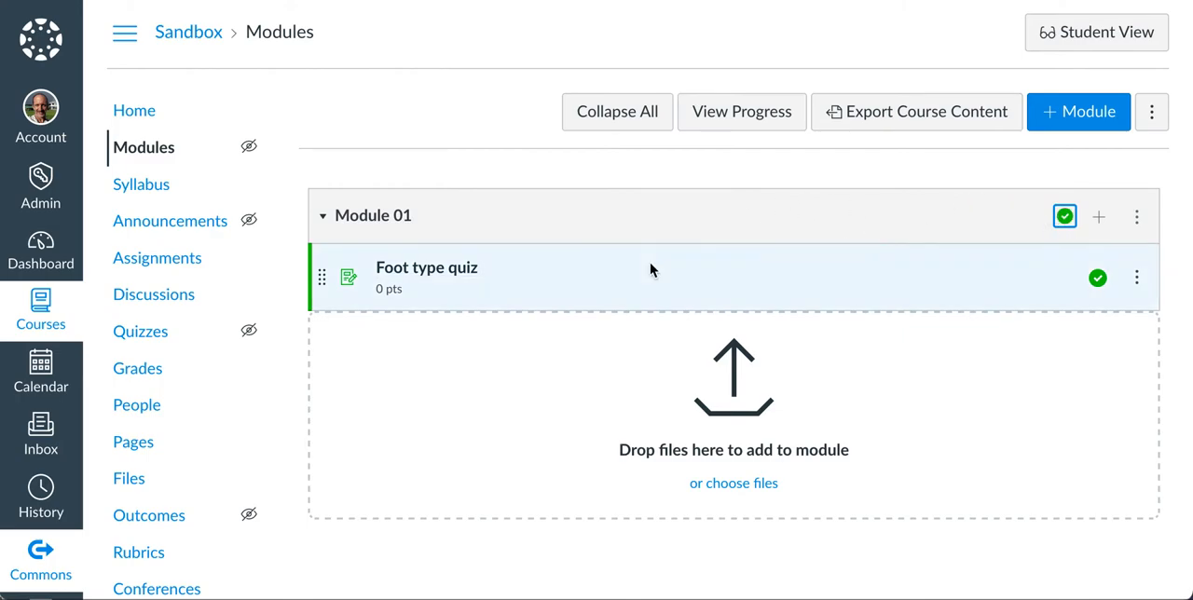
mouse_move(977, 198)
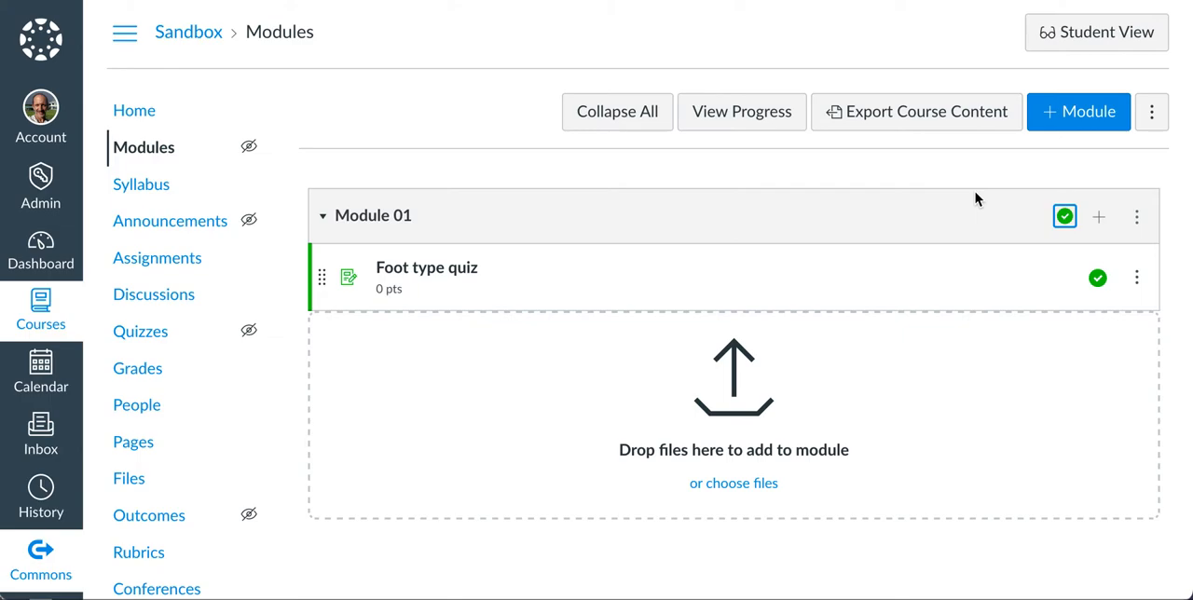
mouse_move(997, 196)
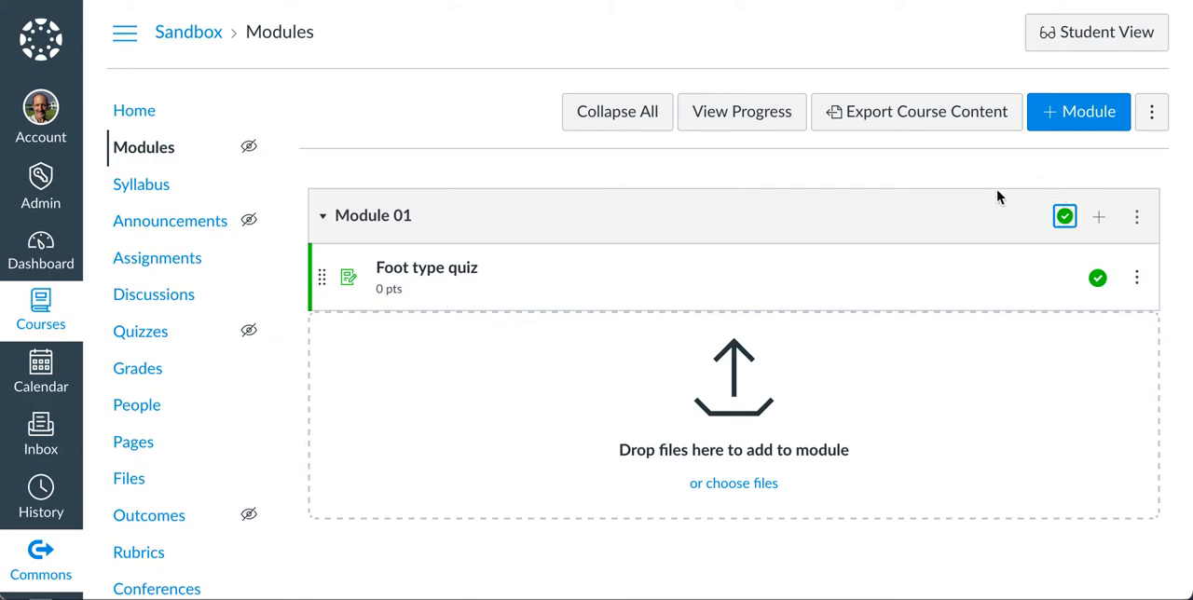
mouse_move(571, 169)
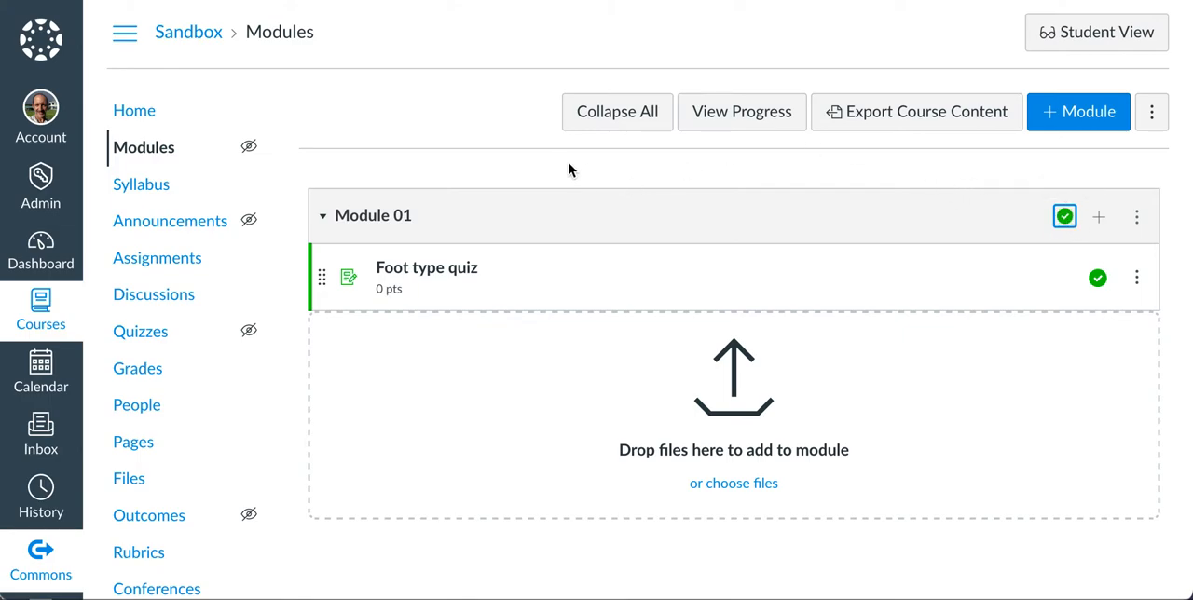
mouse_move(787, 140)
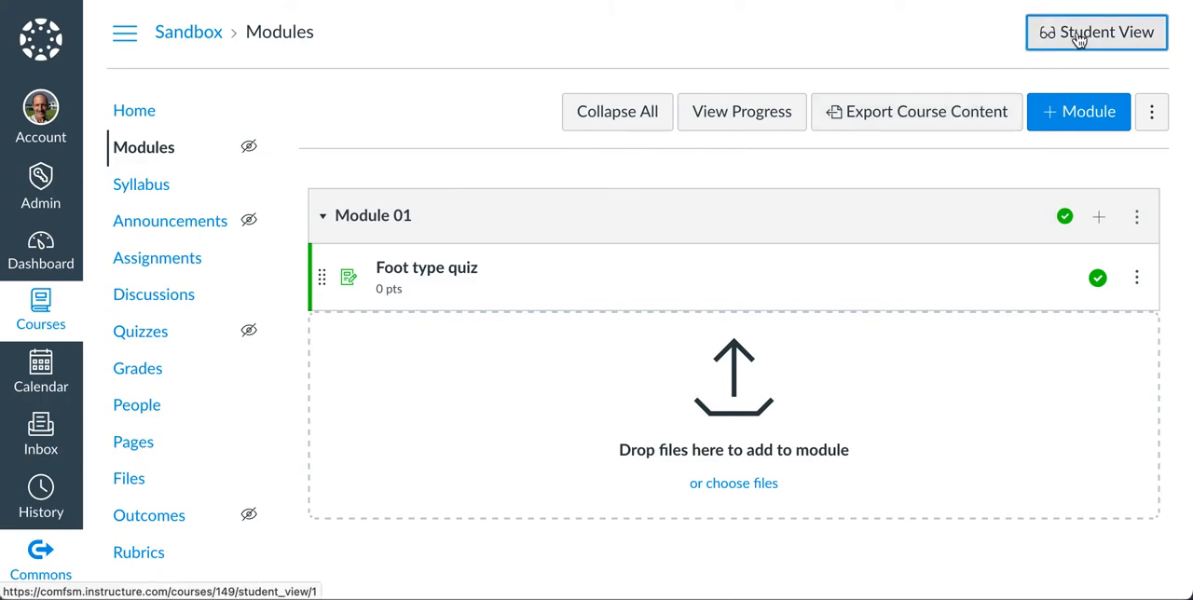
Step: Enter Student View, start the Foot type quiz video and skip ahead to the high-arch question
click(1096, 32)
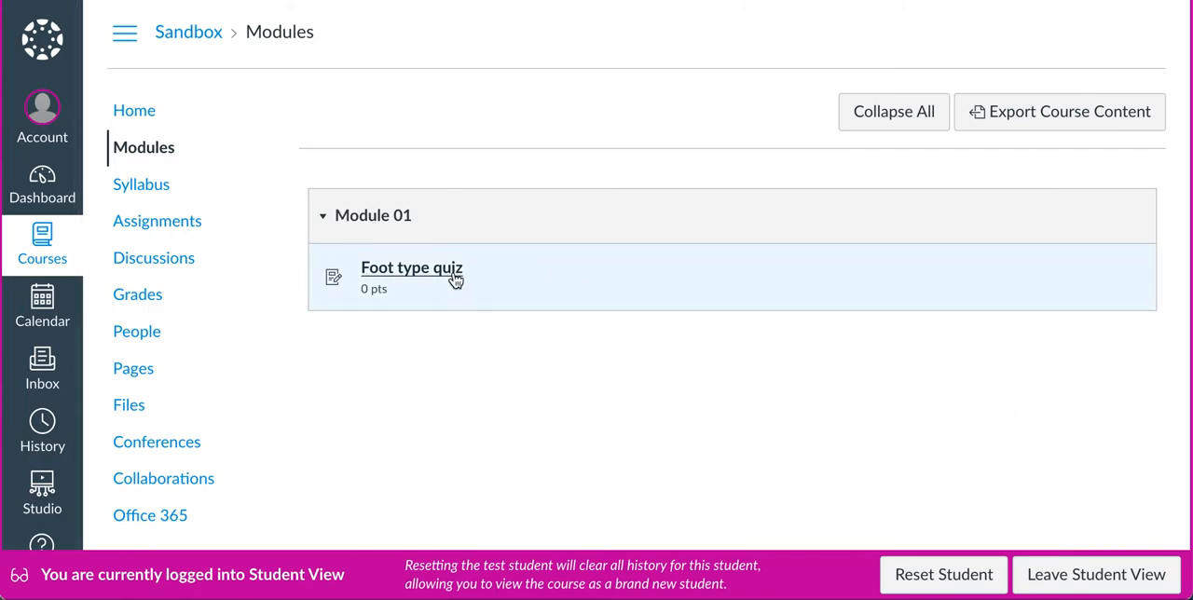
mouse_move(410, 269)
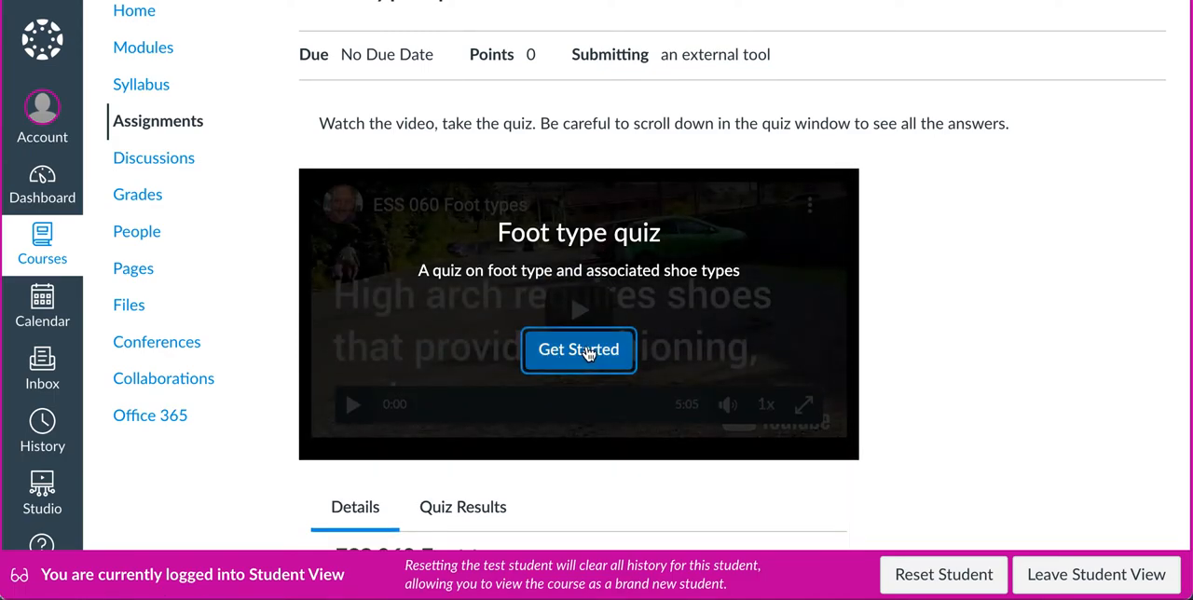
click(578, 350)
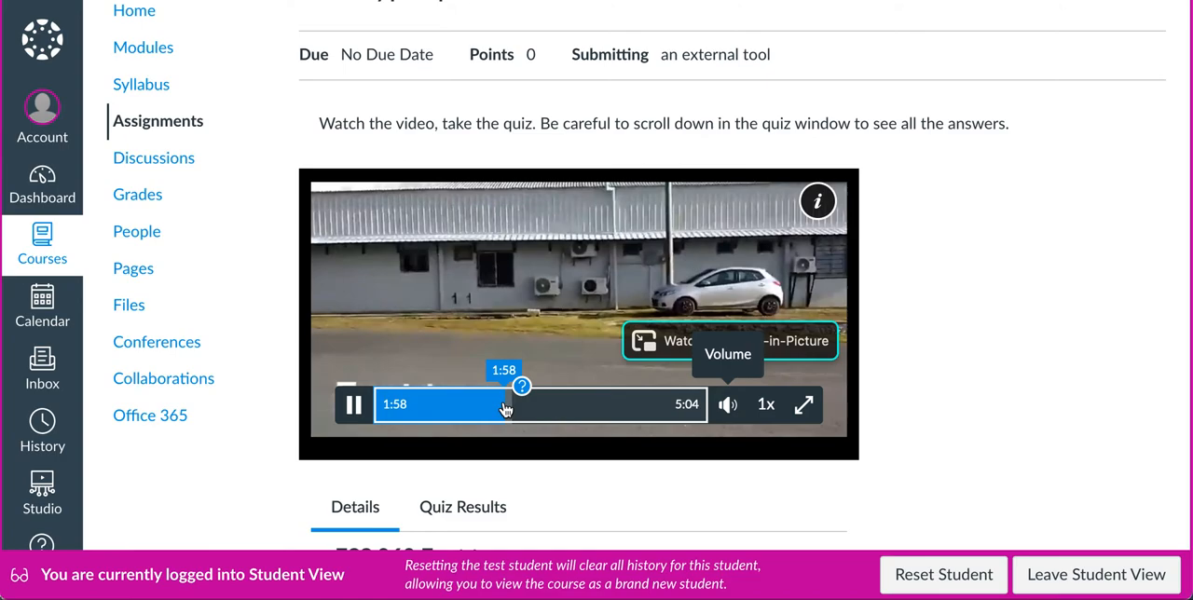
click(507, 406)
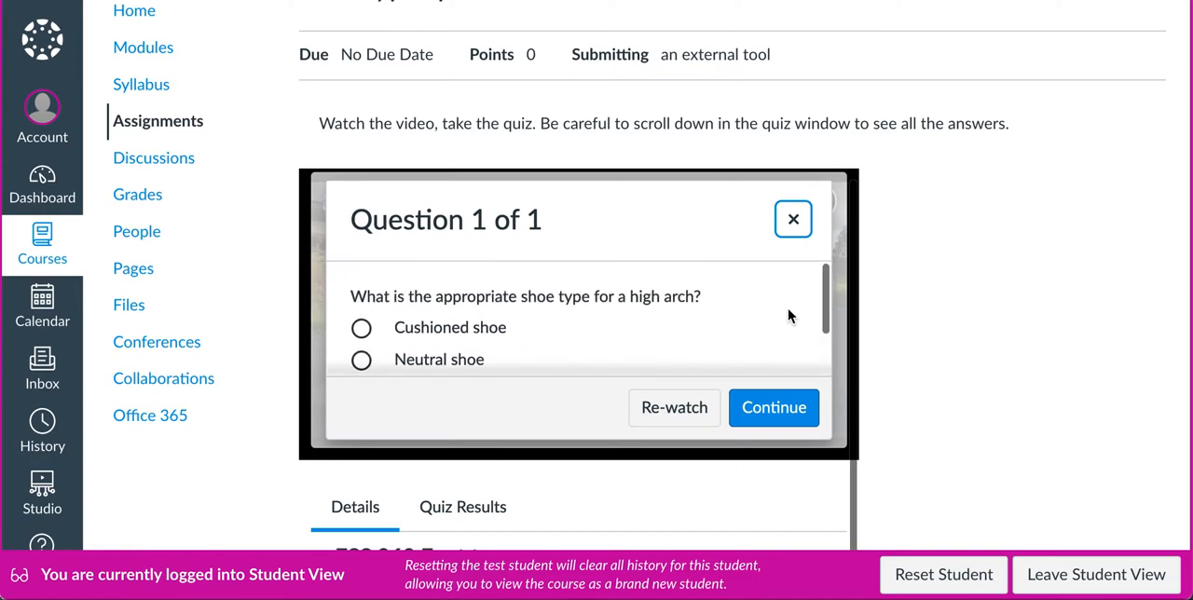
Step: Answer Stability or motion control shoe and continue the video to its end
scroll(down, 3)
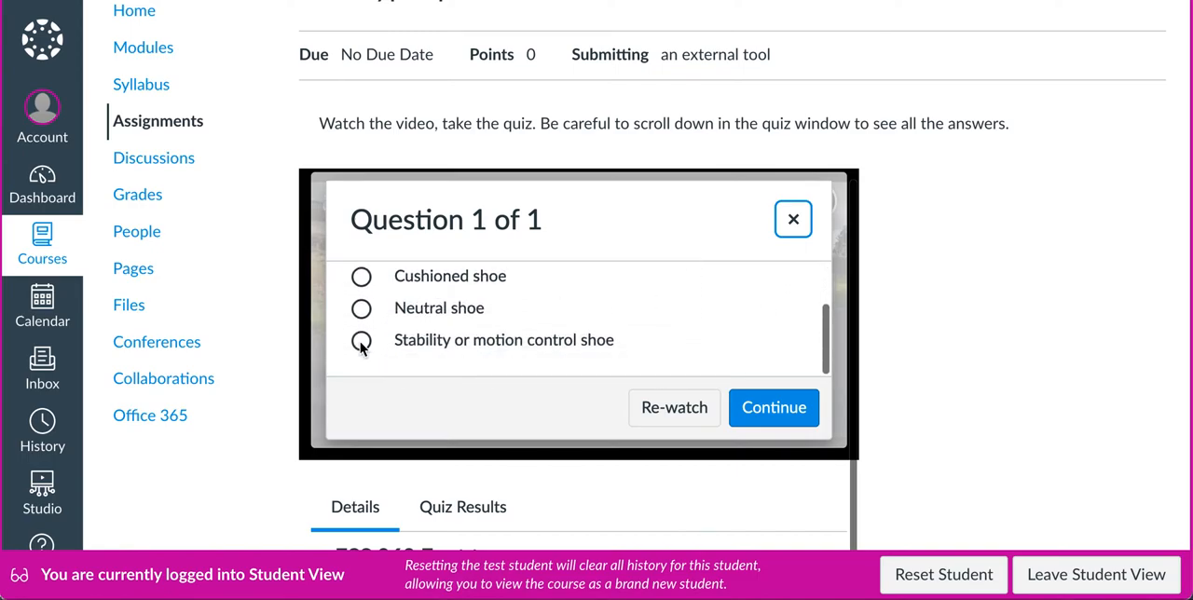
click(362, 339)
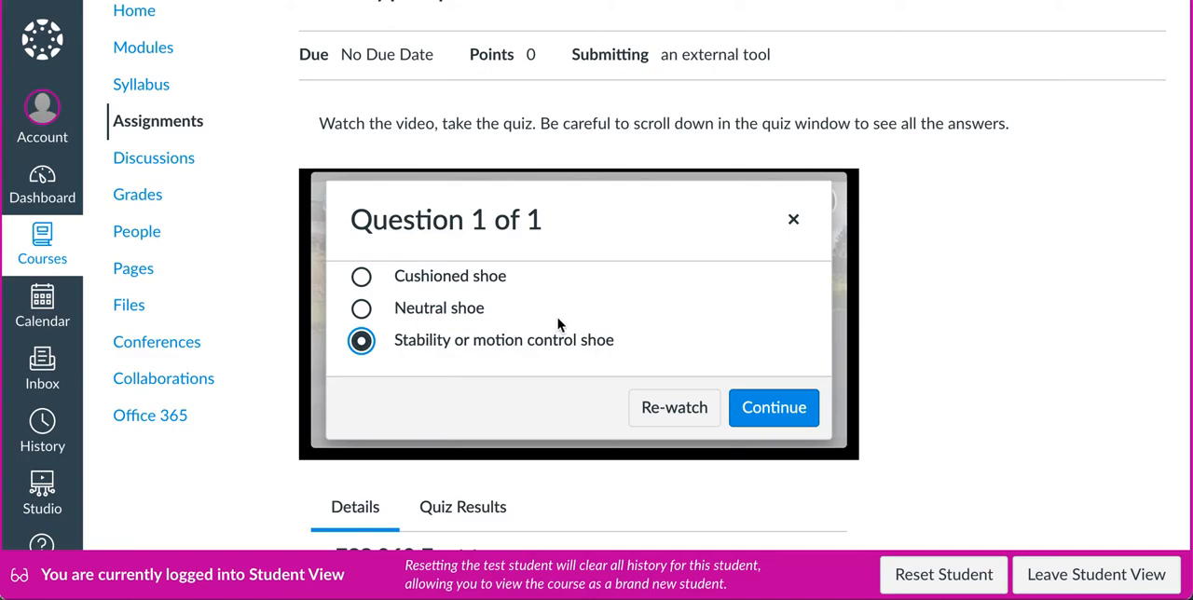
click(673, 406)
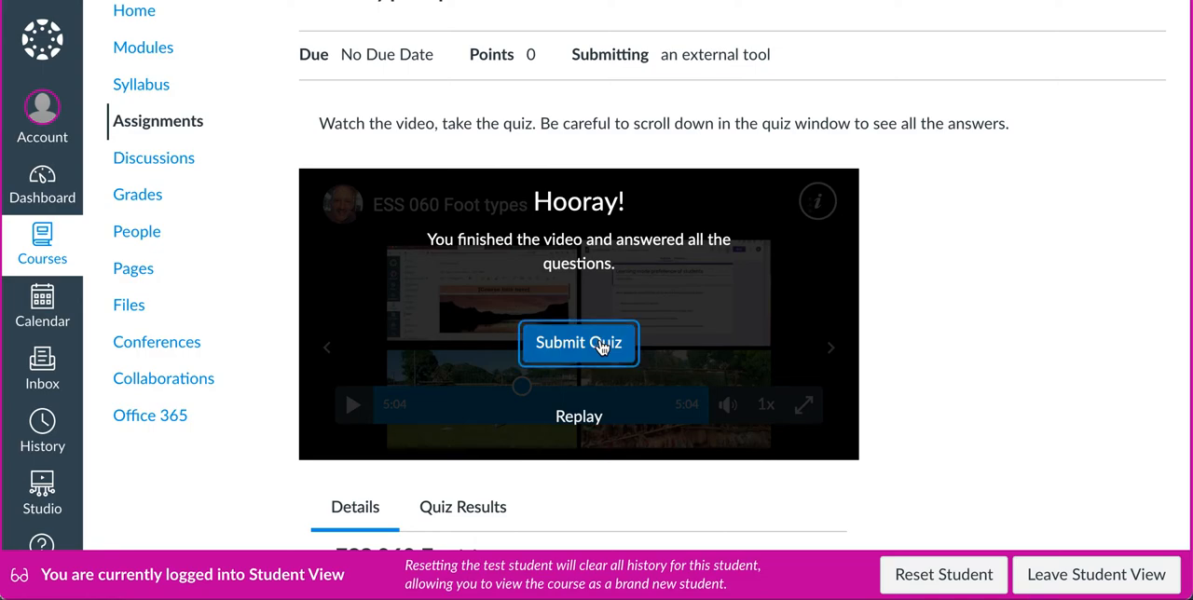
Step: Submit the quiz and review the 0 of 1 result showing Cushioned shoe as correct
click(578, 343)
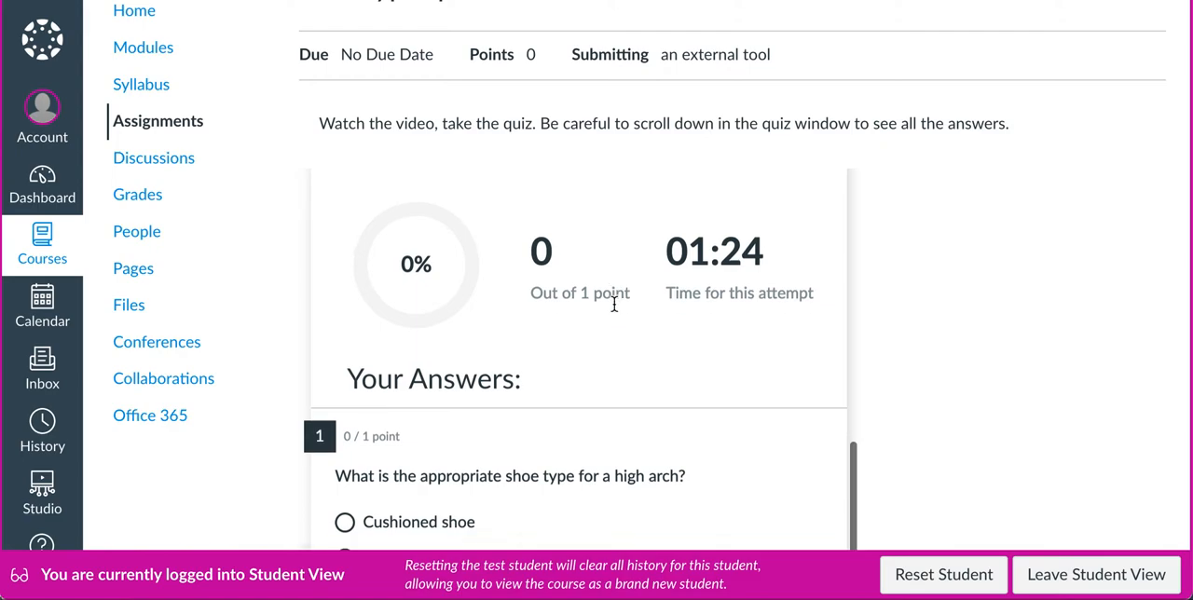
scroll(down, 3)
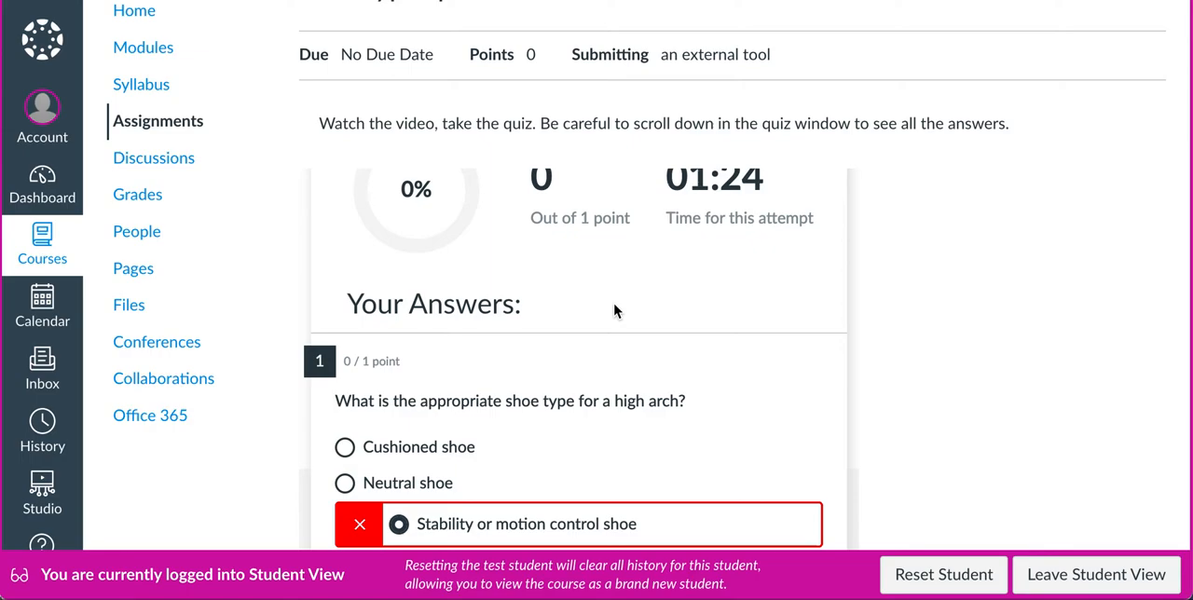
scroll(down, 3)
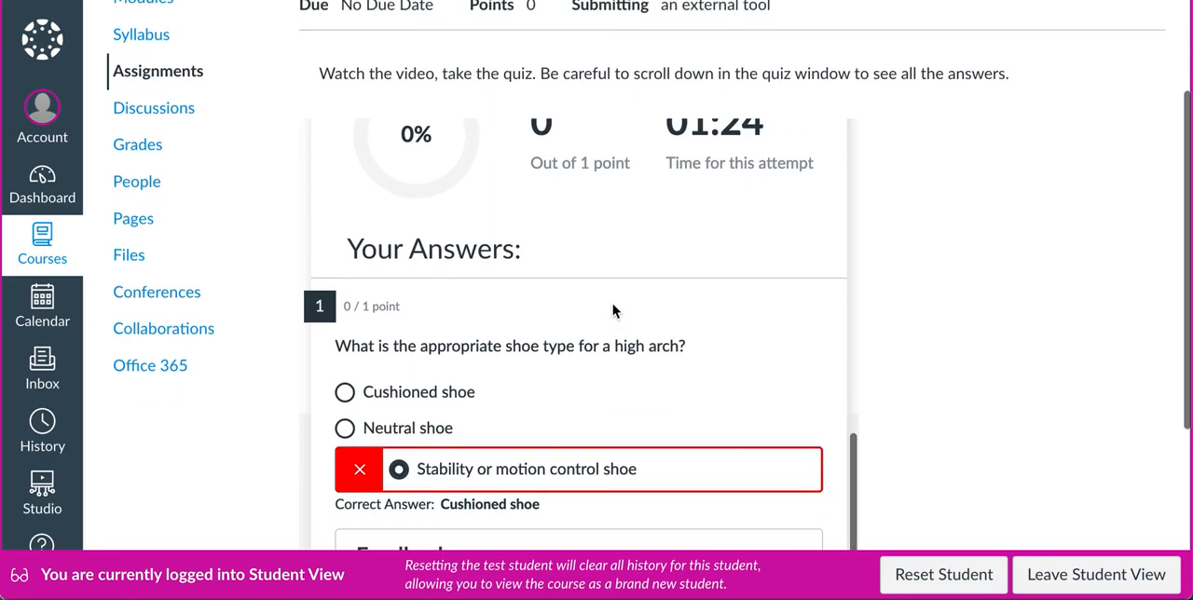
scroll(down, 3)
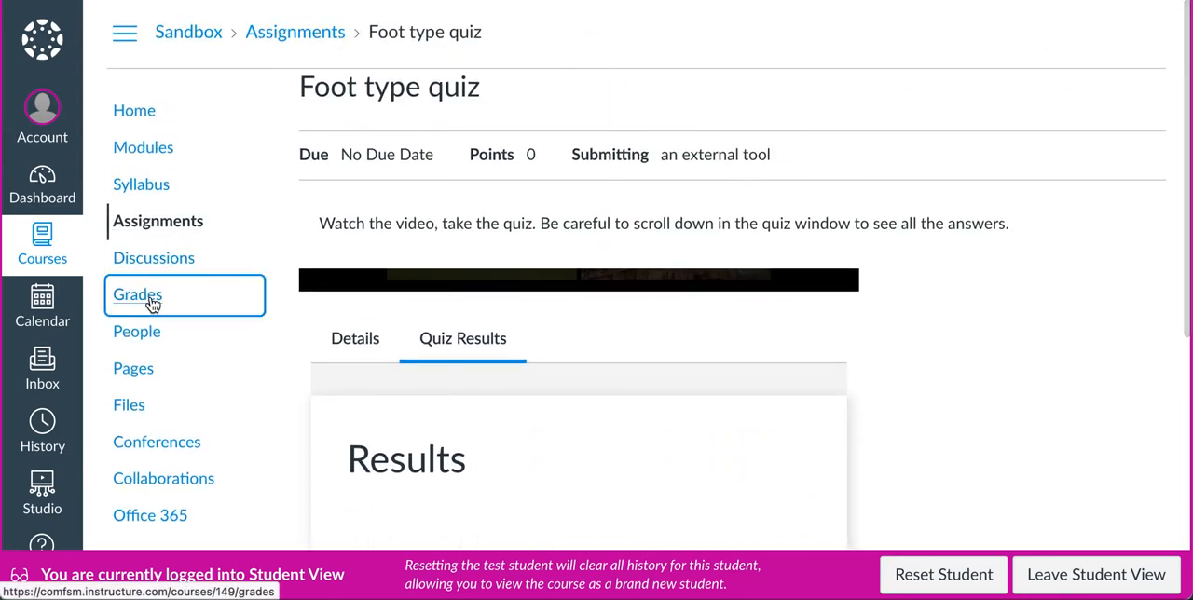
Step: Review Test Student's 0 score on Foot type quiz in Grades, then leave Student View
click(138, 295)
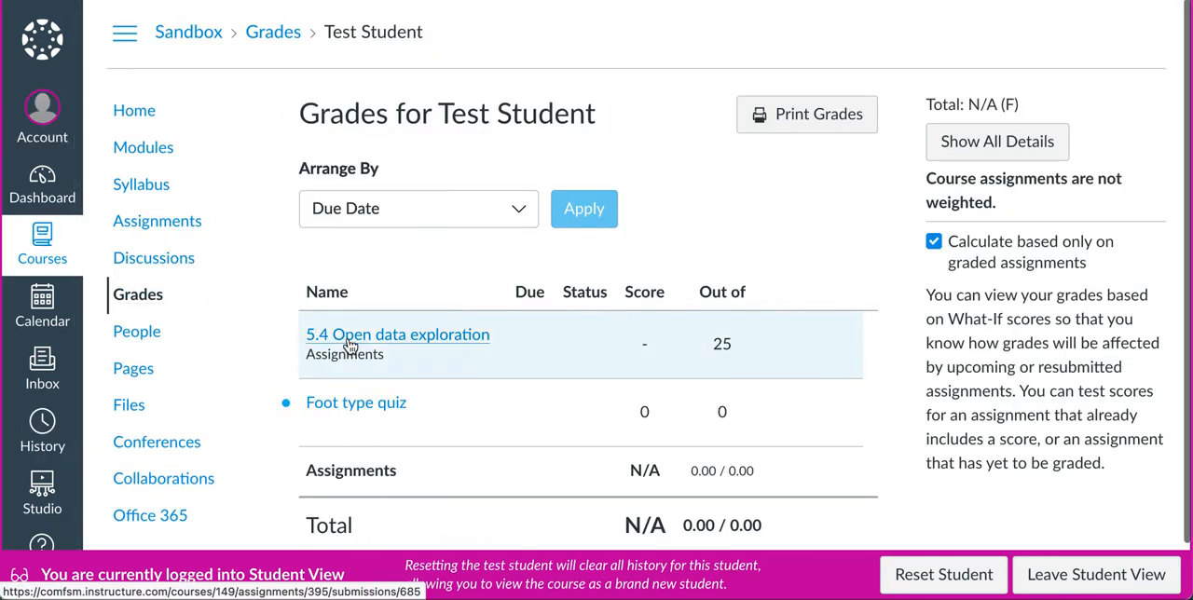
scroll(down, 3)
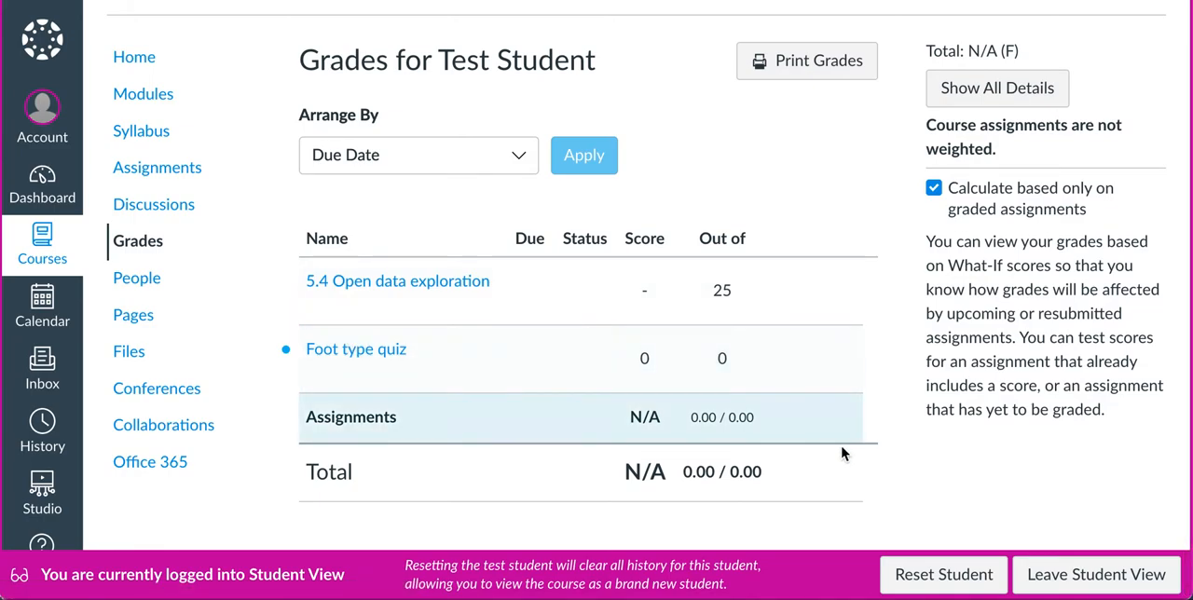
mouse_move(1007, 526)
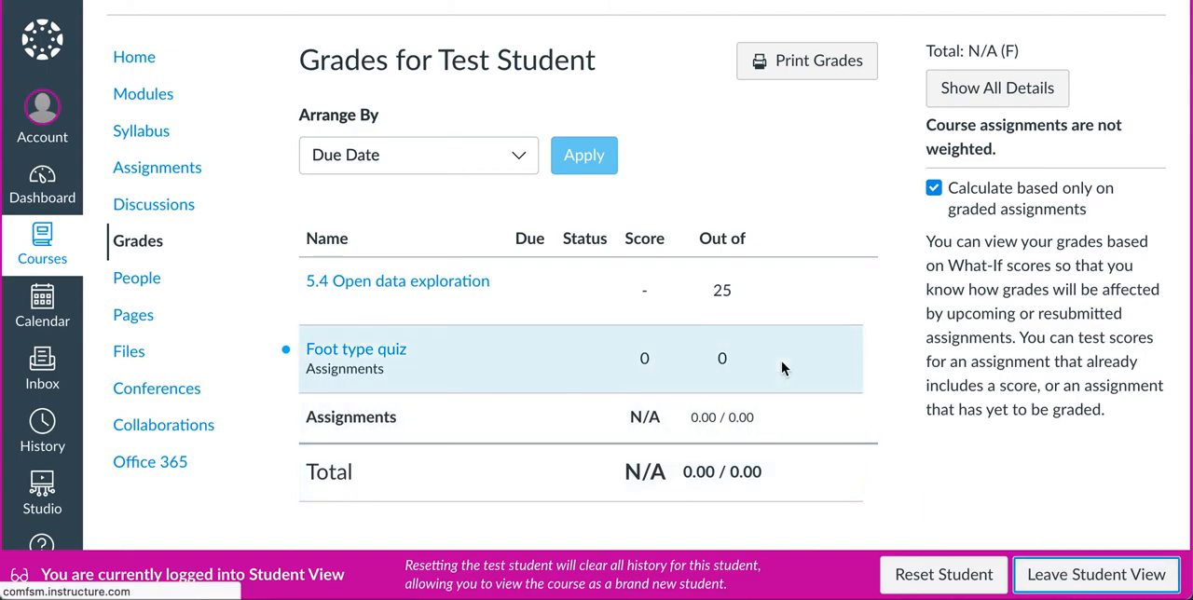
click(1096, 574)
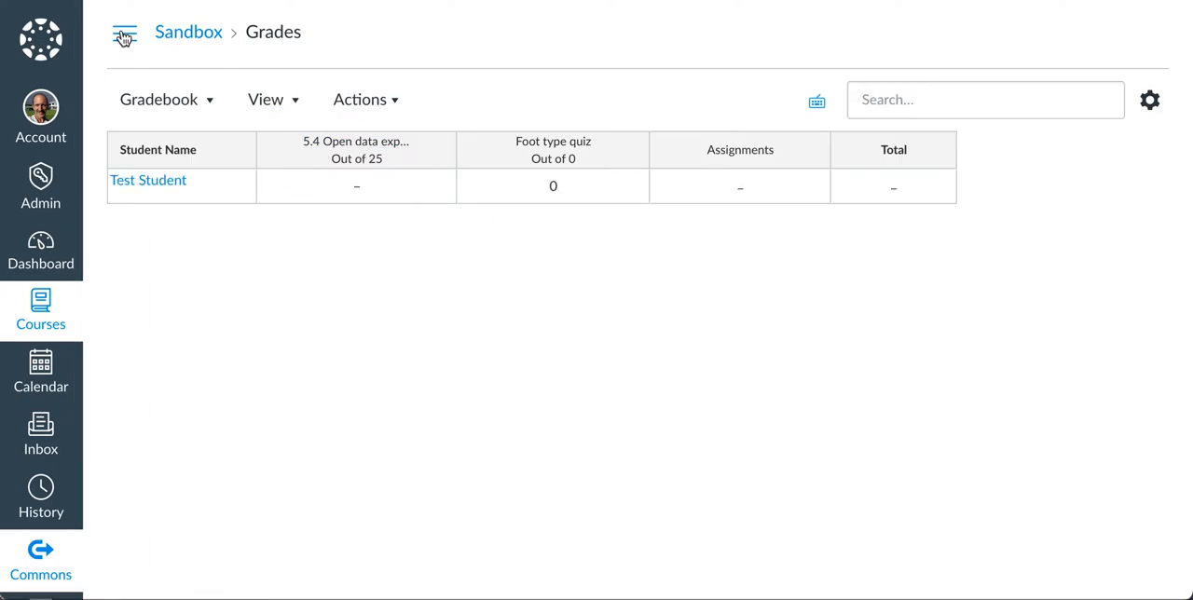
Step: Go to Studio from the course menu and view the first ESS 060 Foot types video
click(123, 32)
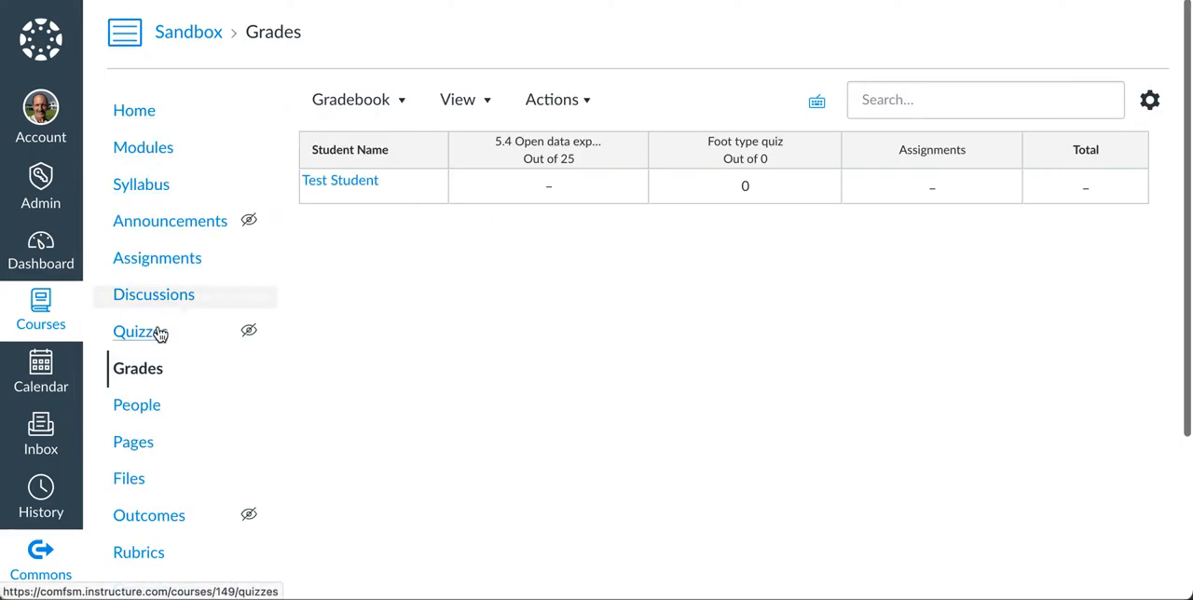
scroll(down, 3)
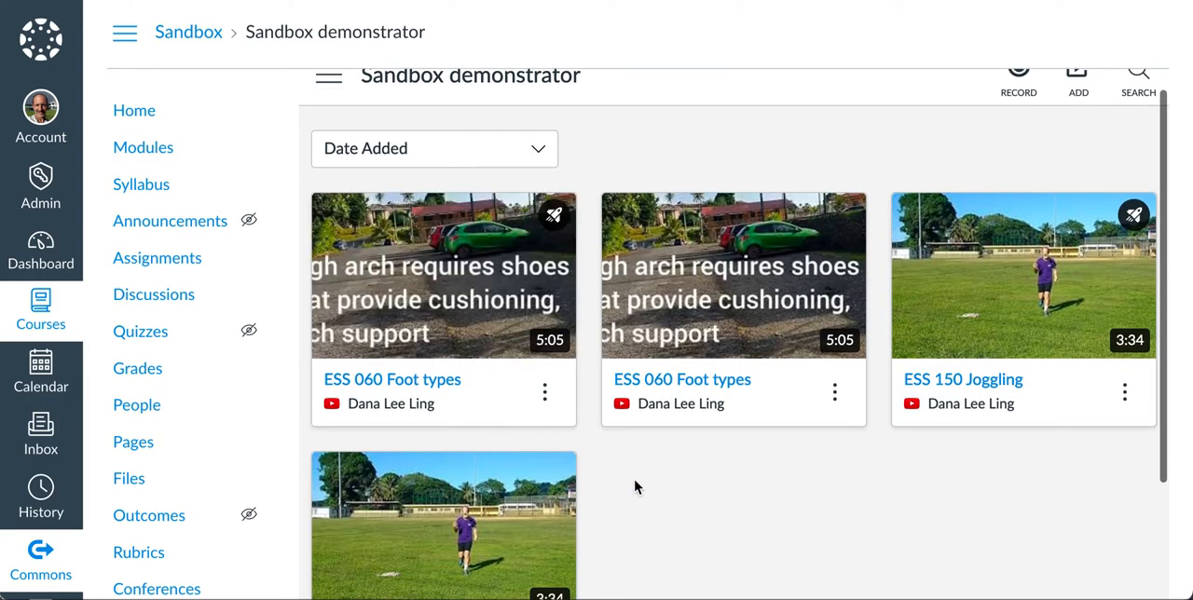
mouse_move(444, 276)
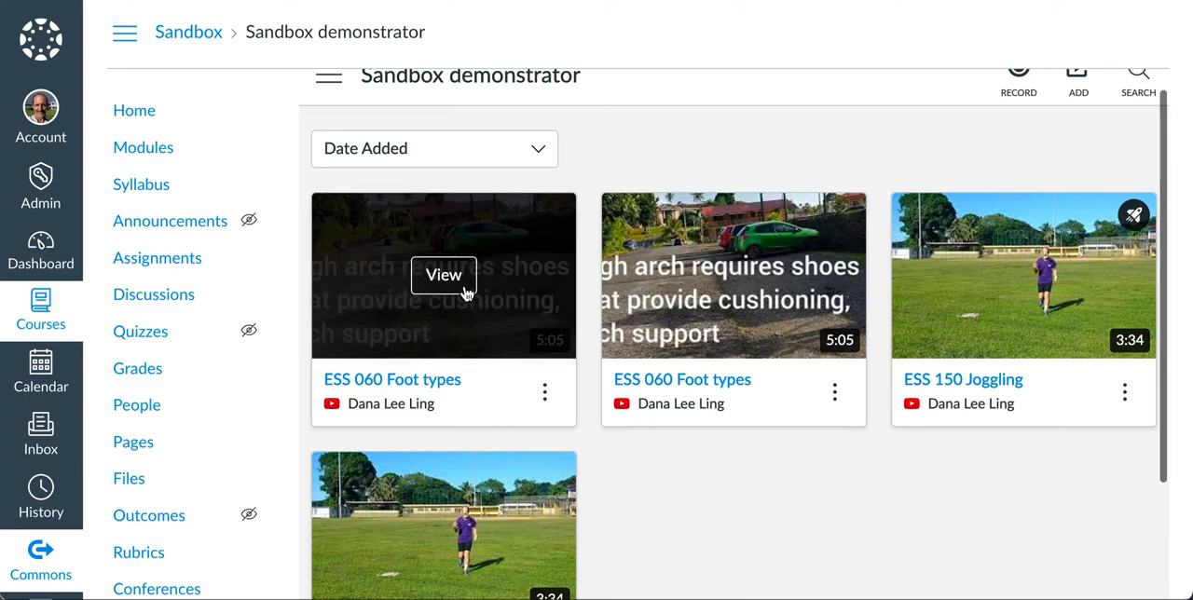
click(545, 392)
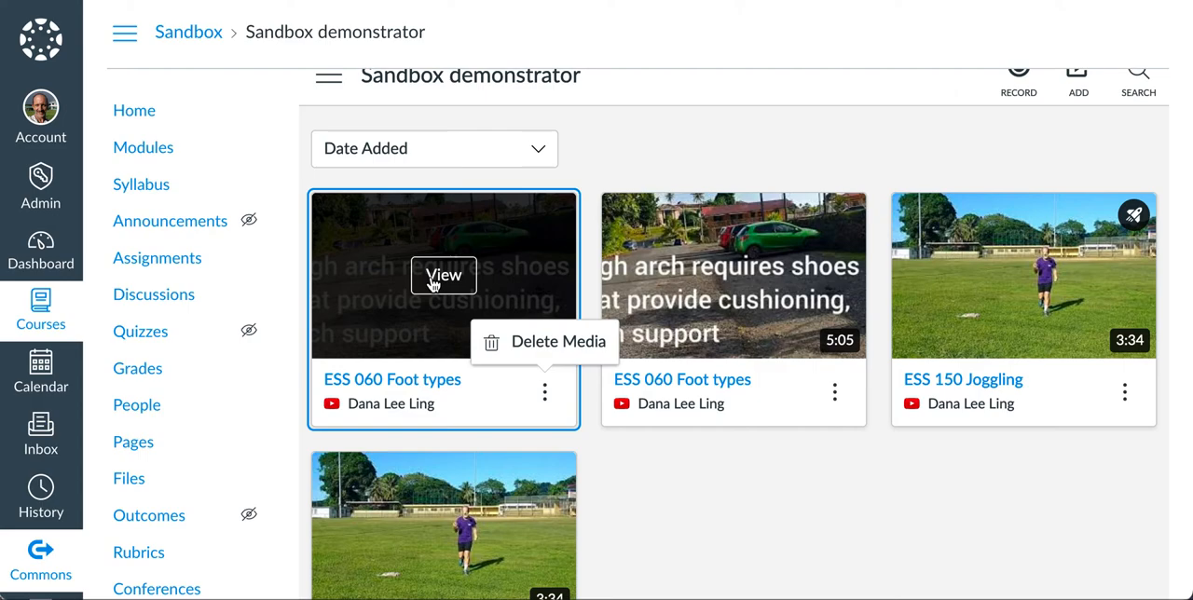
click(444, 276)
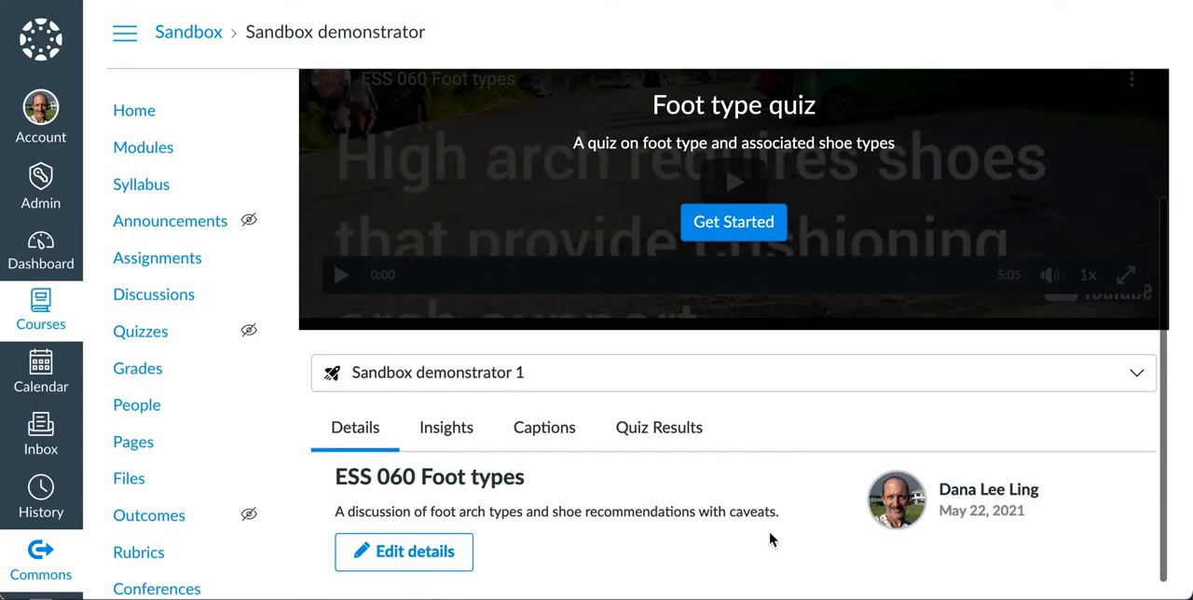
click(446, 427)
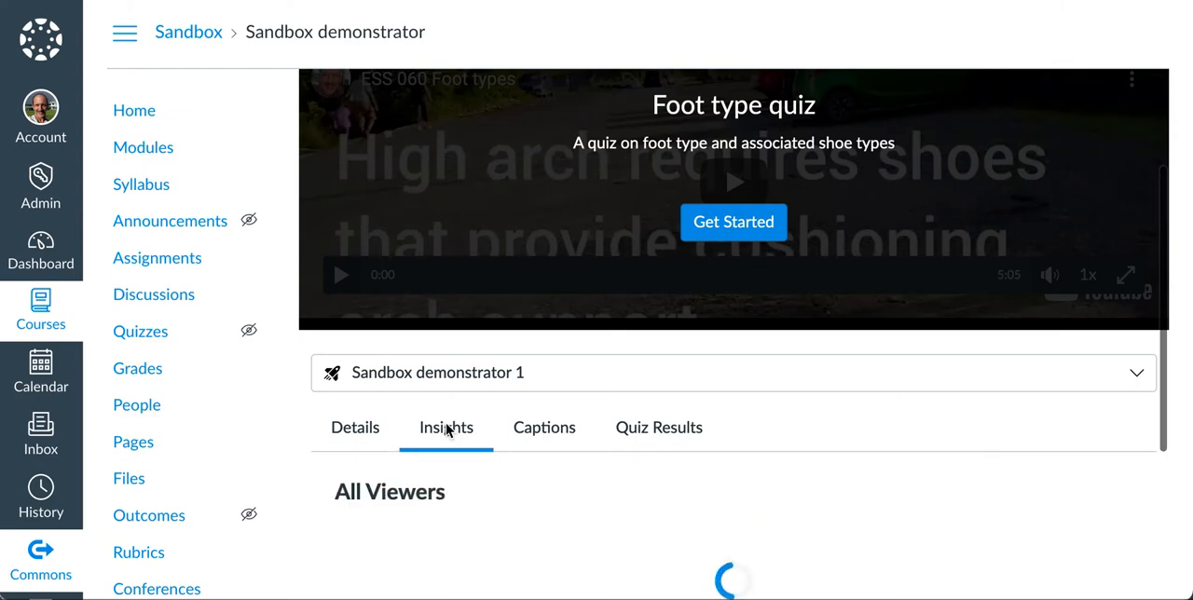
scroll(down, 3)
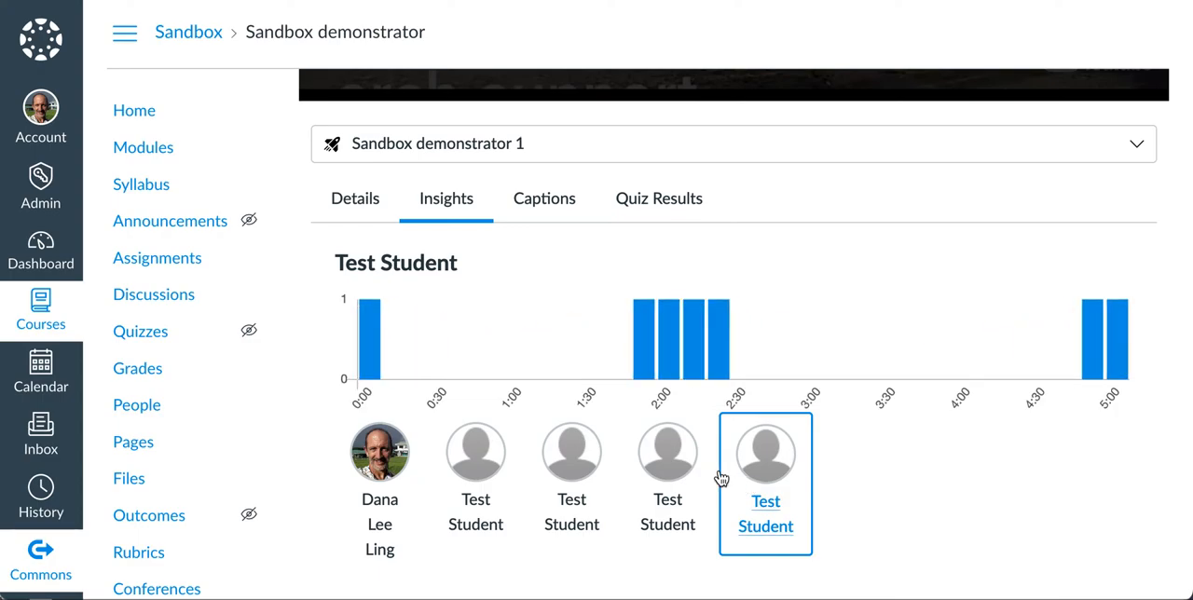
mouse_move(776, 477)
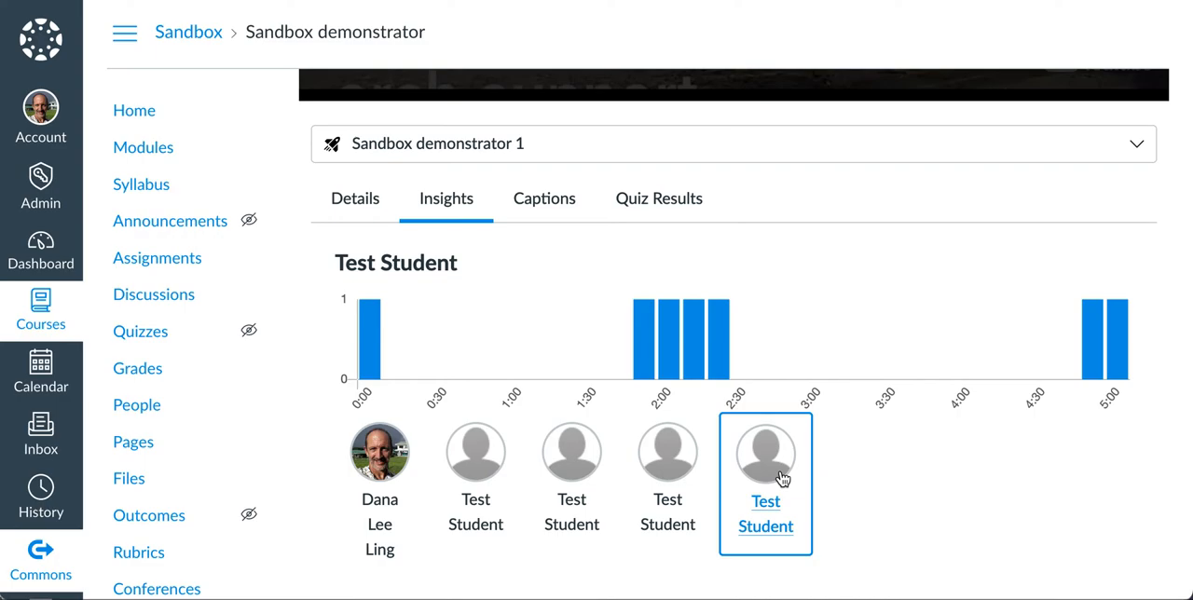
mouse_move(782, 503)
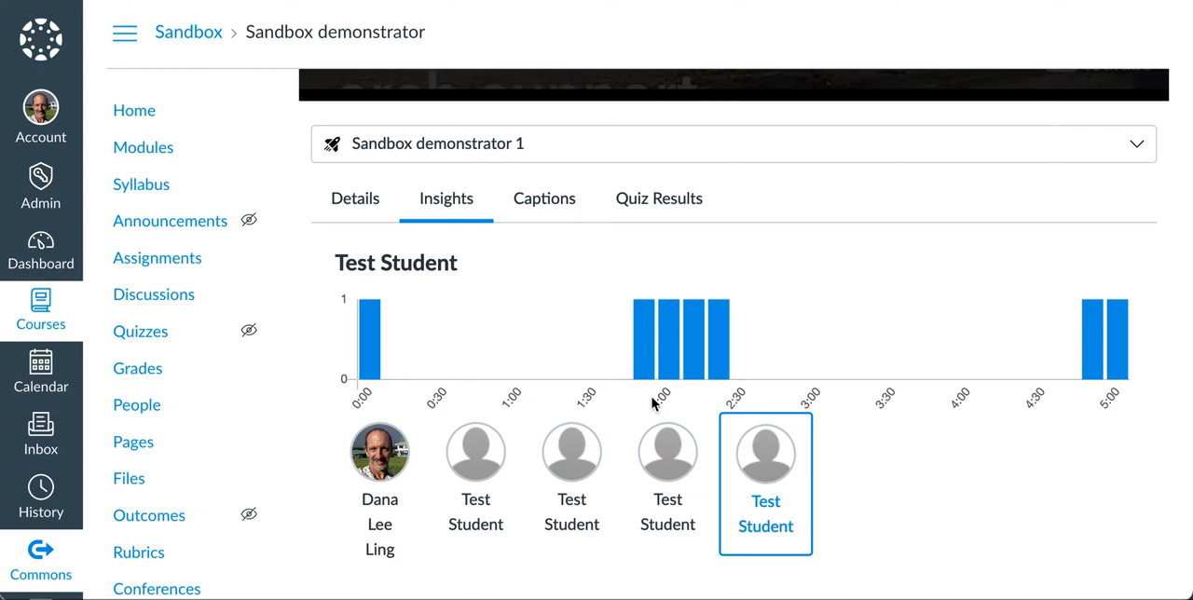
mouse_move(643, 395)
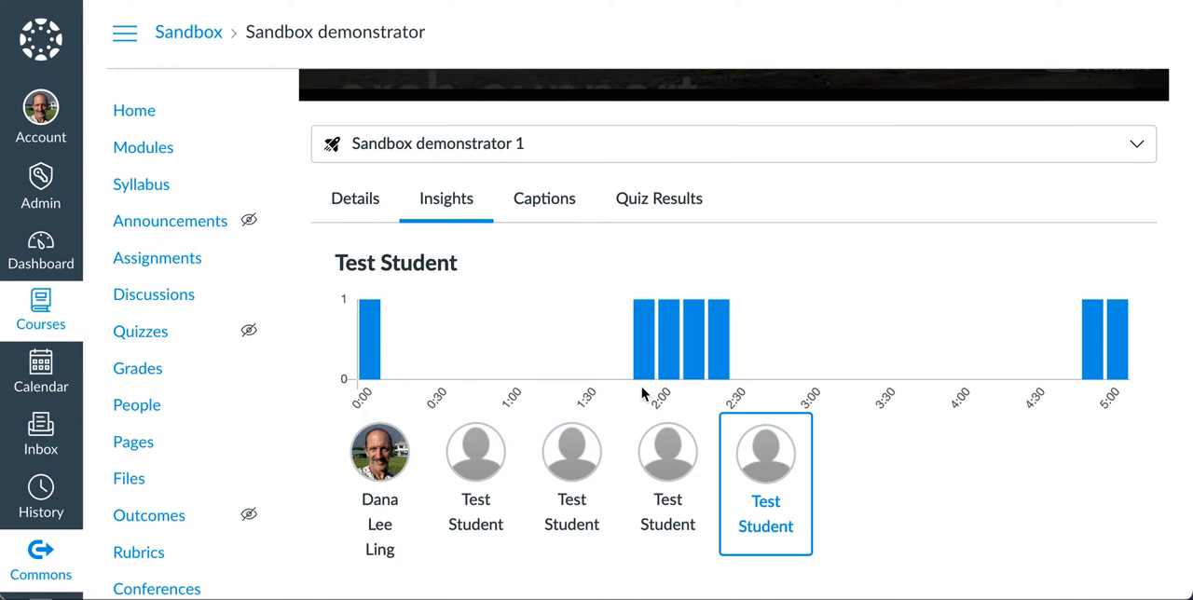
mouse_move(692, 332)
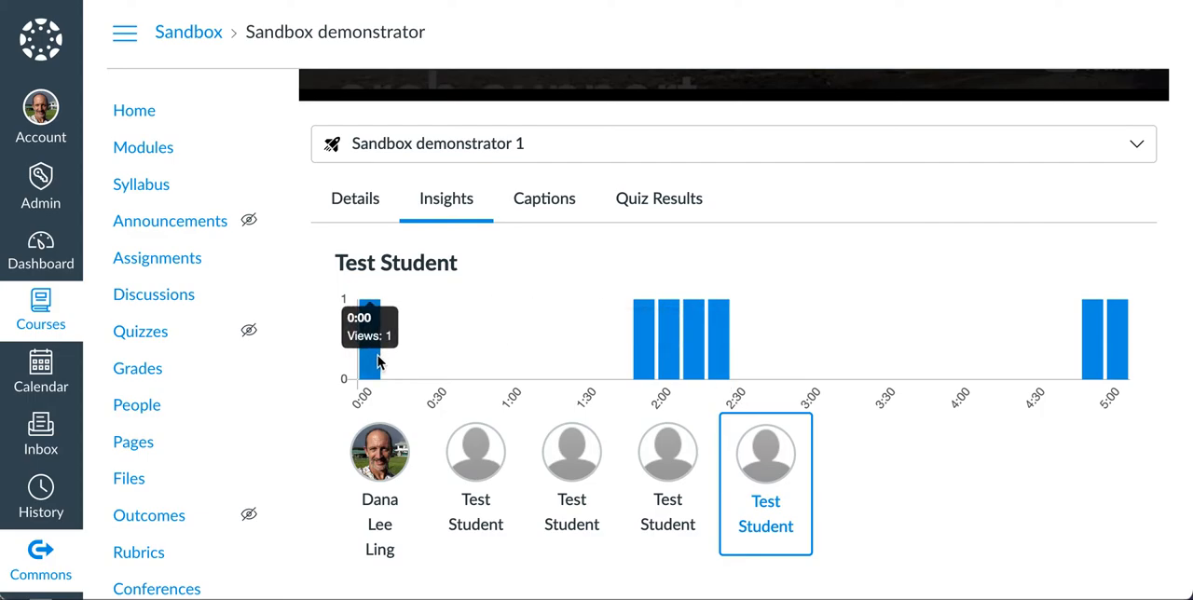
mouse_move(630, 362)
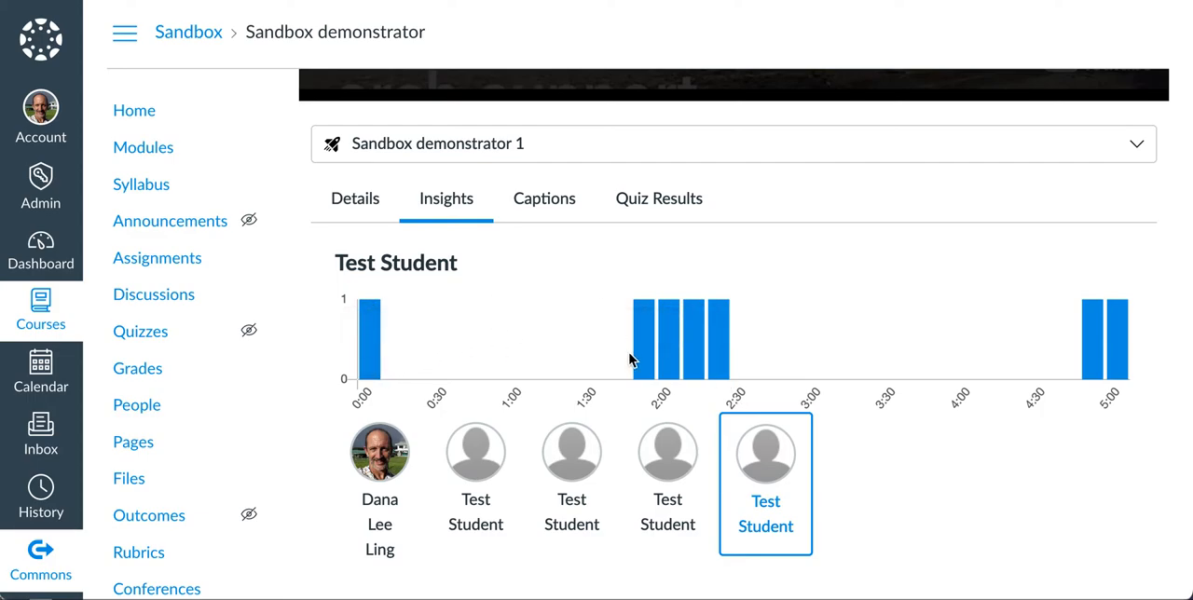
mouse_move(643, 370)
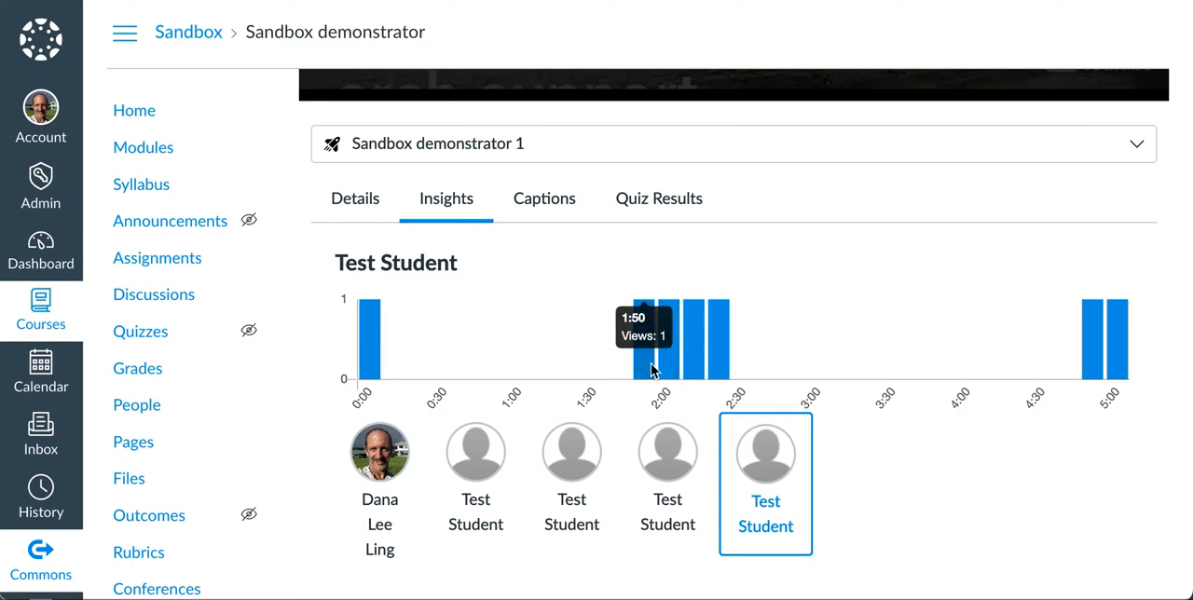
mouse_move(693, 361)
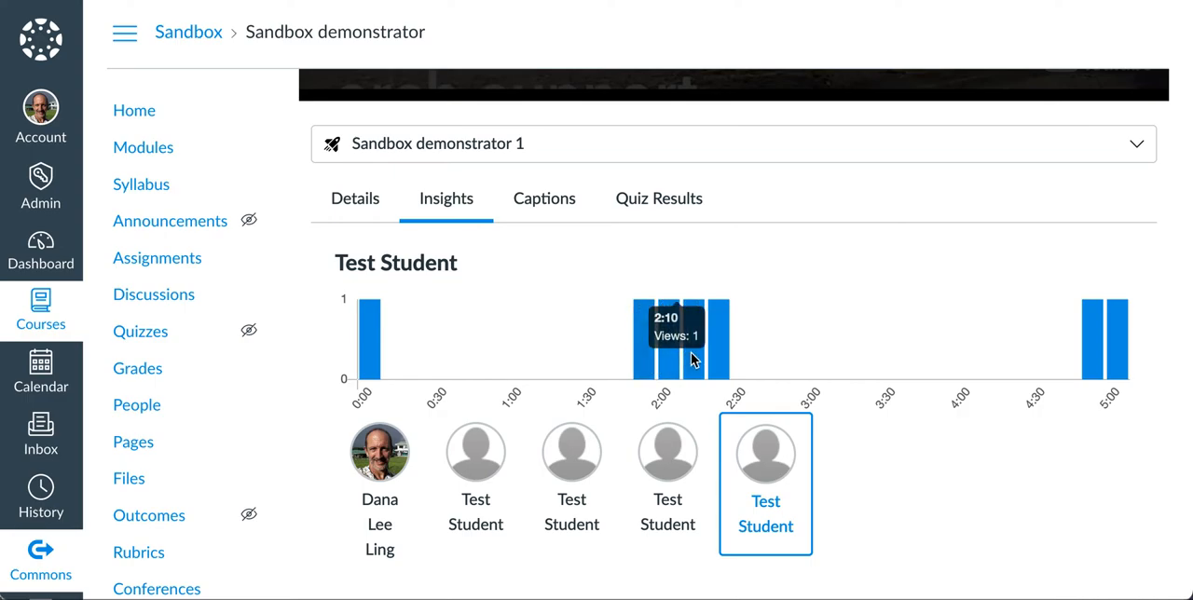
mouse_move(746, 373)
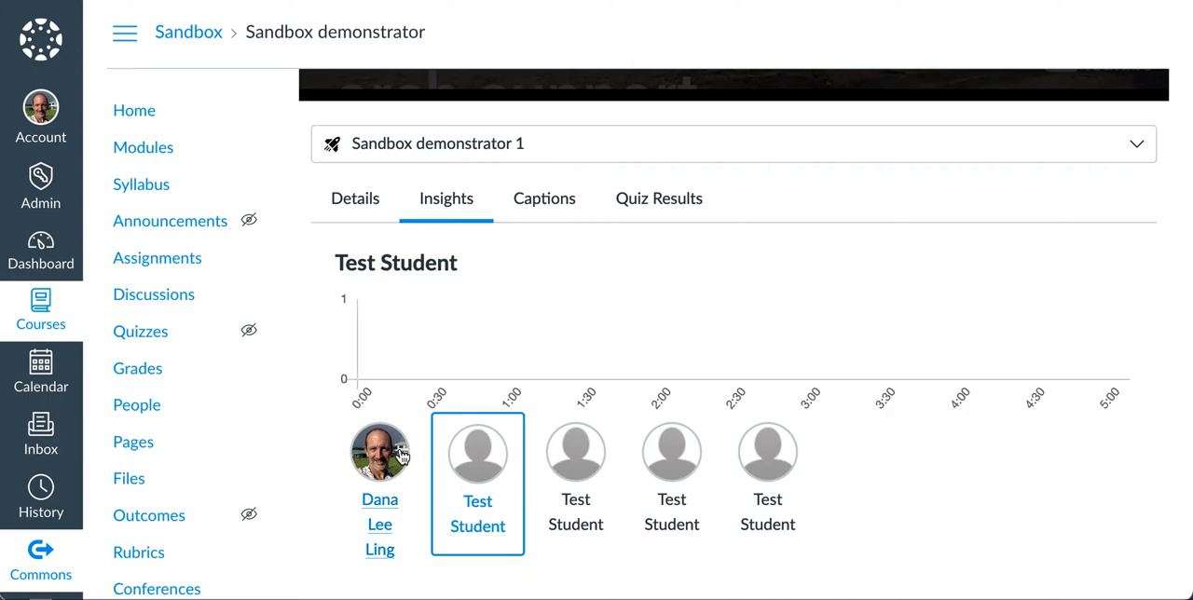
click(380, 455)
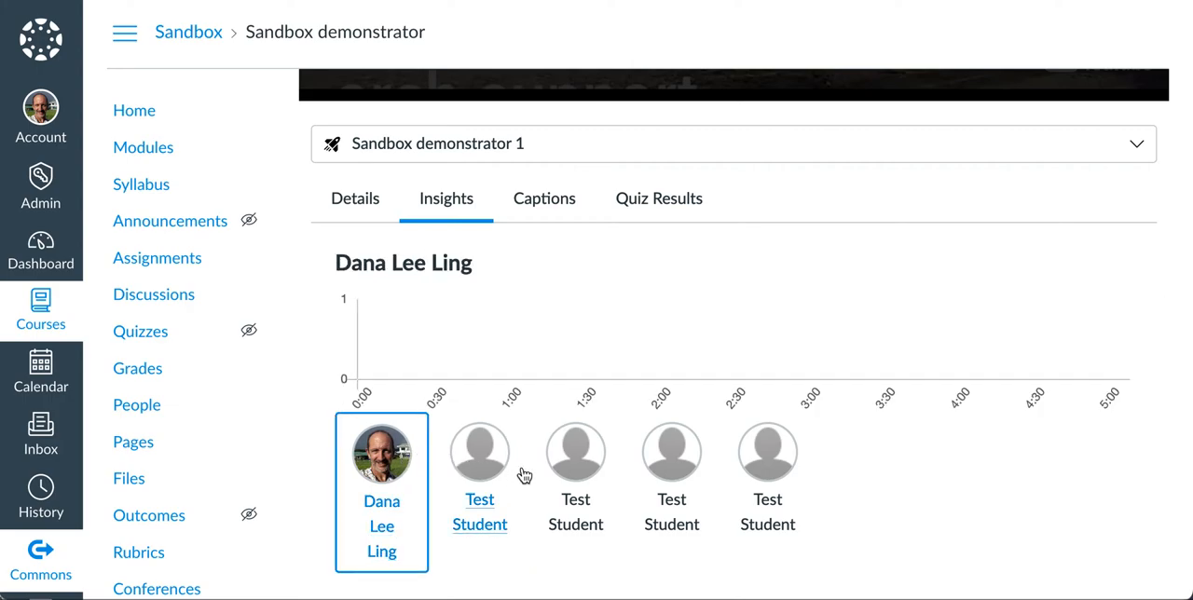
click(764, 455)
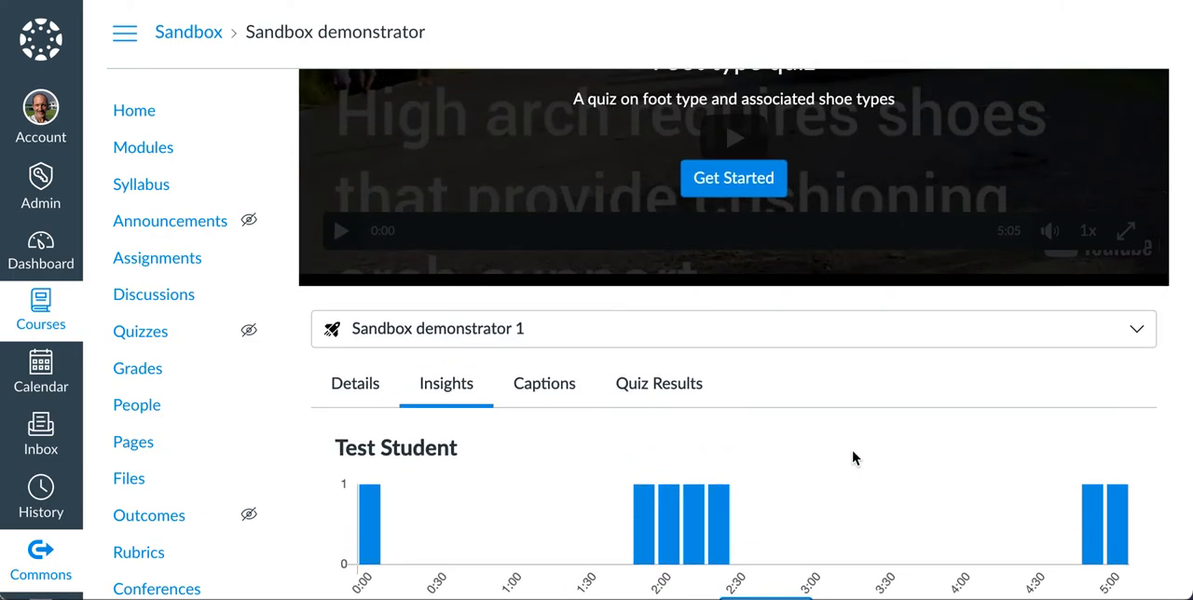
scroll(down, 3)
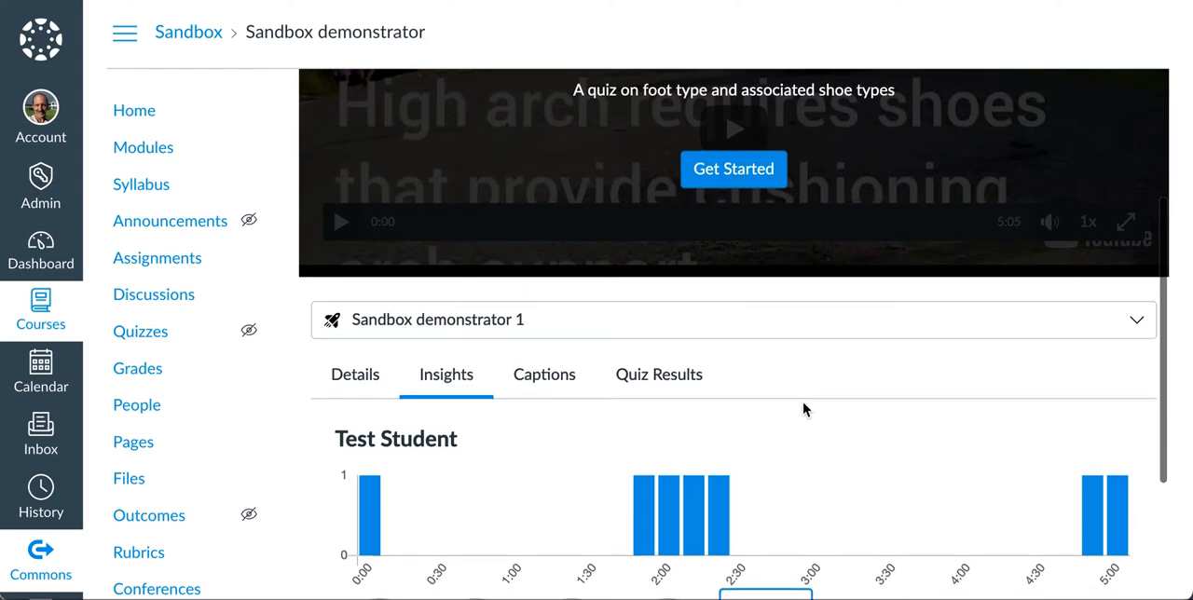
mouse_move(745, 391)
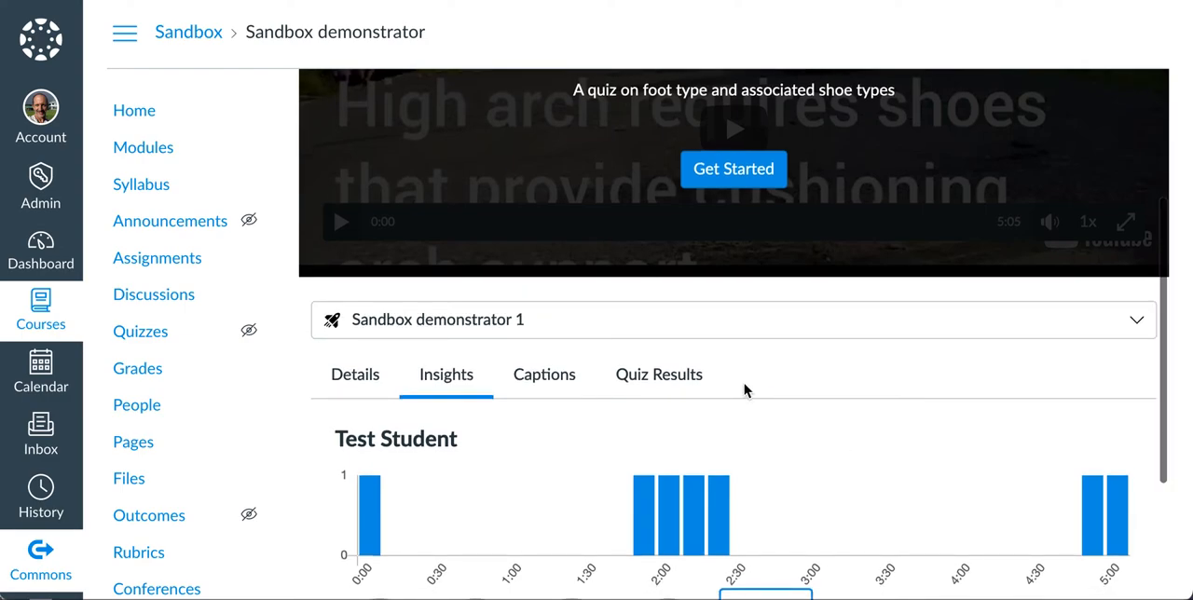
scroll(down, 3)
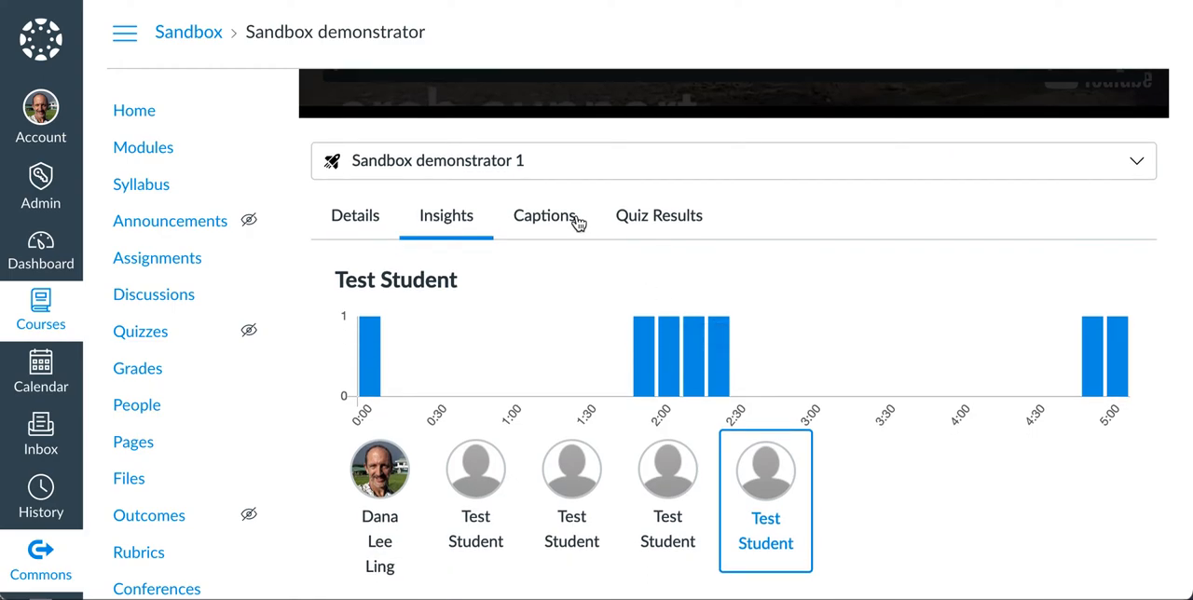
mouse_move(658, 224)
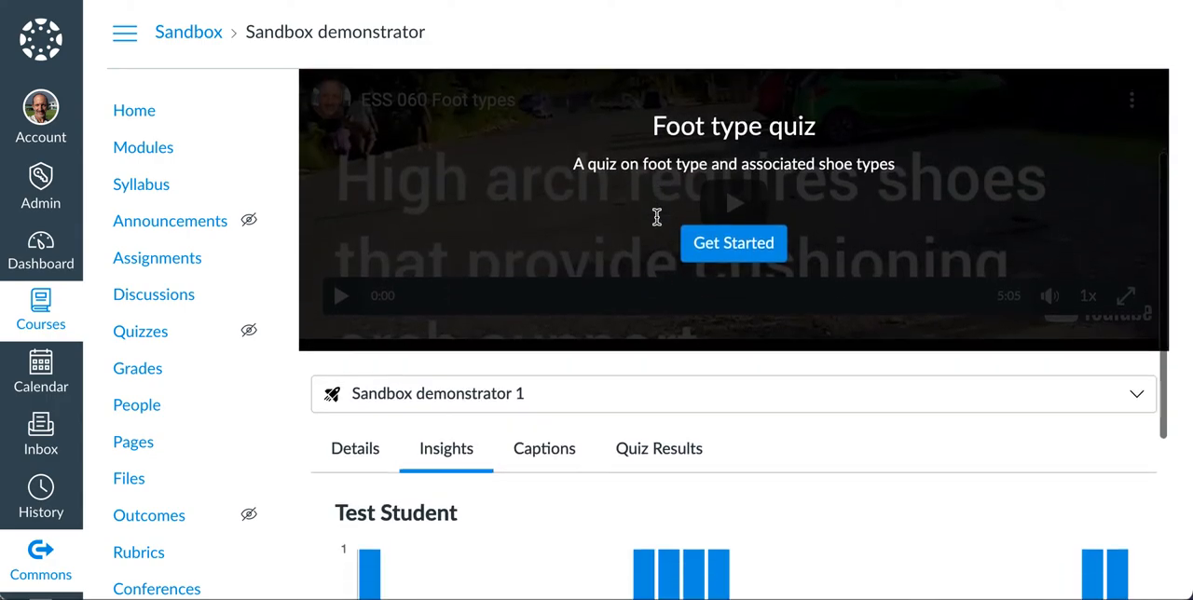
scroll(down, 3)
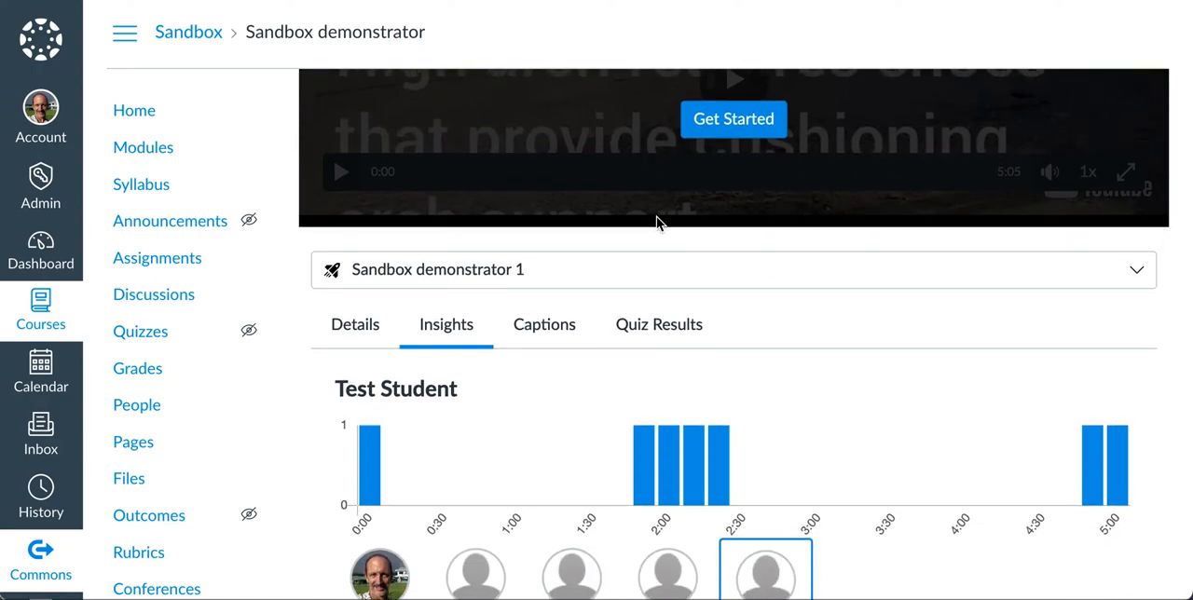
scroll(down, 3)
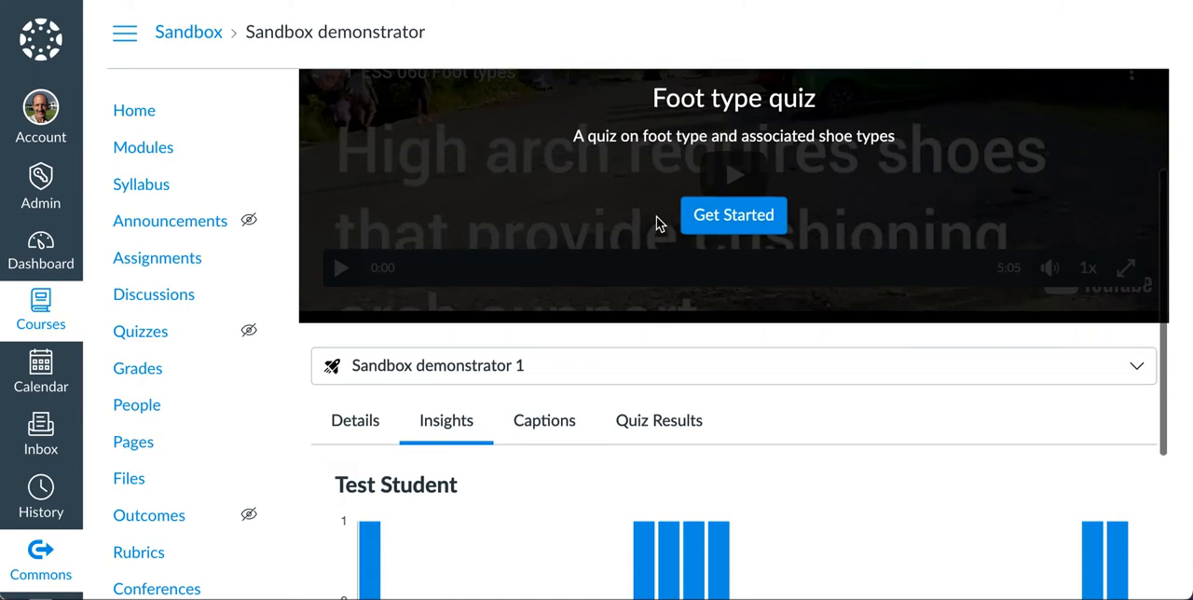
scroll(down, 3)
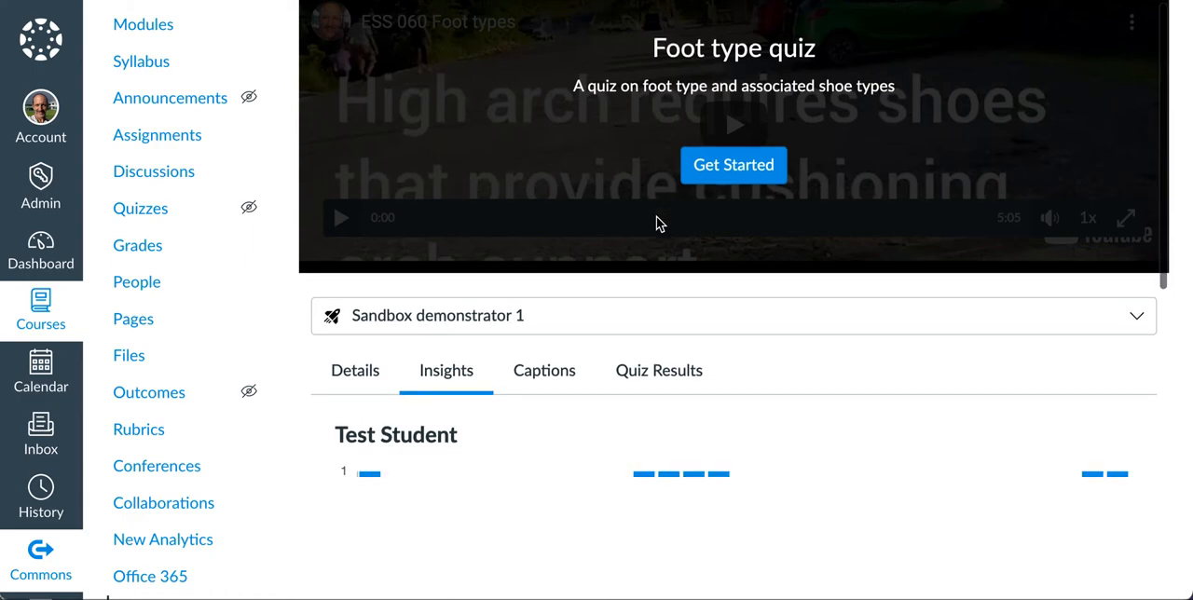
scroll(down, 3)
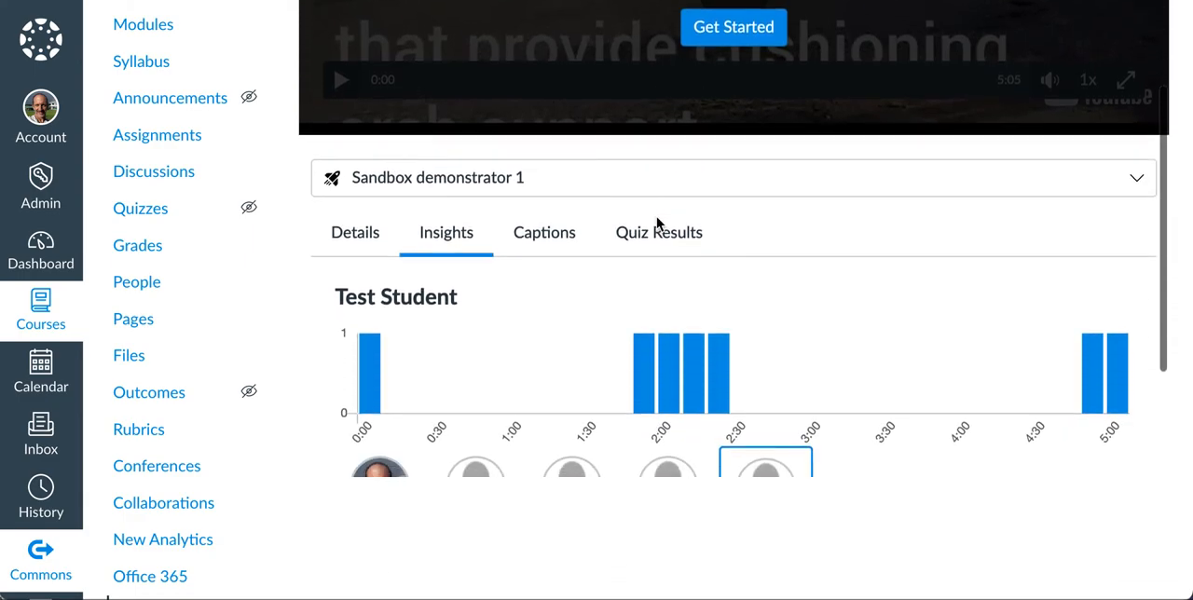
Step: Show Student Results and Test Student's Attempt 1 (0%, 1:24, May 22, 2021), then check captions
scroll(down, 3)
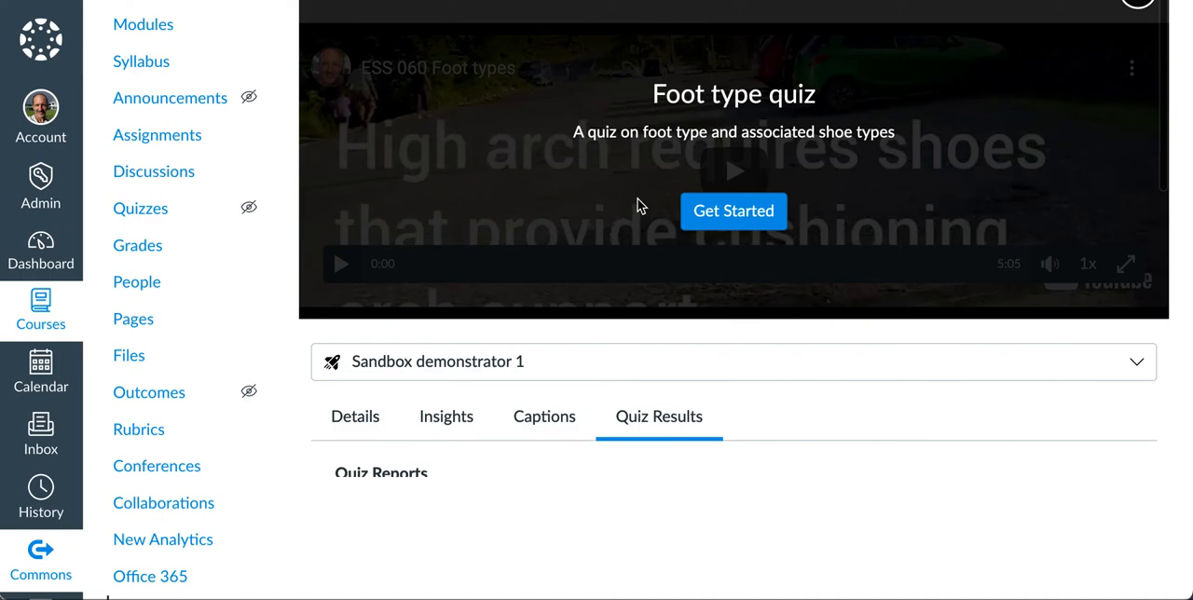
scroll(down, 3)
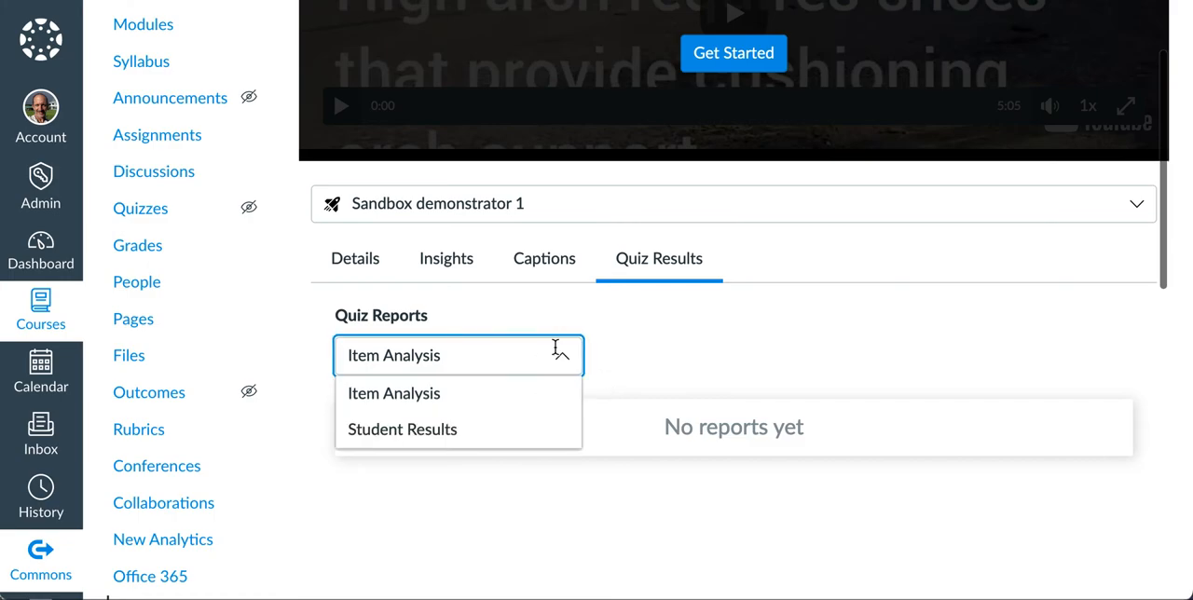
click(403, 429)
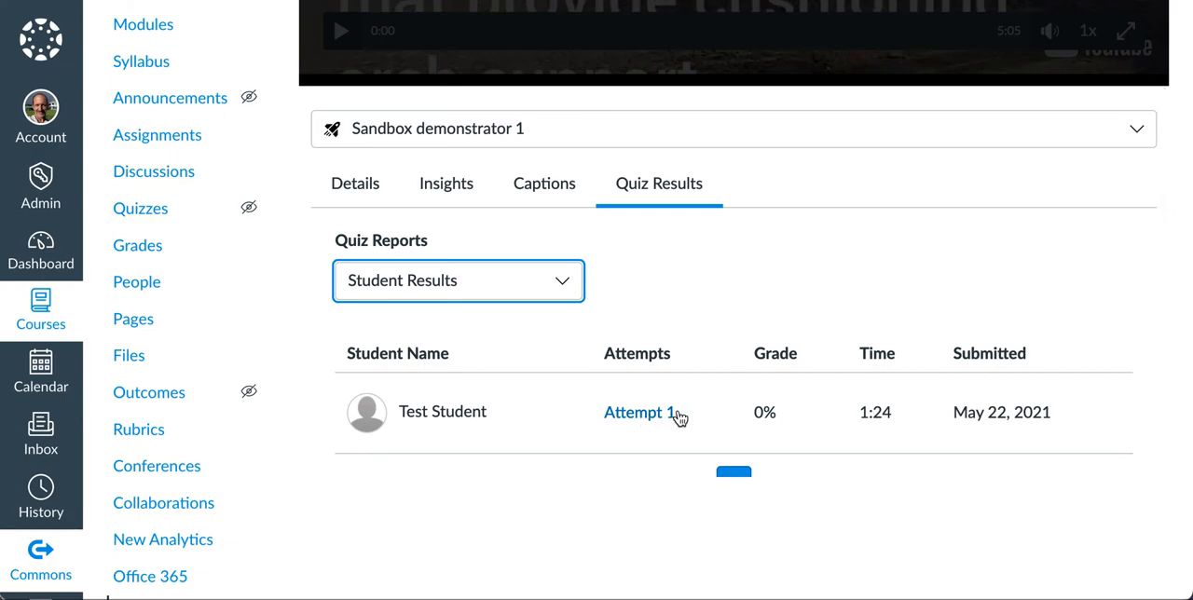
click(637, 412)
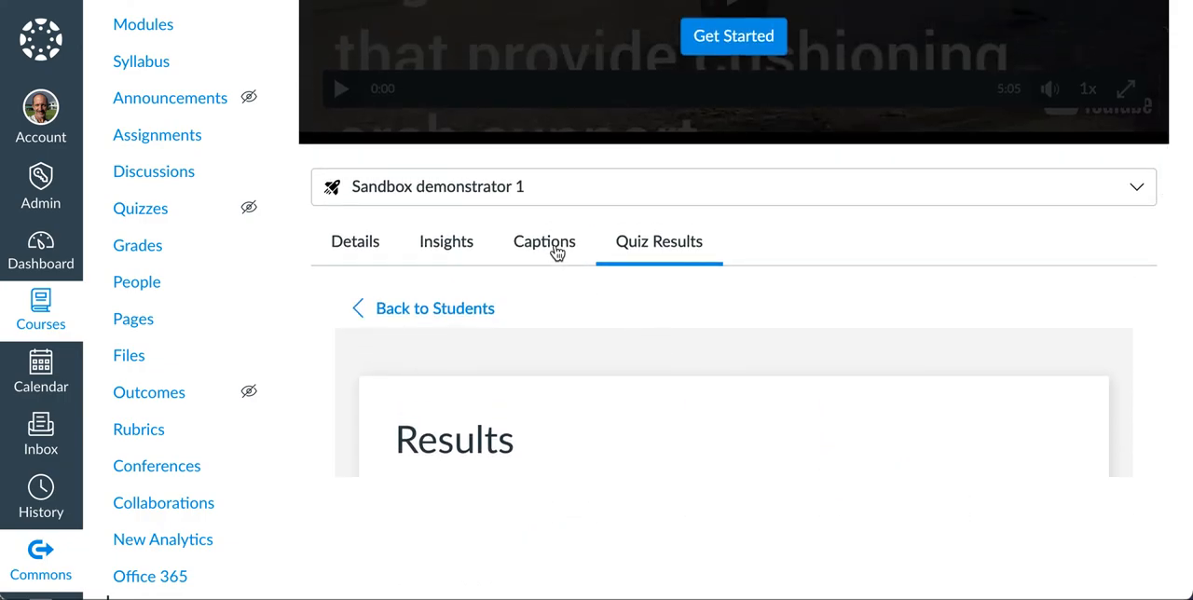
click(545, 242)
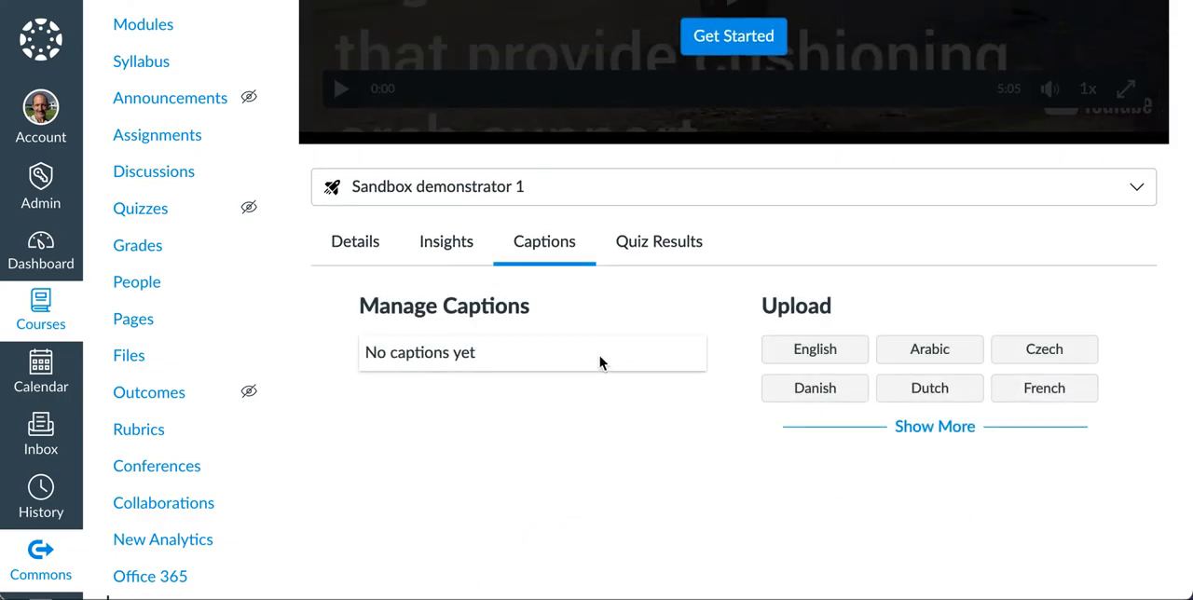
Step: Show the Foot types video's insights charting all viewers, Dana plus four test viewers
click(446, 242)
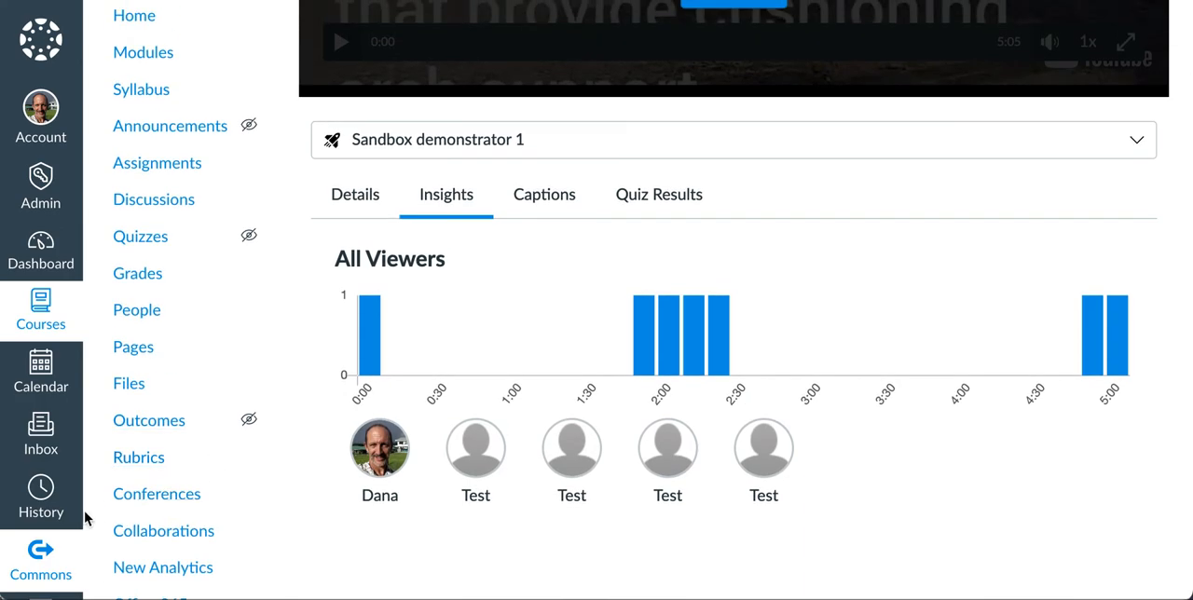
scroll(down, 3)
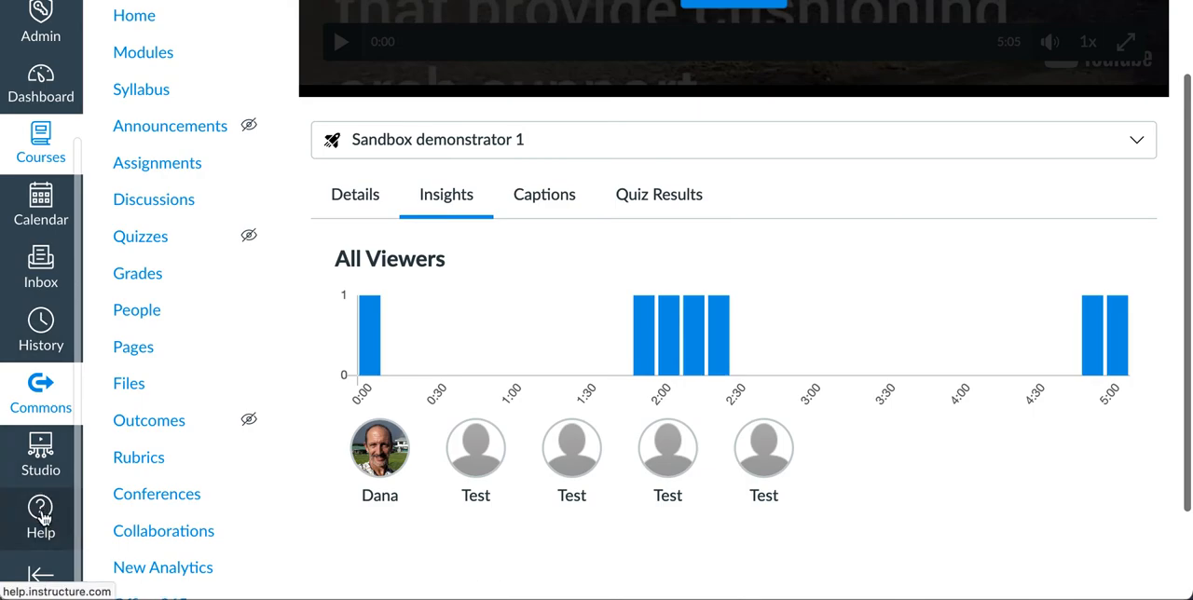
click(41, 512)
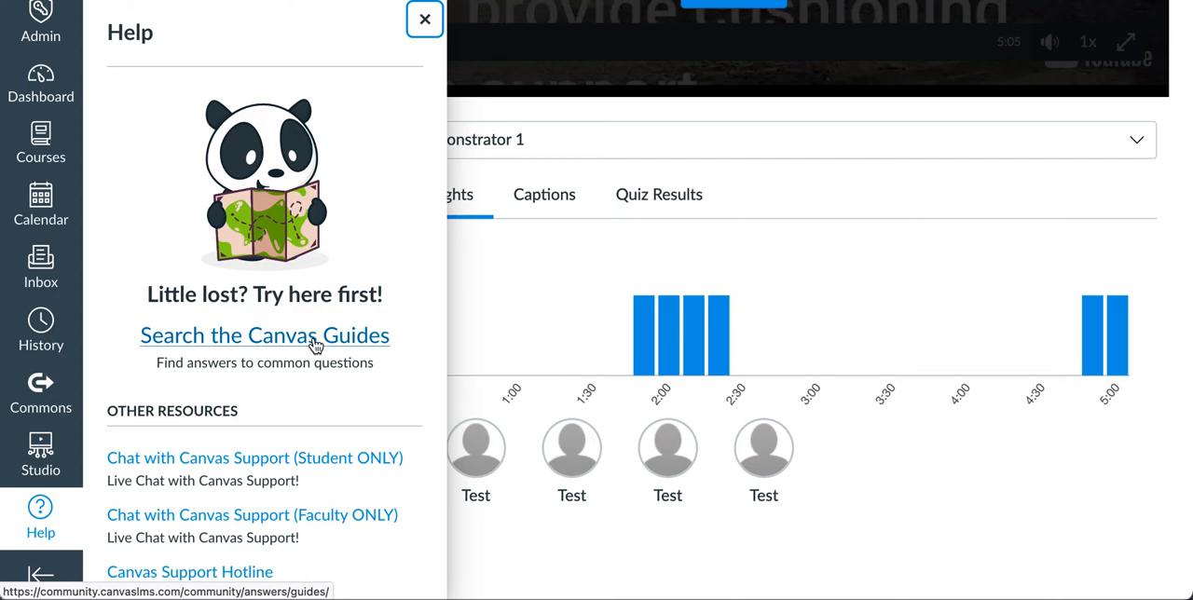
mouse_move(507, 335)
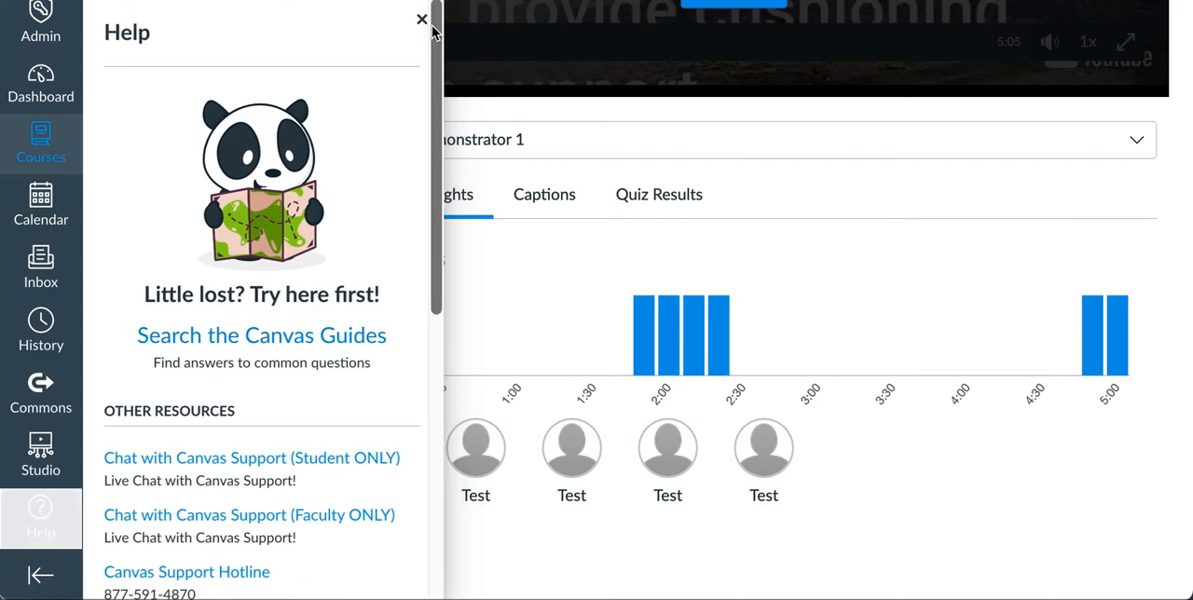
click(421, 19)
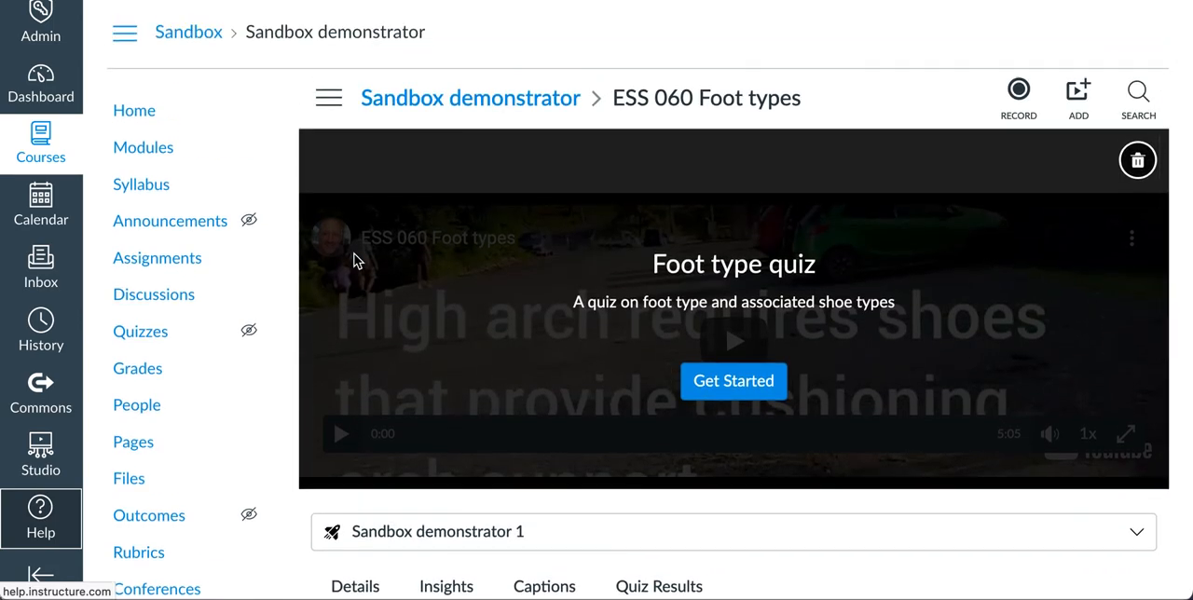
mouse_move(276, 378)
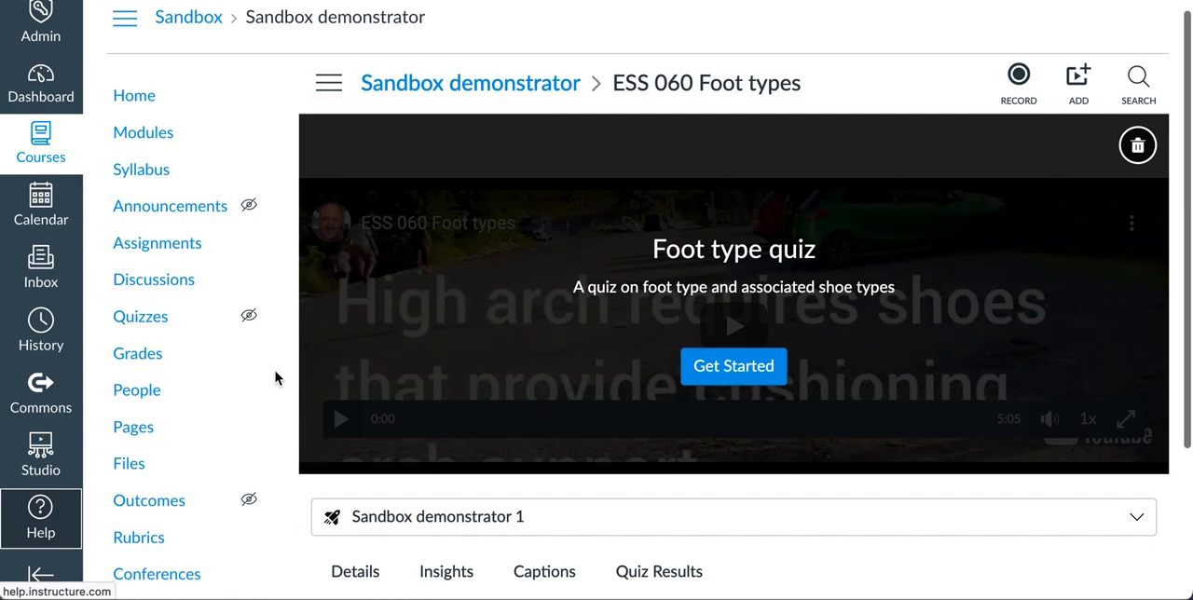
Step: Return to Studio's My Library listing the ESS 060 Foot types and ESS 150 Joggling videos
scroll(down, 3)
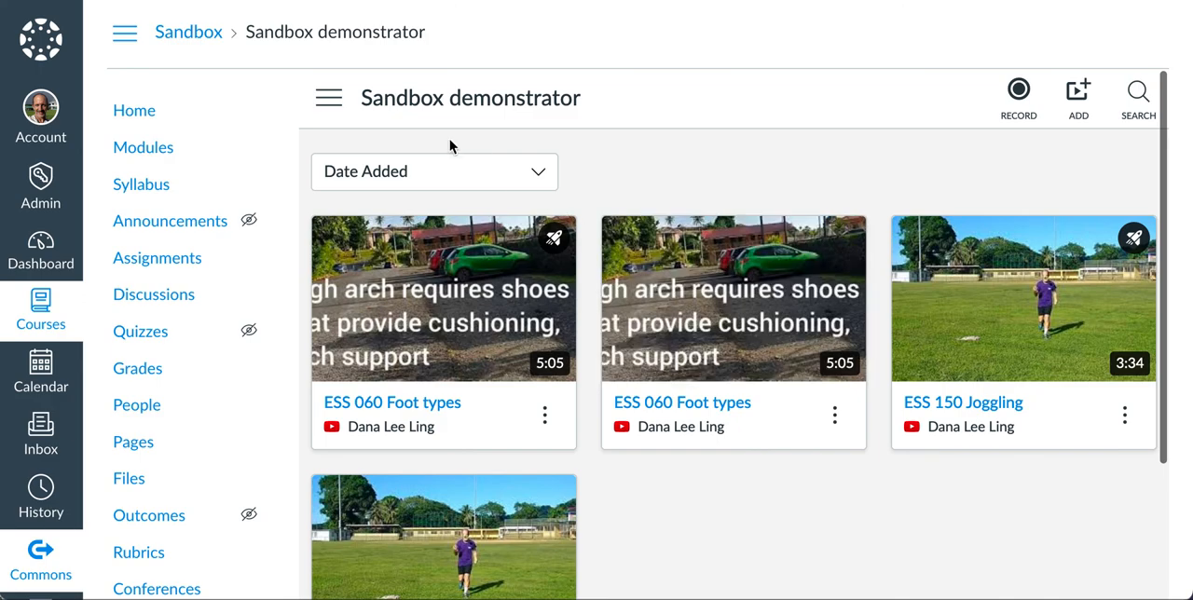
mouse_move(444, 298)
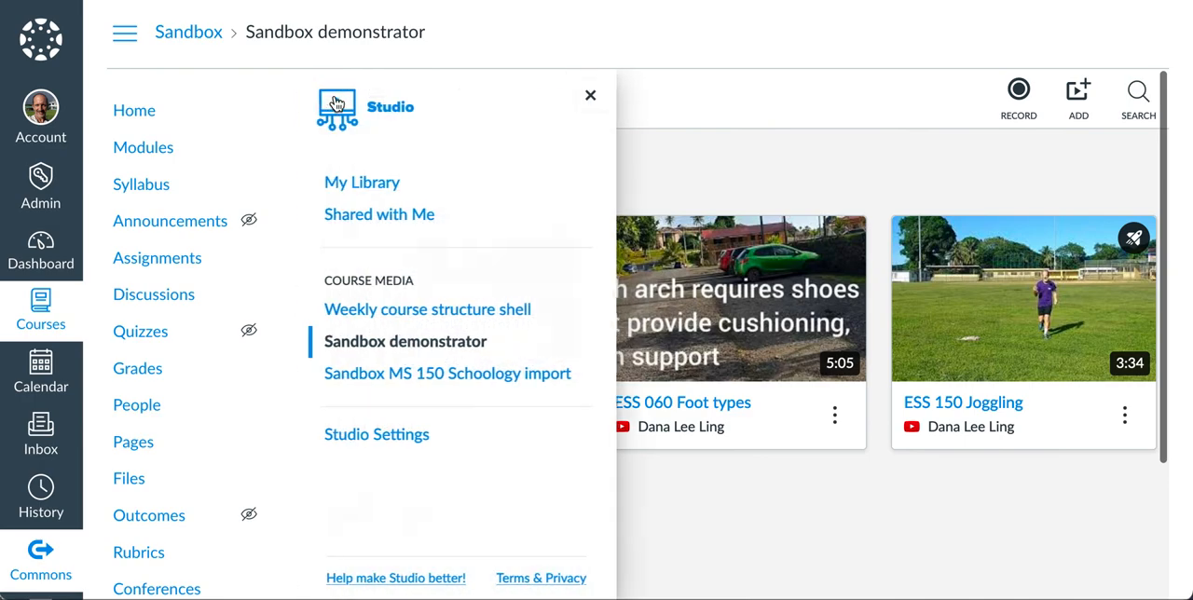
click(361, 182)
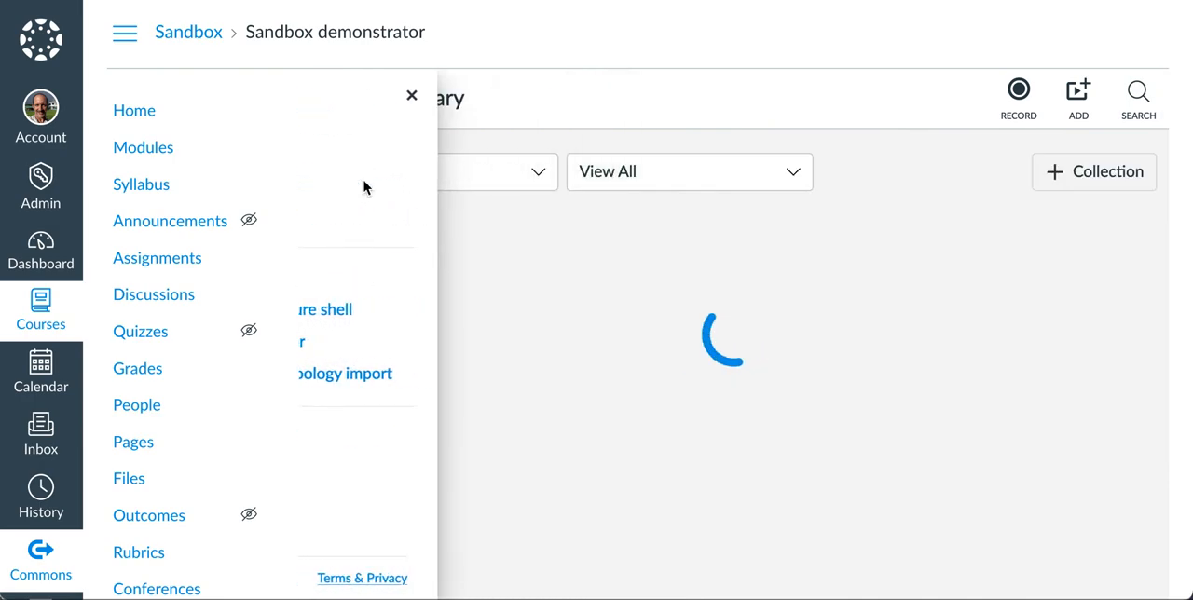
click(410, 95)
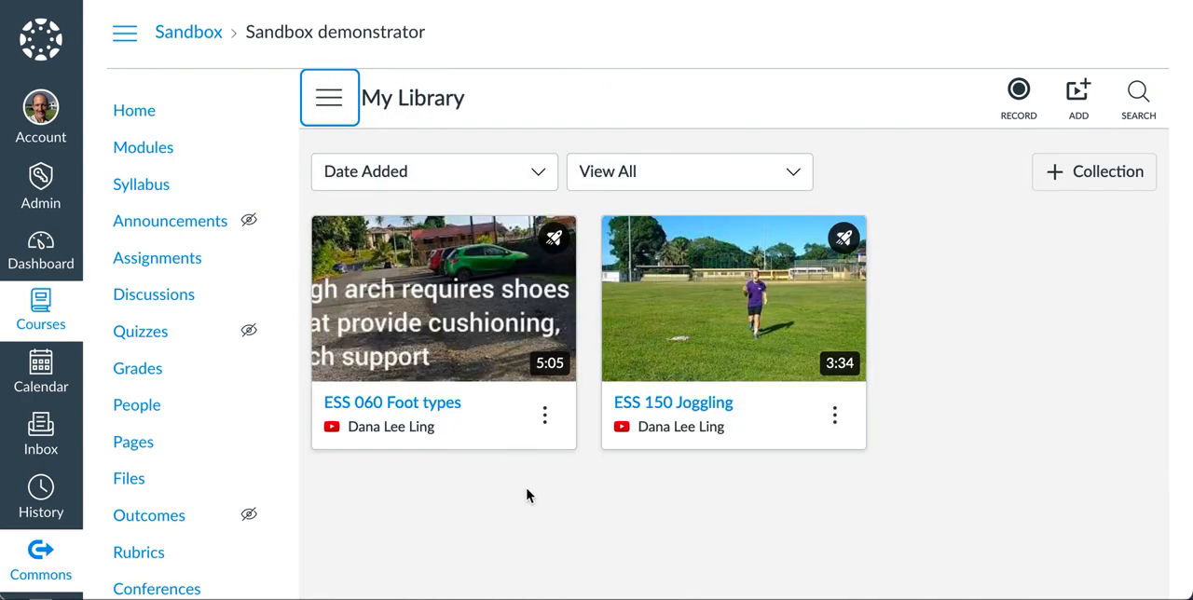
click(544, 416)
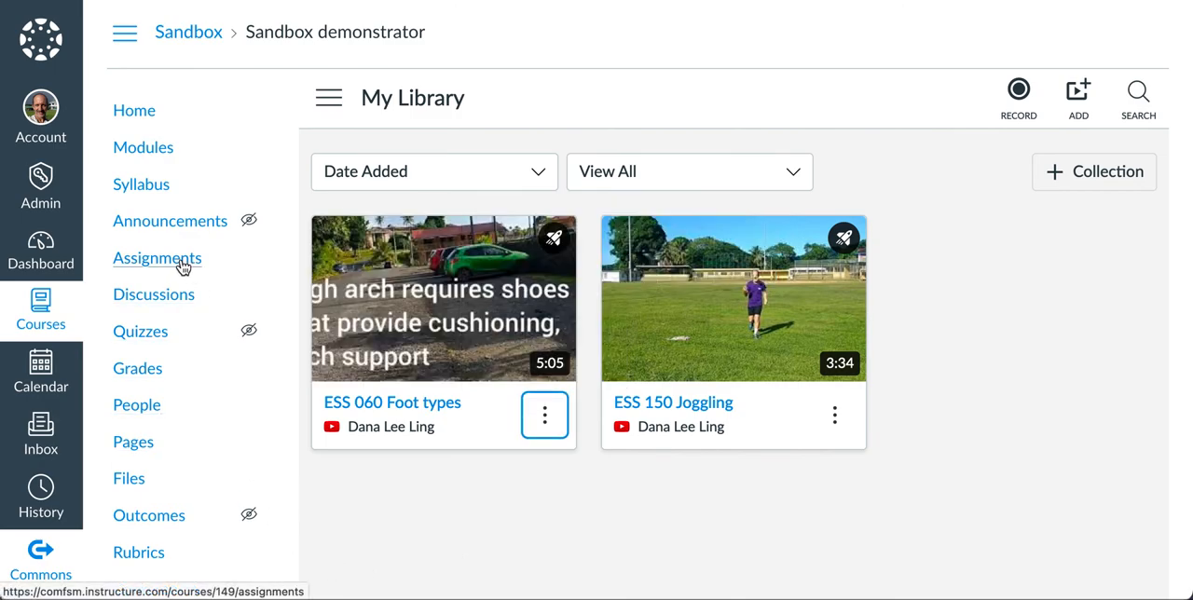
mouse_move(182, 269)
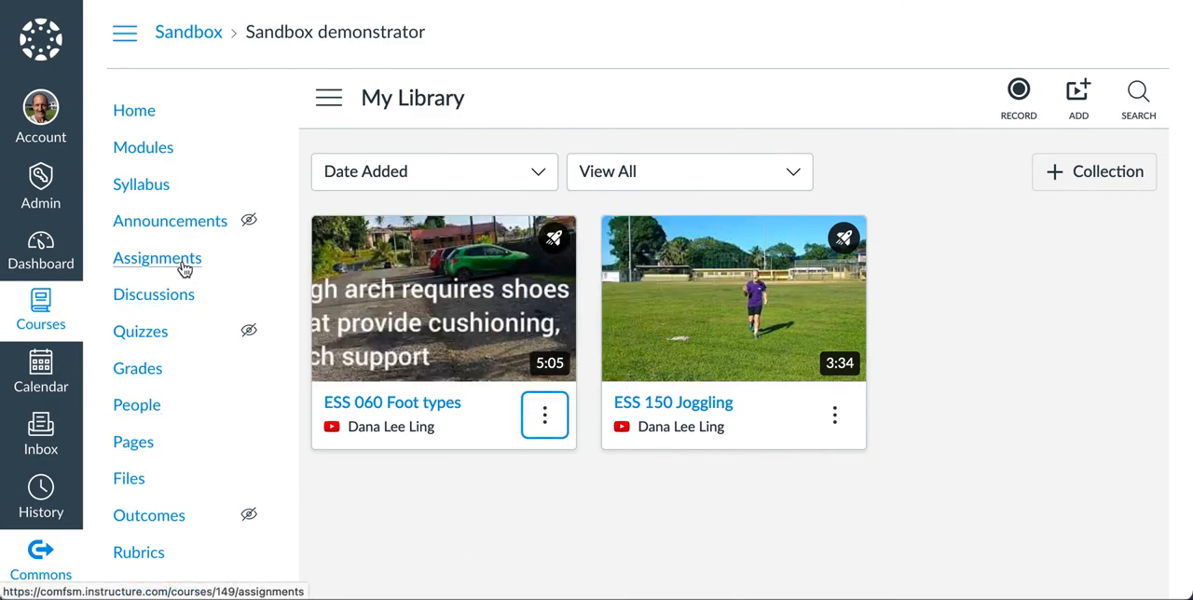
scroll(down, 3)
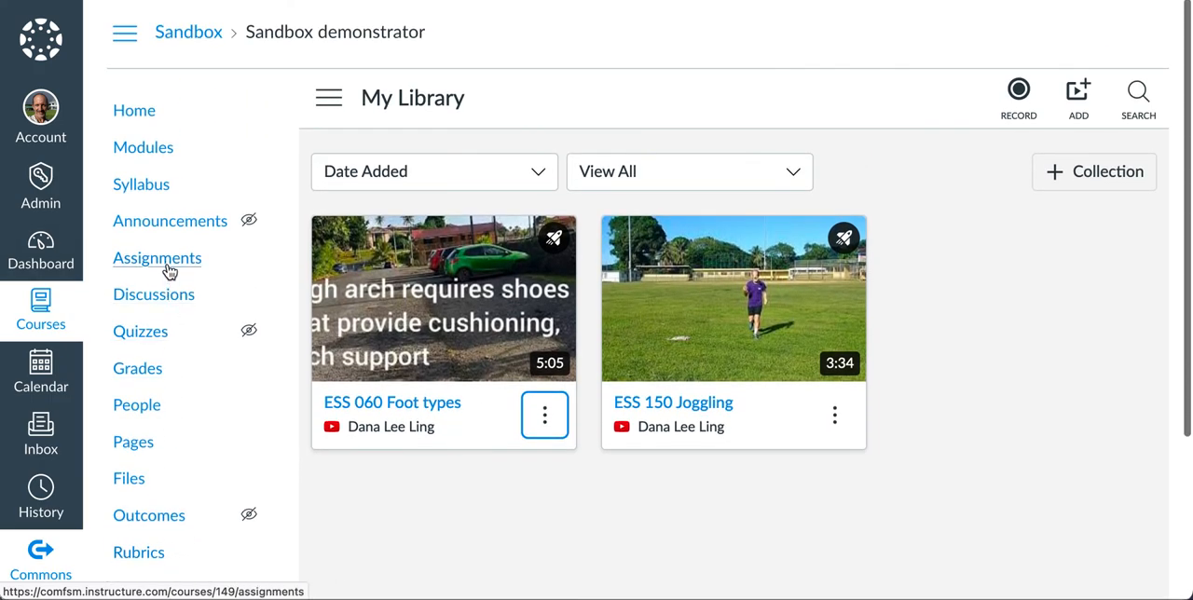
Step: Start a blank new assignment from the Sandbox course's Assignments page and review its External Tool submission option
click(157, 258)
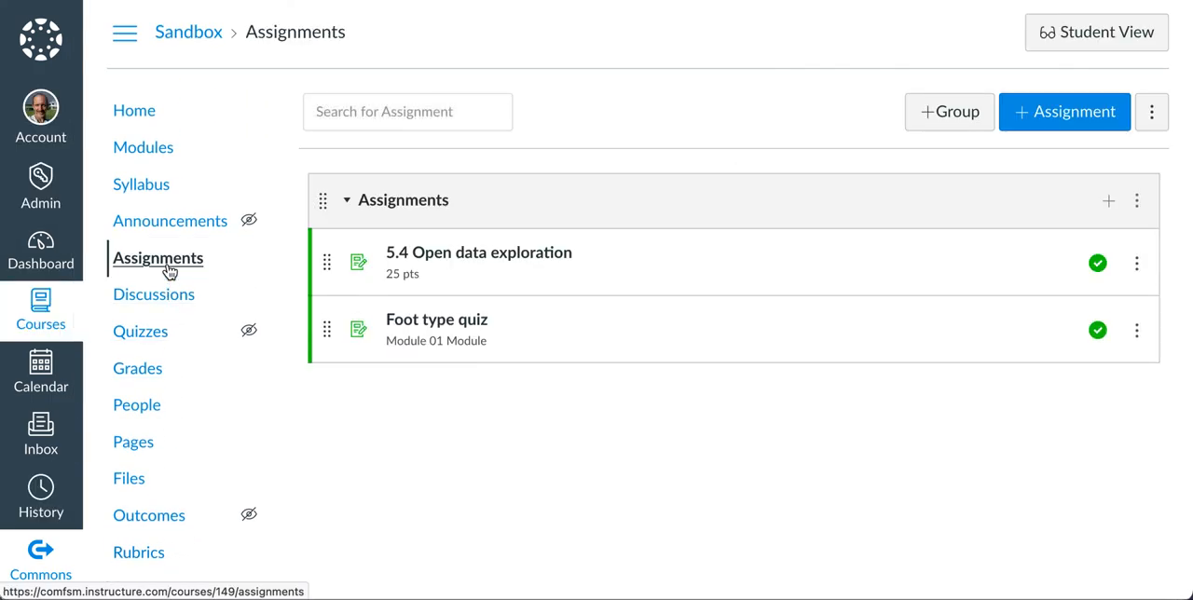
click(1064, 112)
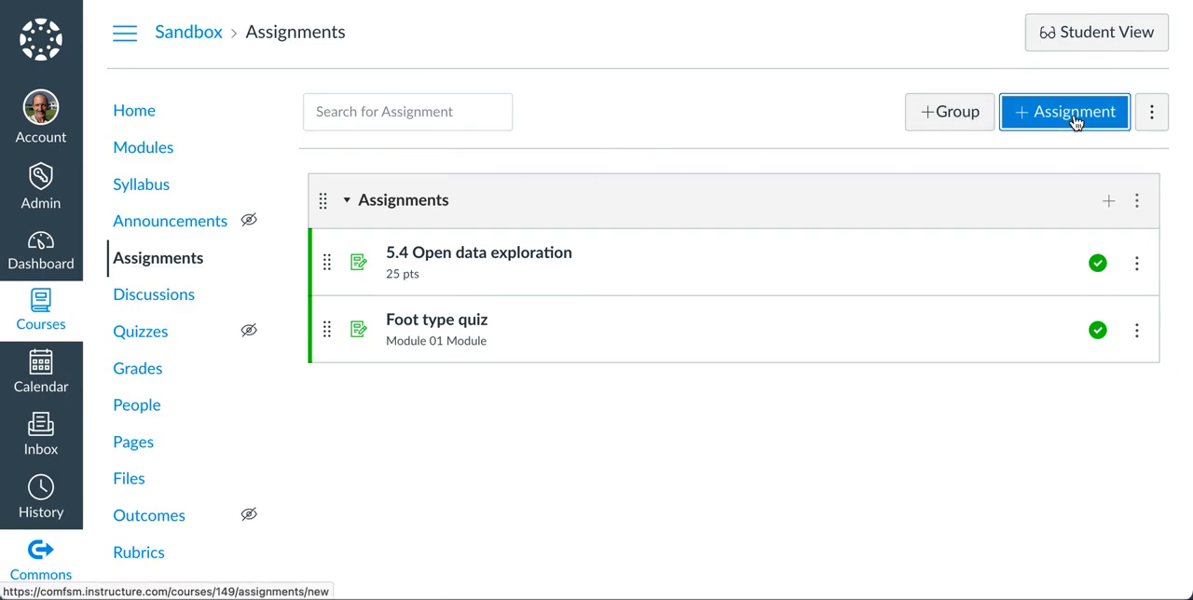
click(1065, 112)
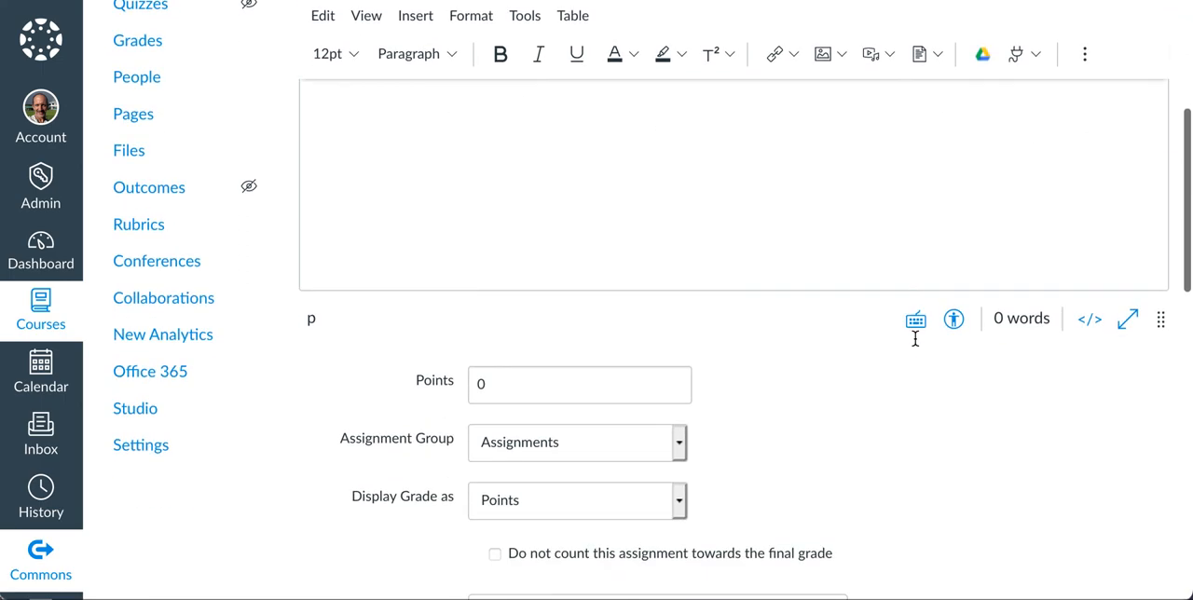
scroll(down, 3)
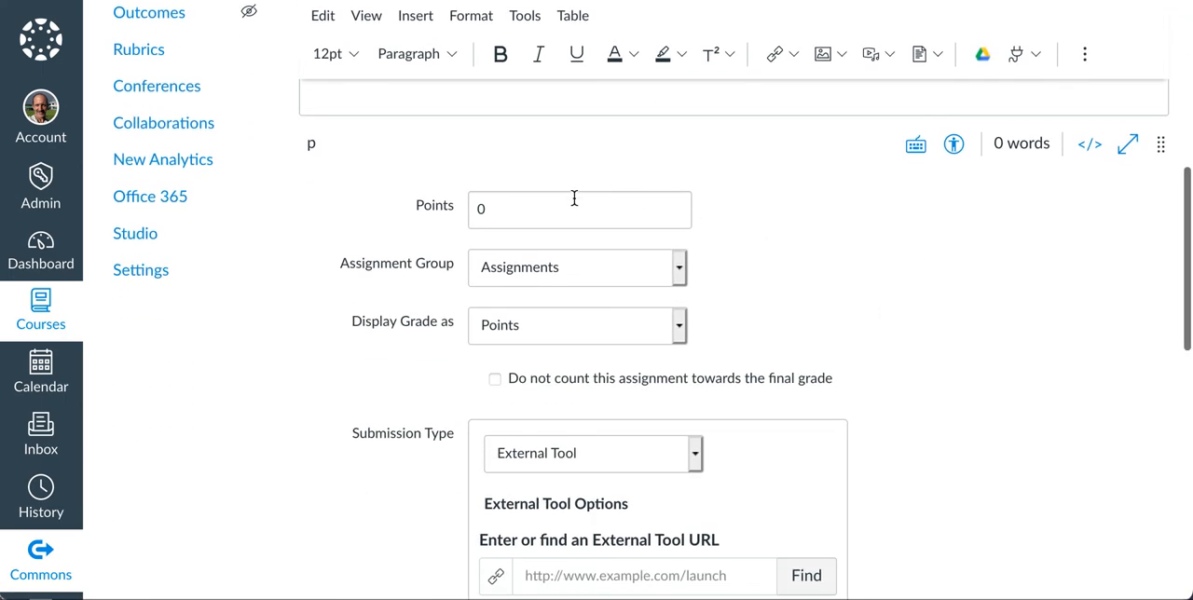
mouse_move(529, 199)
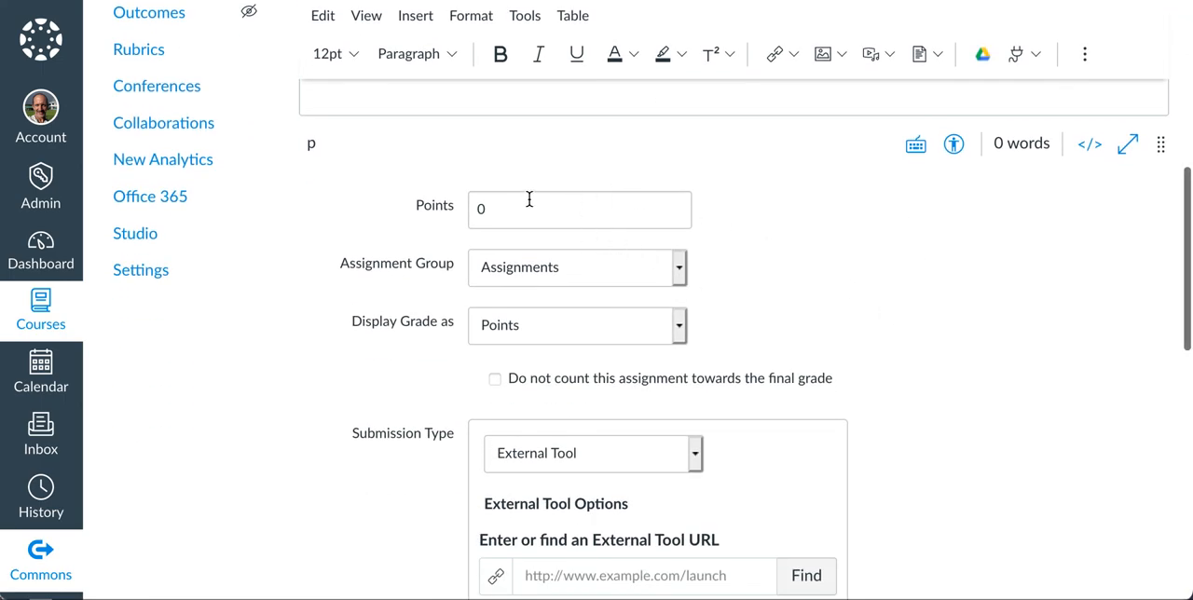
mouse_move(772, 432)
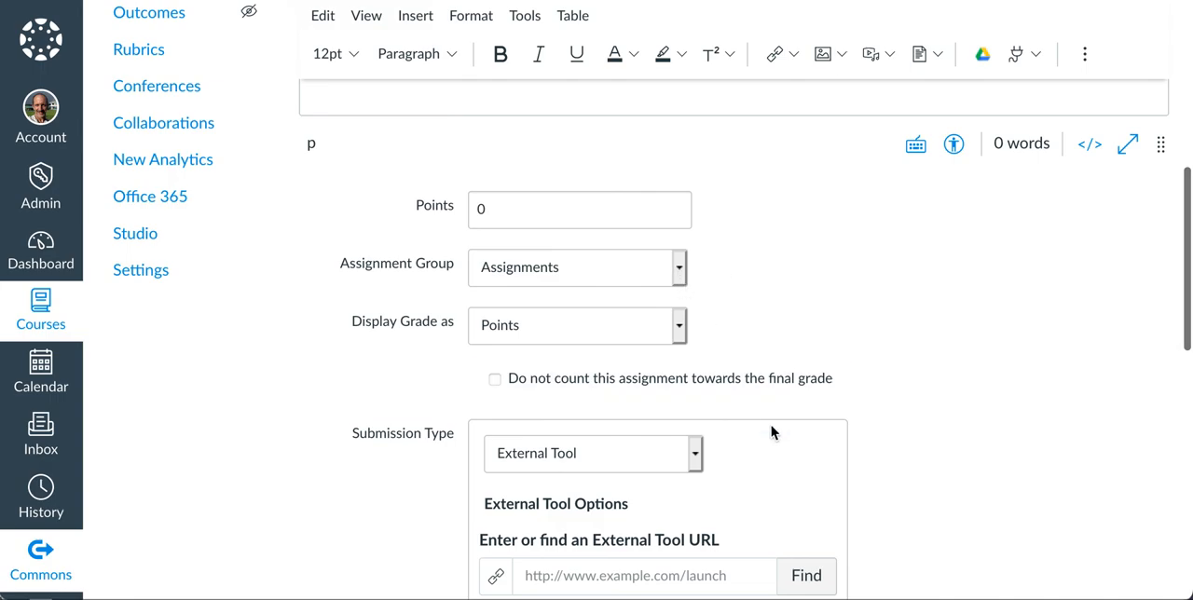
scroll(down, 3)
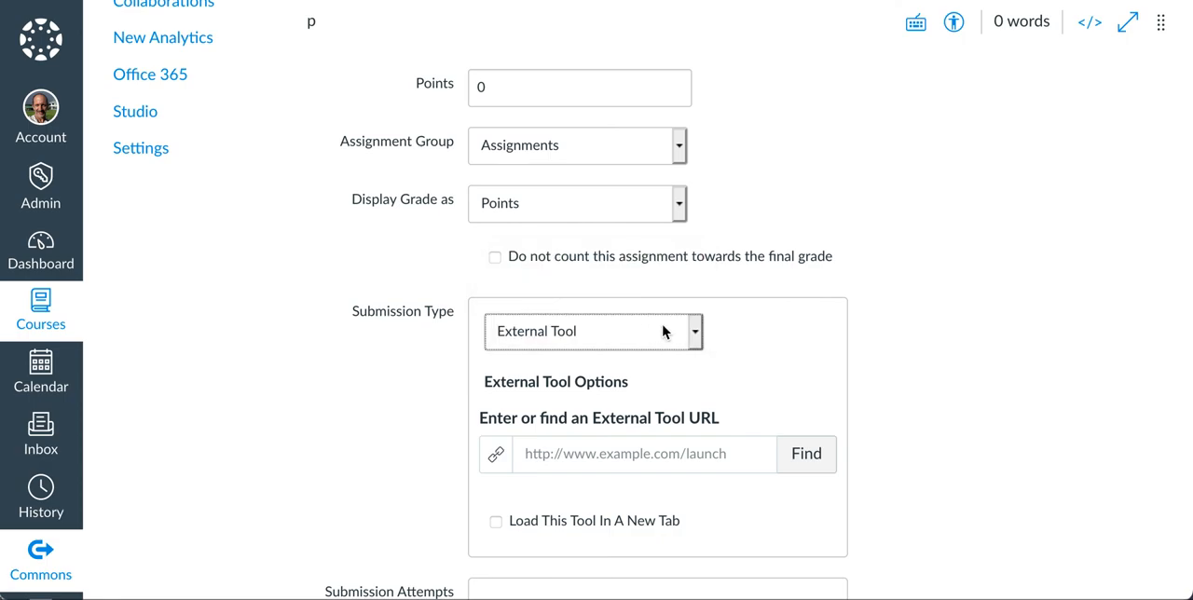
click(805, 454)
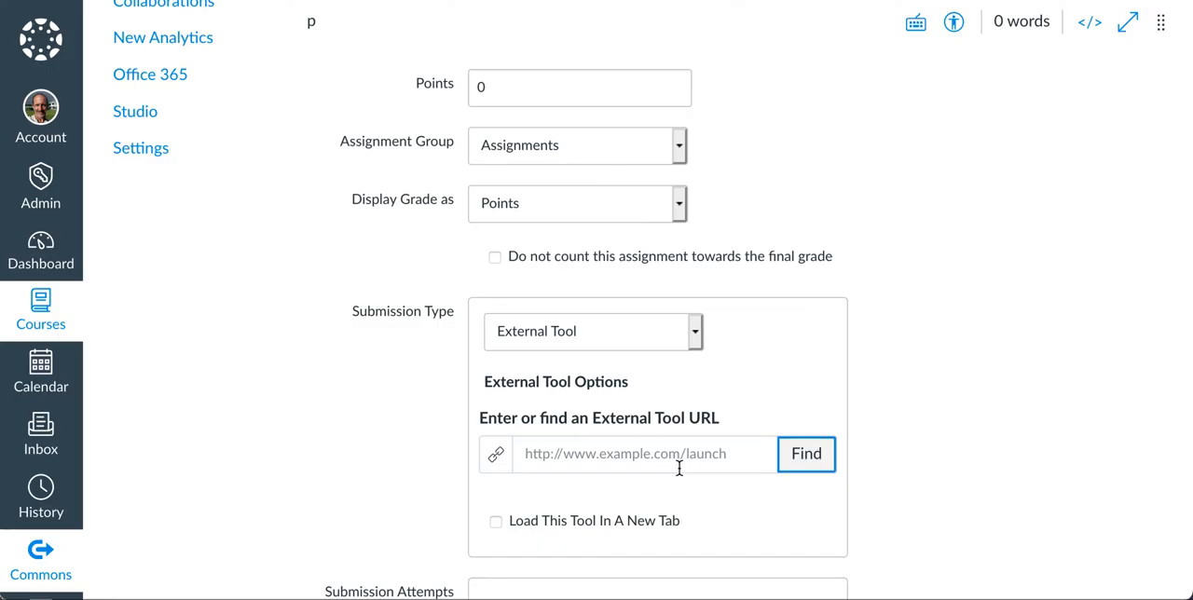
Step: Look through the rest of the empty assignment form down to the bottom before leaving it
scroll(down, 3)
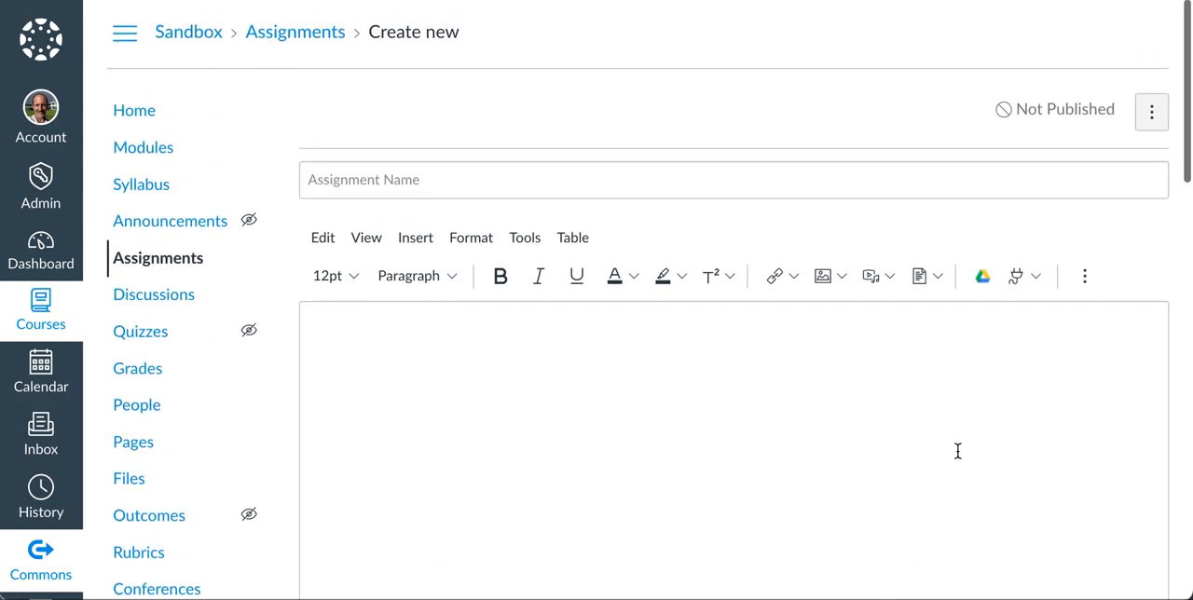
mouse_move(973, 238)
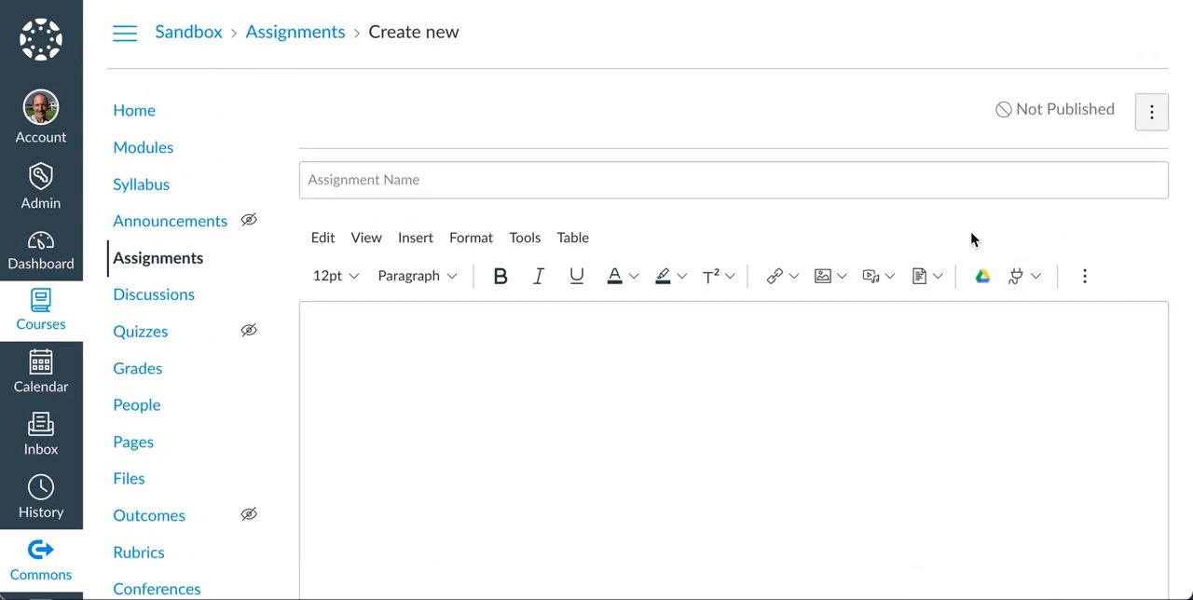
scroll(down, 3)
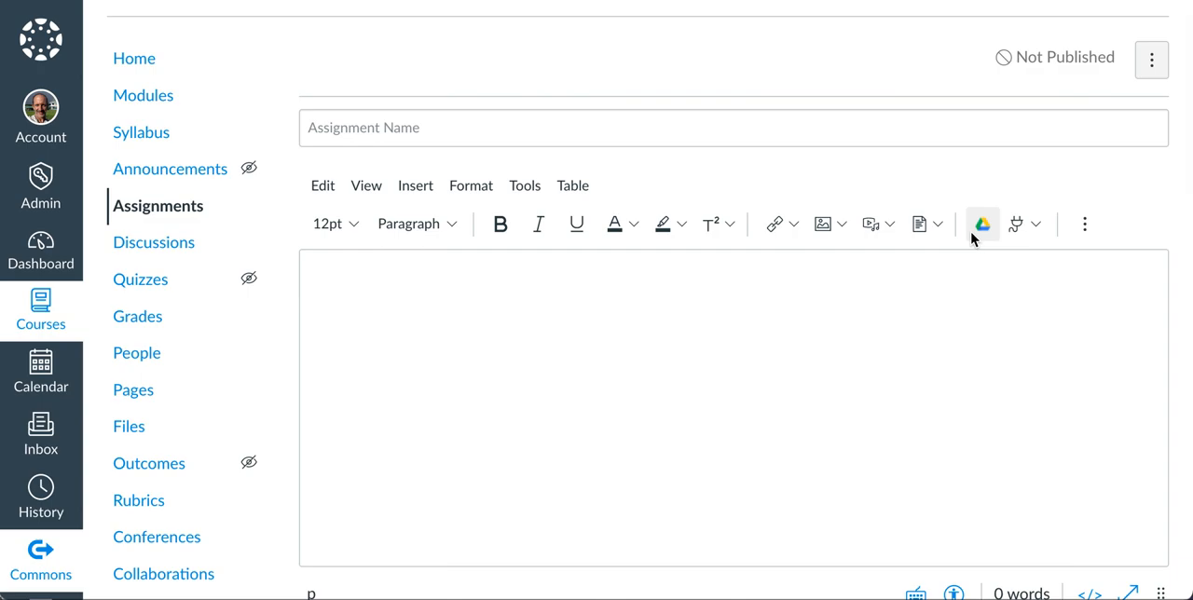
scroll(down, 3)
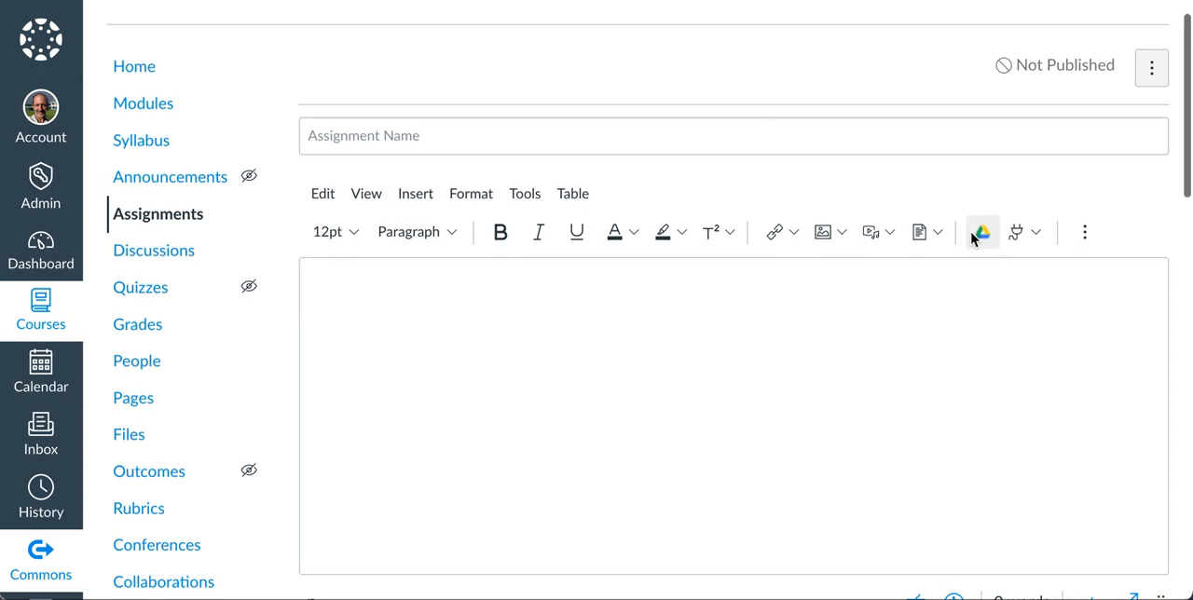
scroll(down, 3)
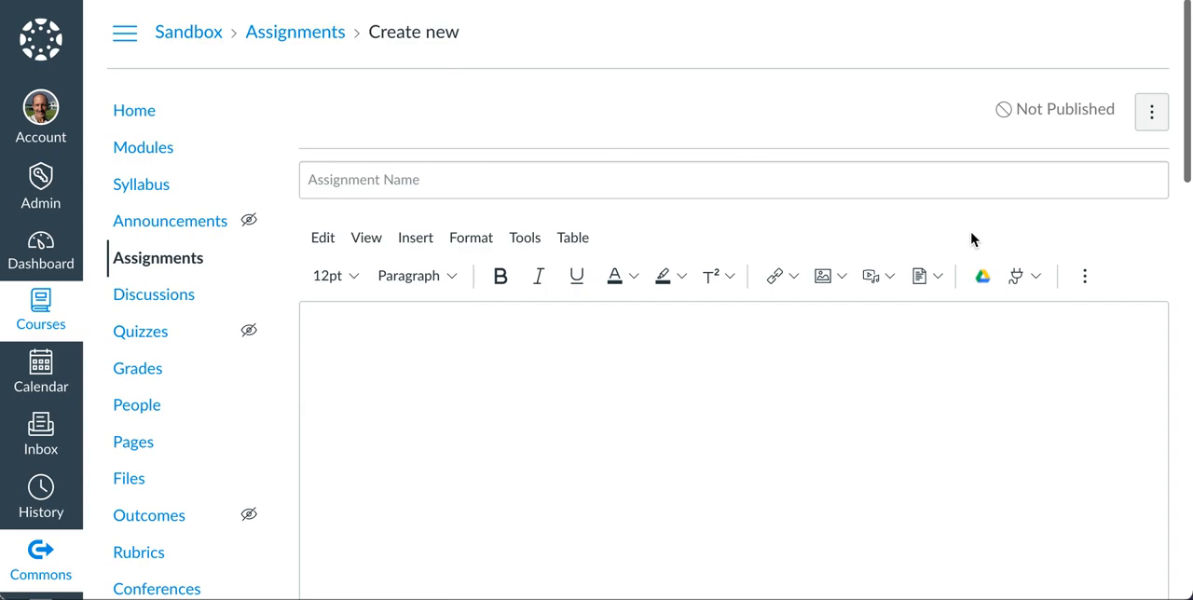
scroll(down, 3)
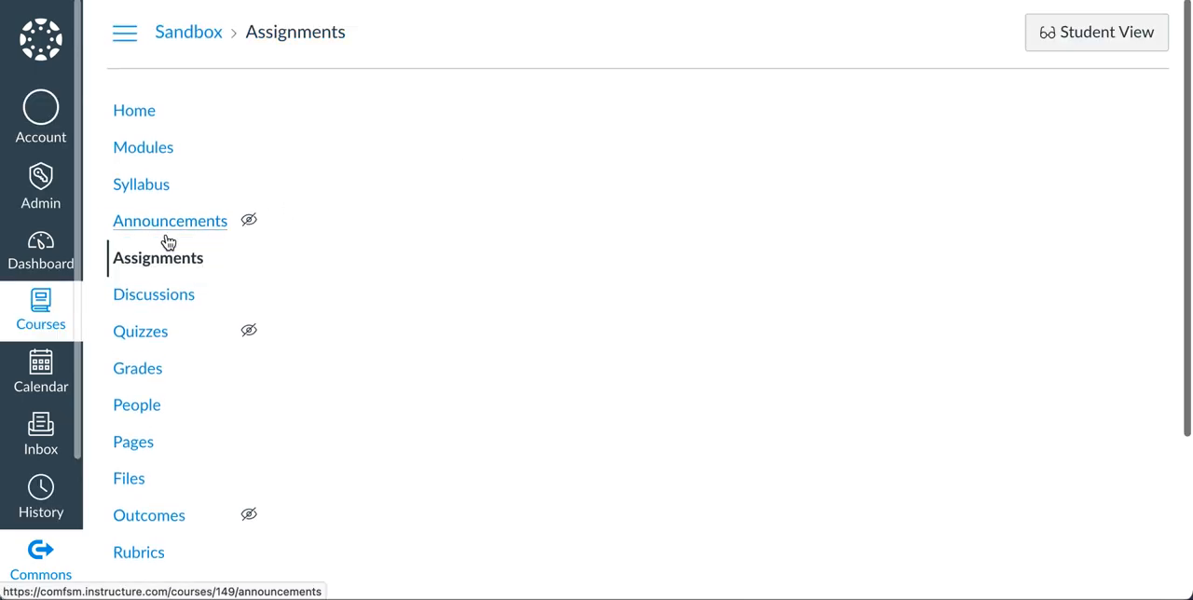
Step: Edit the Foot type quiz settings showing External Tool submission, unlimited attempts, assigned to everyone
click(157, 257)
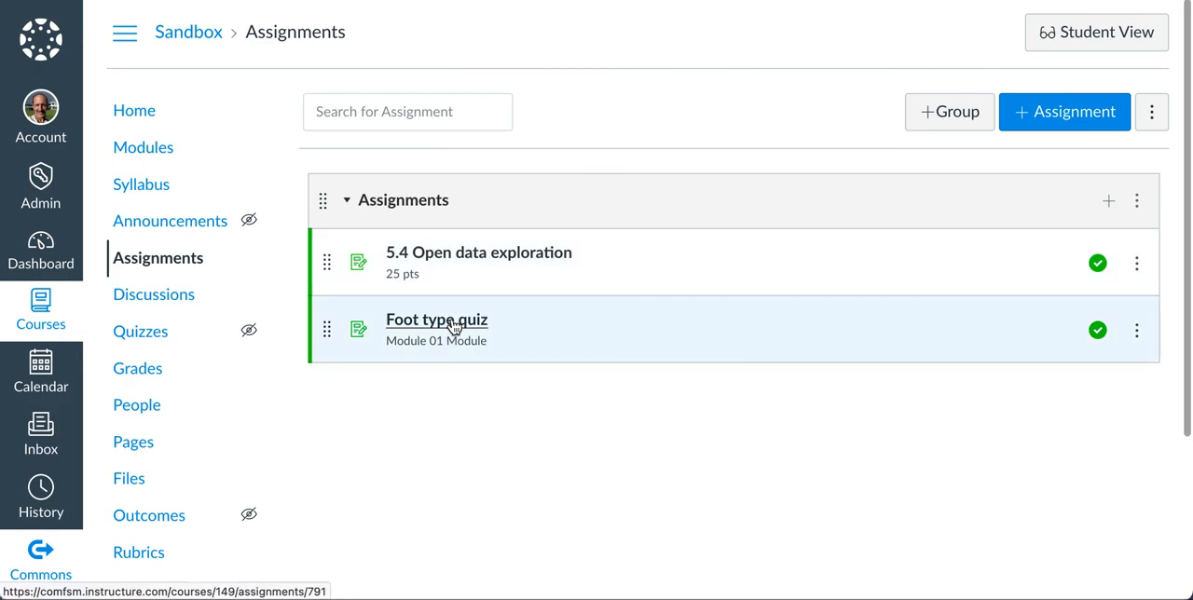
click(436, 321)
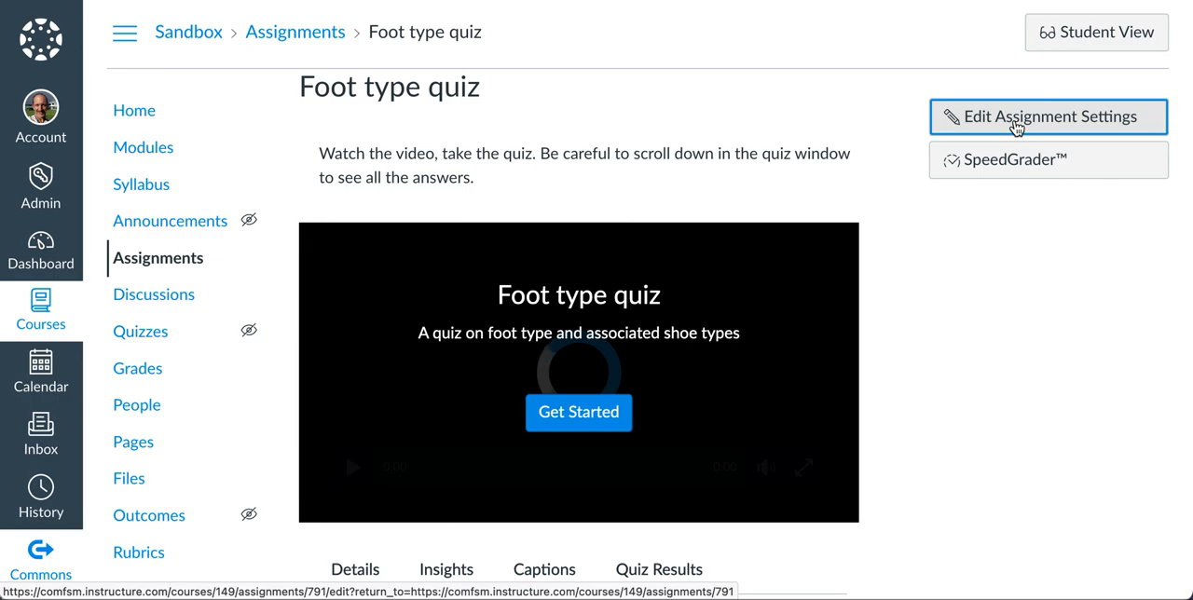
click(1048, 115)
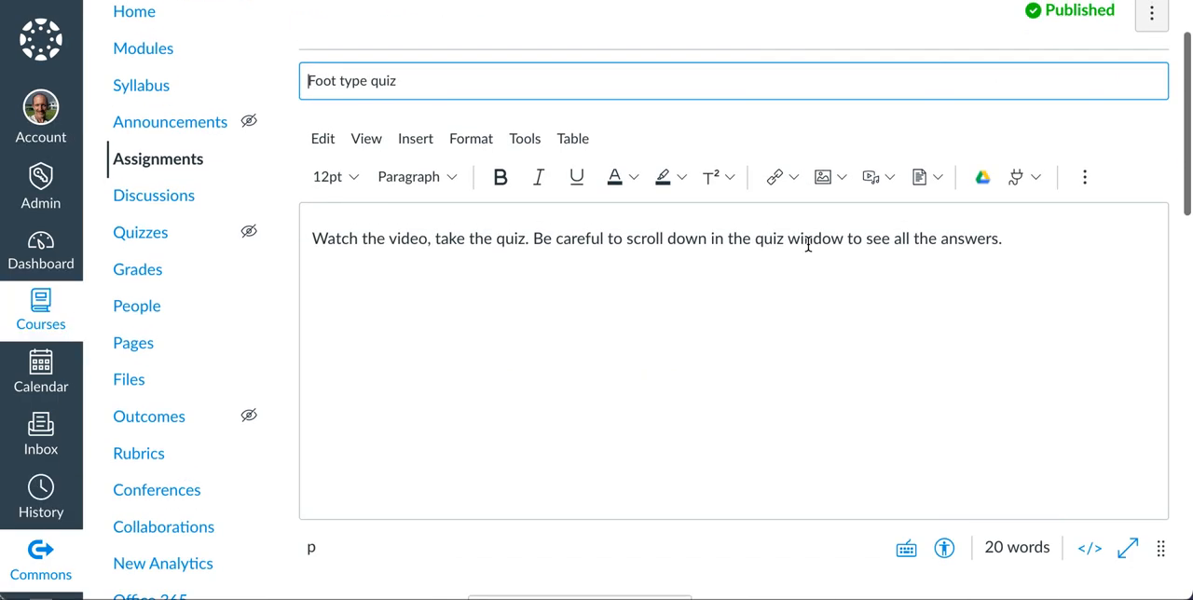
scroll(down, 3)
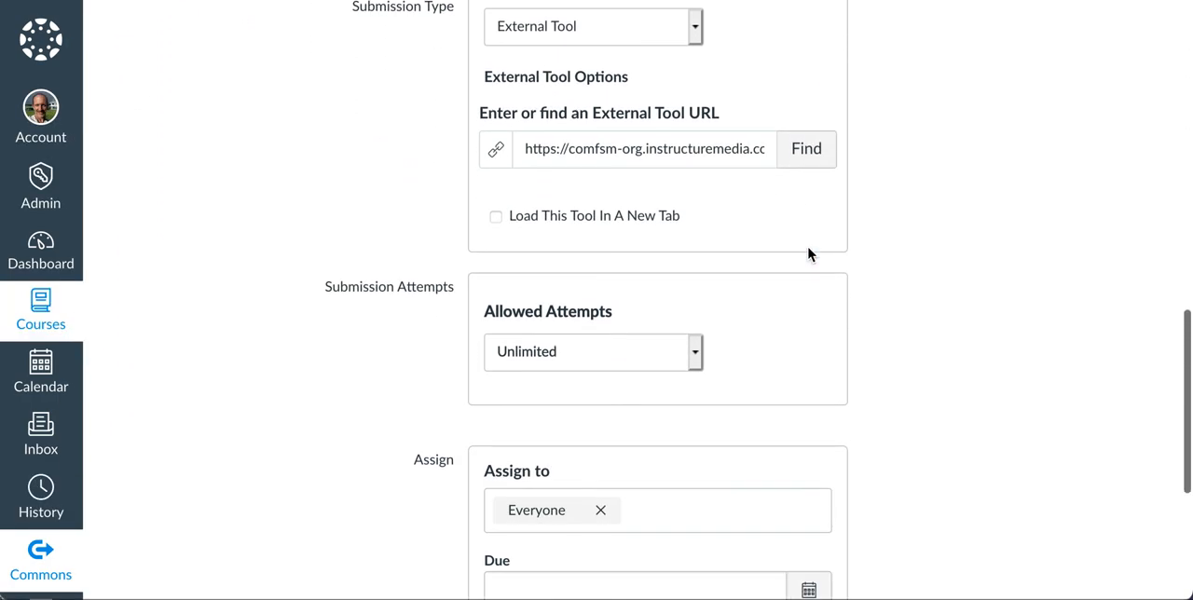
scroll(down, 3)
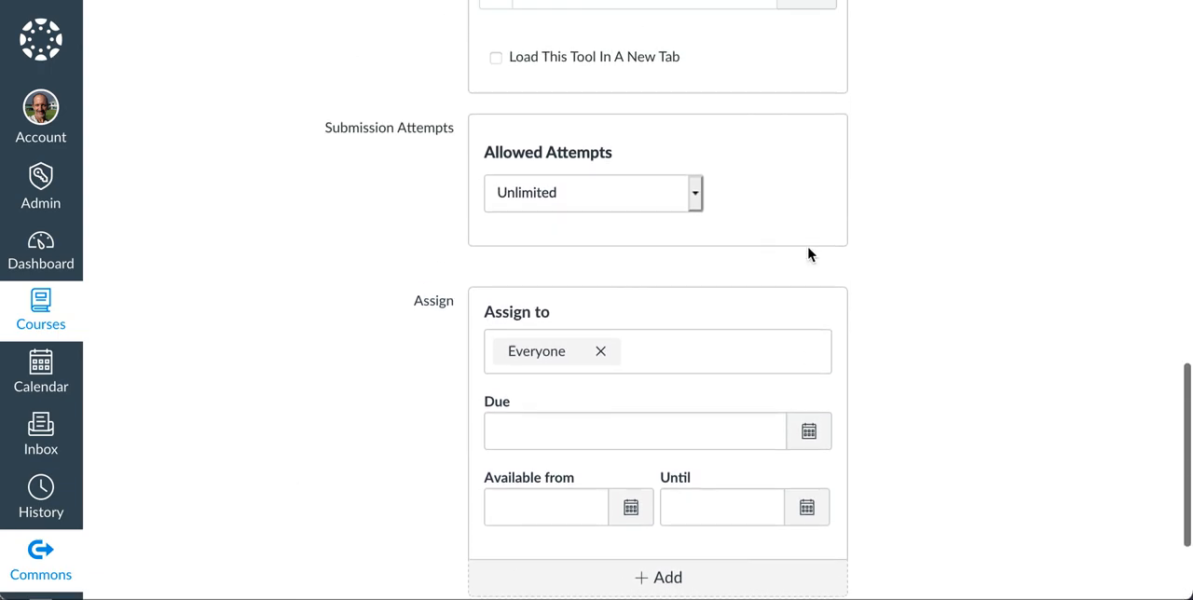